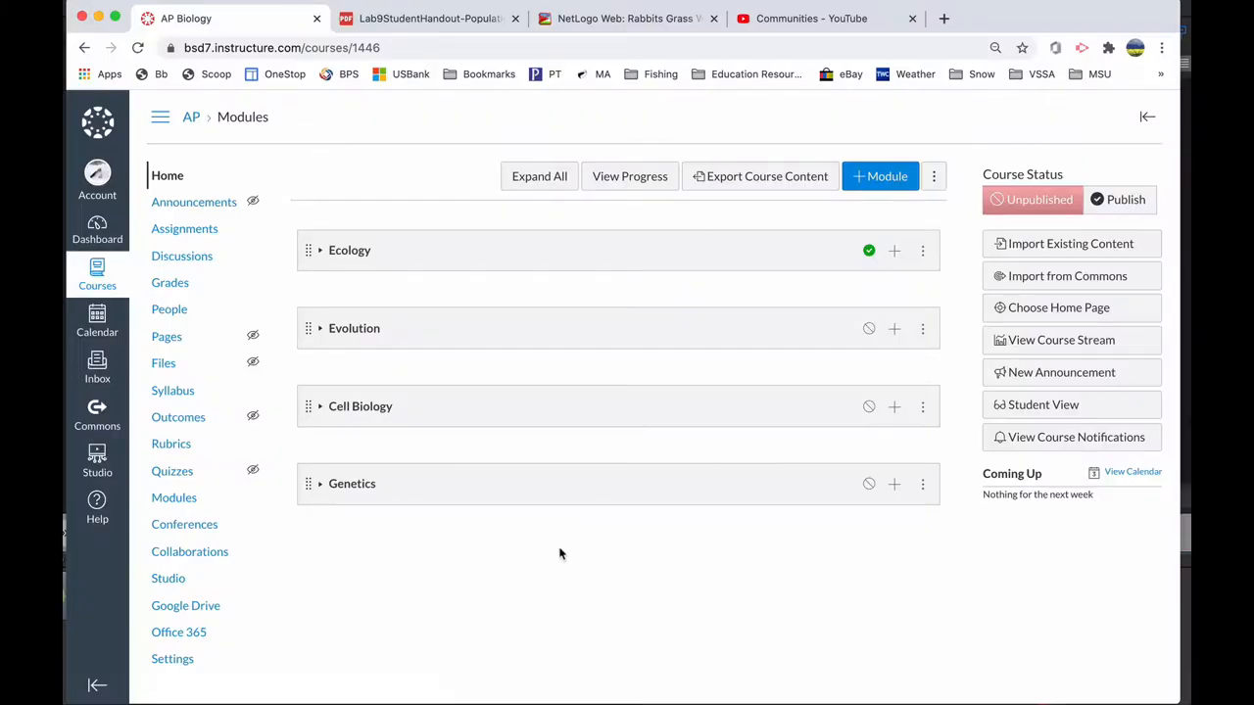
mouse_move(259, 140)
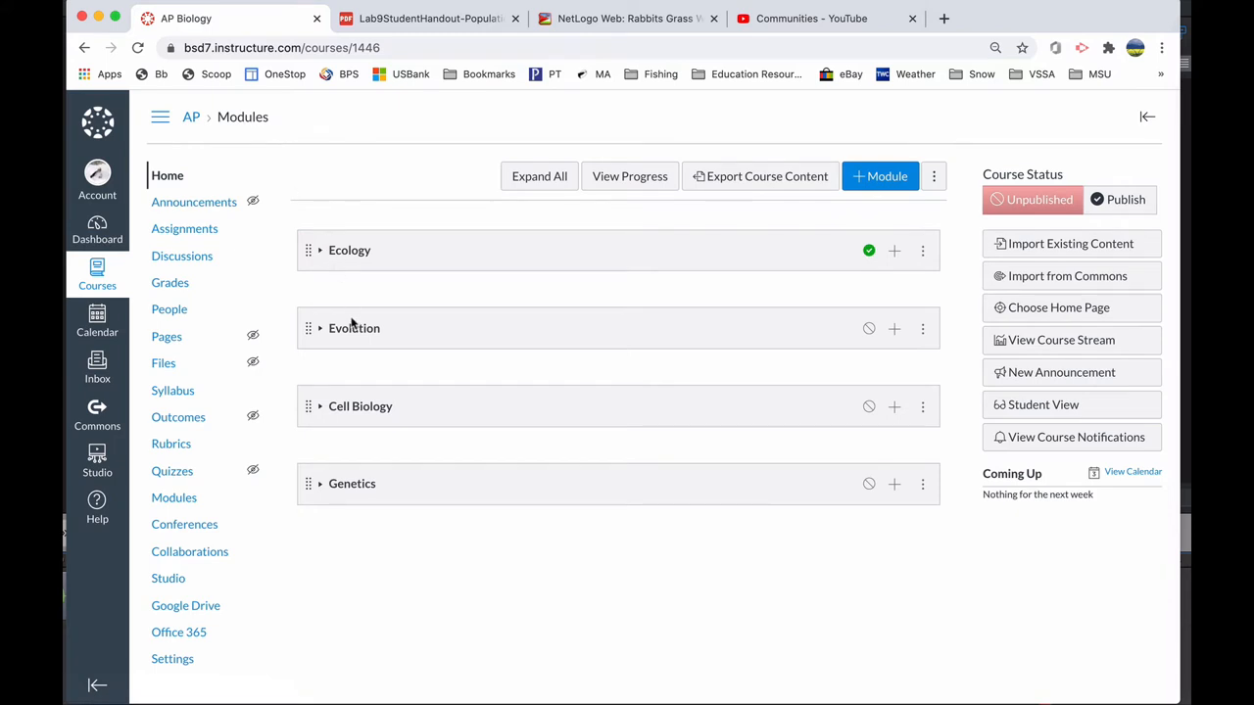
mouse_move(382, 499)
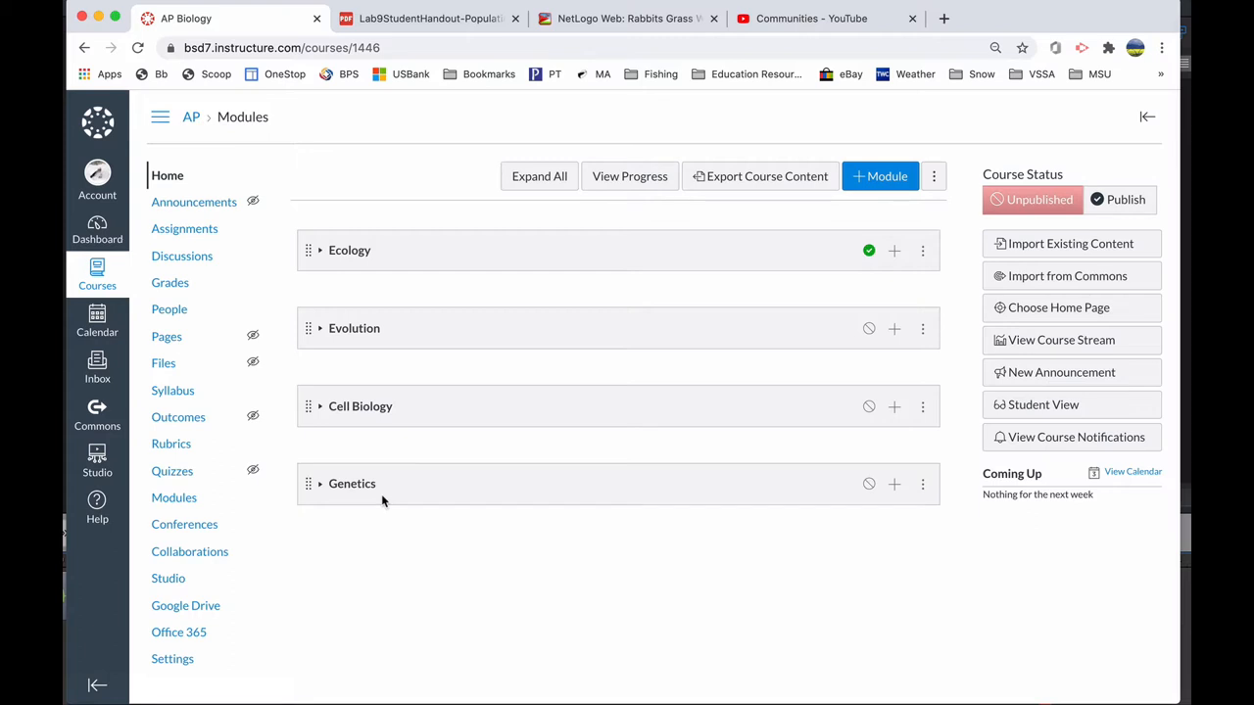
mouse_move(336, 220)
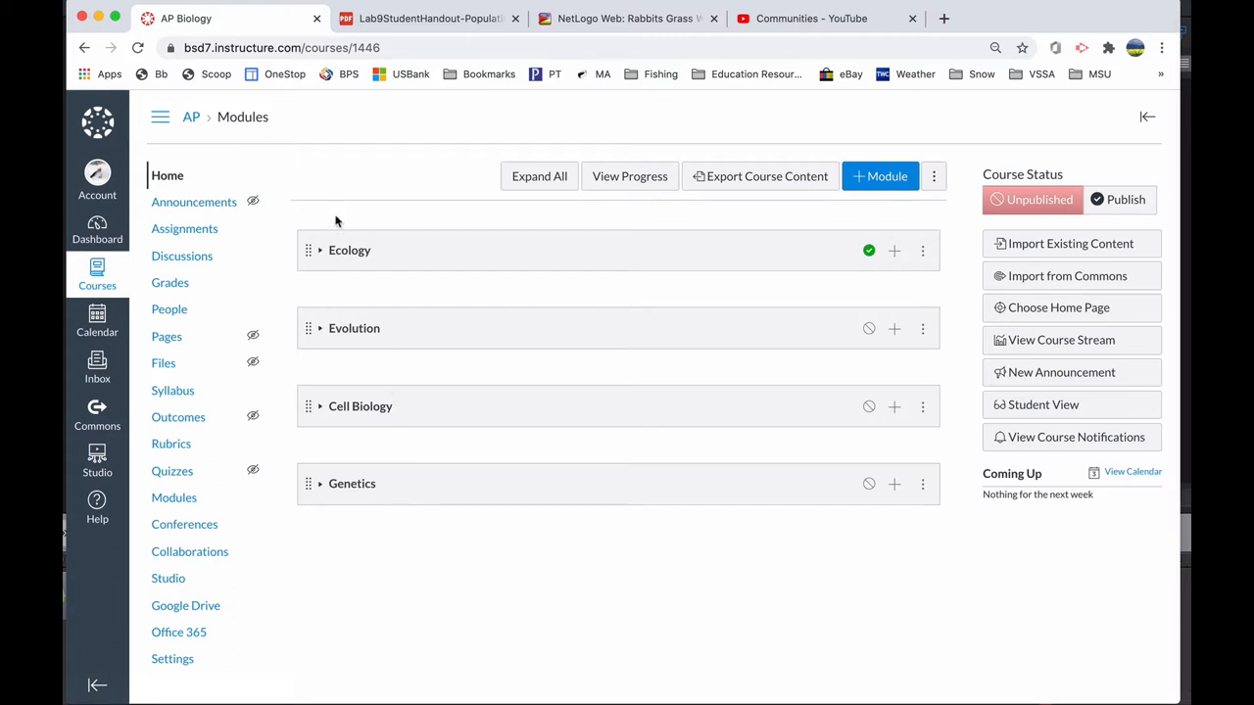
mouse_move(319, 253)
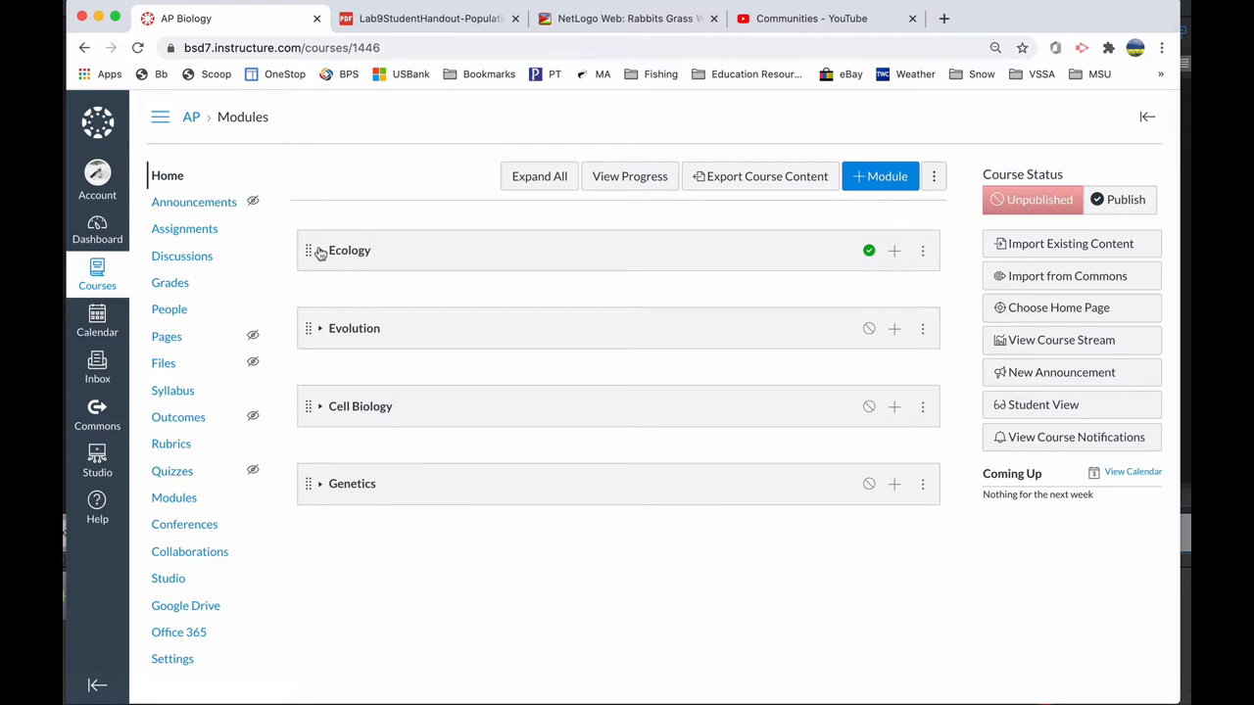
Expand the Ecology module header to reveal its three topic items.
left_click(319, 250)
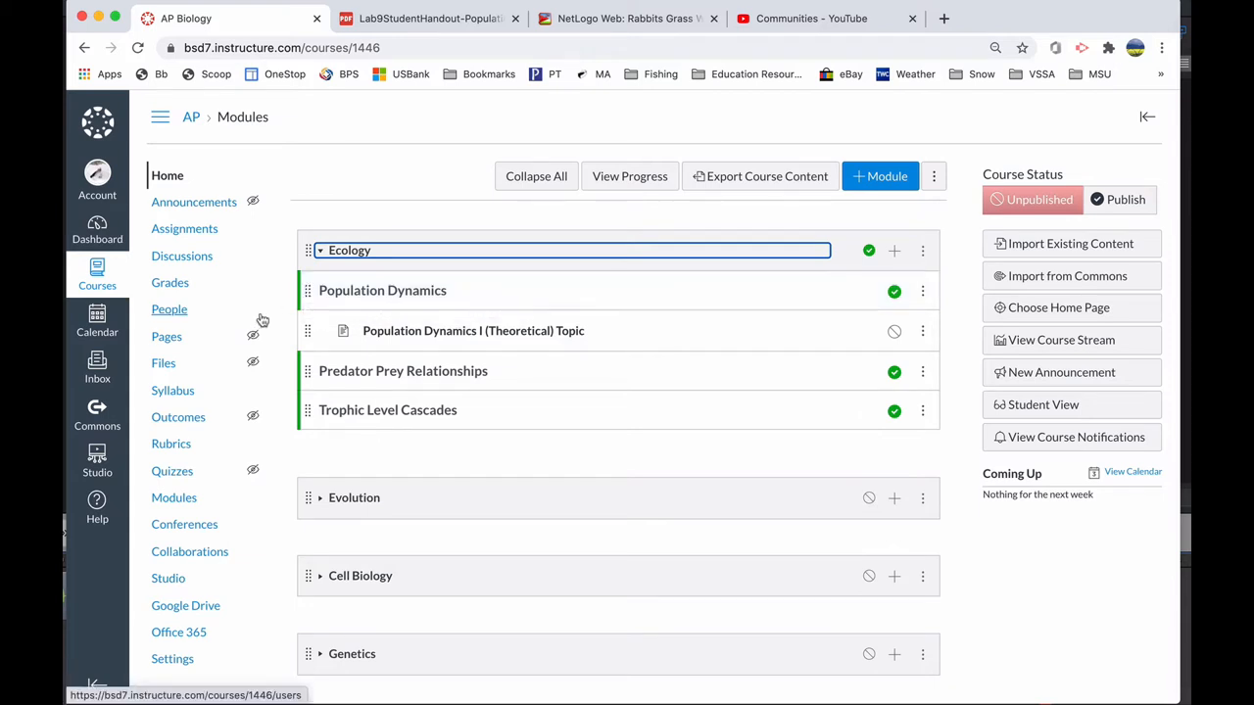
mouse_move(171, 283)
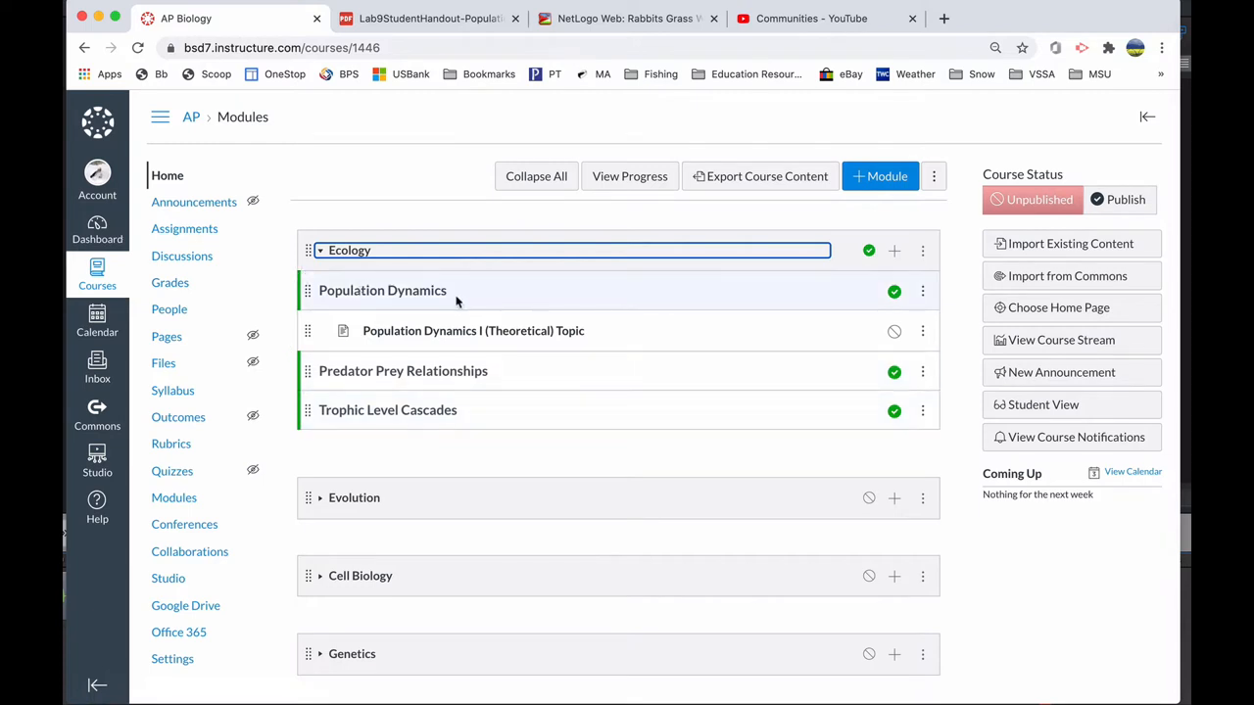
mouse_move(916, 224)
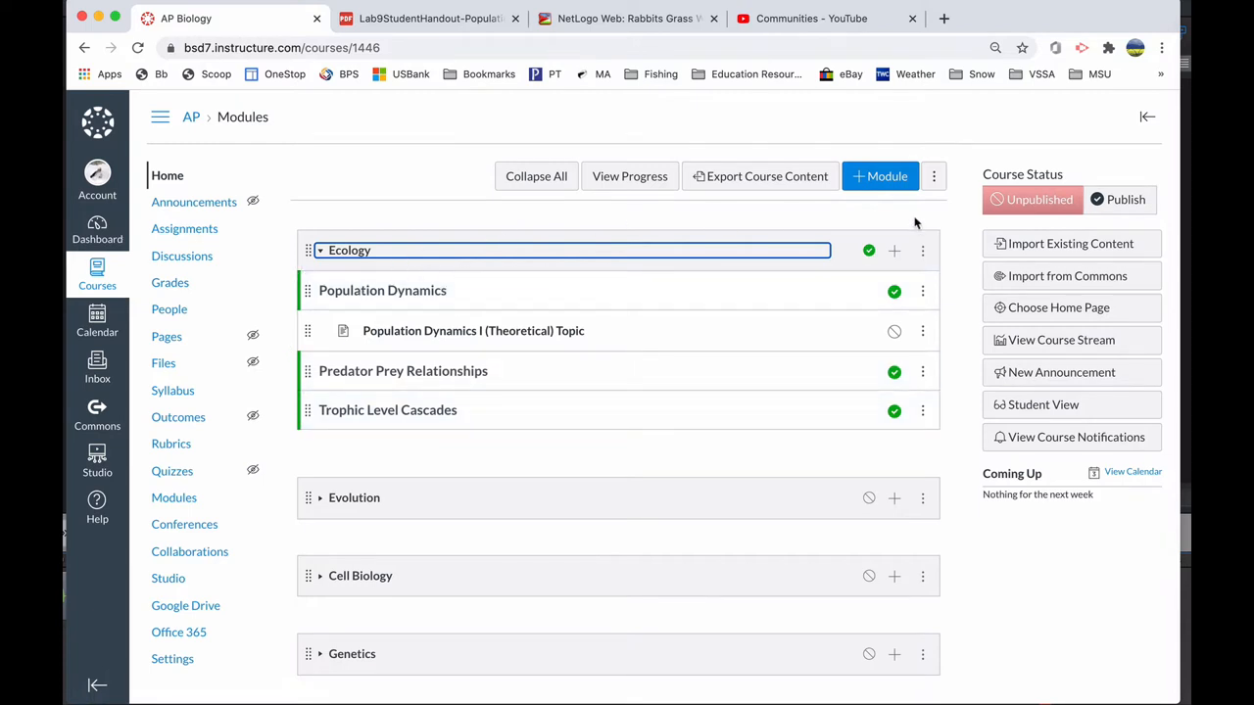
left_click(893, 251)
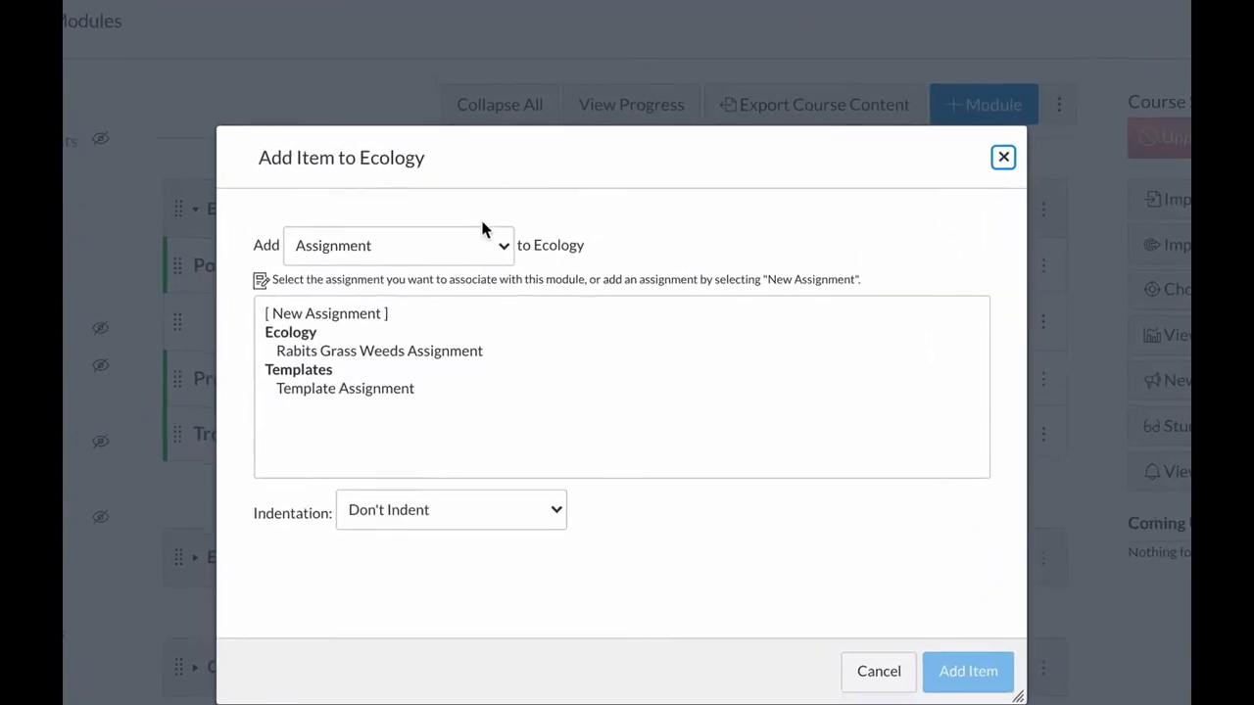
left_click(397, 245)
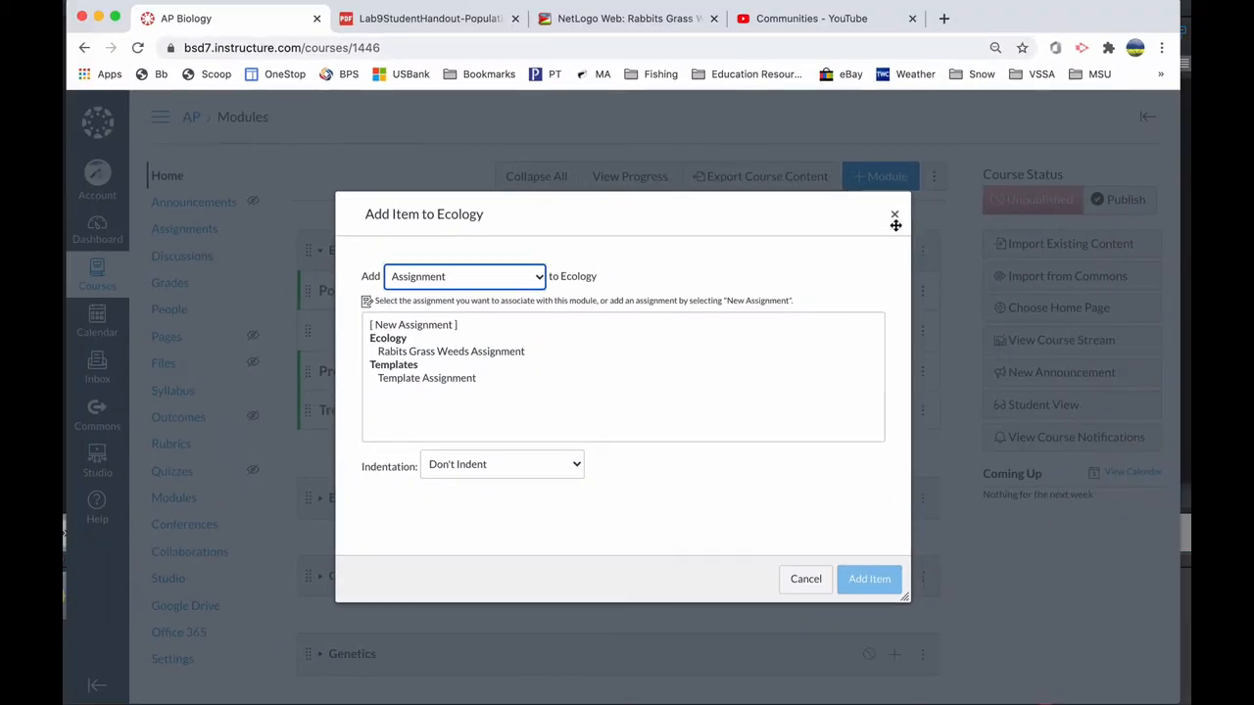
left_click(868, 579)
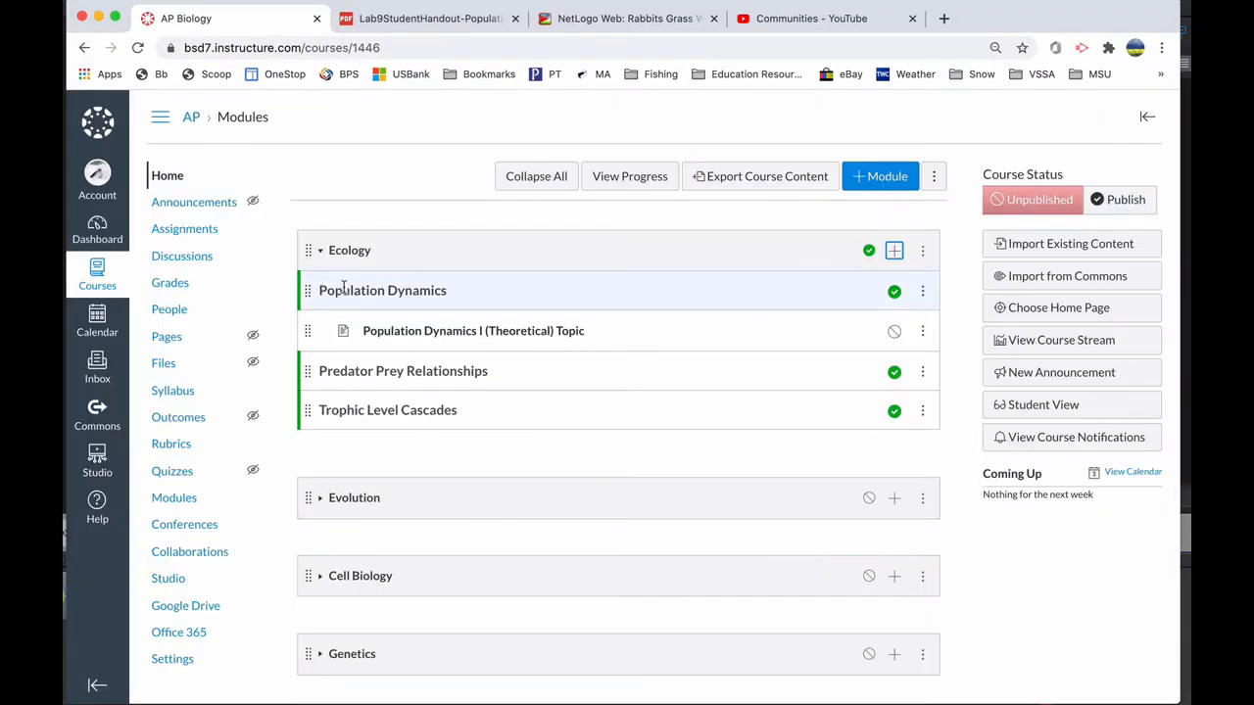
mouse_move(473, 330)
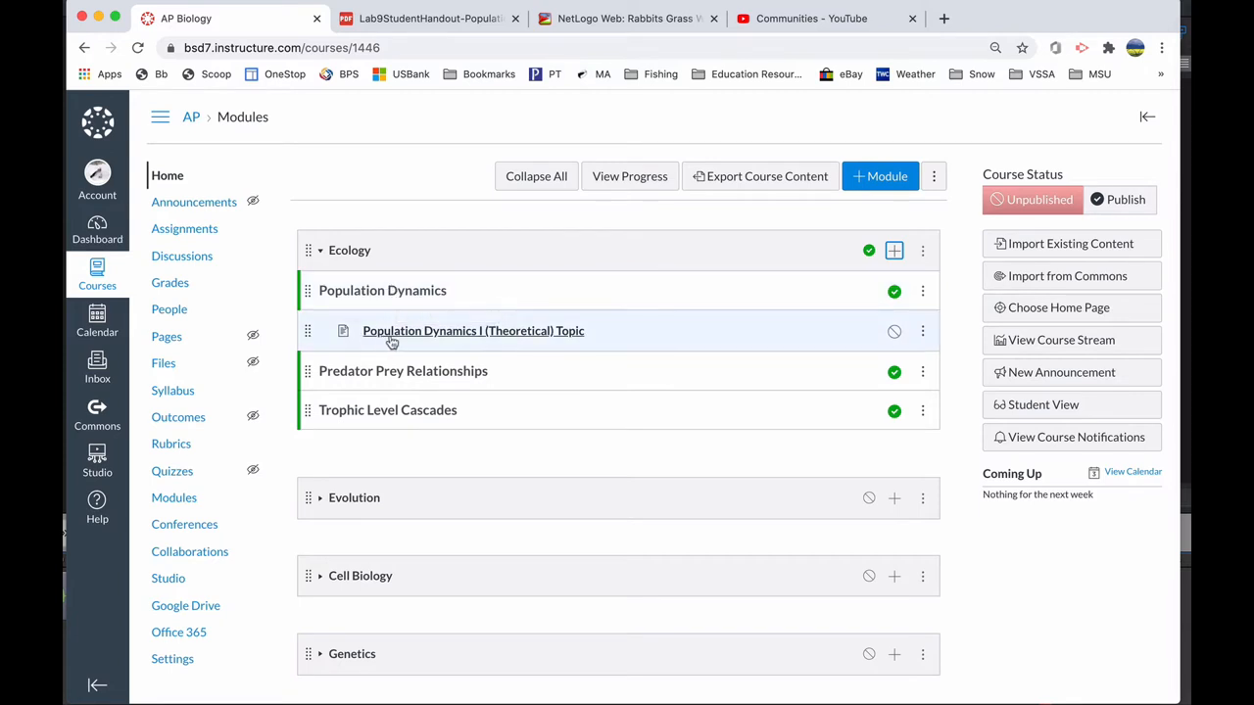
mouse_move(477, 341)
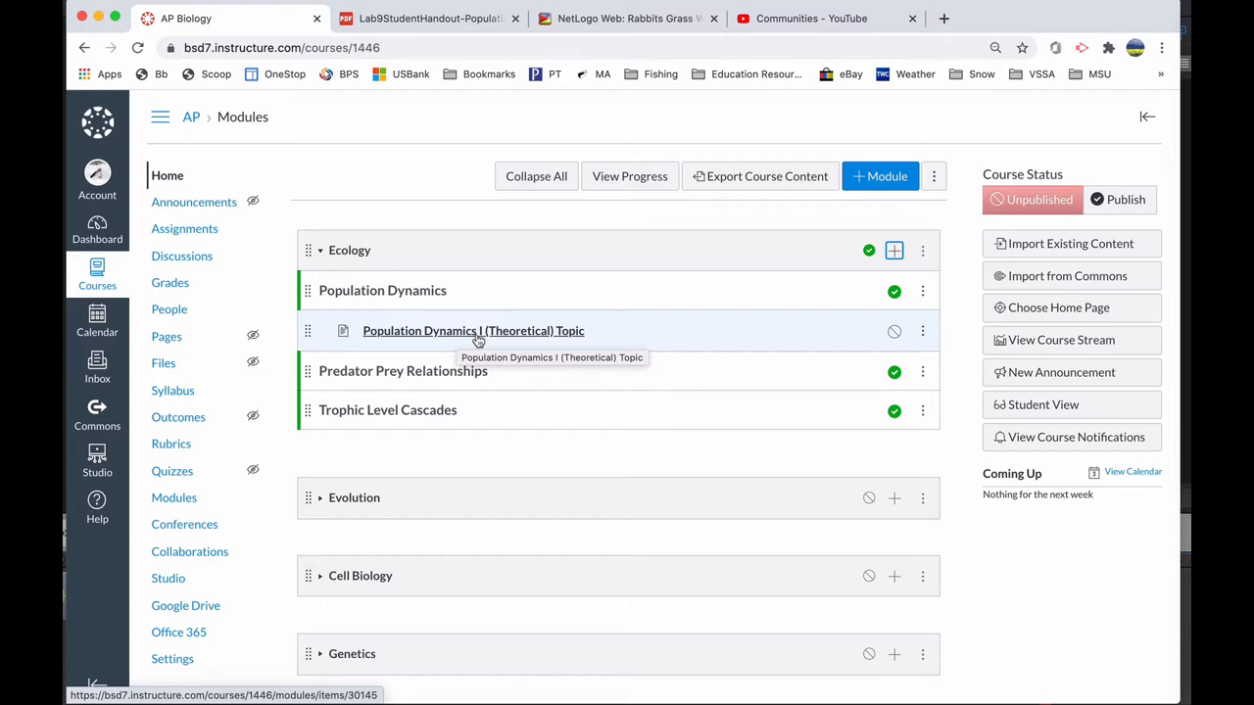
mouse_move(482, 338)
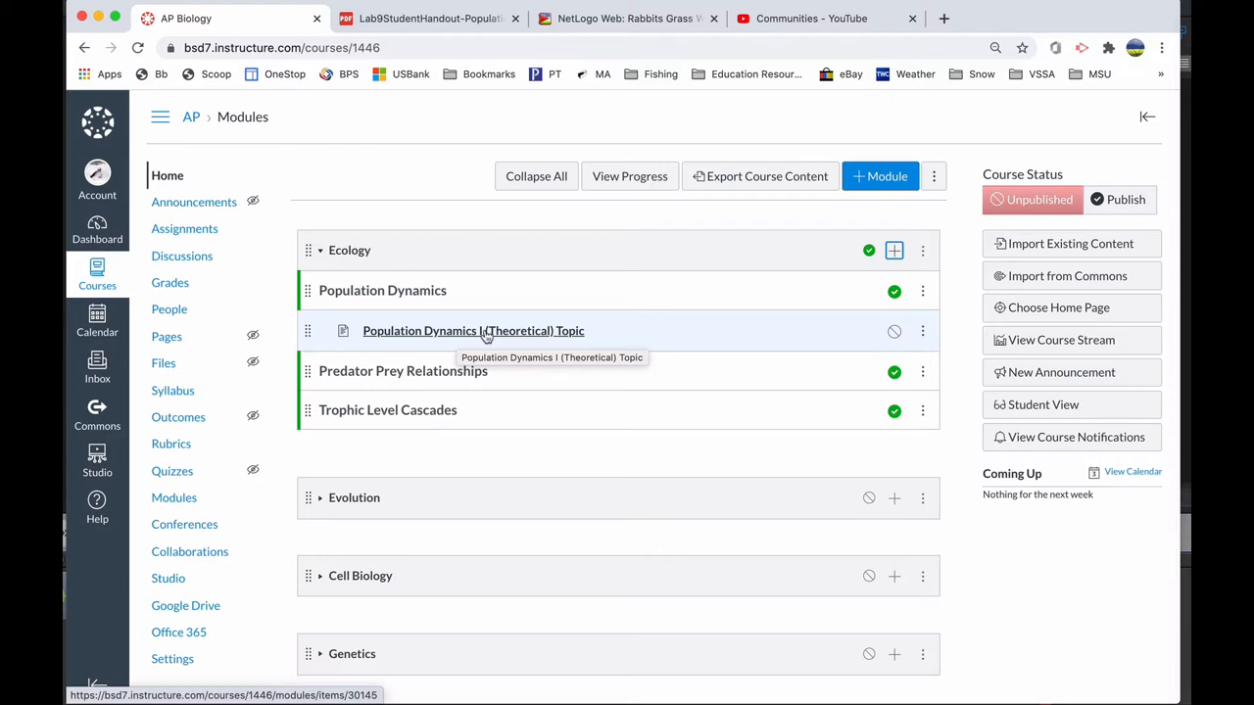
Open Population Dynamics I (Theoretical) and read through its hook, objective and engage/explore sections.
left_click(473, 330)
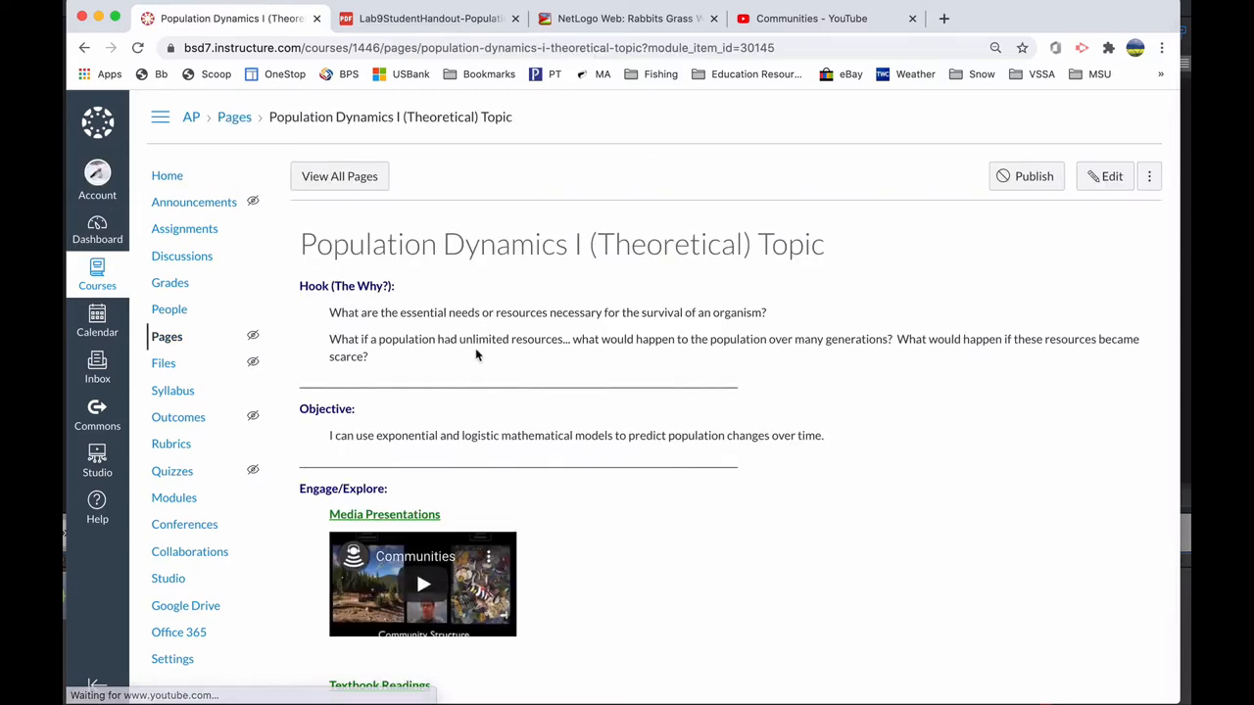
scroll("down", 3)
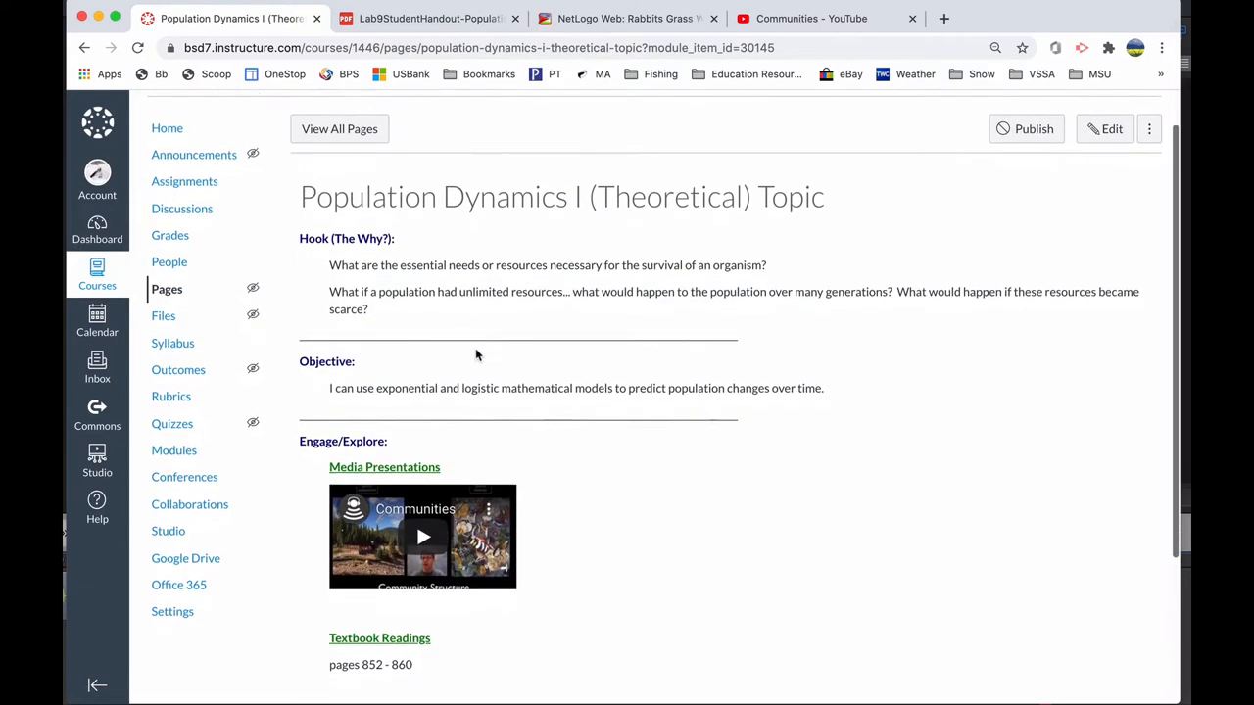
scroll("down", 3)
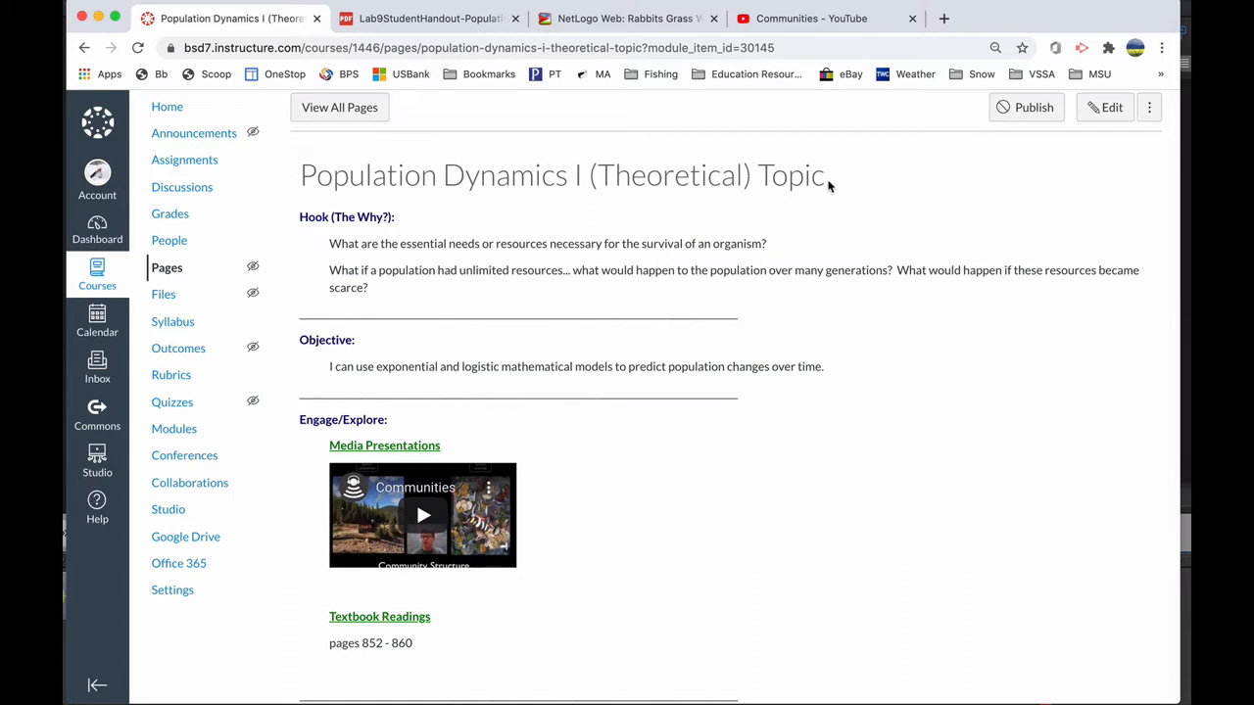
scroll("down", 3)
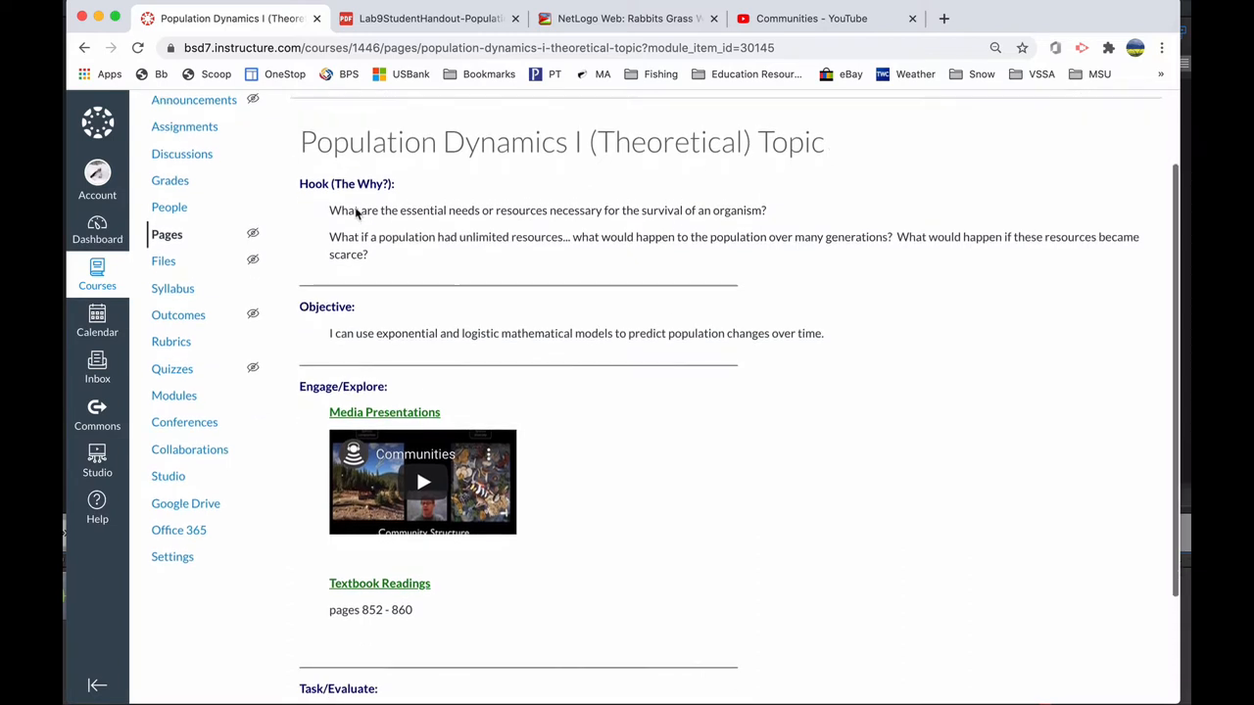
scroll("down", 3)
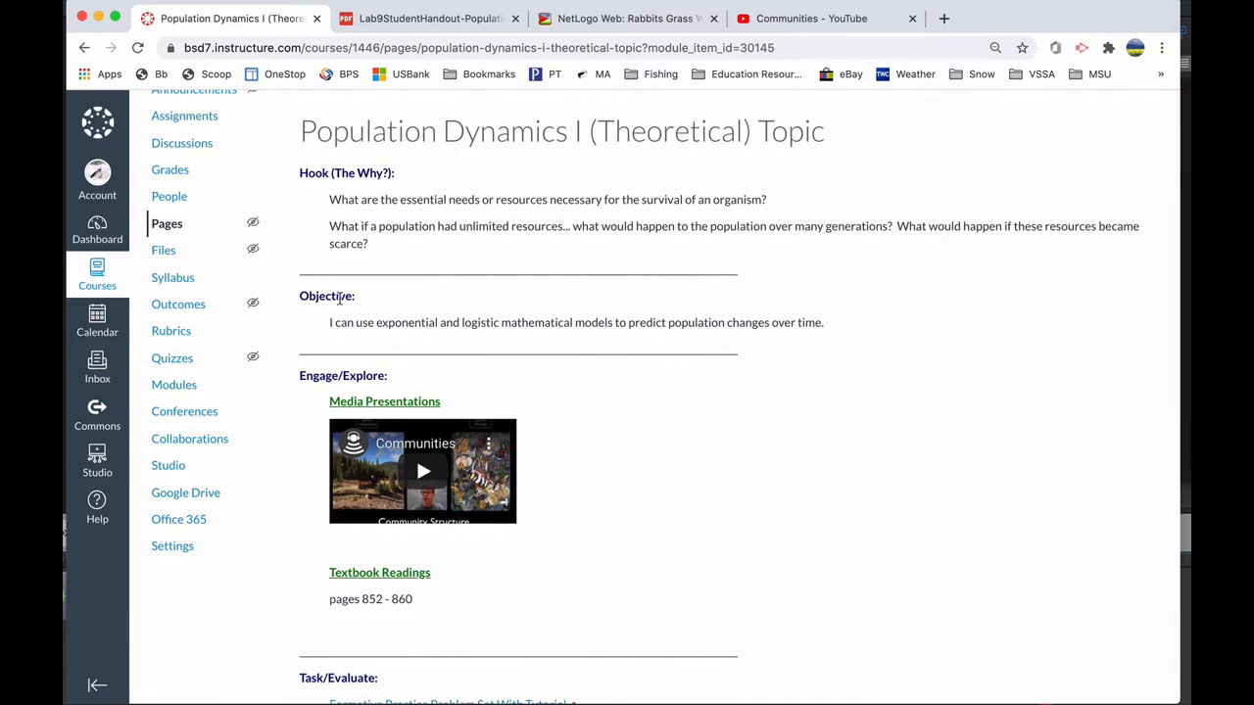
scroll("down", 3)
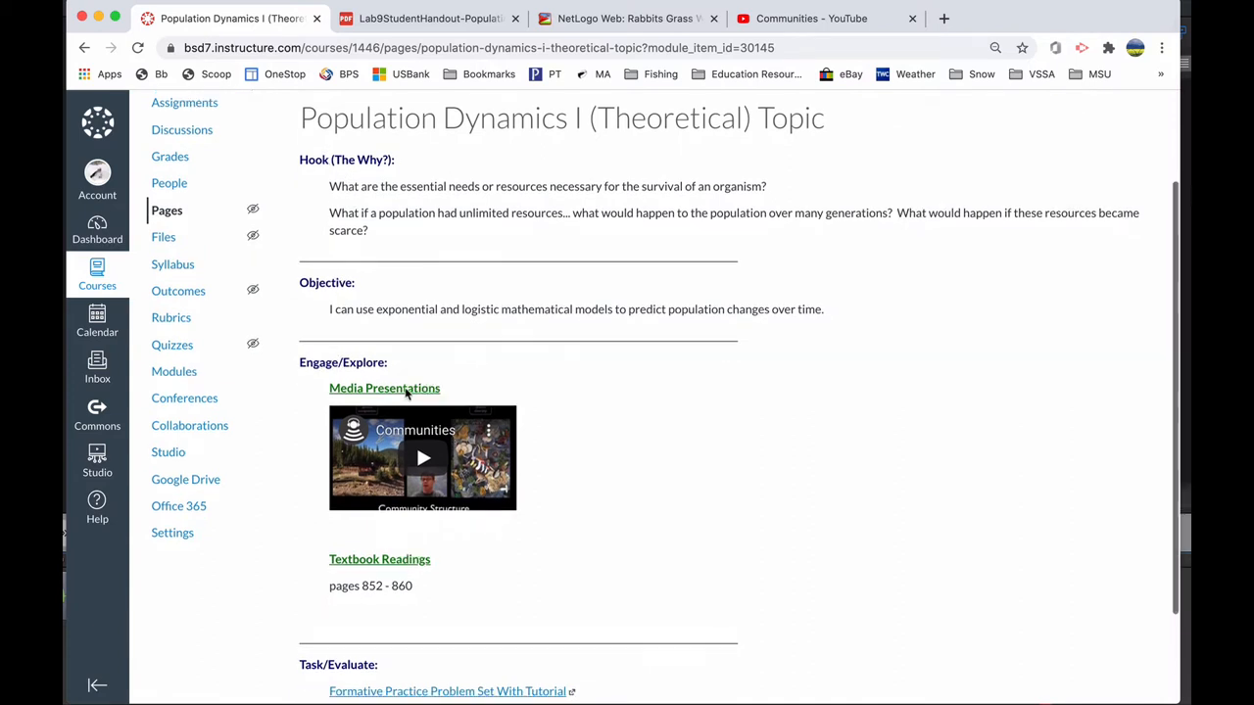
scroll("down", 3)
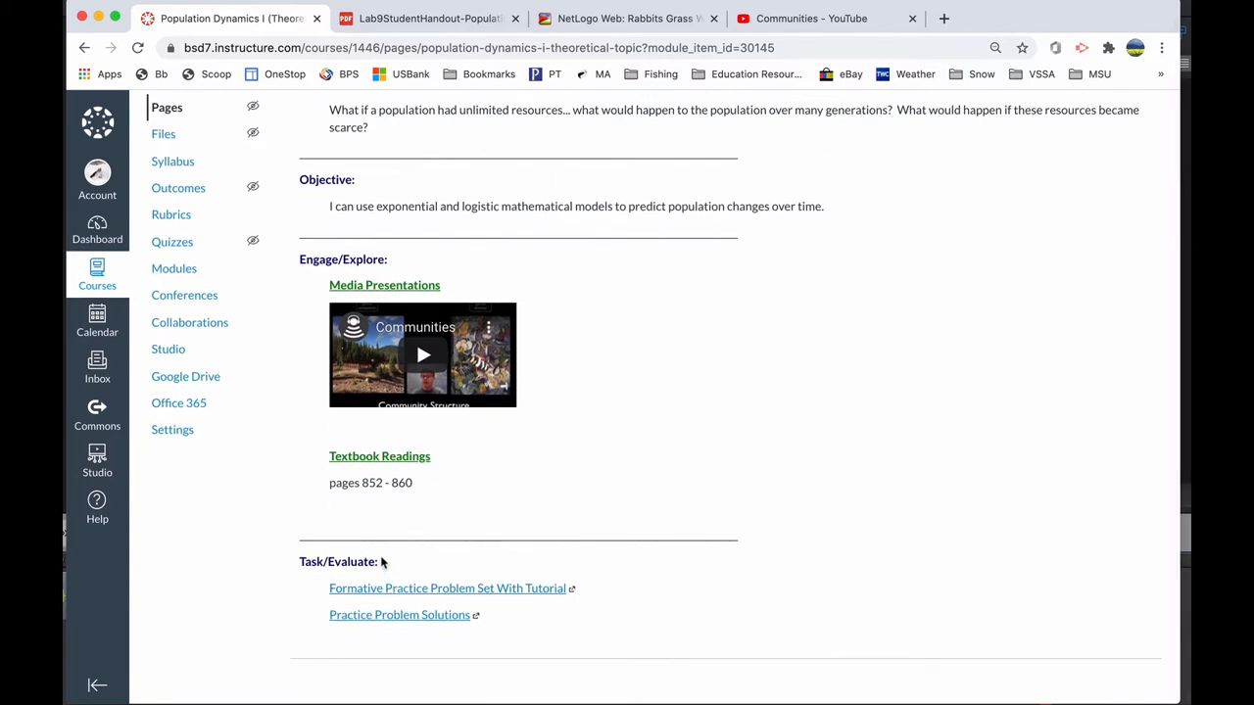
scroll("down", 3)
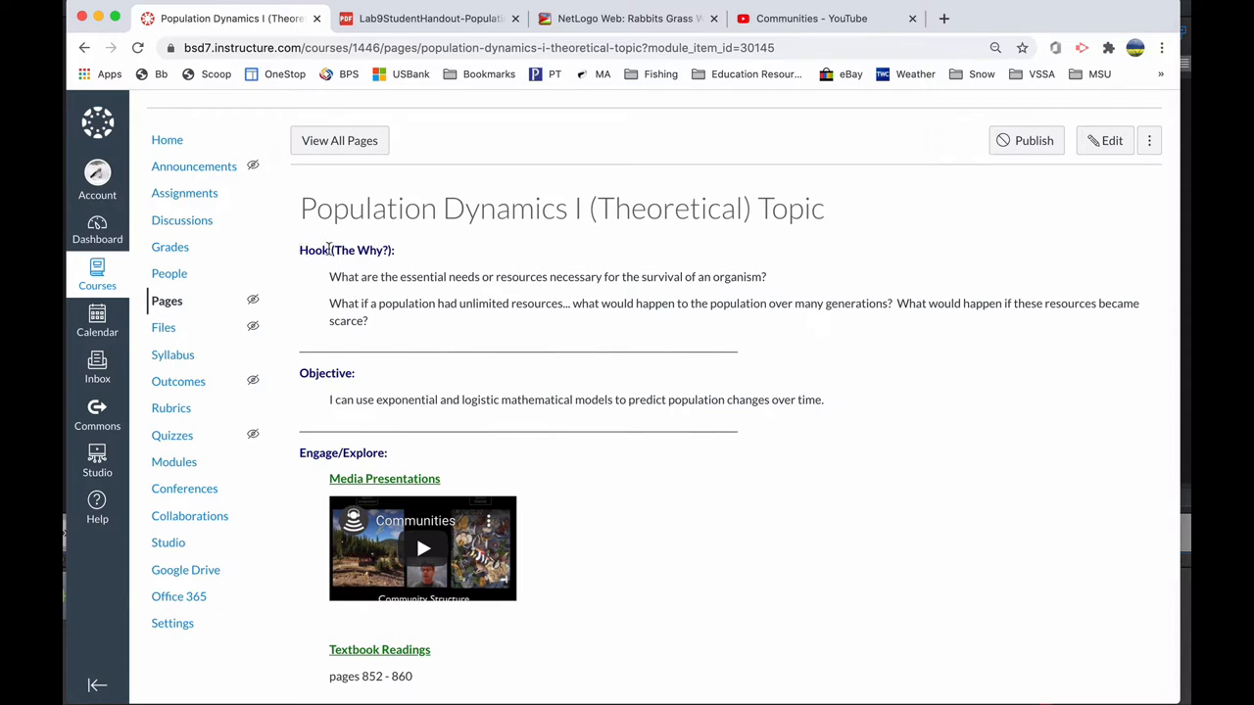
mouse_move(412, 259)
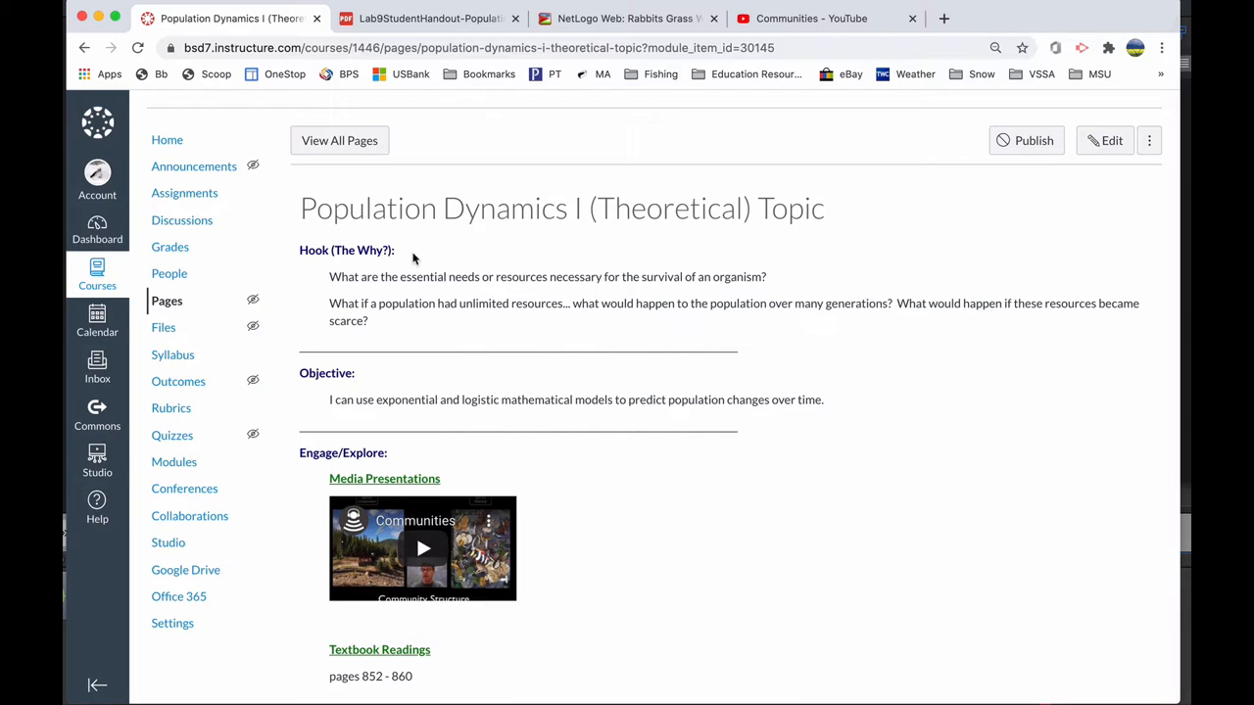
scroll("down", 3)
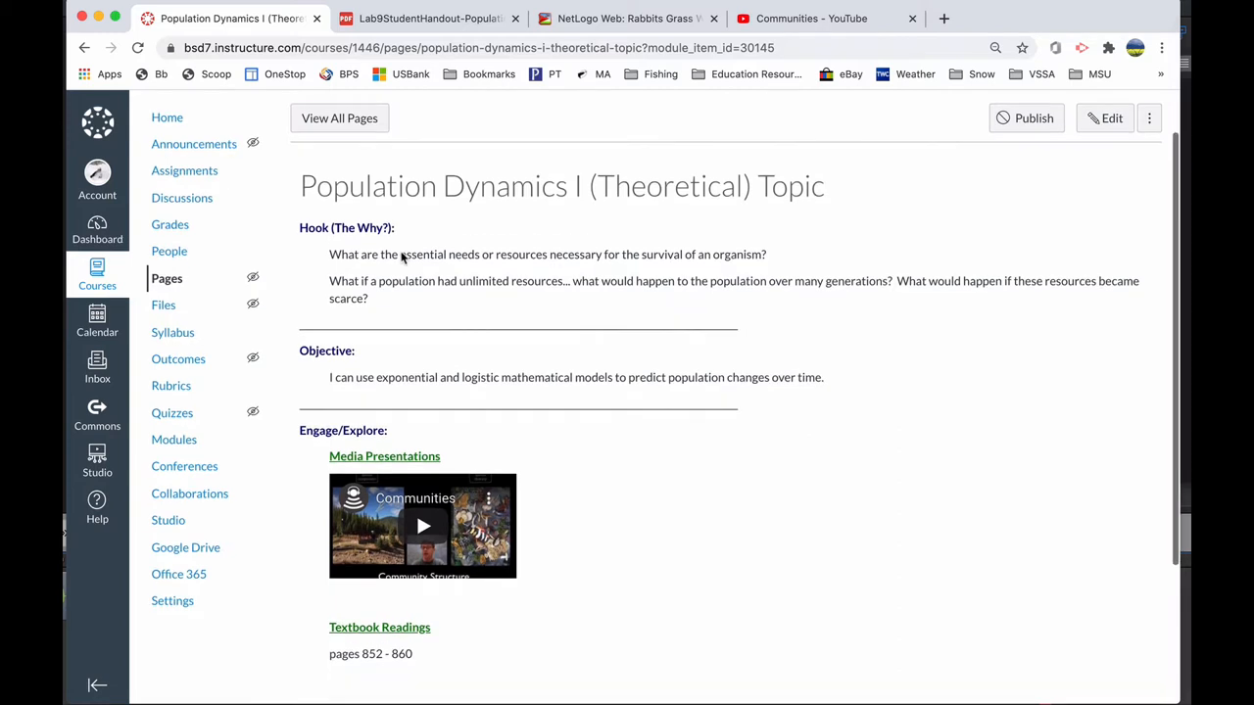
scroll("down", 3)
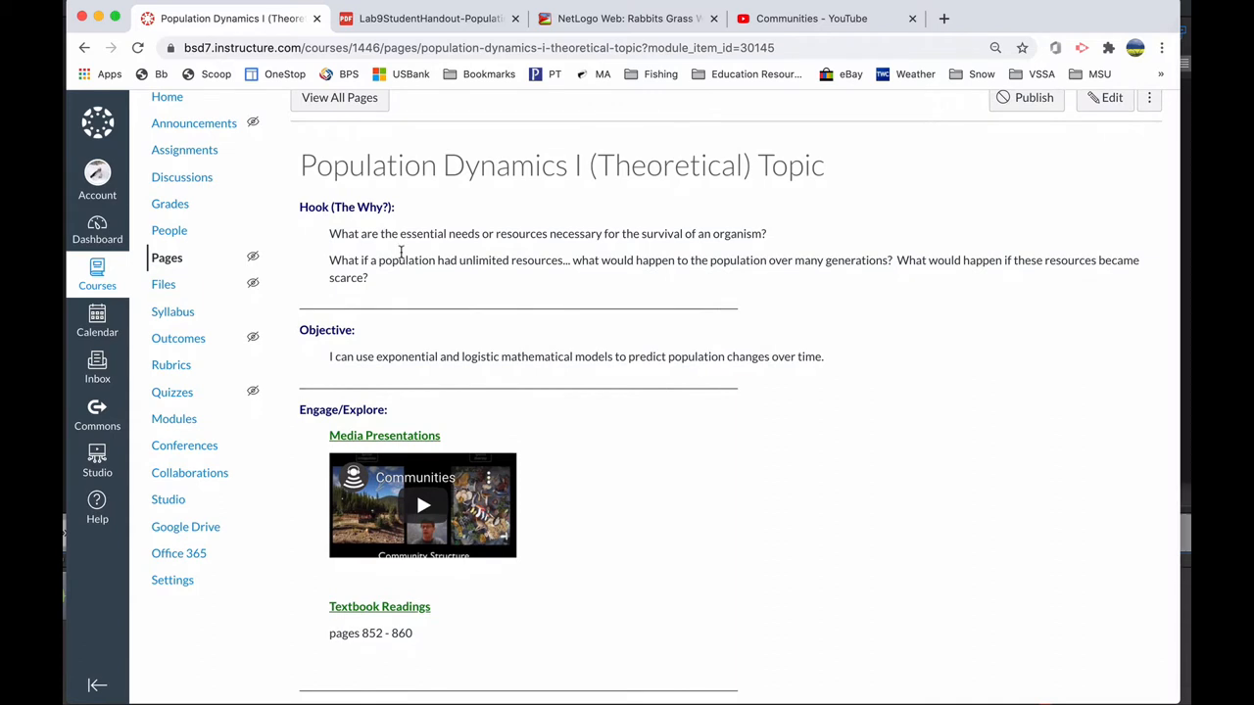
mouse_move(357, 347)
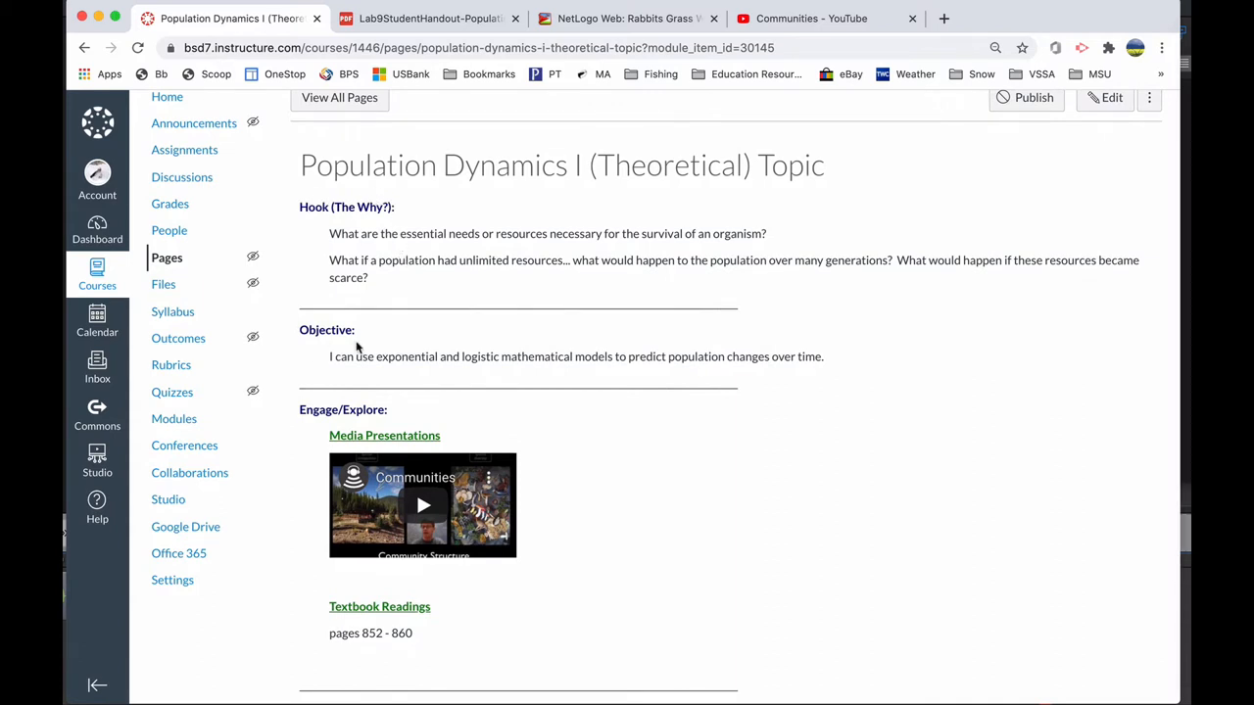
scroll("down", 3)
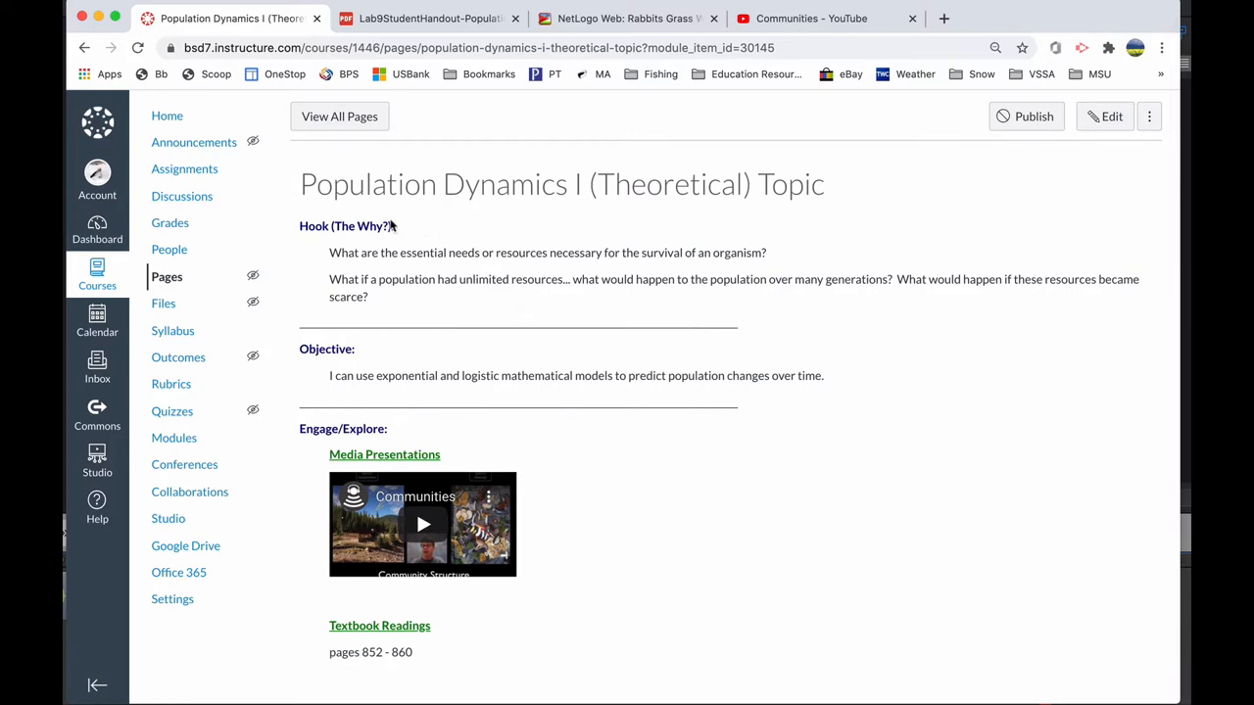
mouse_move(409, 230)
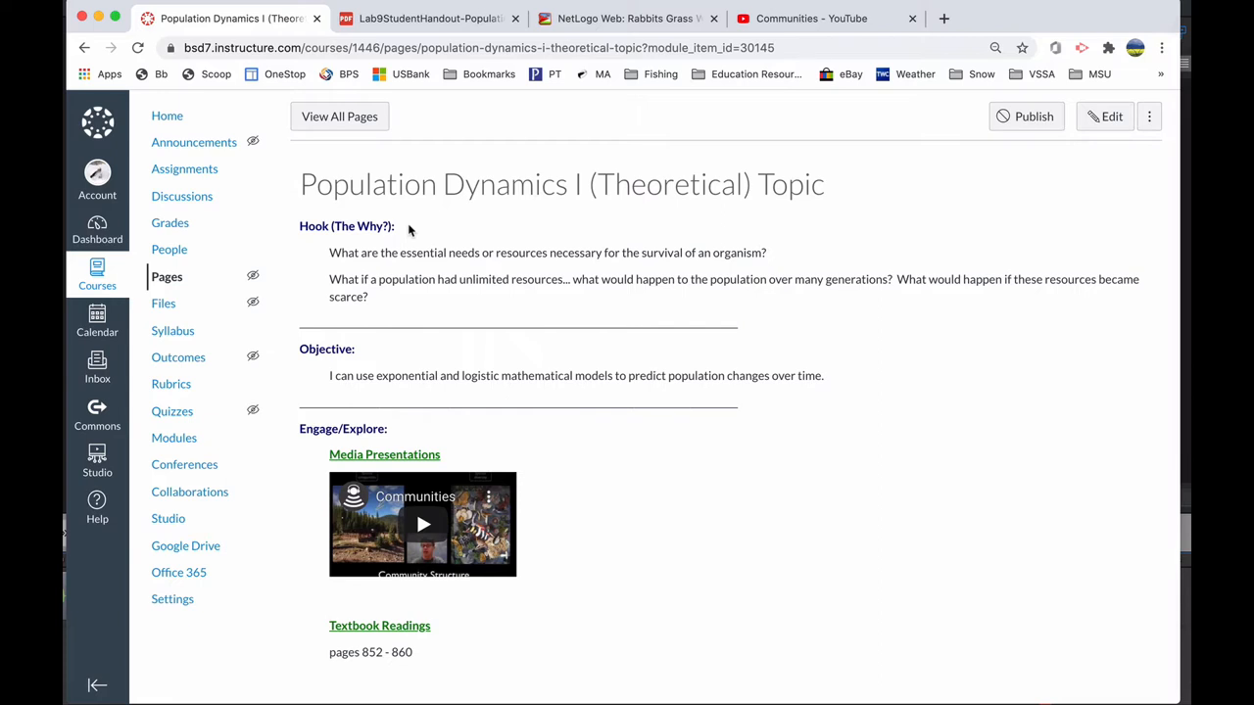
mouse_move(399, 228)
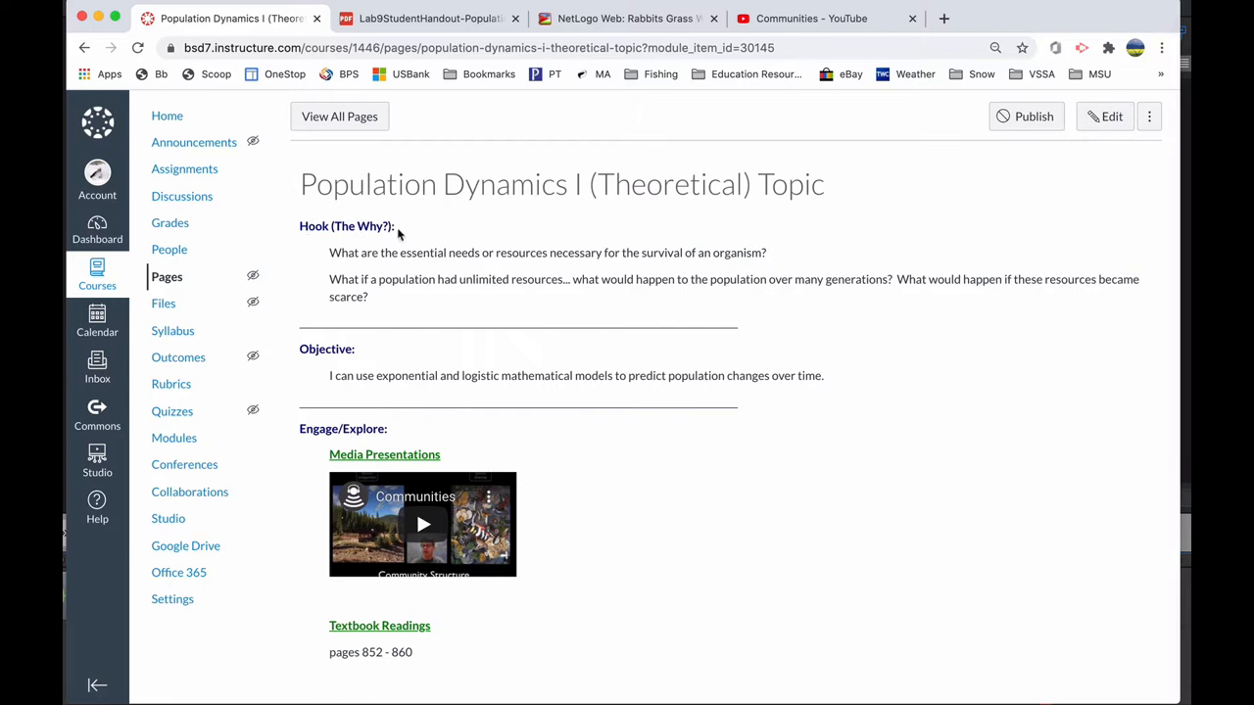
scroll("down", 3)
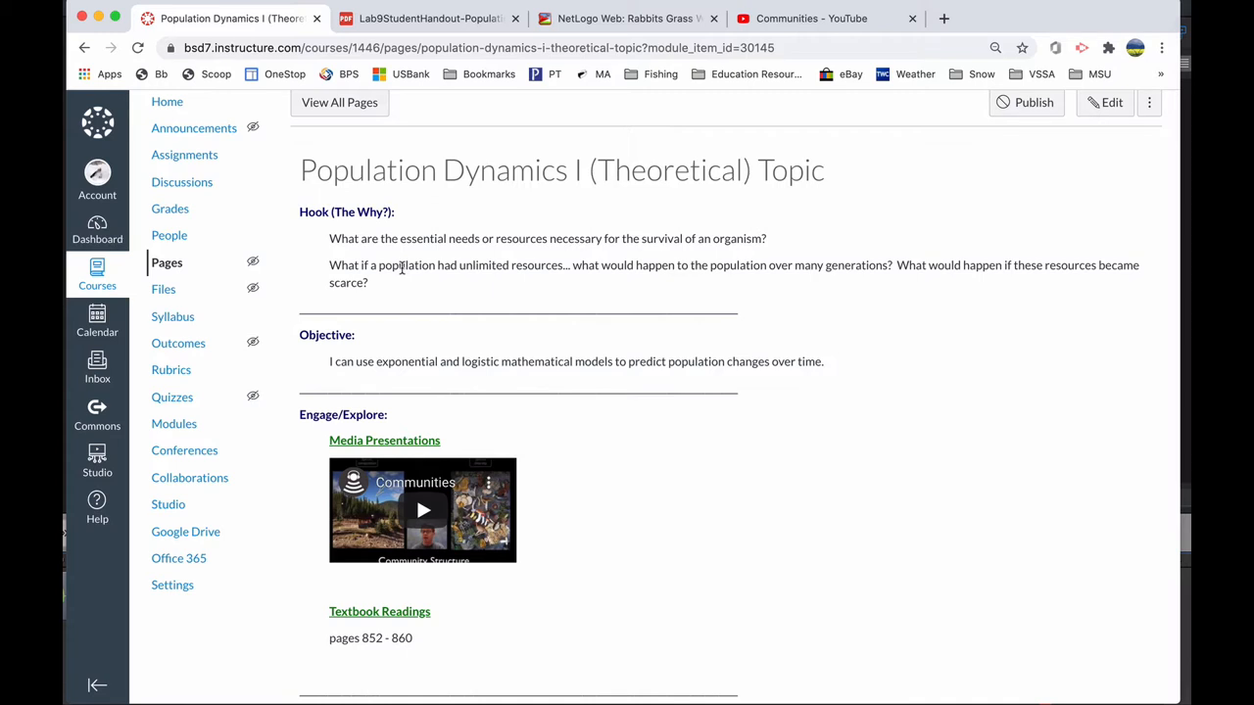
left_click_drag(329, 265, 367, 282)
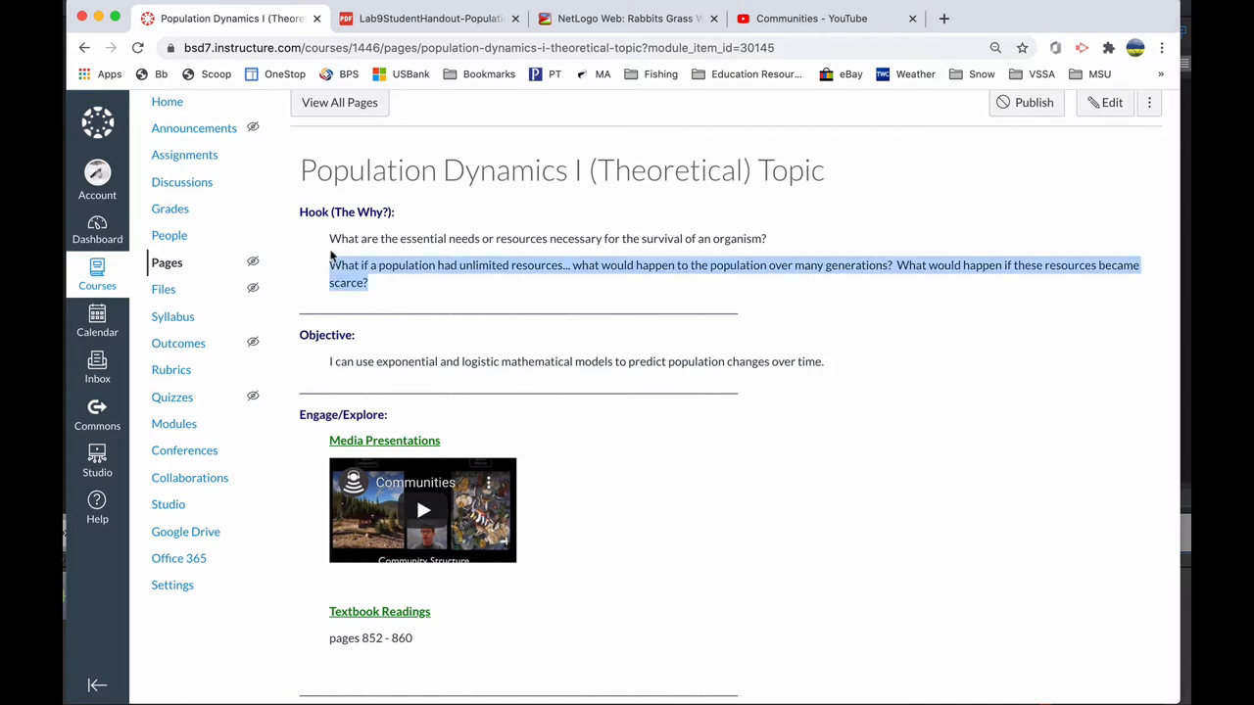
left_click(464, 295)
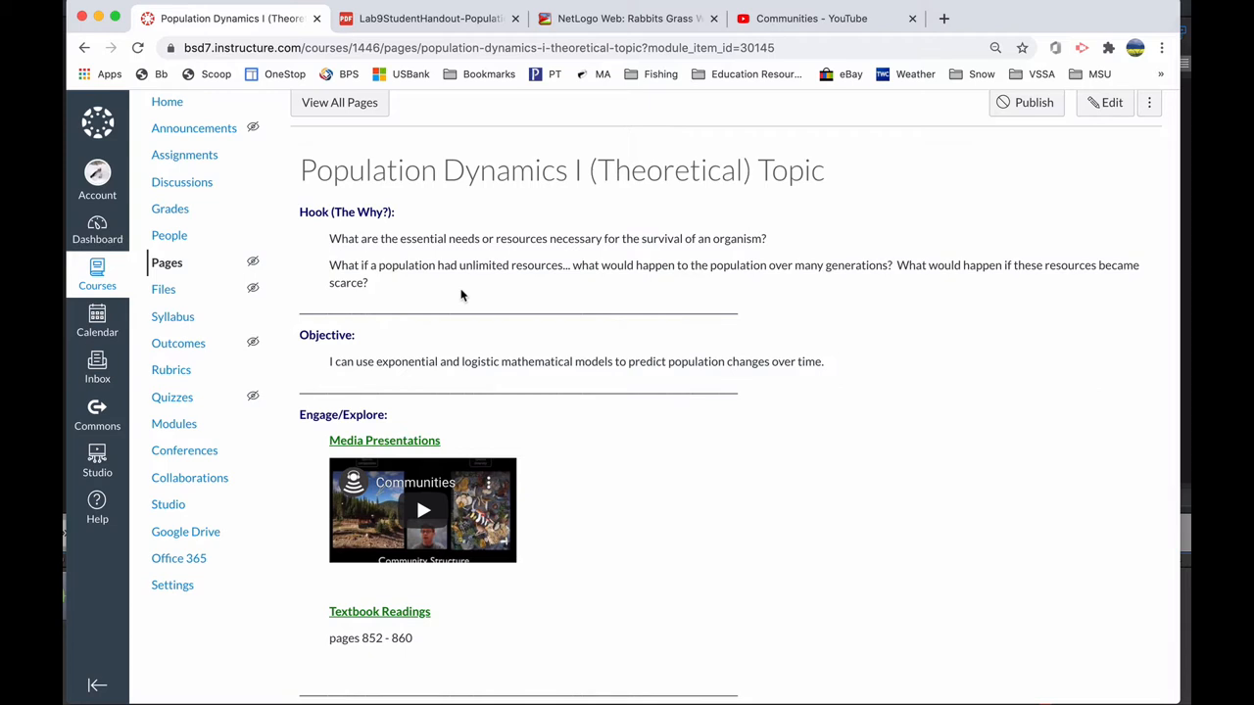
mouse_move(478, 283)
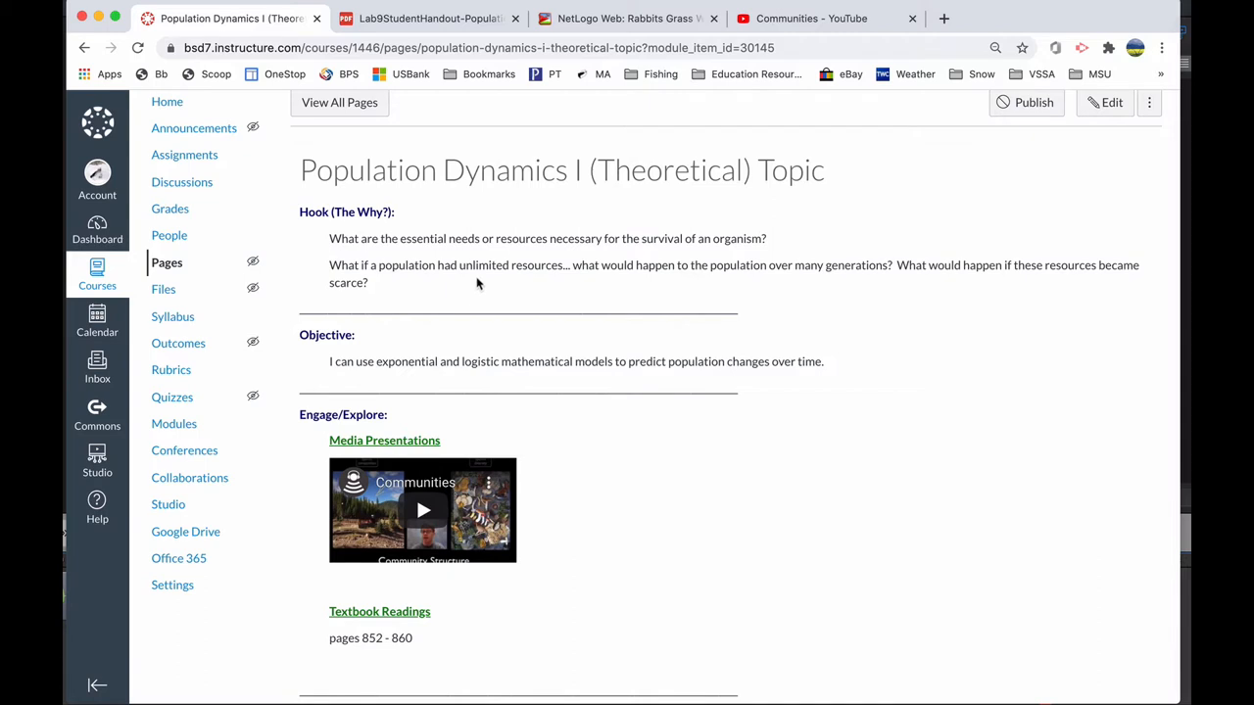
mouse_move(510, 289)
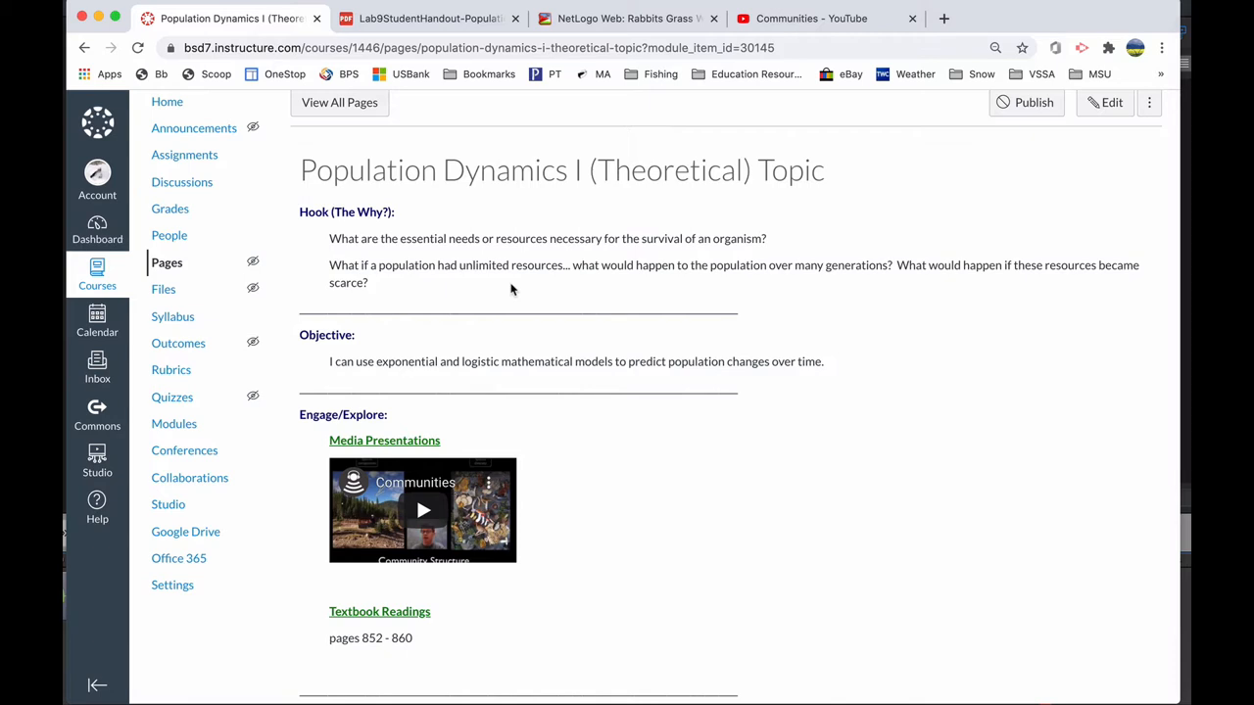
scroll("down", 3)
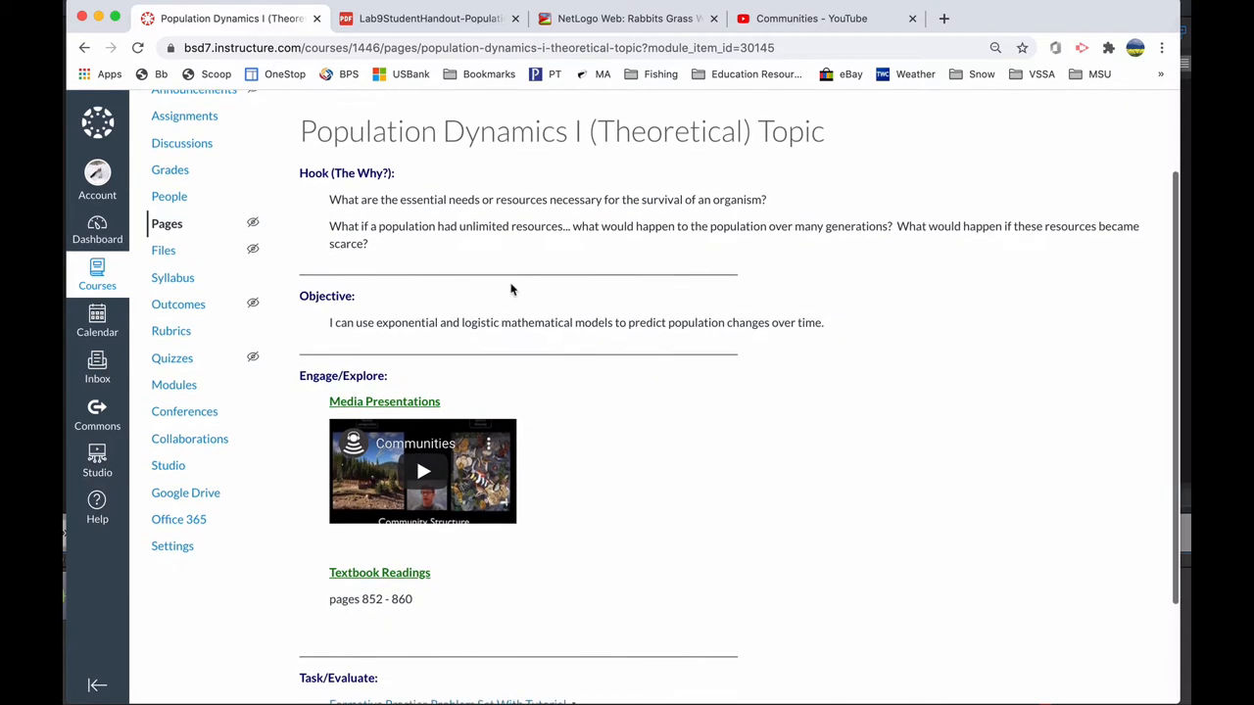
scroll("down", 3)
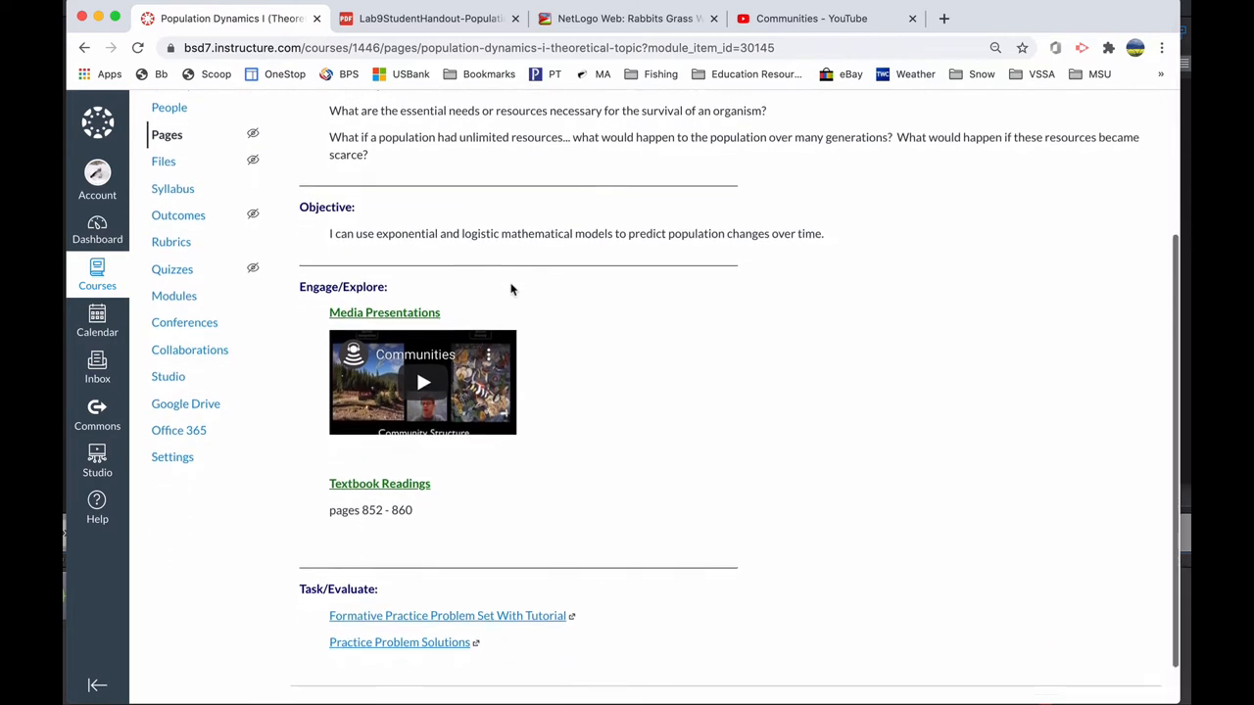
scroll("down", 3)
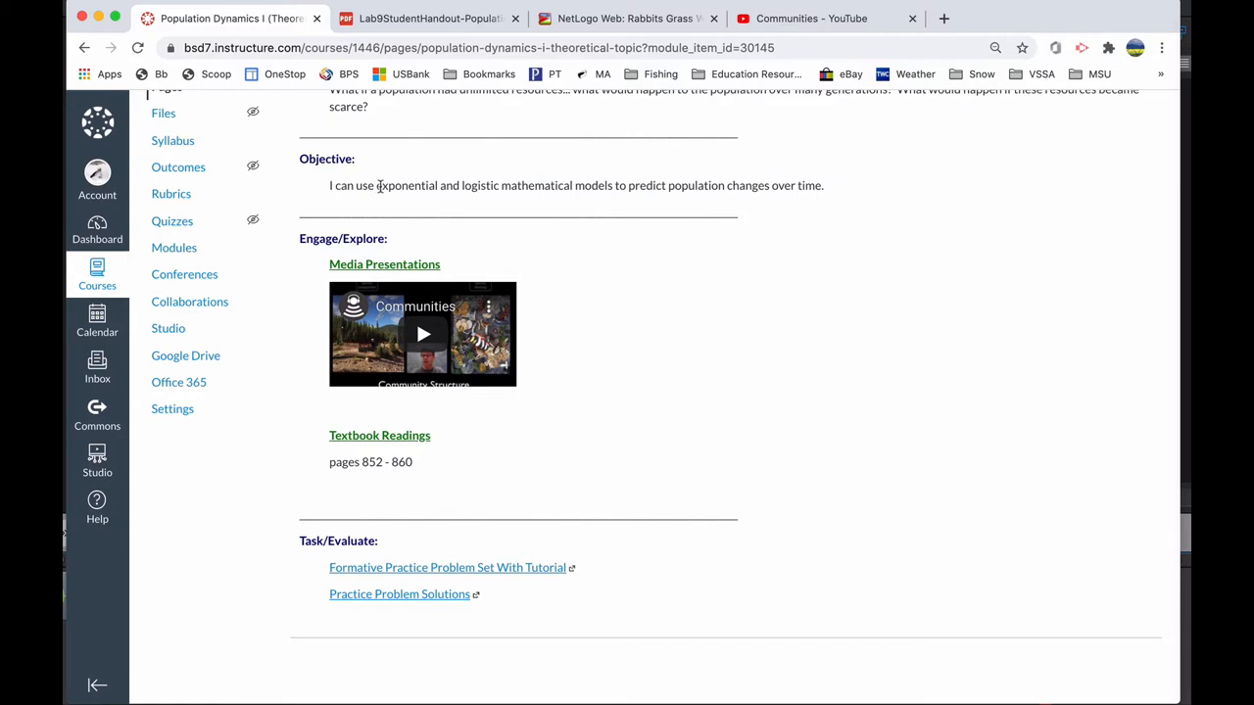
mouse_move(380, 256)
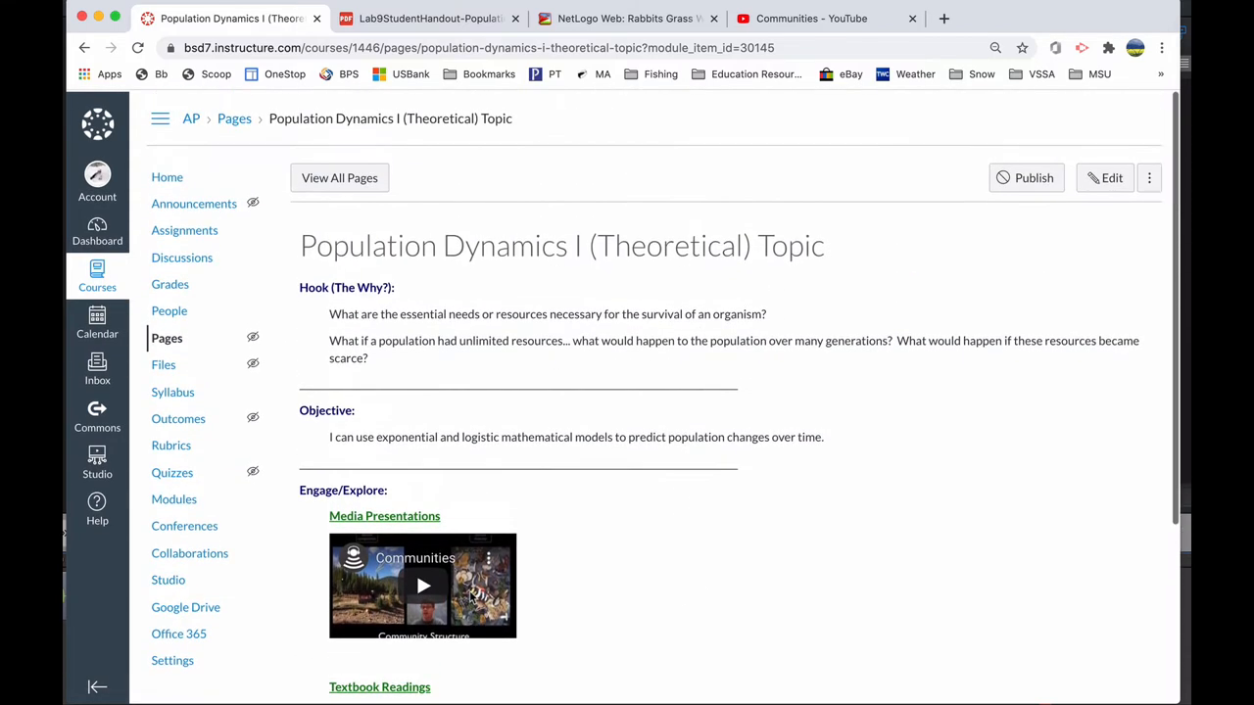
scroll("down", 3)
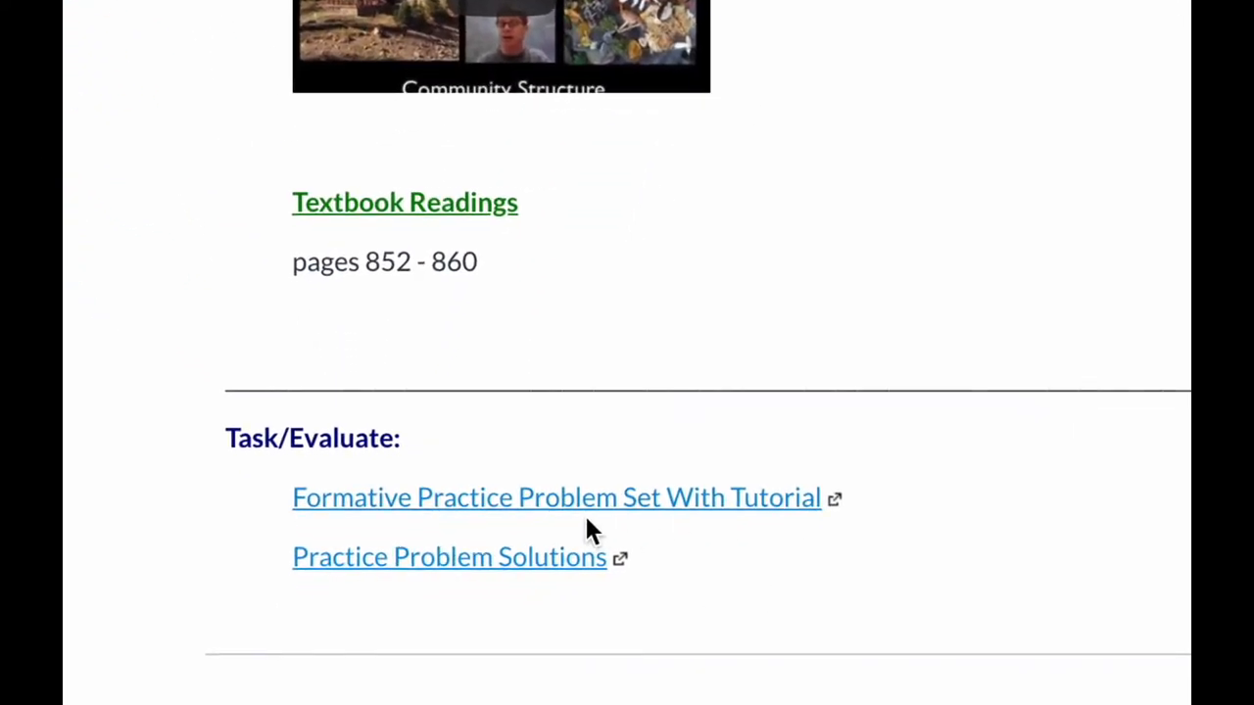
mouse_move(740, 544)
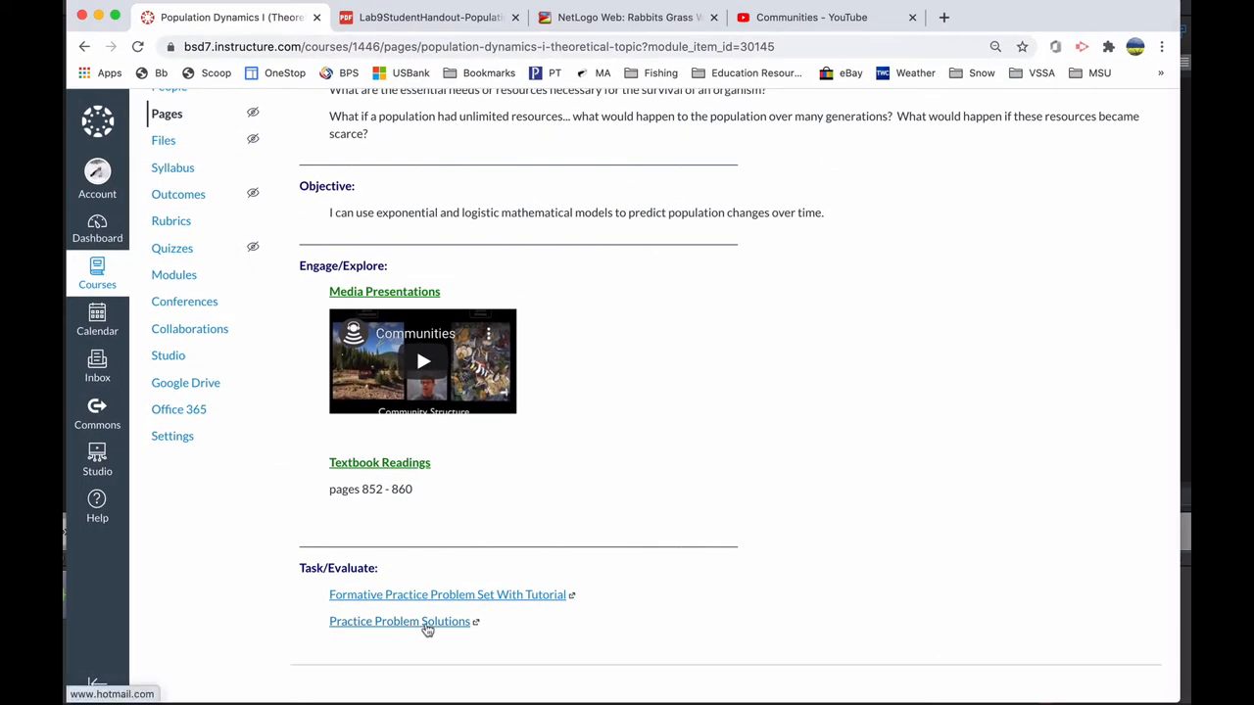
mouse_move(590, 403)
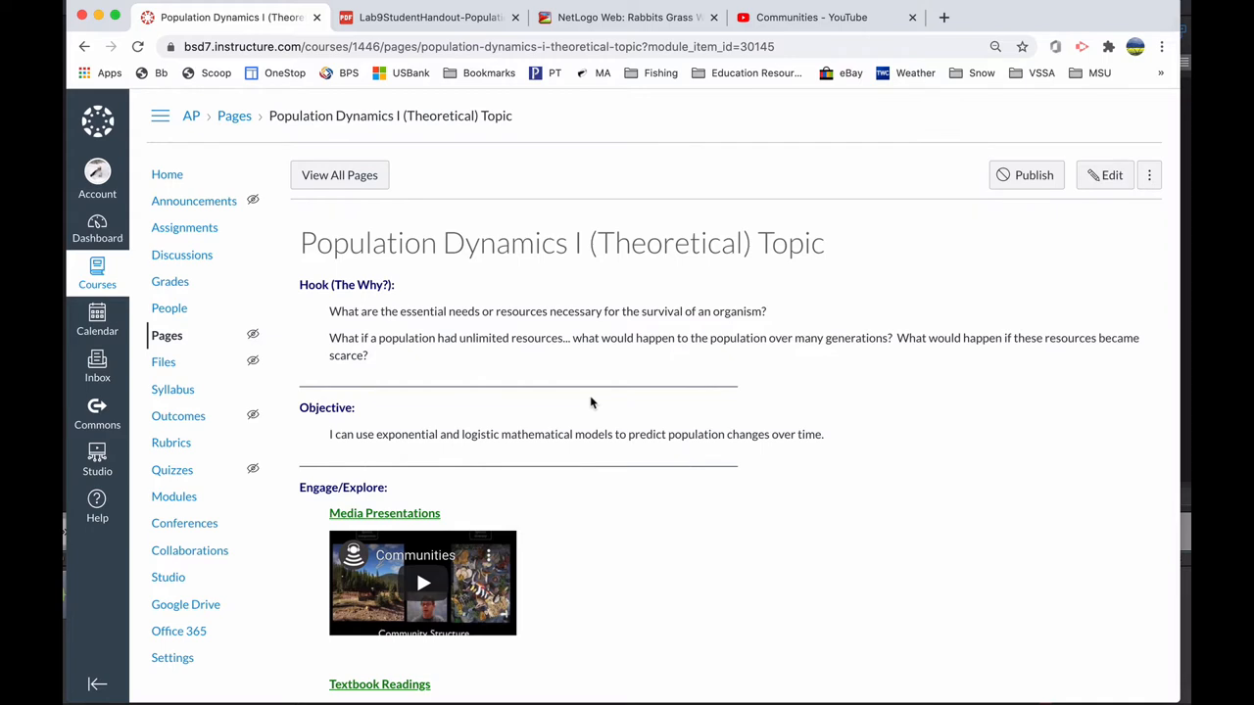
scroll("down", 3)
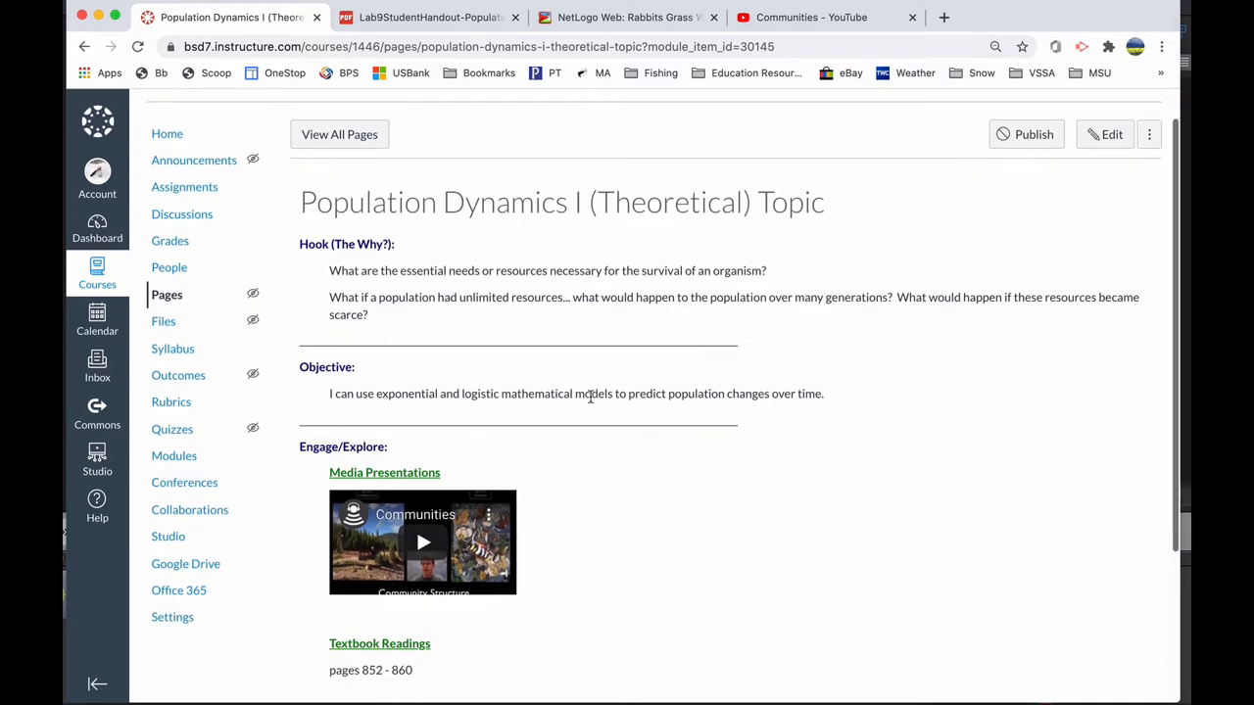
scroll("down", 3)
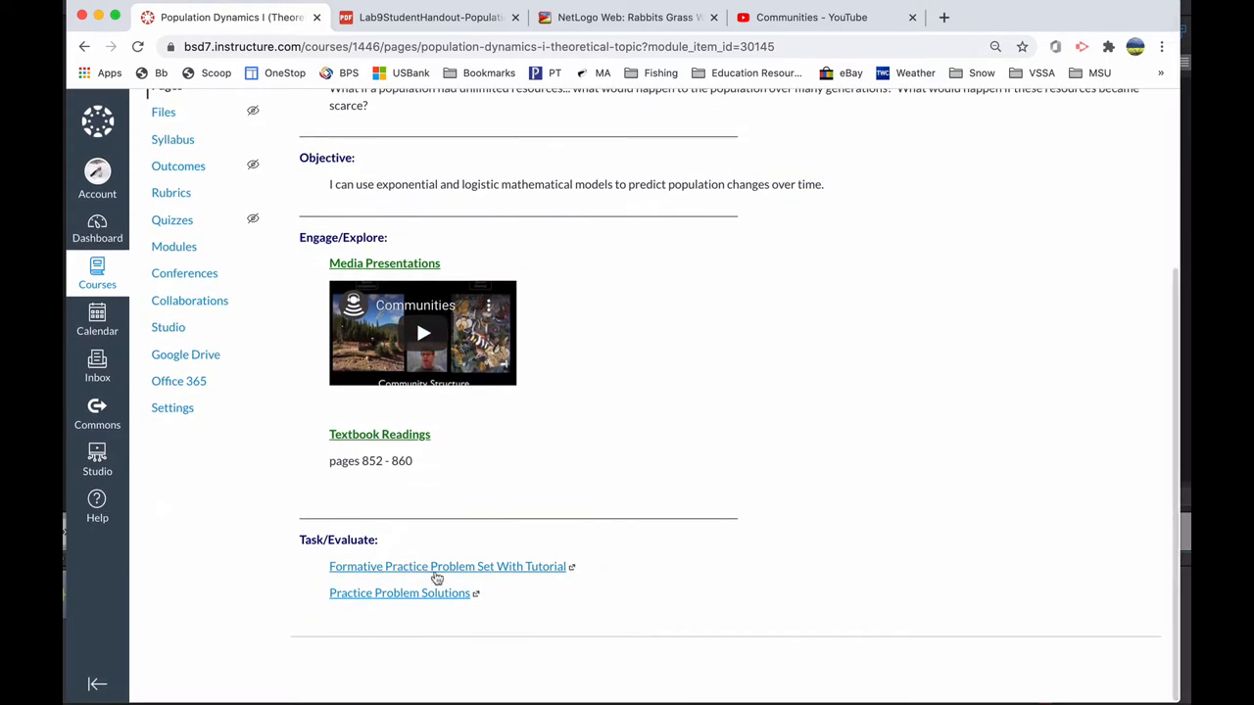
mouse_move(453, 602)
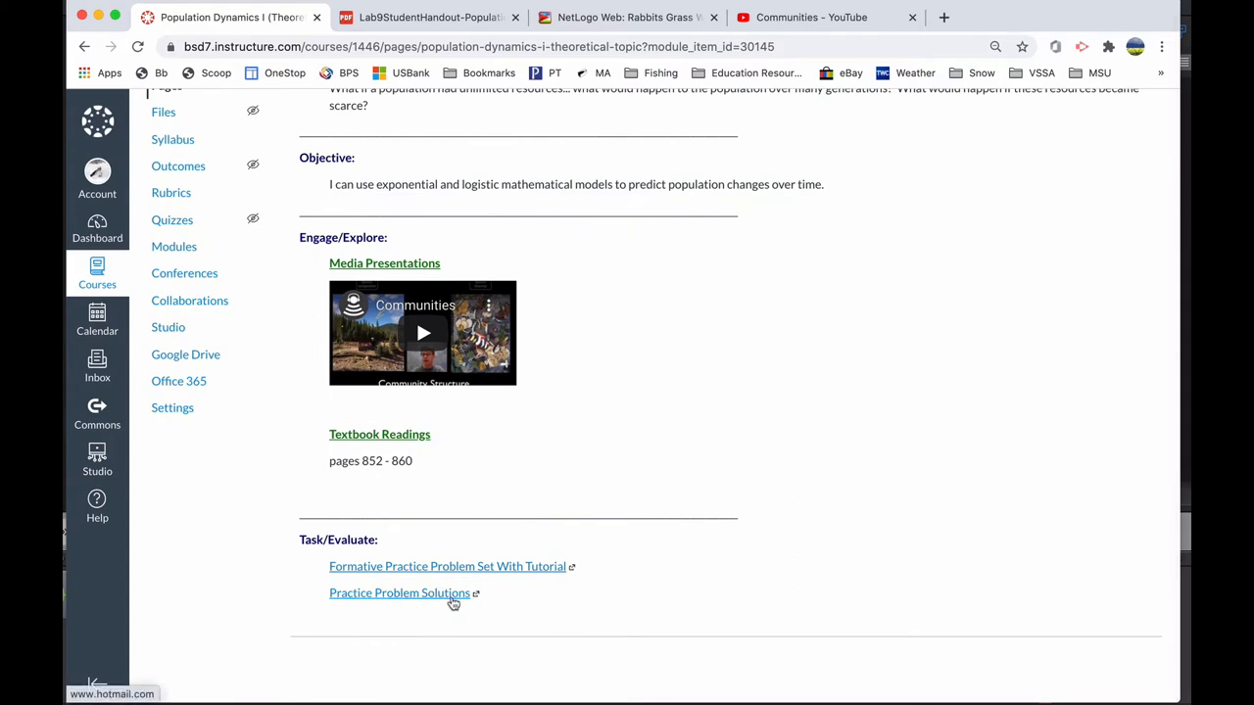
mouse_move(508, 615)
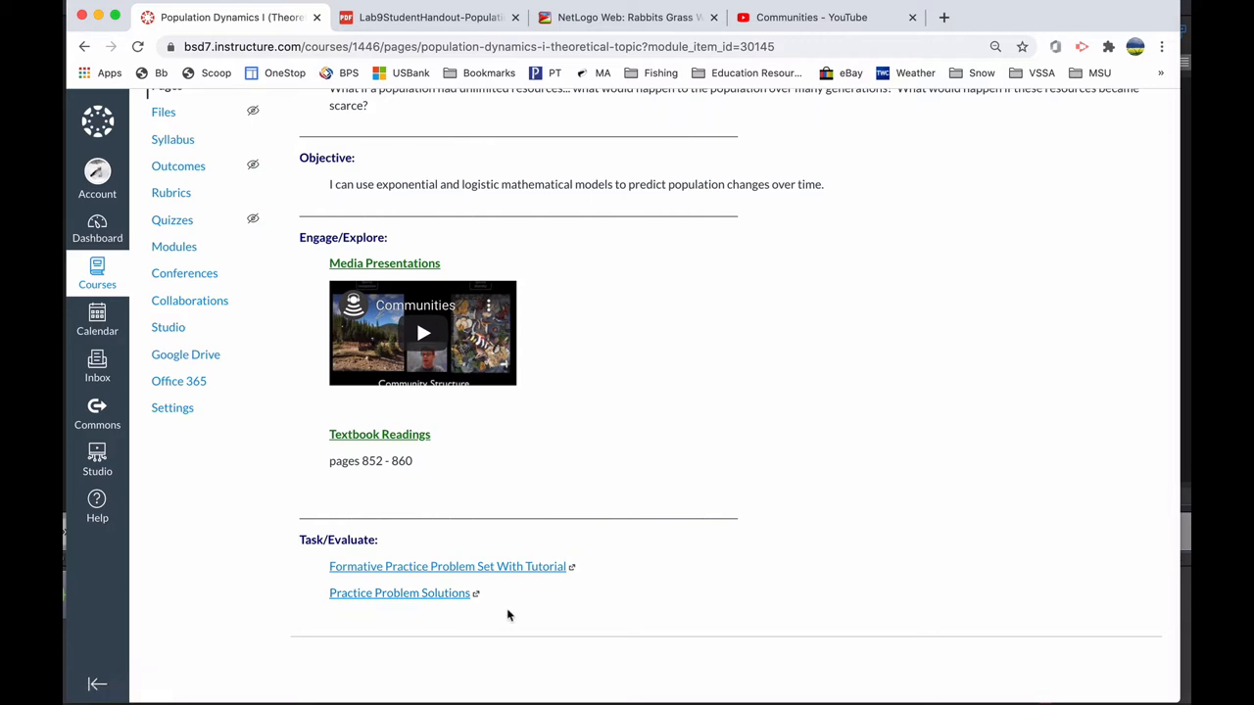
mouse_move(462, 597)
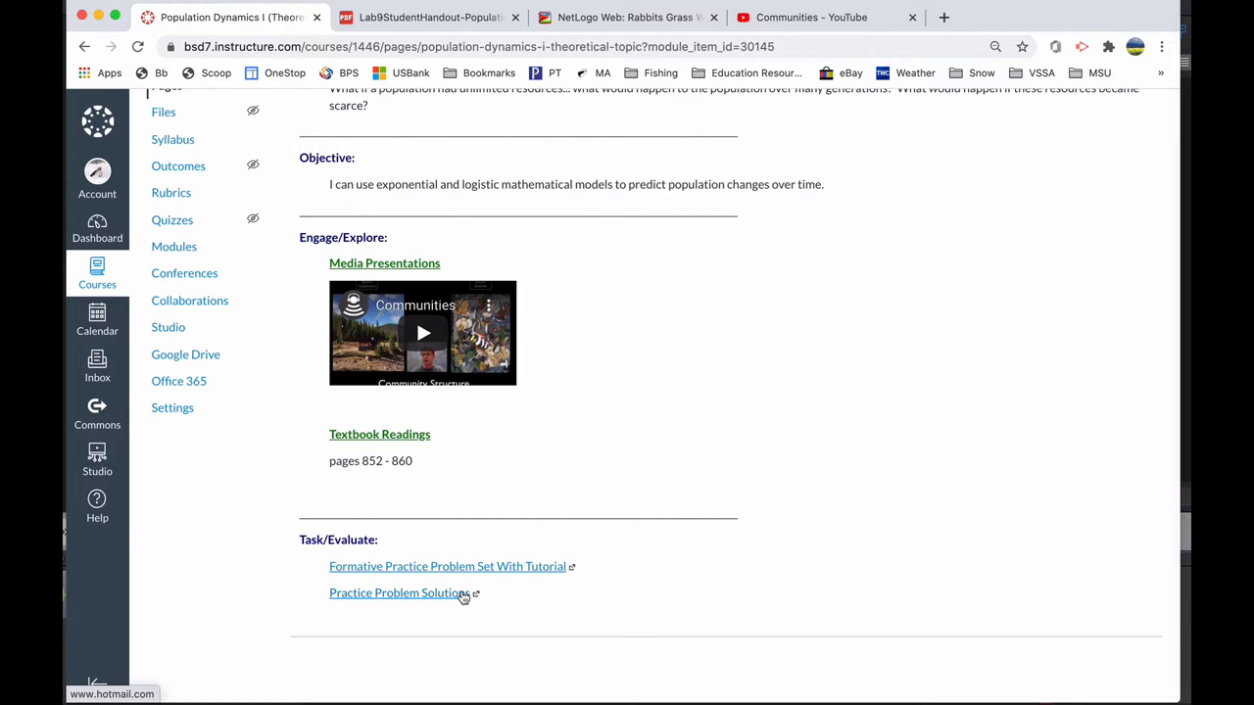
mouse_move(607, 600)
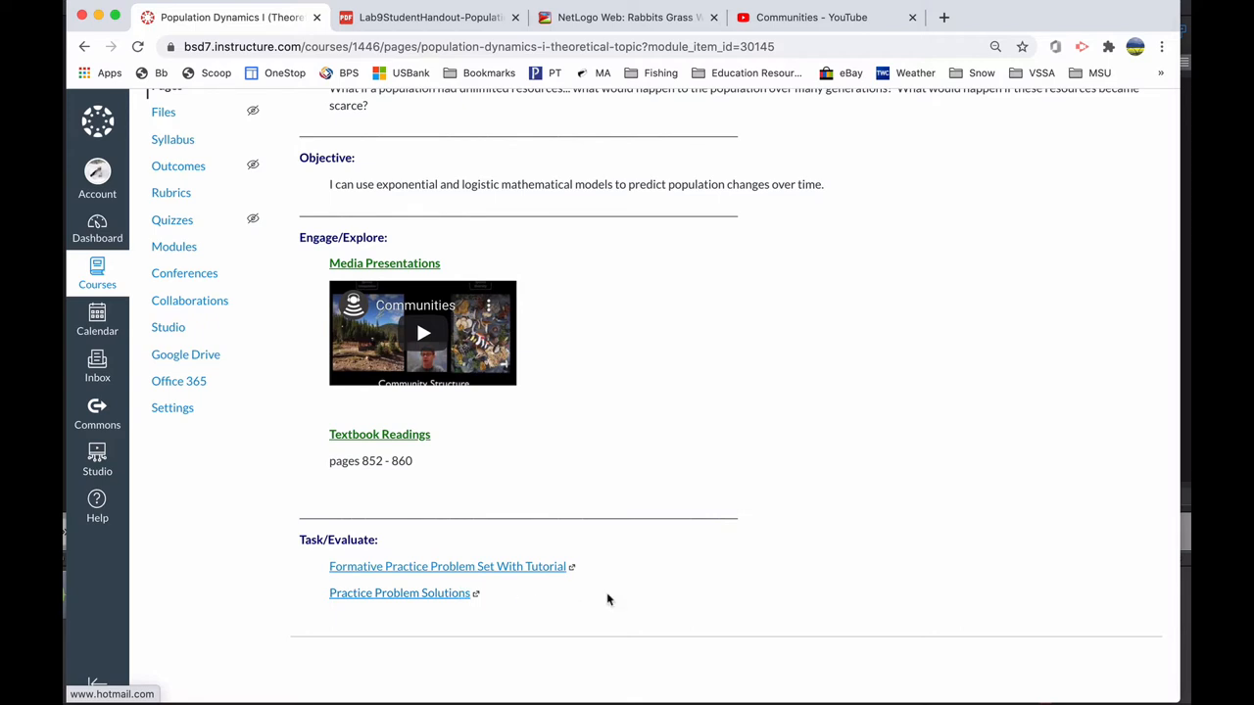
mouse_move(754, 595)
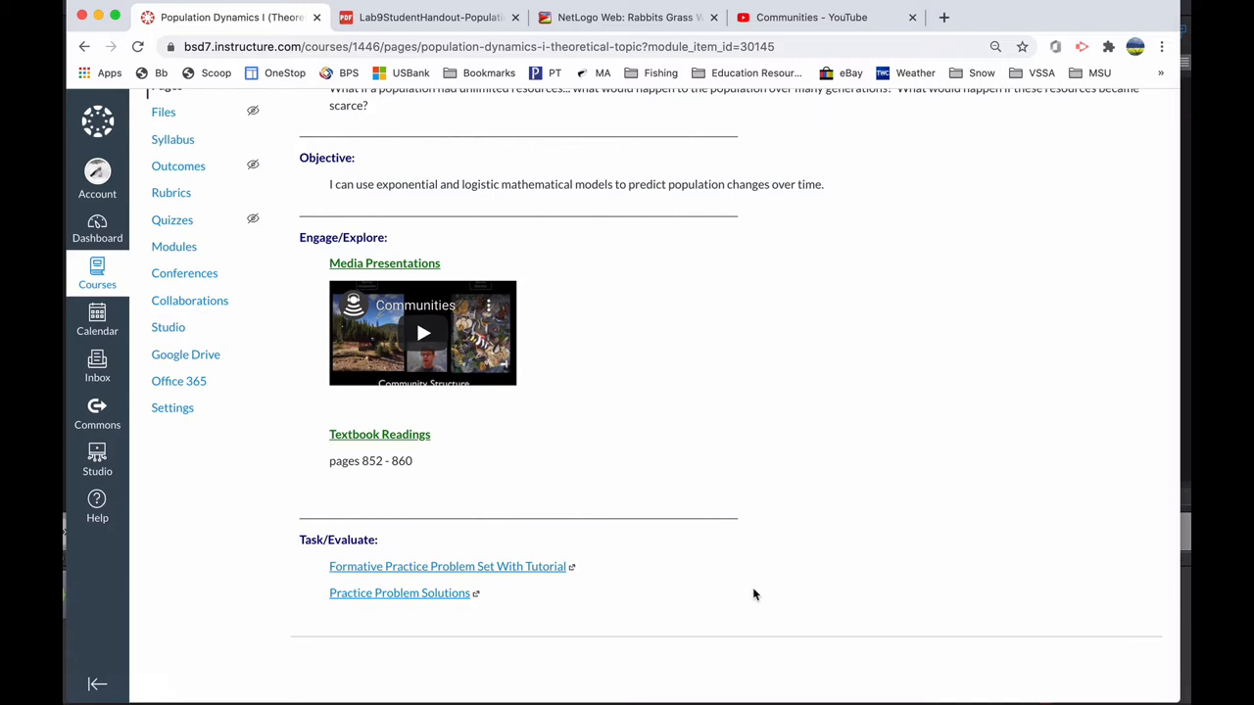
mouse_move(767, 600)
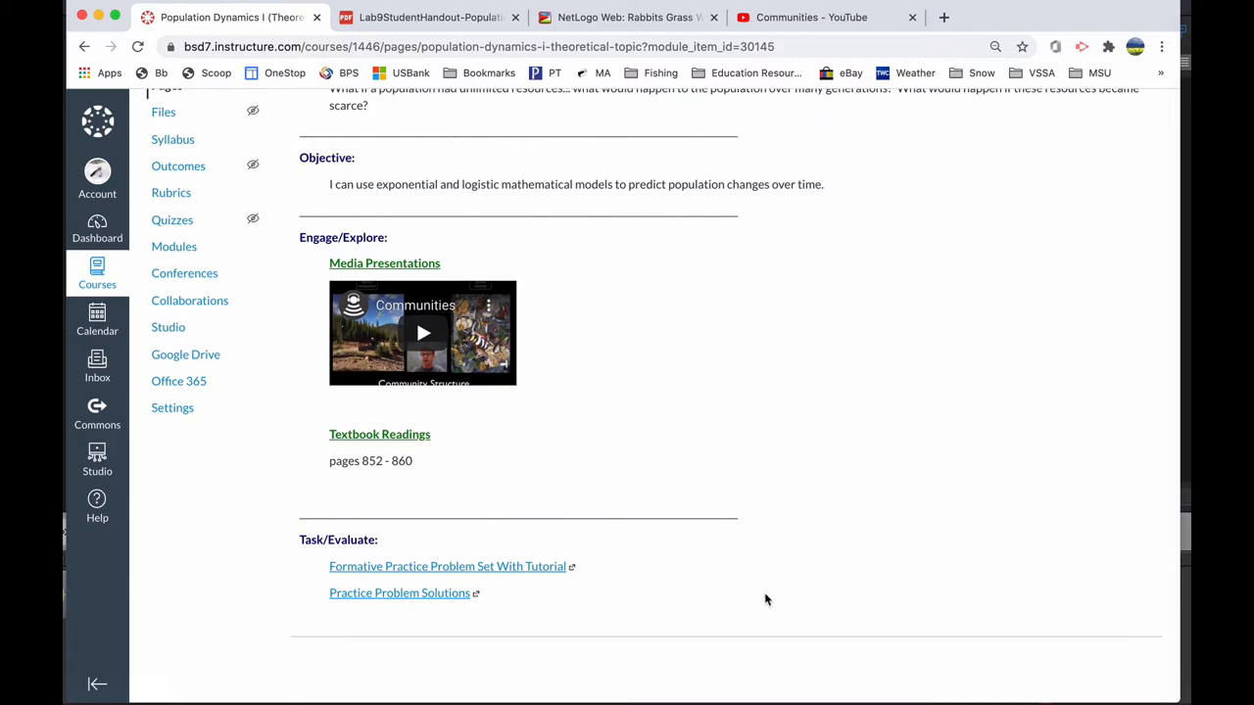
scroll("up", 3)
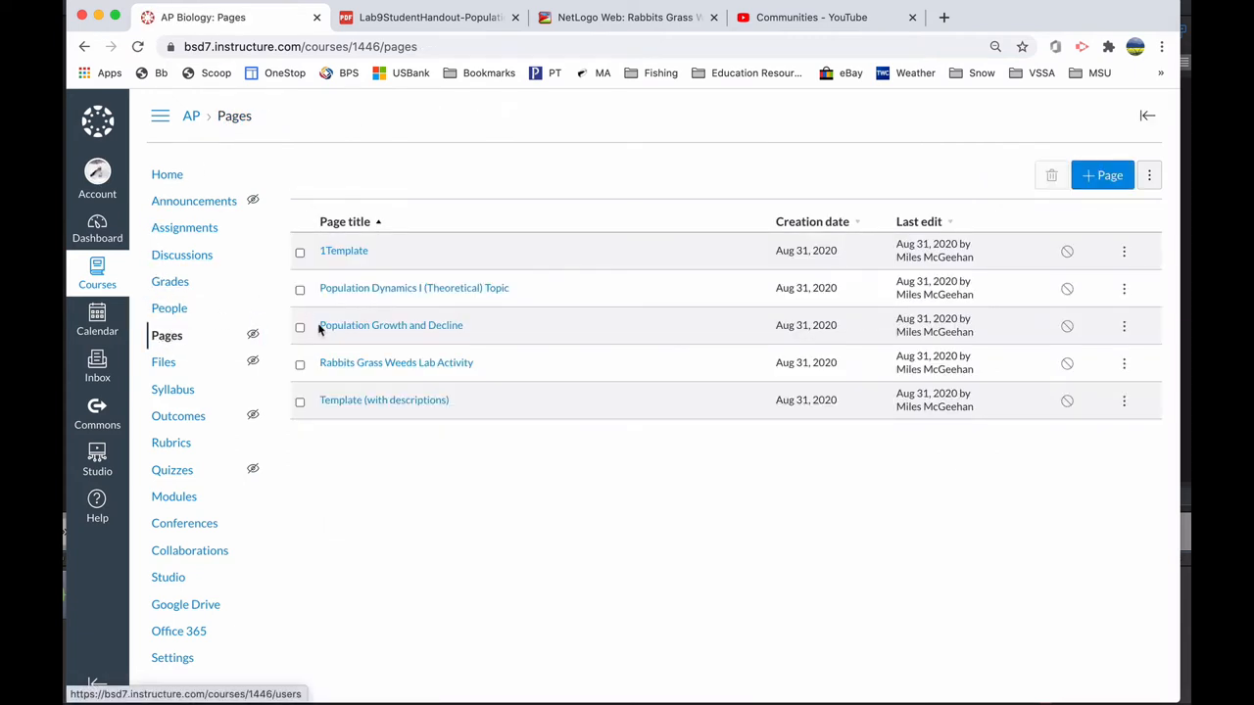
mouse_move(384, 400)
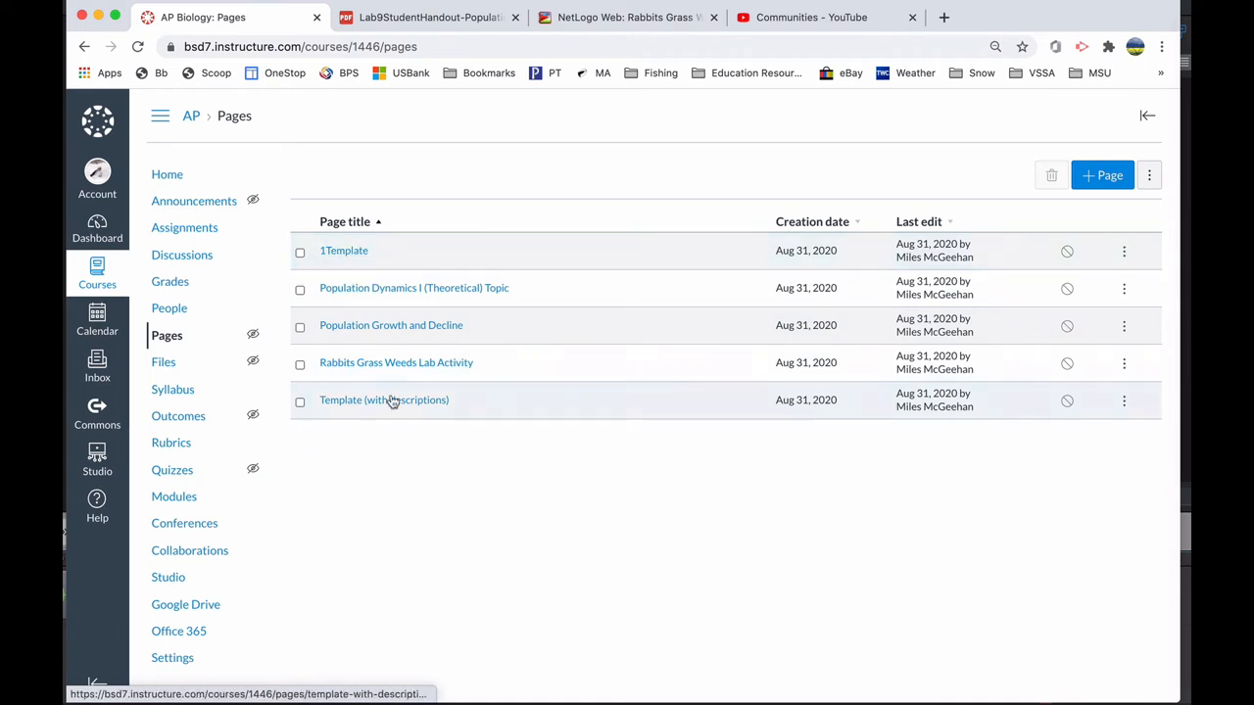
Open the 'Template (with descriptions)' page from the Pages index.
left_click(384, 400)
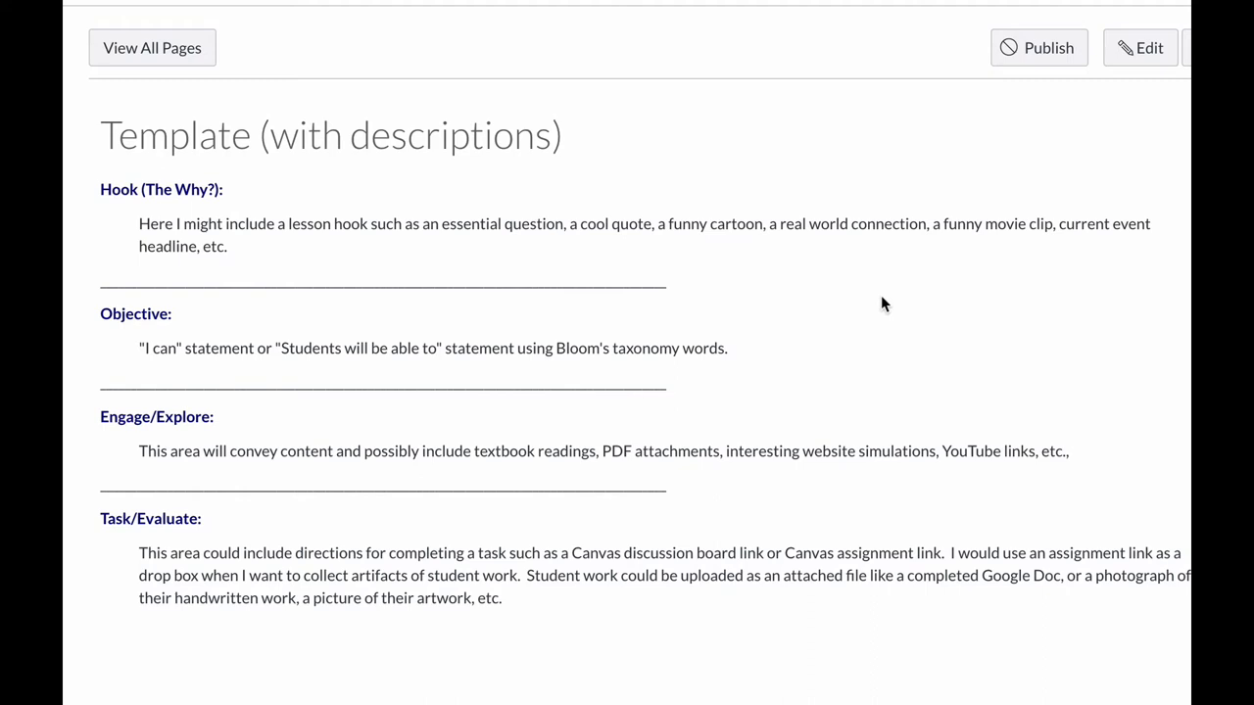
mouse_move(328, 333)
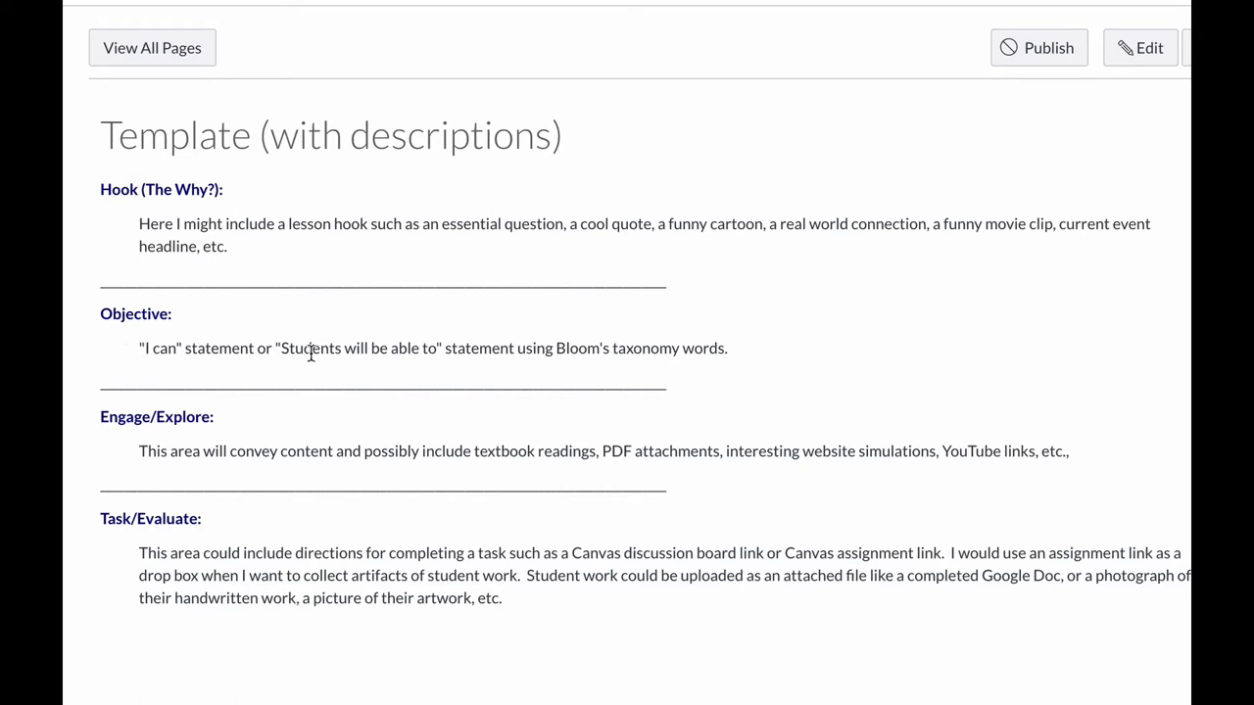
mouse_move(257, 380)
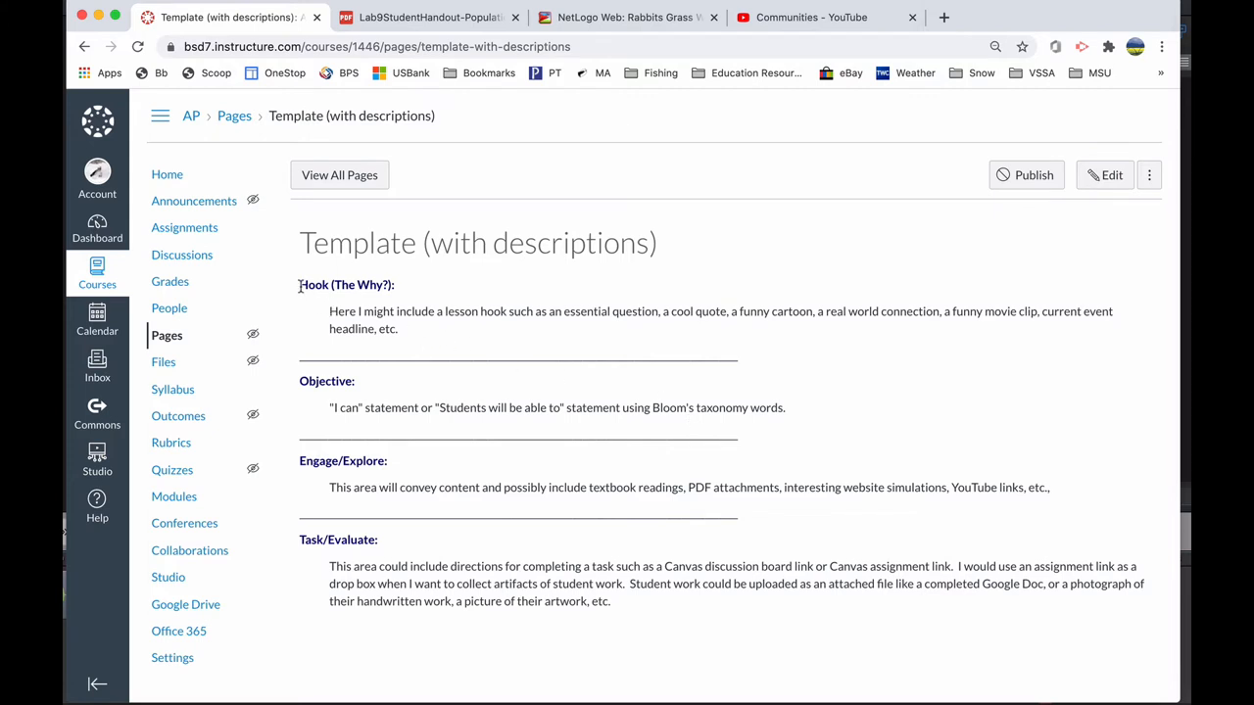
Select all the template's section text, then start and cancel a new page.
left_click_drag(300, 285, 546, 487)
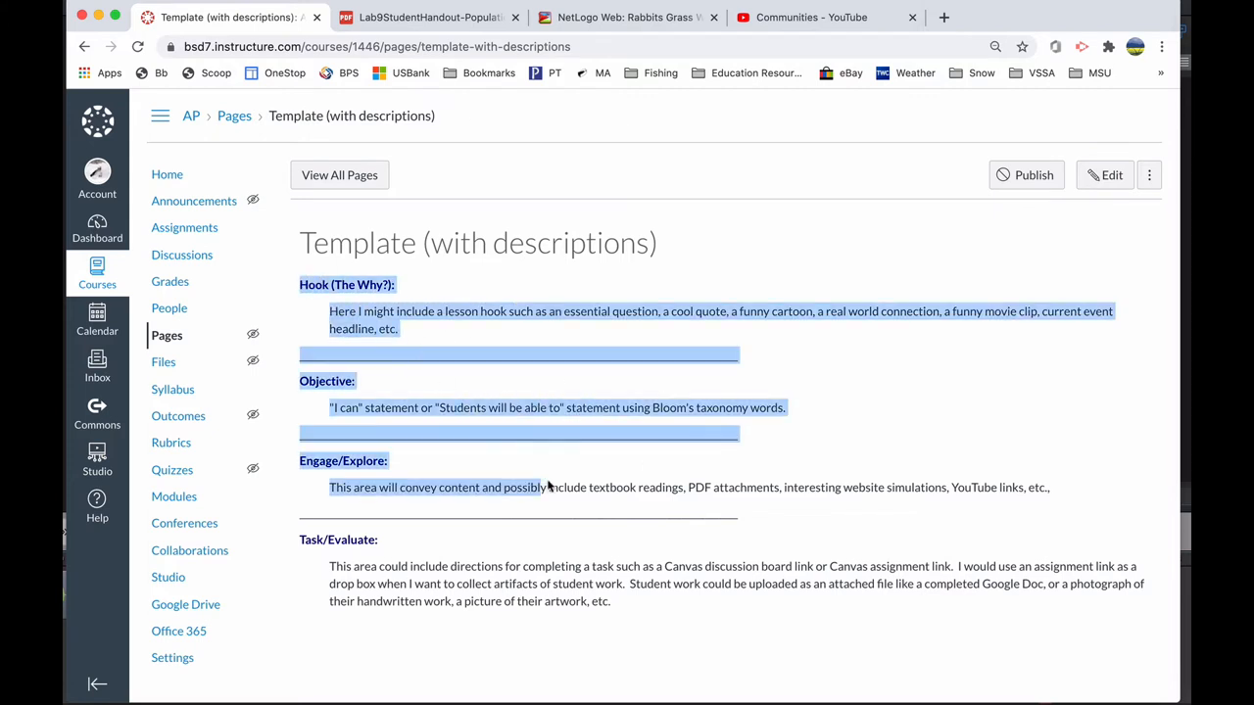
left_click_drag(544, 487, 679, 602)
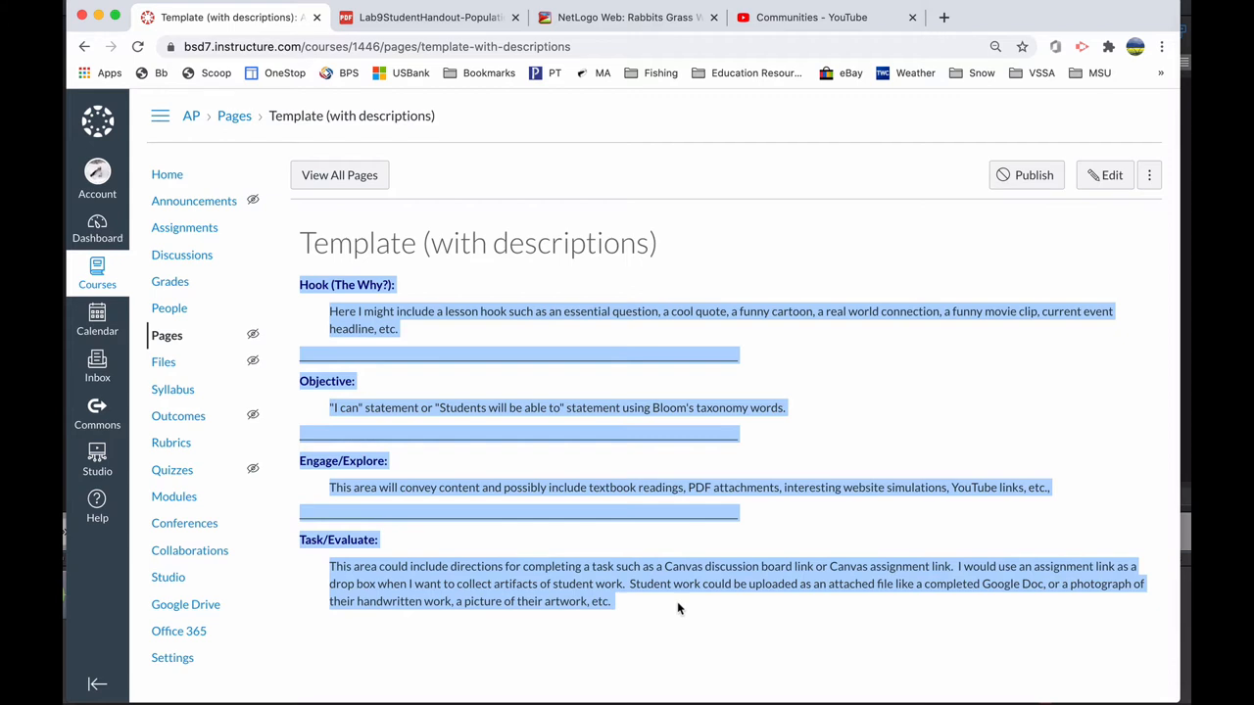
mouse_move(529, 412)
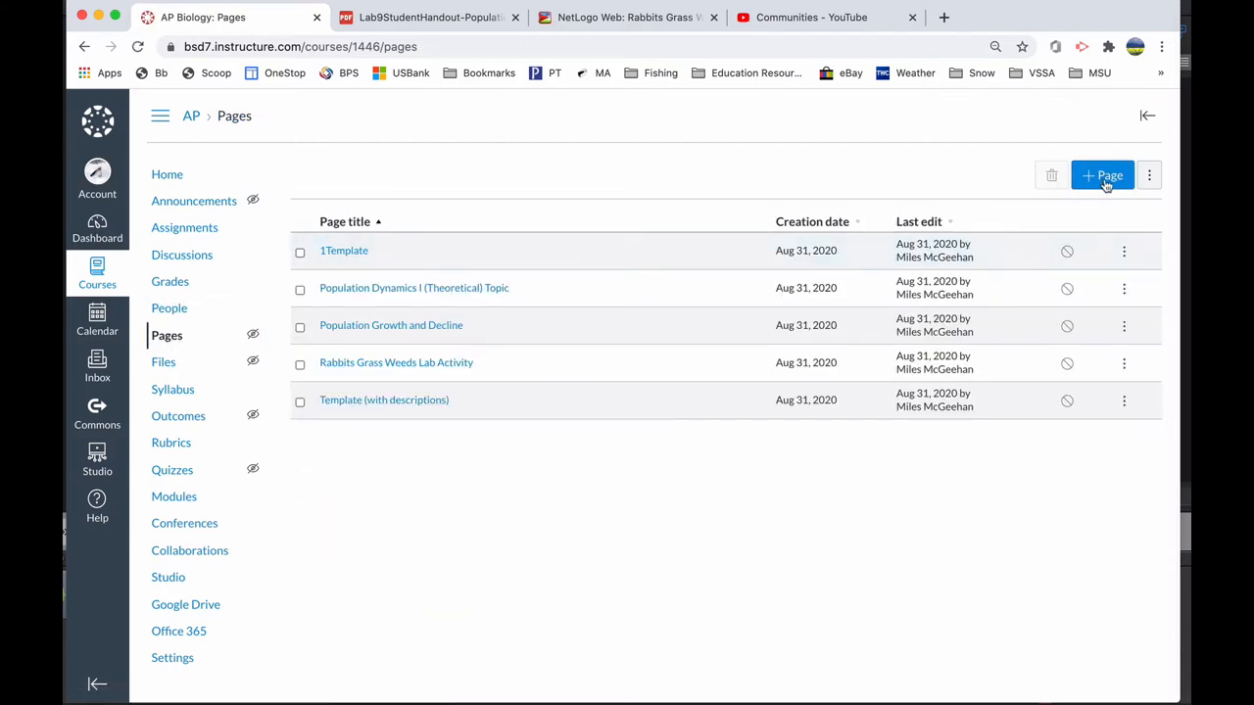
left_click(1102, 175)
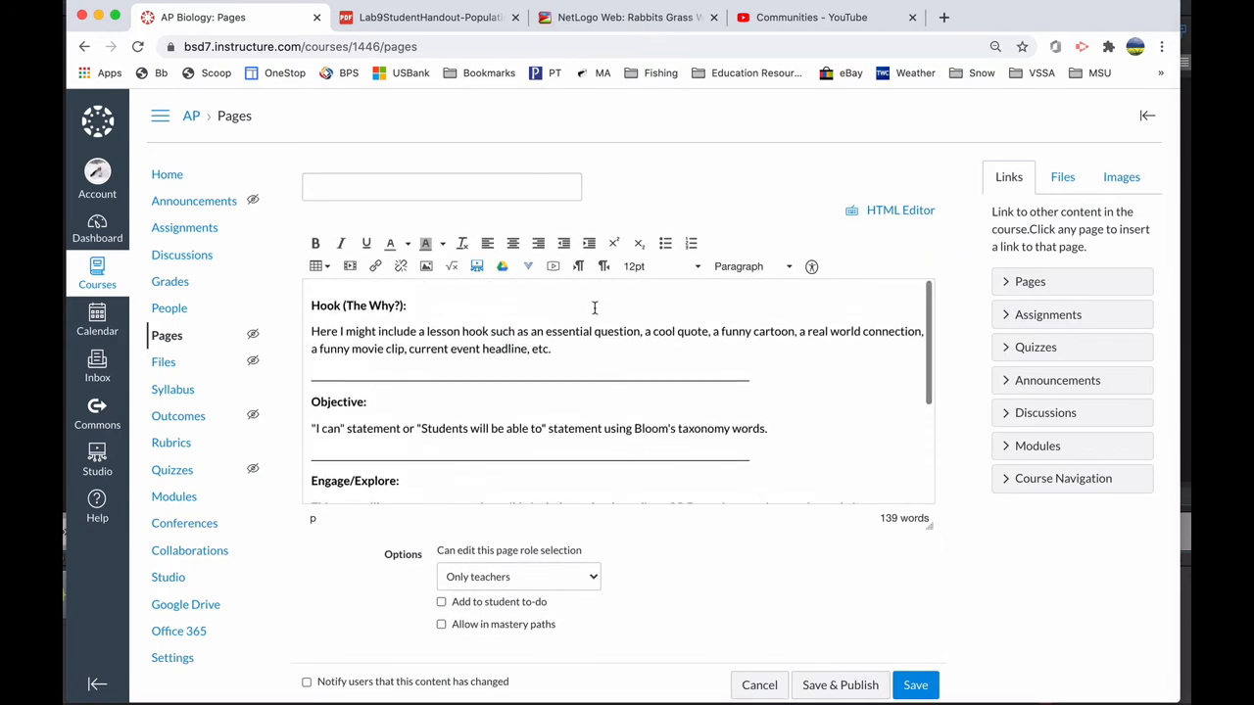
left_click(758, 685)
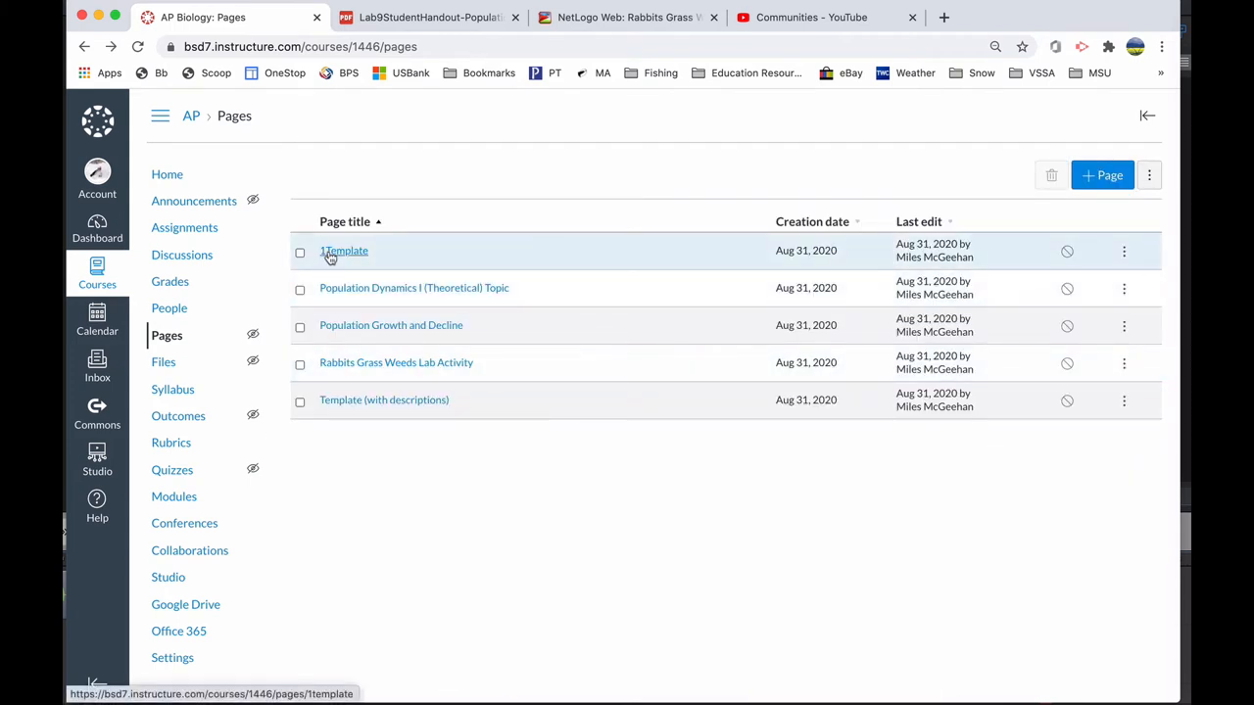
Re-sort the pages list by Page title so 1Template appears first.
left_click(345, 222)
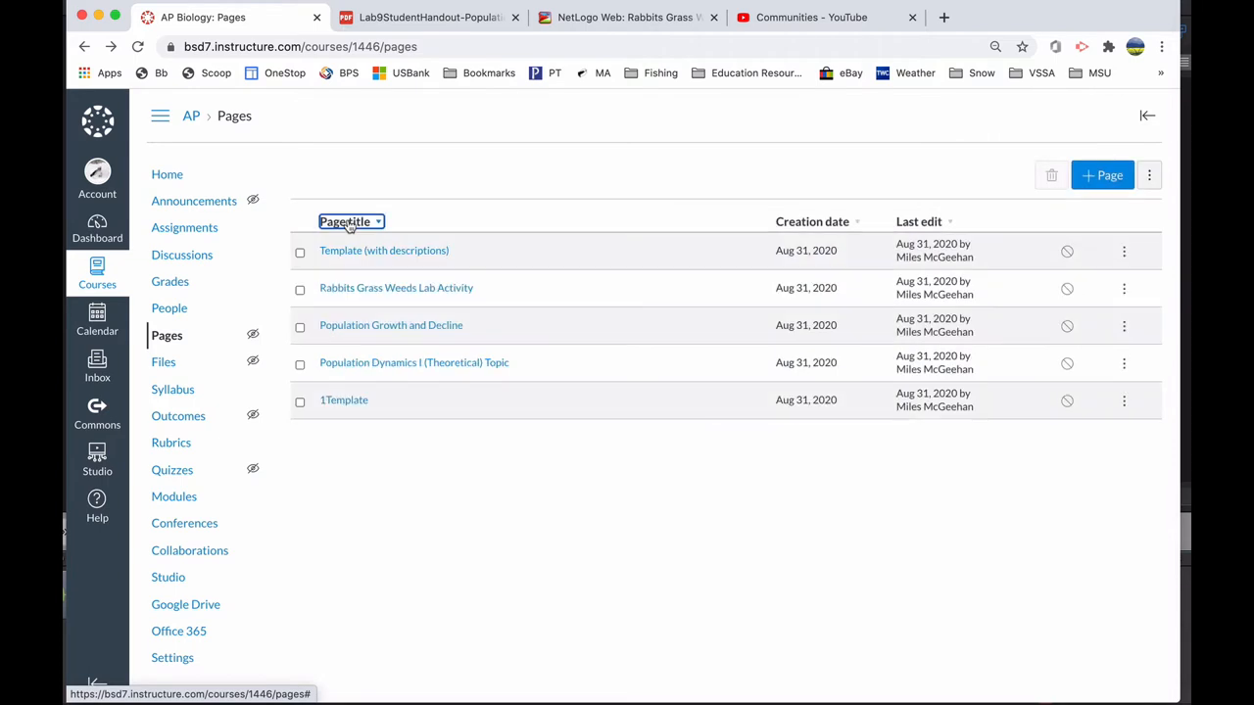
left_click(350, 222)
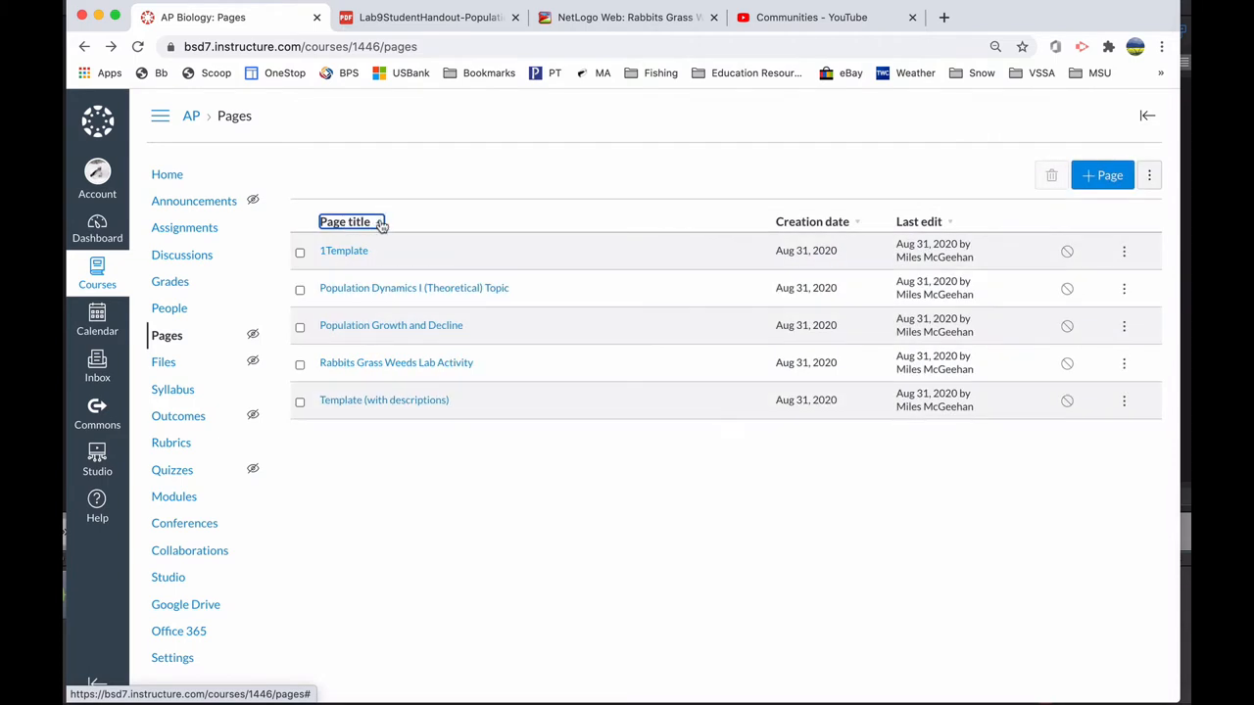
left_click(345, 221)
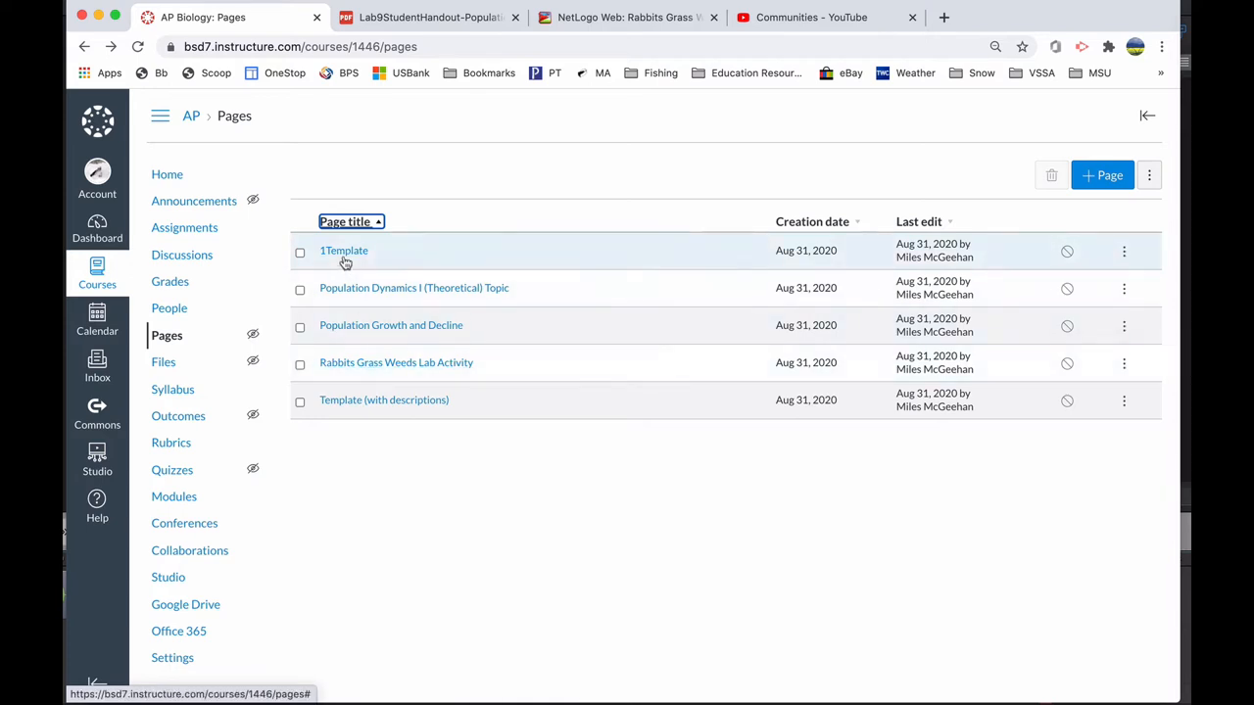
Open the 1Template page and scroll through its empty sections.
left_click(343, 249)
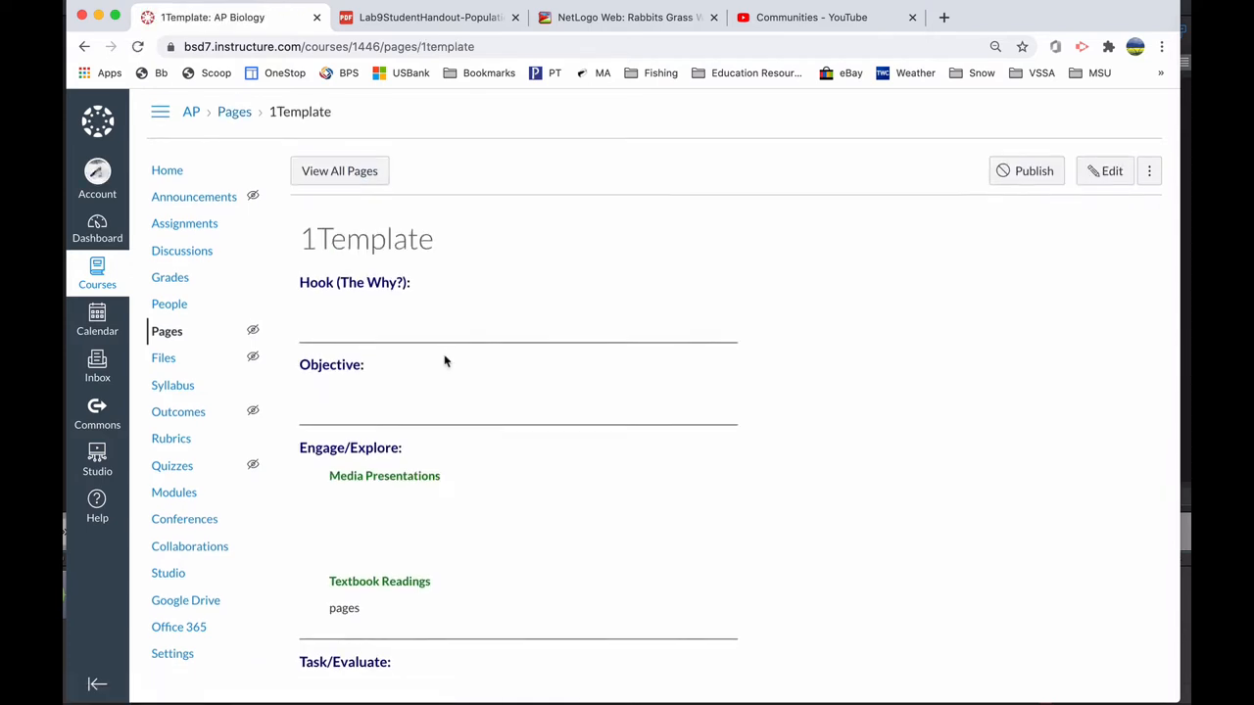
scroll("down", 3)
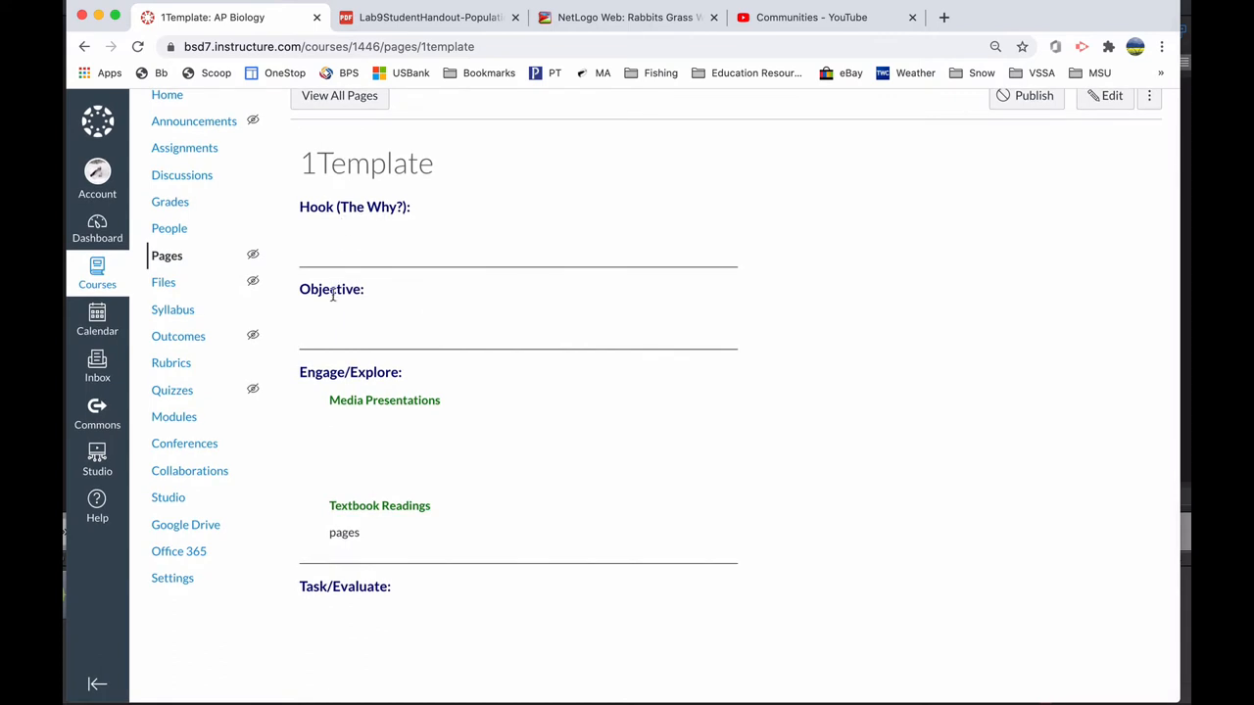
mouse_move(392, 453)
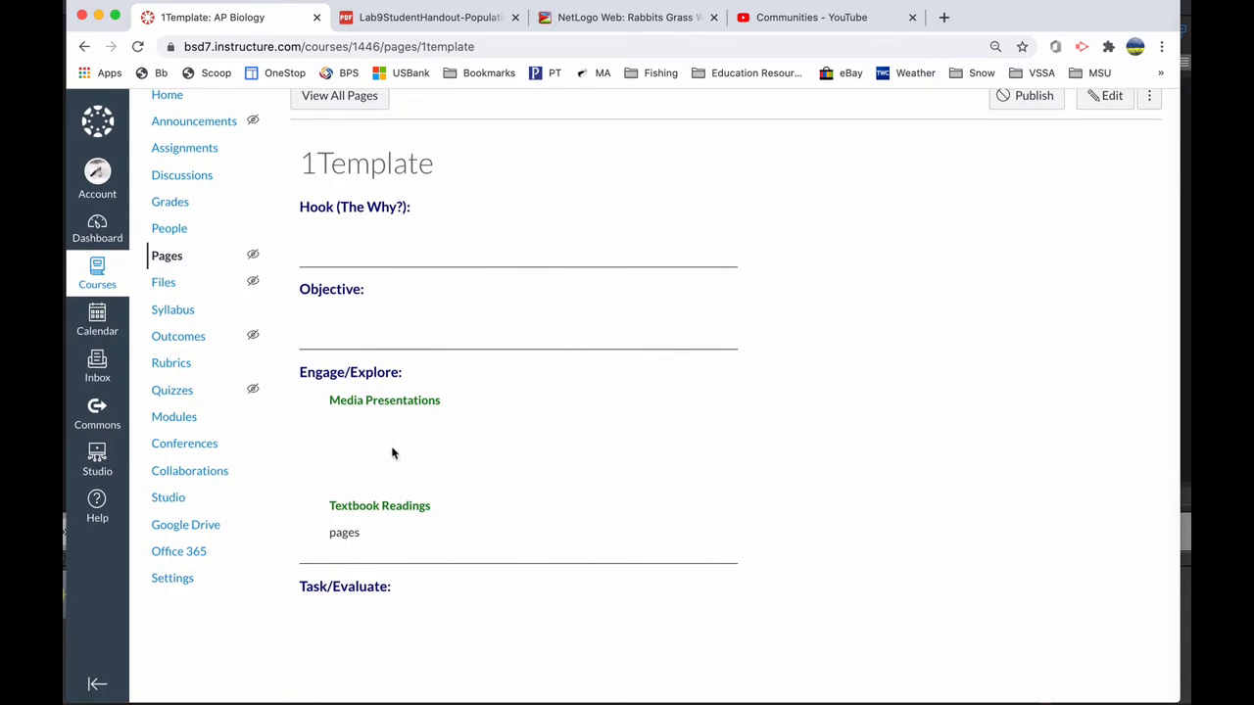
mouse_move(363, 583)
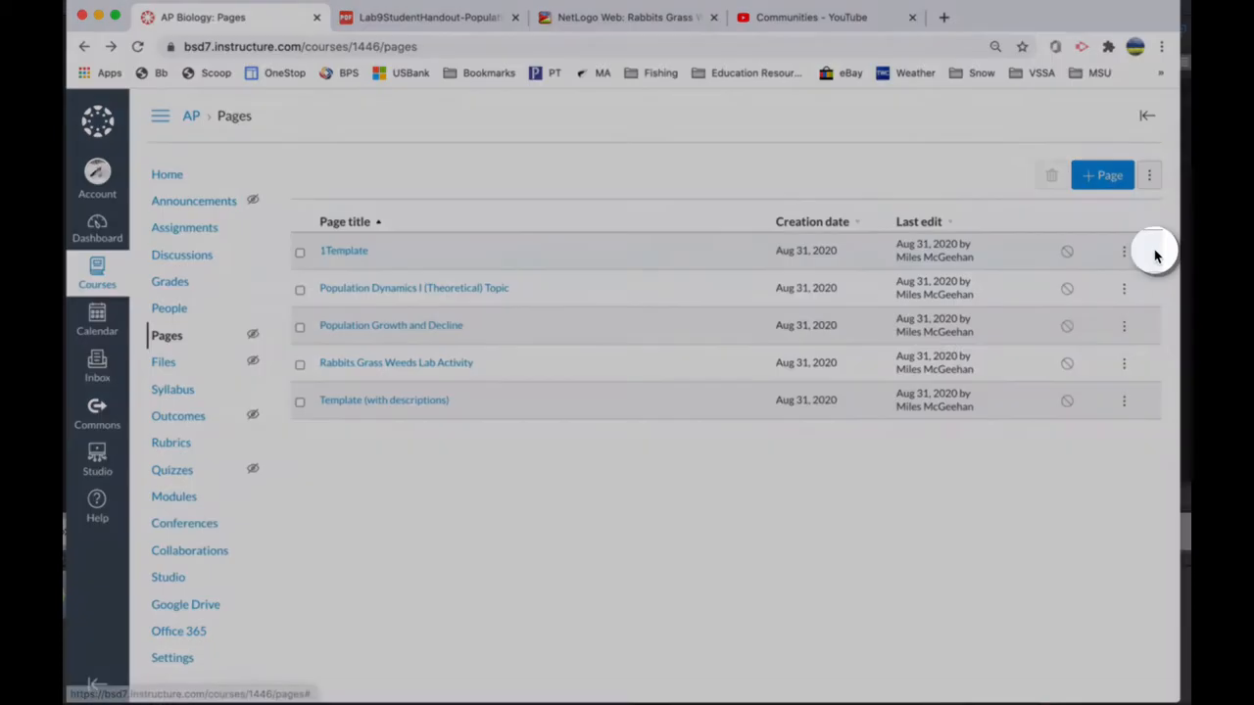
Duplicate 1Template and rename '1Template Copy' to 'Population Dynamics II (Realistic)'.
left_click(1124, 251)
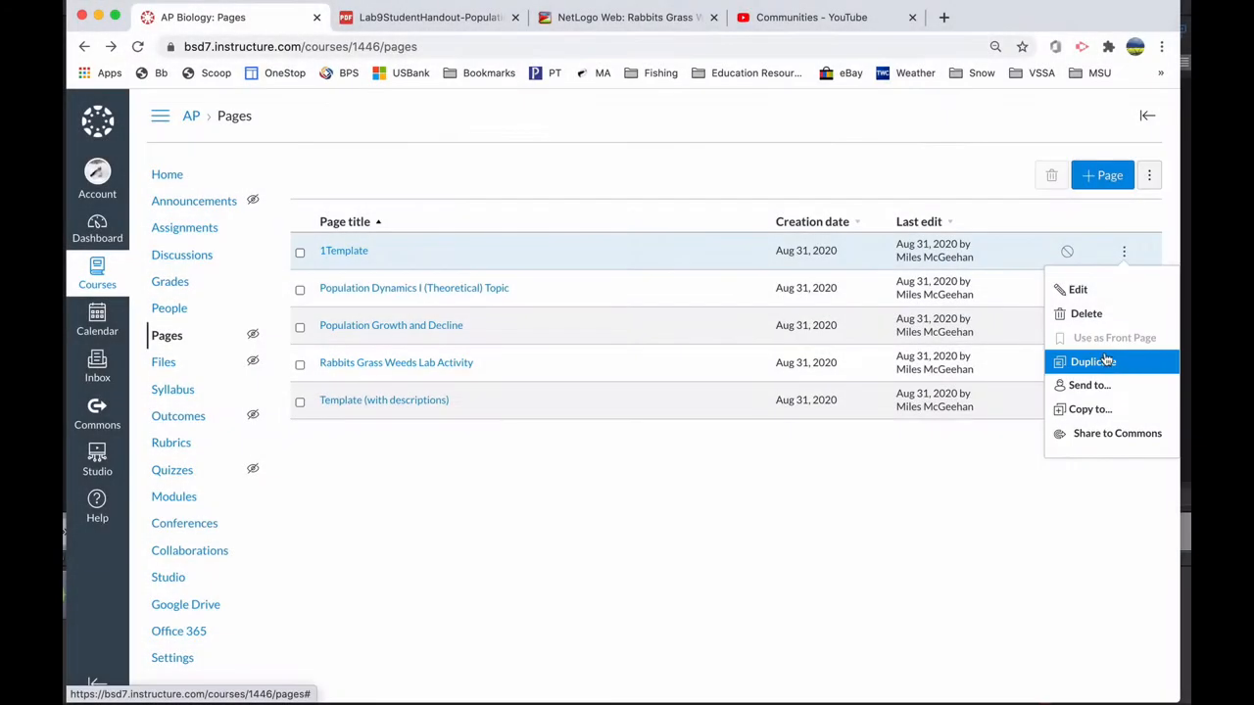
left_click(1093, 361)
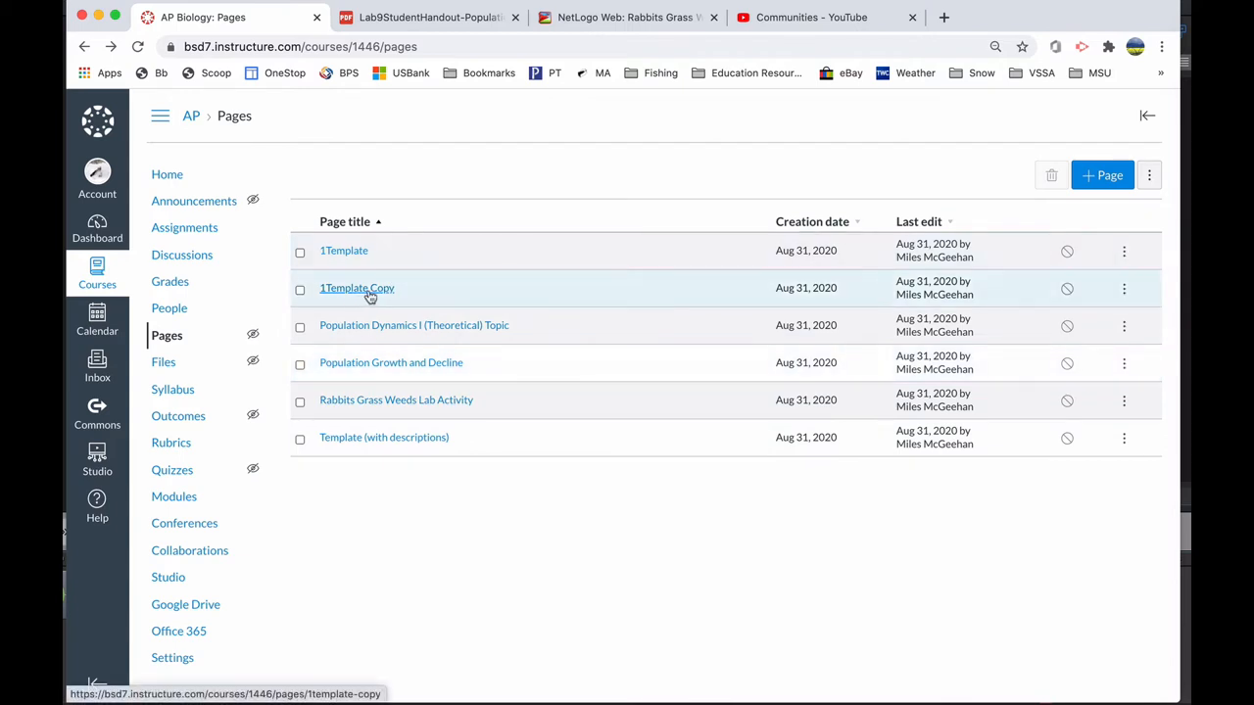
left_click(1124, 288)
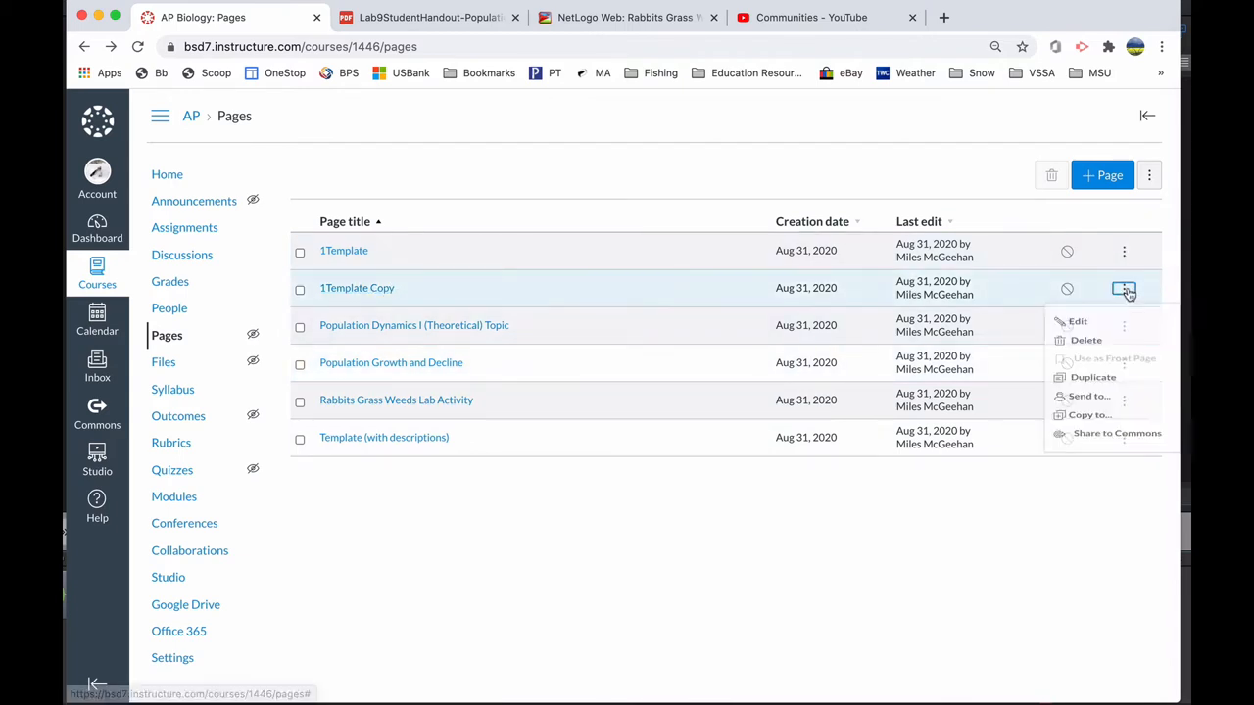
left_click(1077, 322)
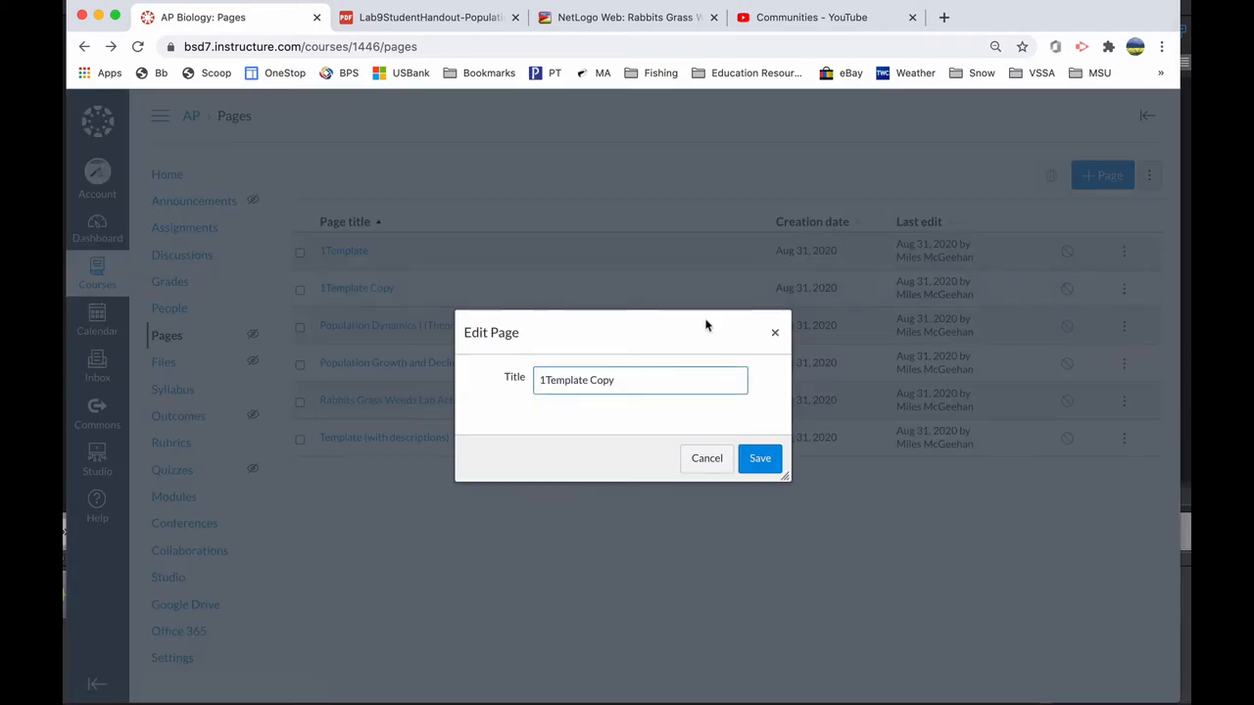
triple_click(640, 381)
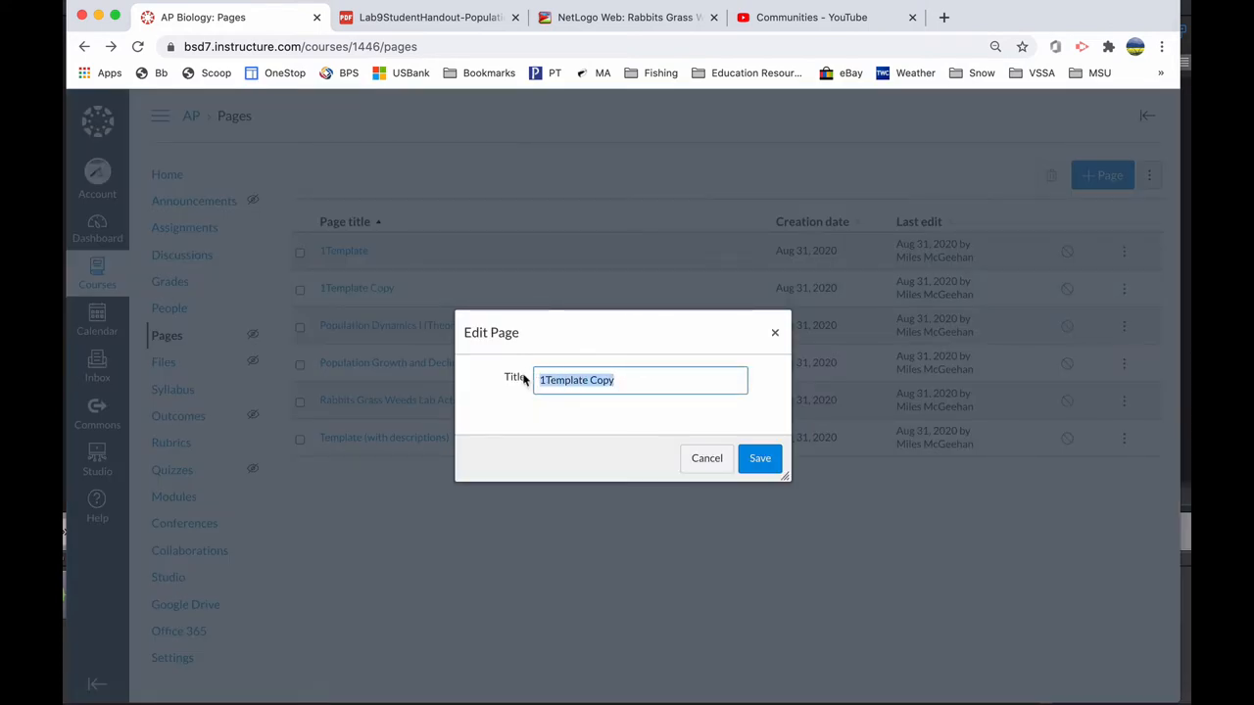
type("Population Dynamics II (")
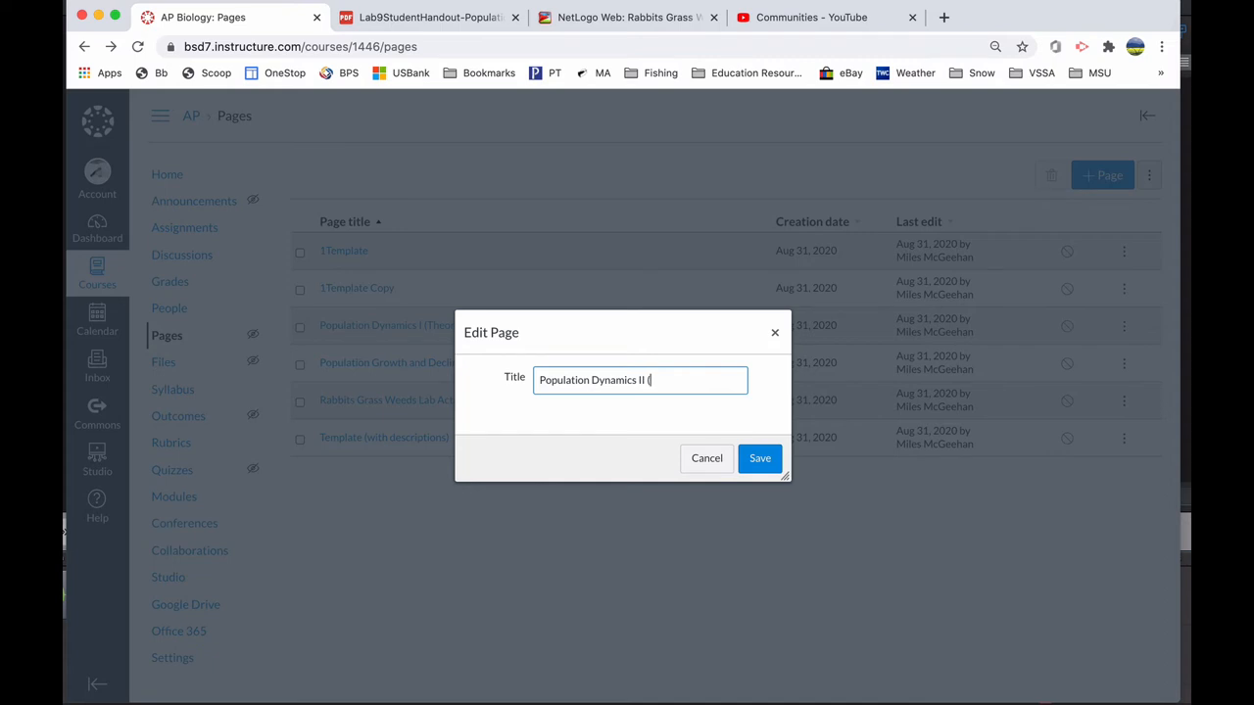
type("Re")
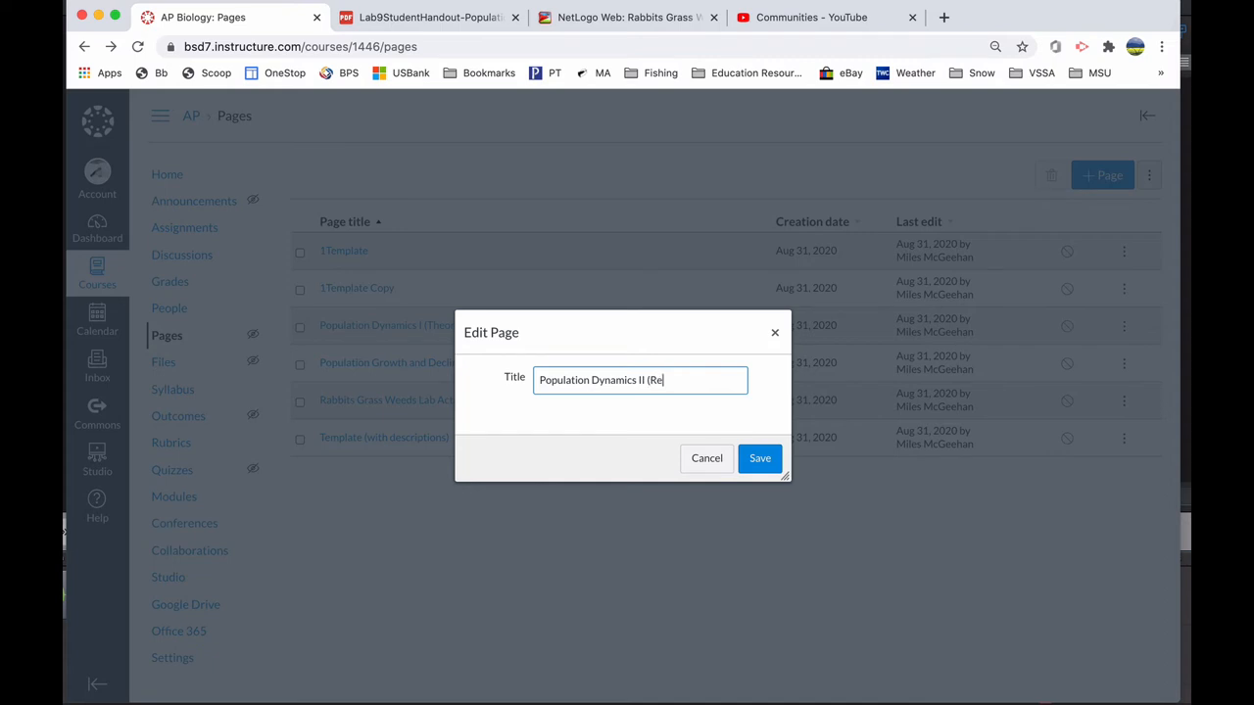
type("alistic)")
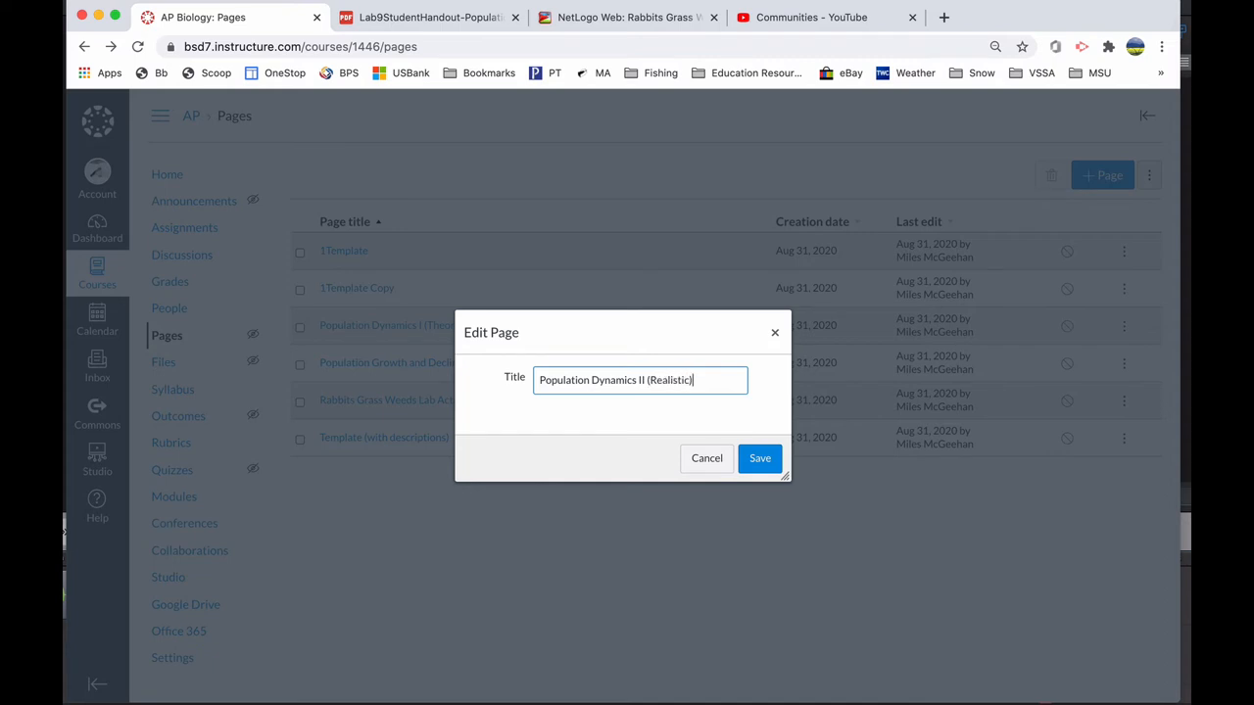
left_click(759, 458)
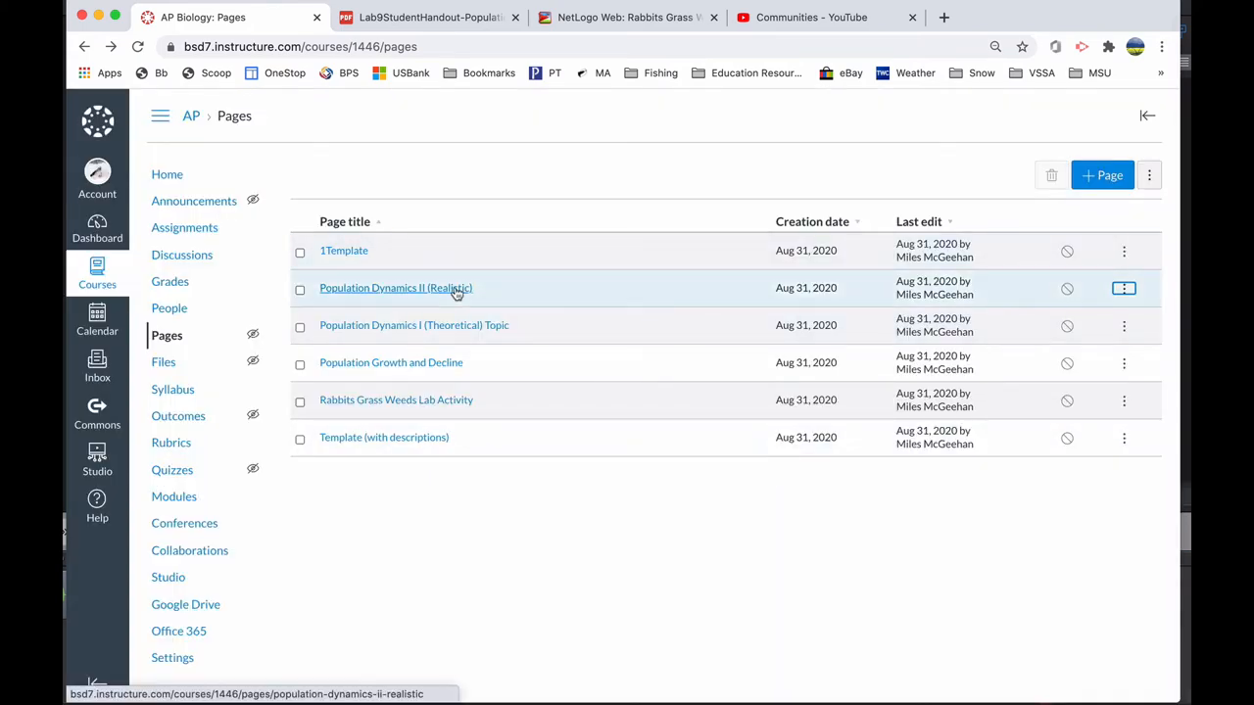
Edit Population Dynamics II (Realistic), typing 'What' under Hook before moving to Objective.
left_click(395, 287)
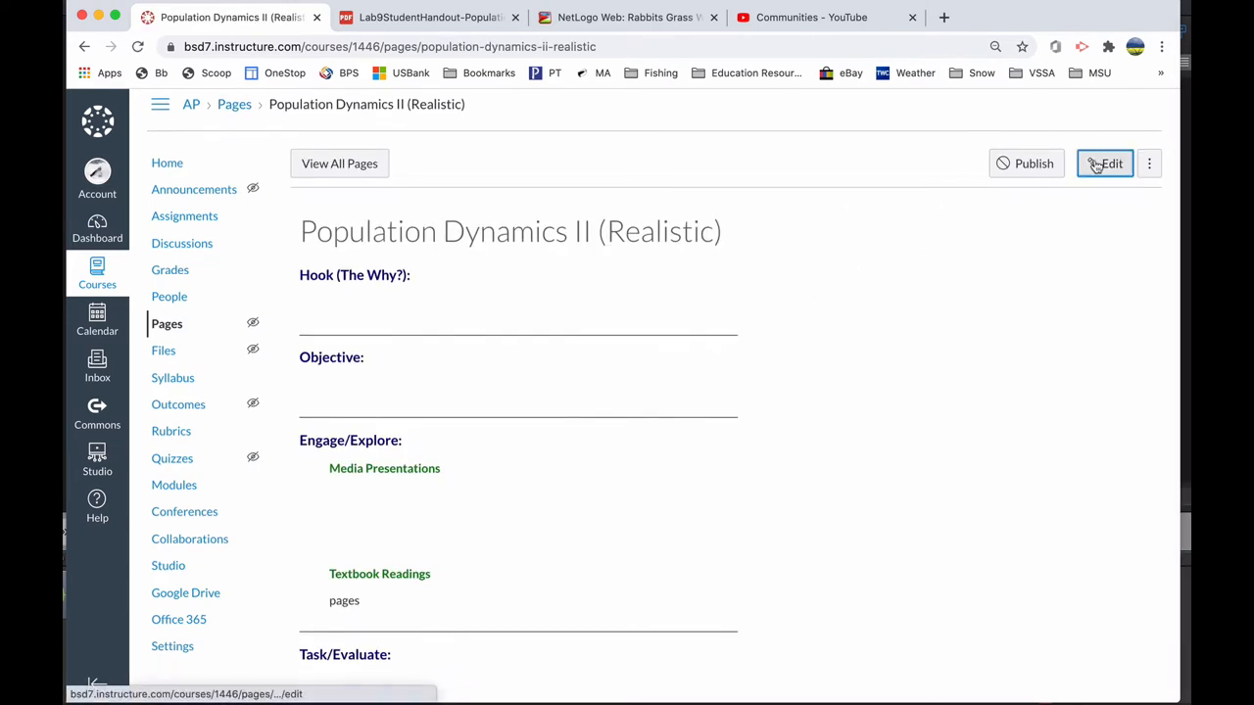
left_click(1105, 163)
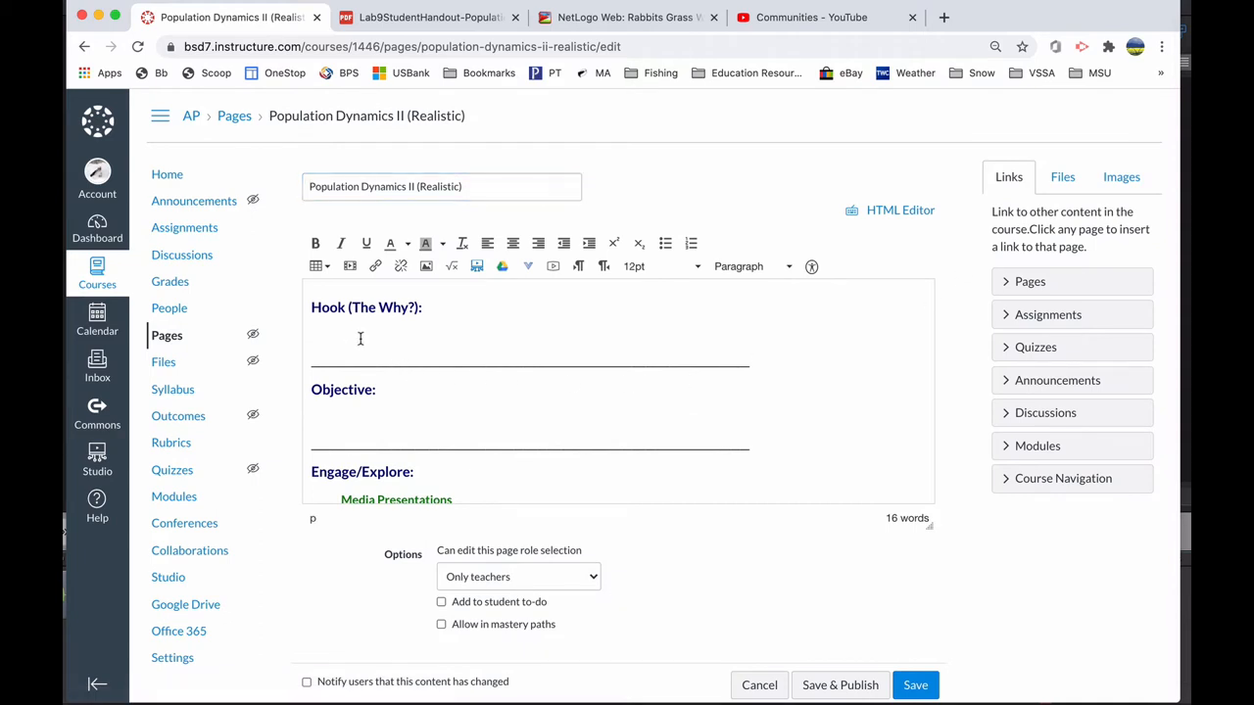
type("I")
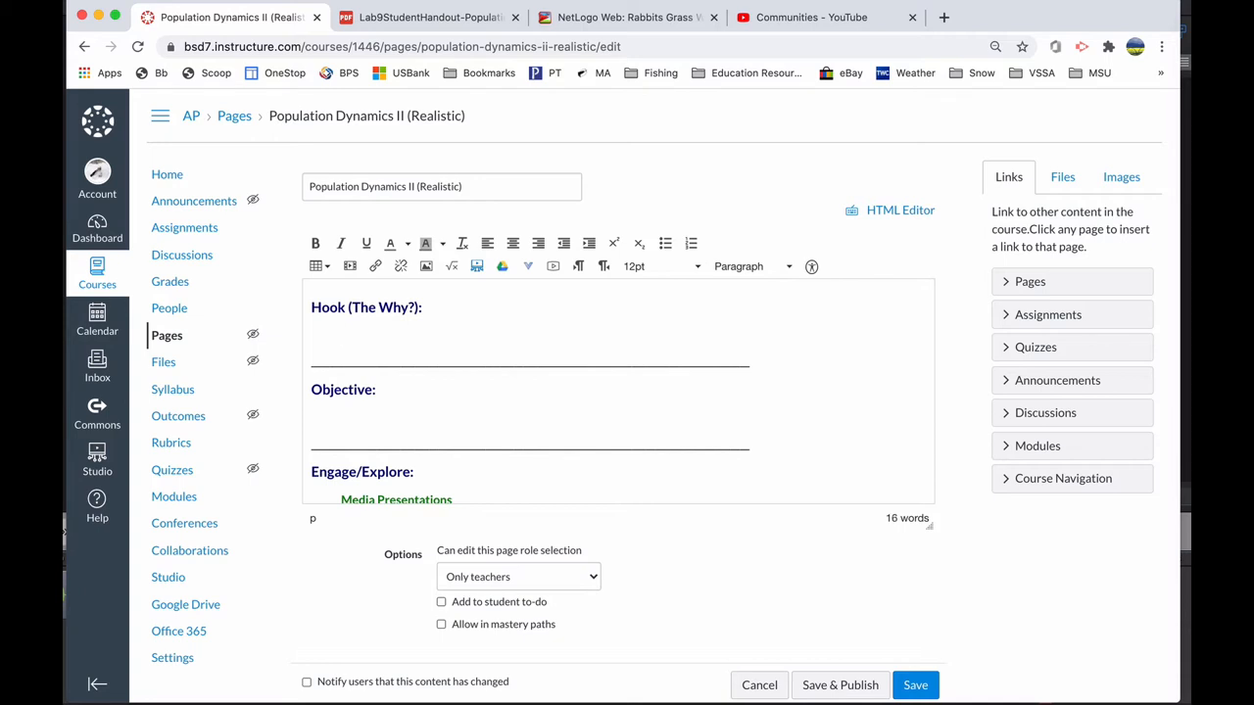
type("What")
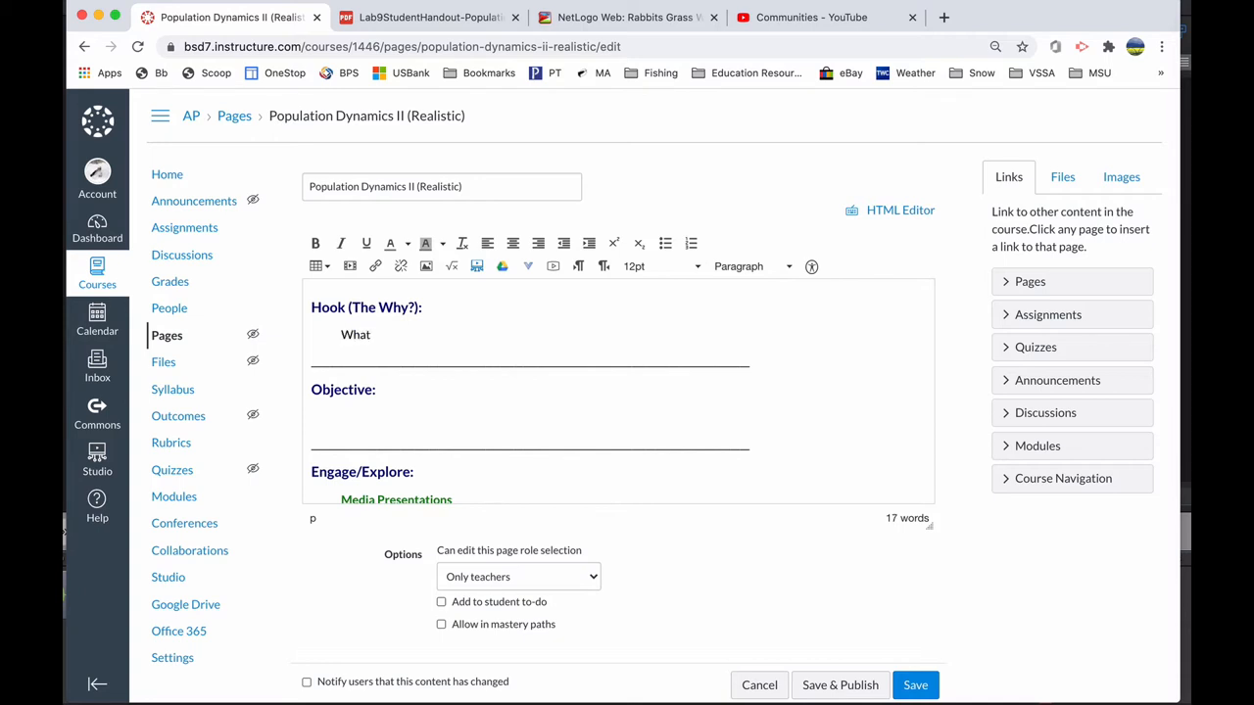
mouse_move(401, 341)
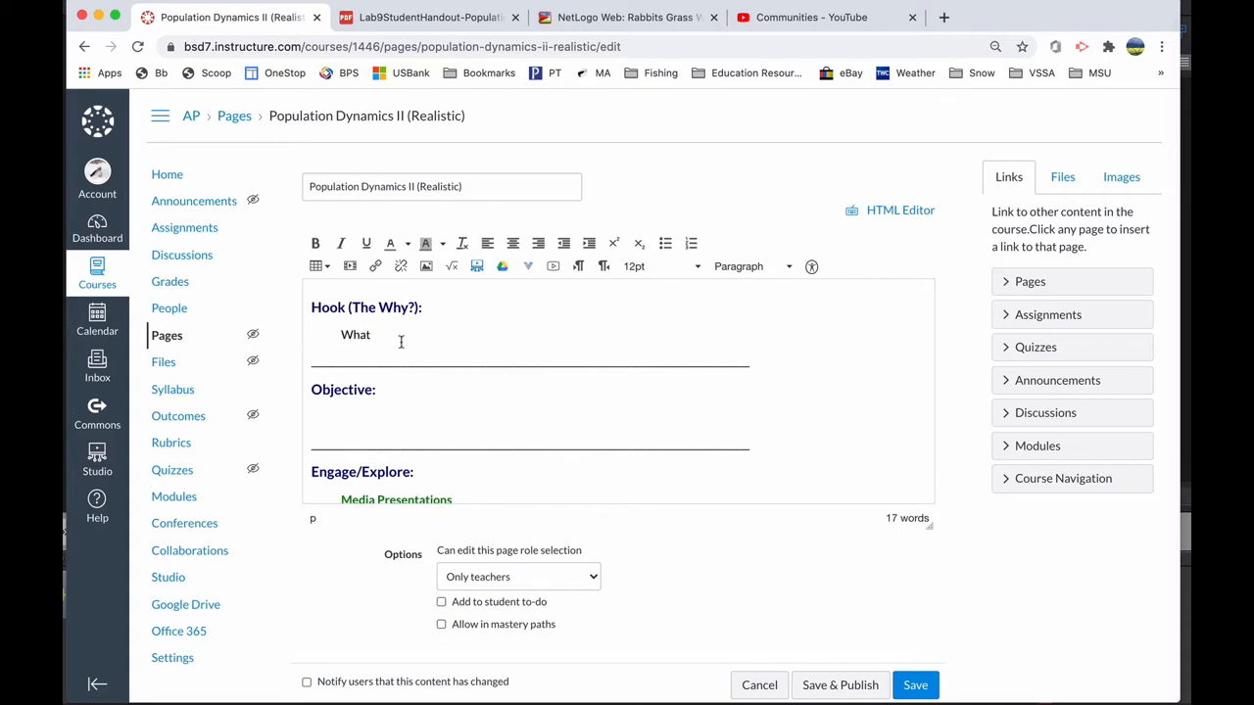
left_click(343, 416)
type("I can")
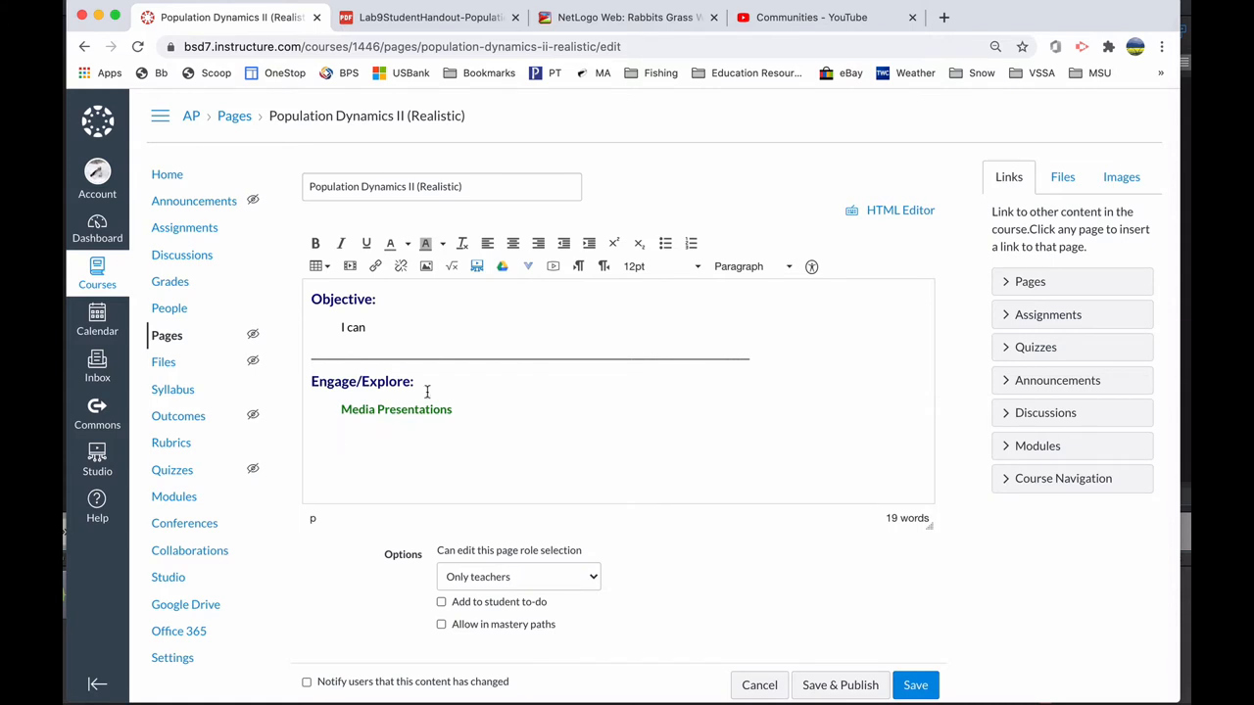
mouse_move(579, 266)
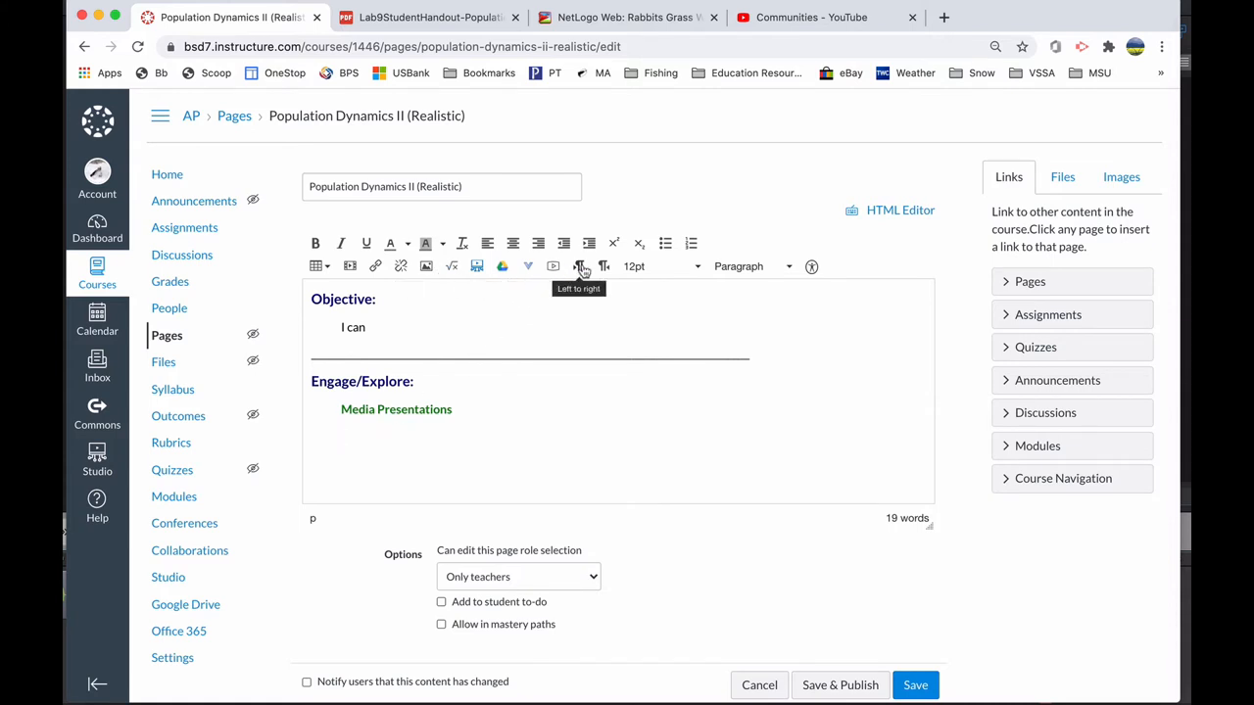
mouse_move(554, 266)
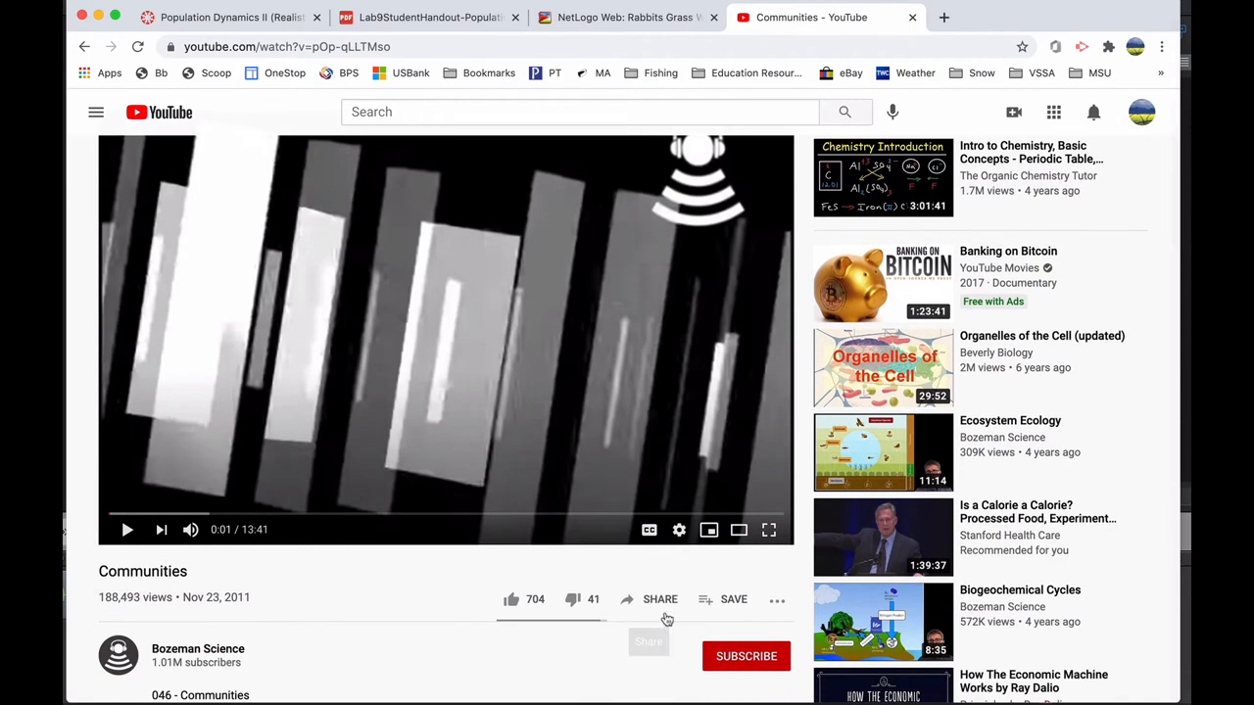
Copy the Communities video's short link from YouTube's Share panel.
left_click(659, 599)
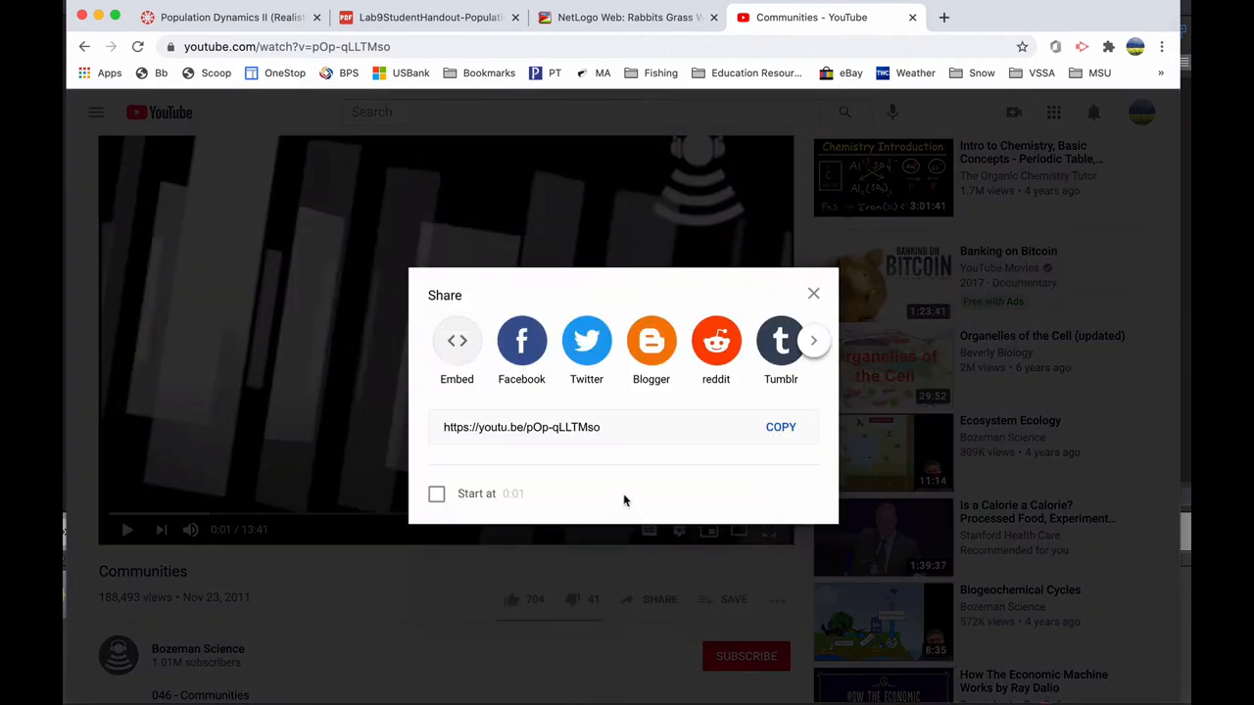
left_click(576, 426)
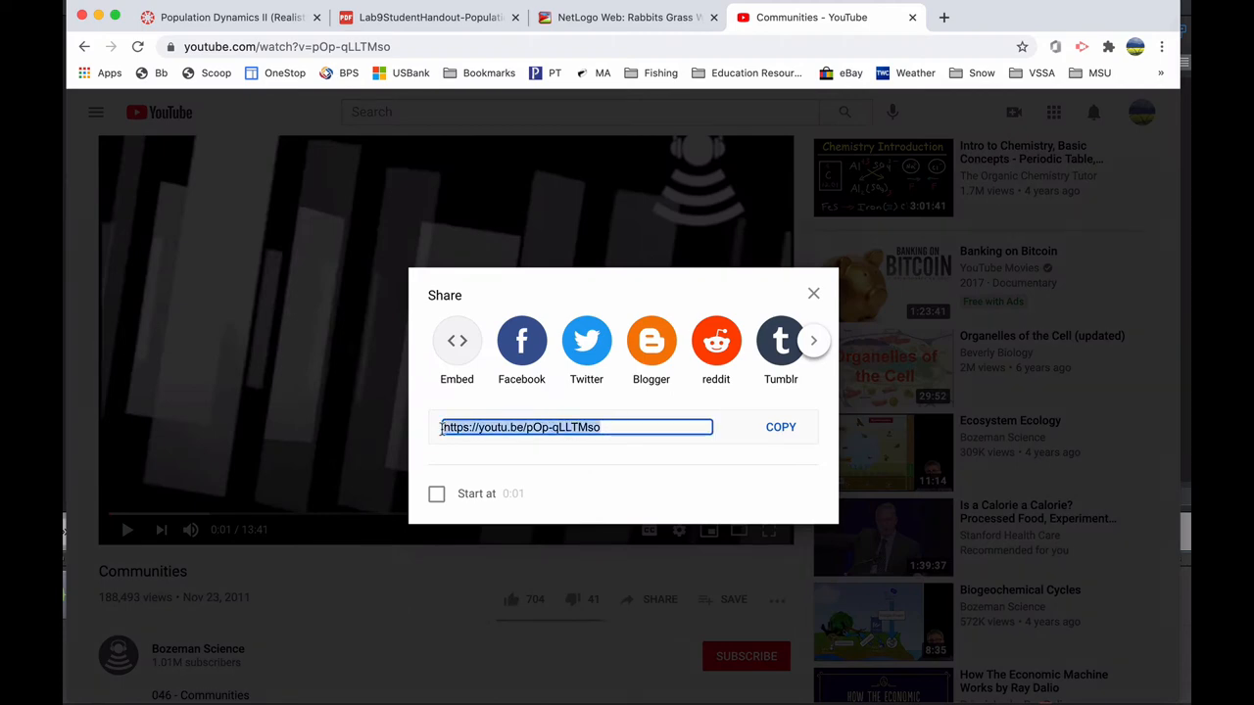
left_click(780, 426)
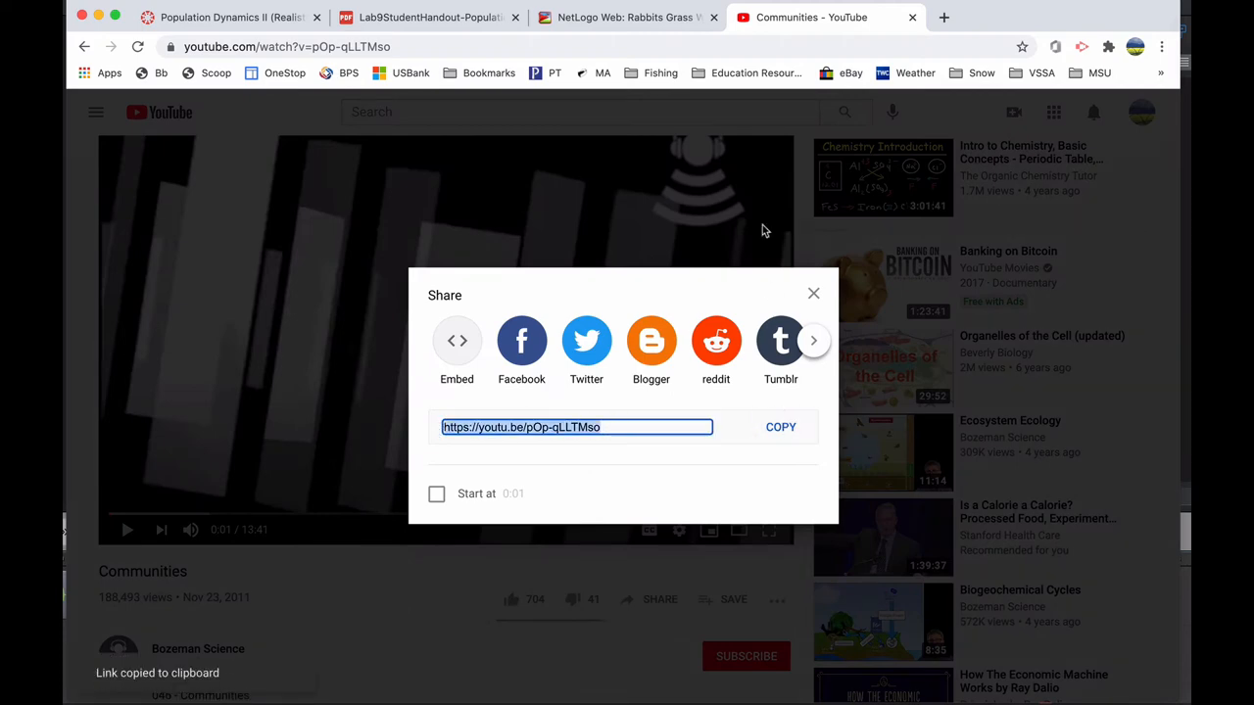
left_click(230, 16)
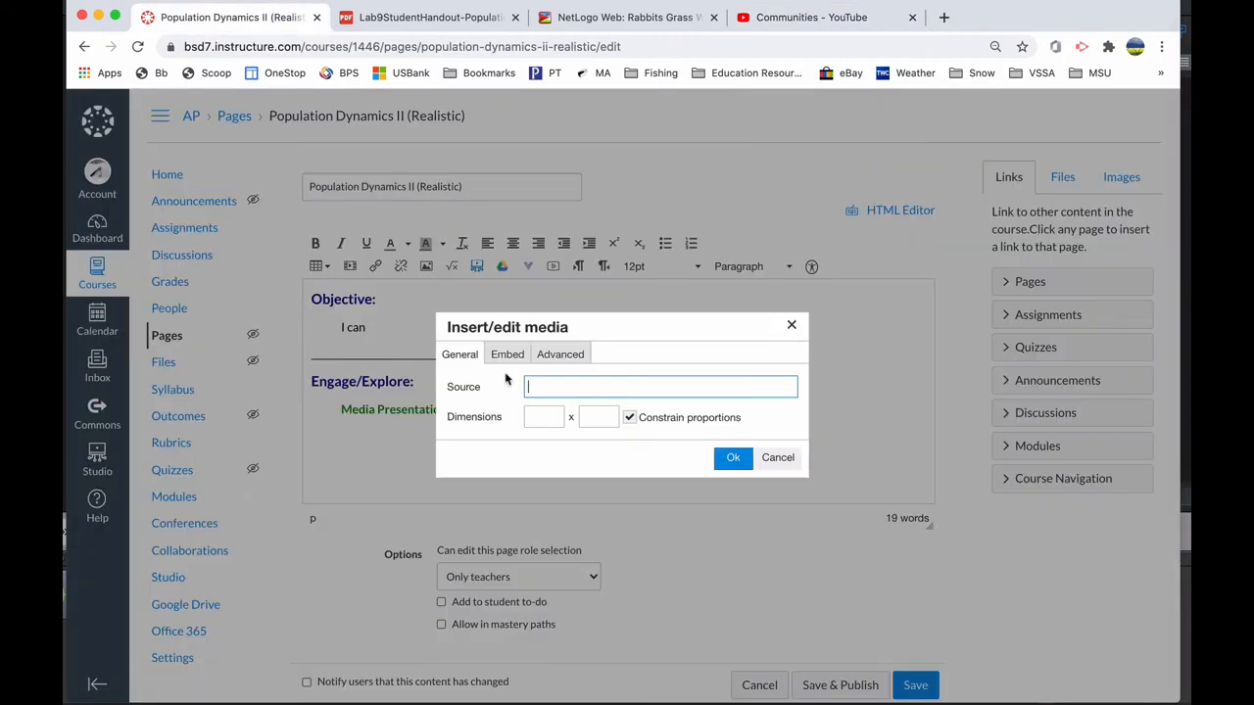
type("https://youtu.be/pOp-qLLTMso")
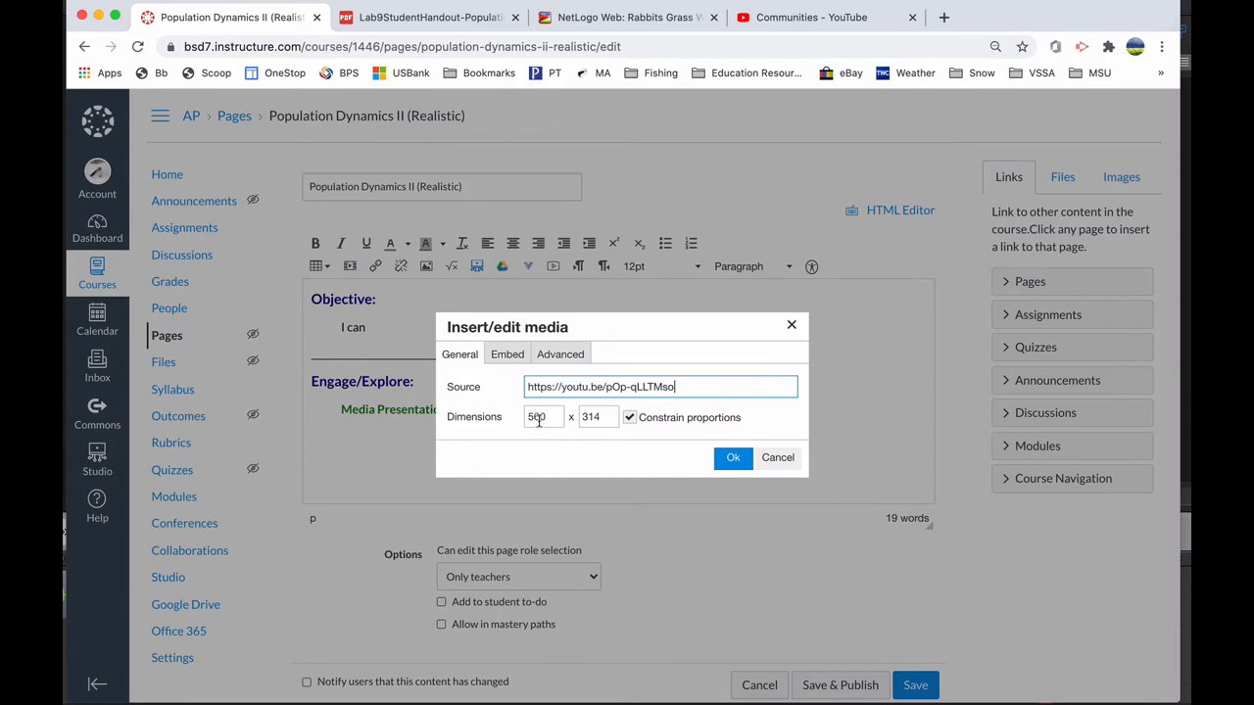
left_click(543, 417)
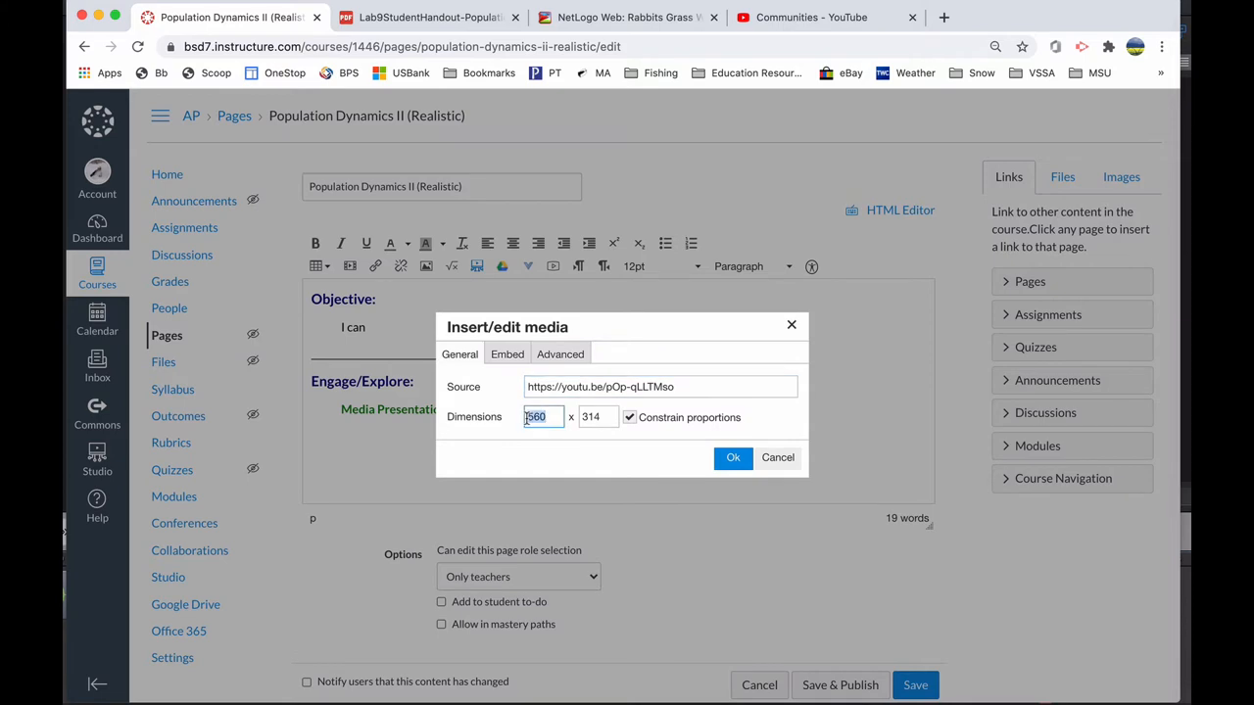
type("250")
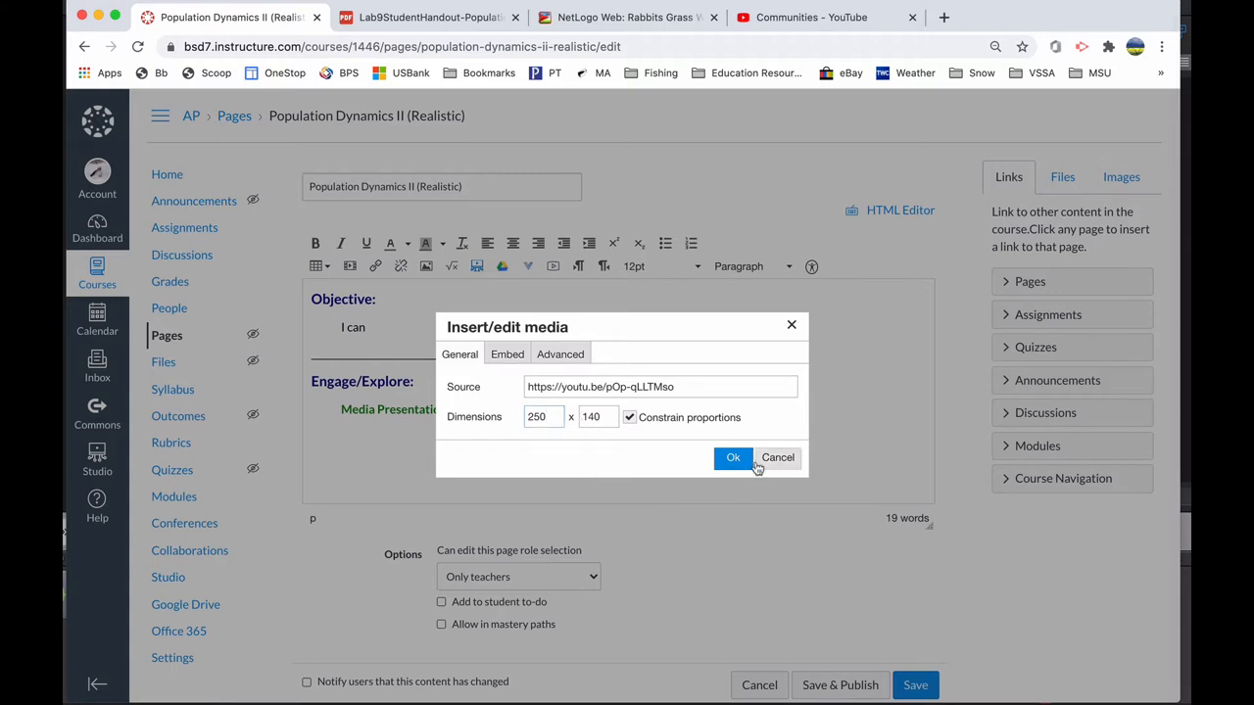
left_click(733, 457)
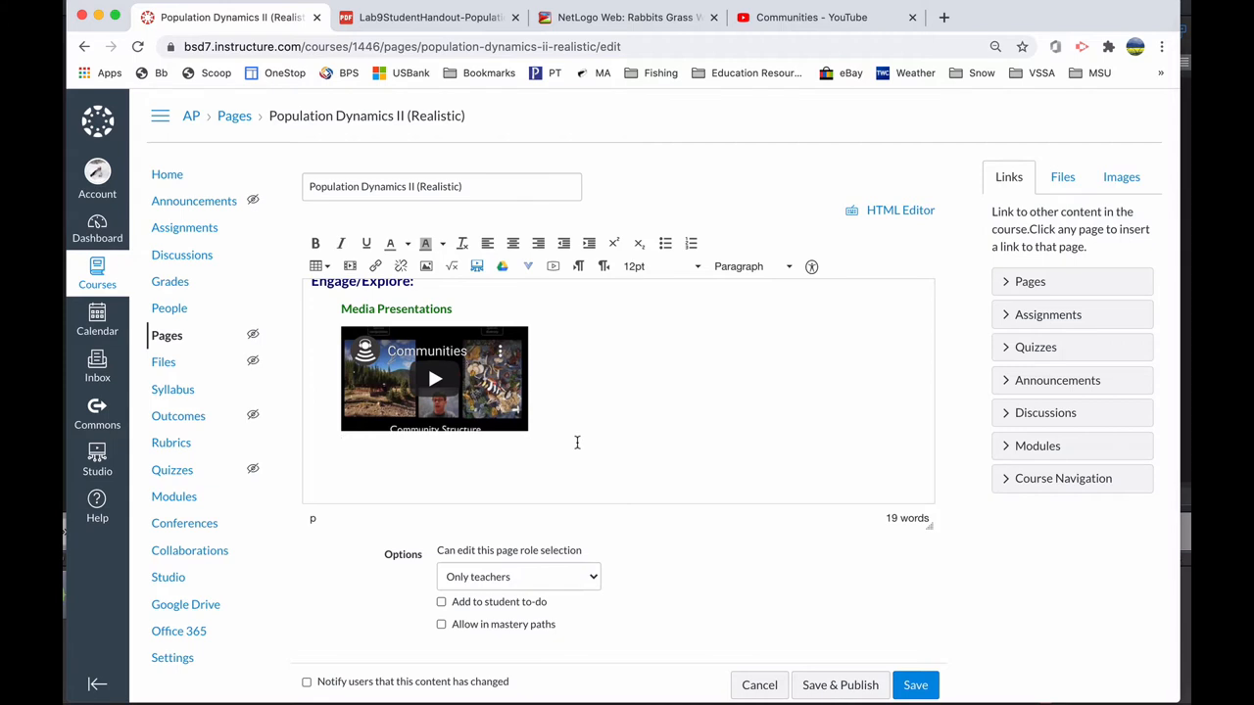
mouse_move(435, 379)
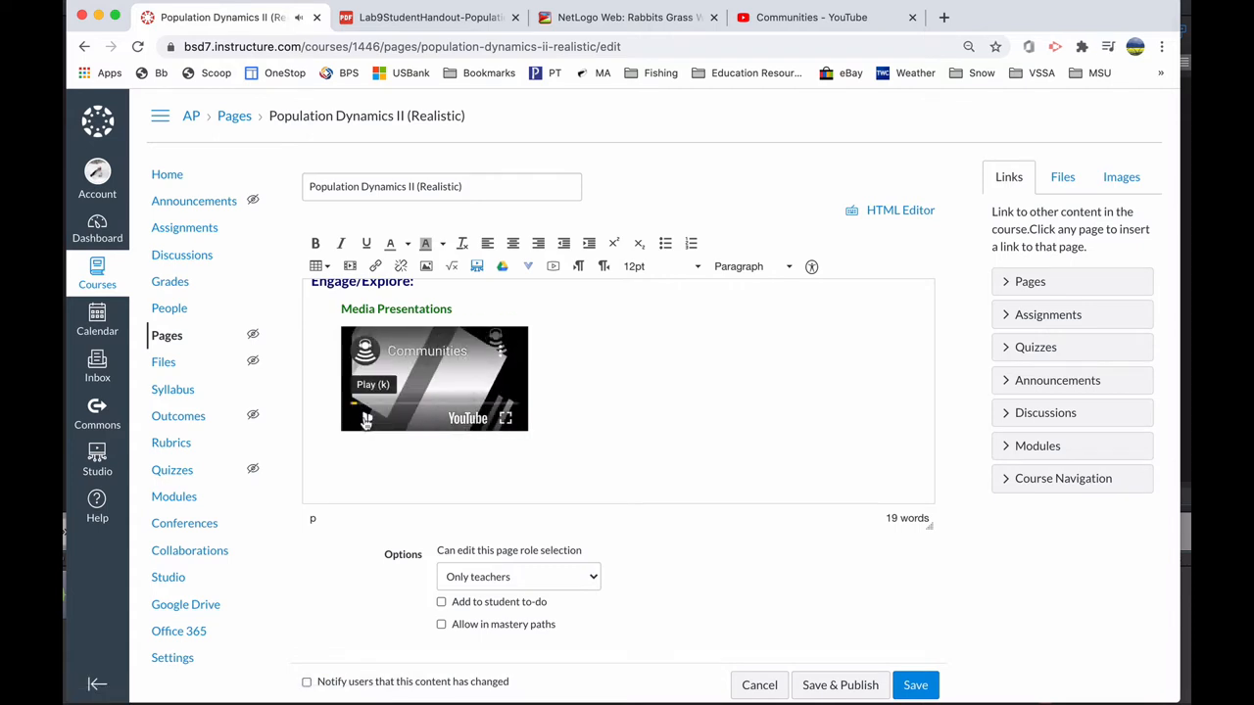
mouse_move(469, 418)
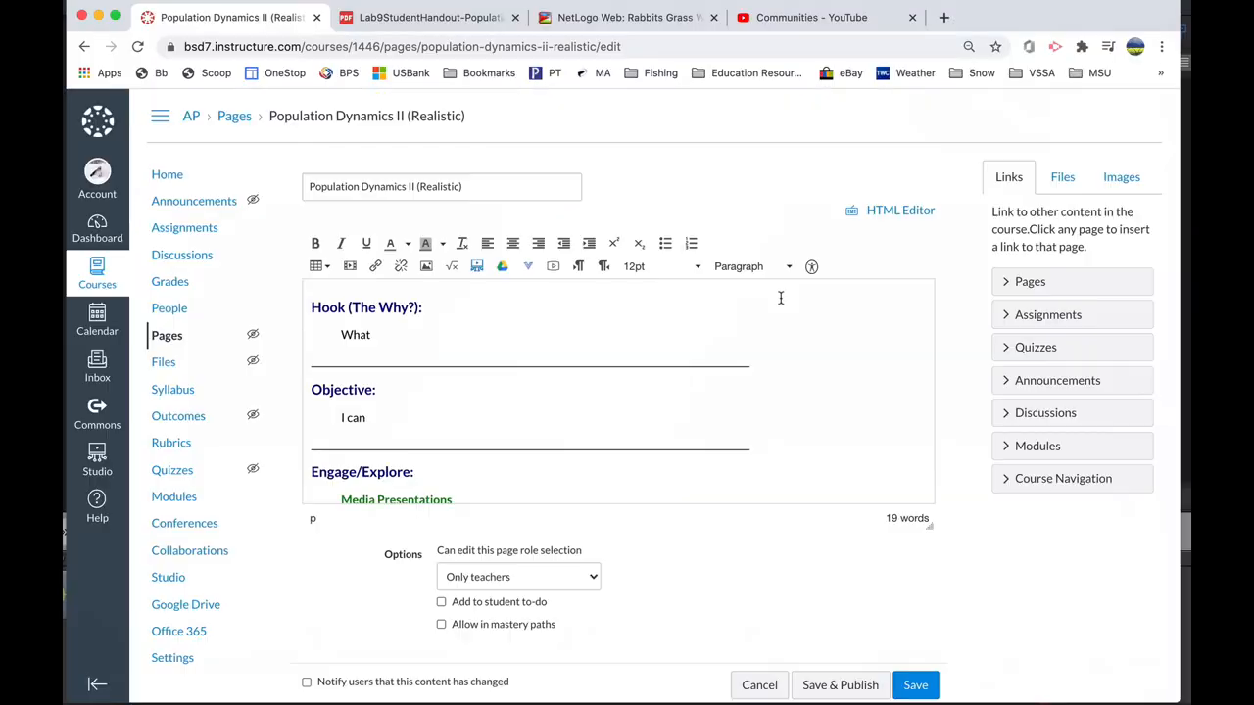
Scroll the editor past the Communities video toward Textbook Readings and Task/Evaluate.
scroll("down", 3)
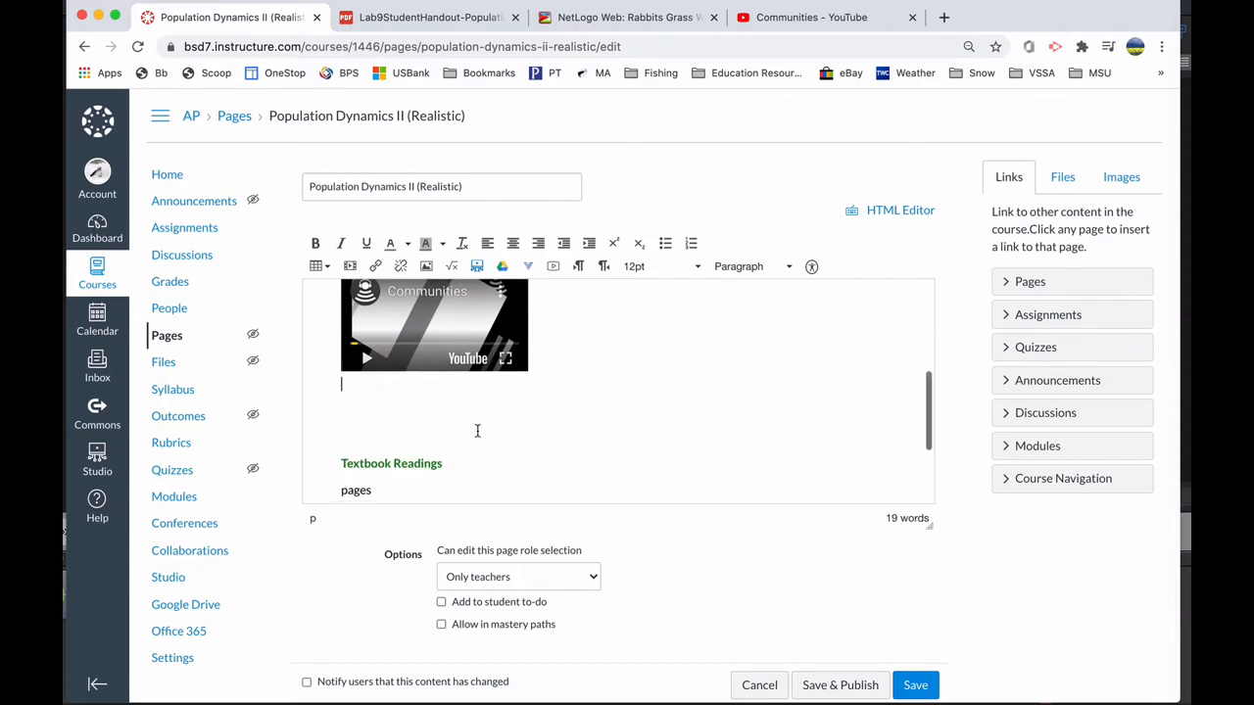
scroll("down", 3)
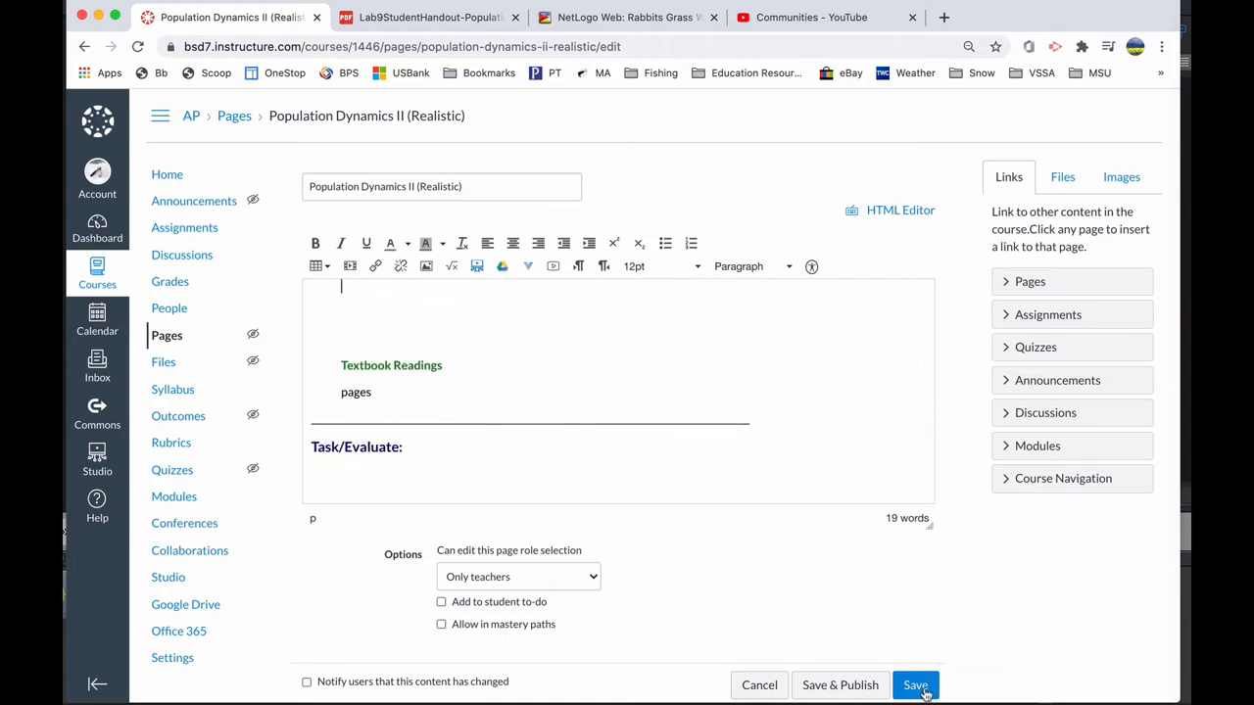
Save the Population Dynamics II (Realistic) edits, leaving the page unpublished.
left_click(915, 685)
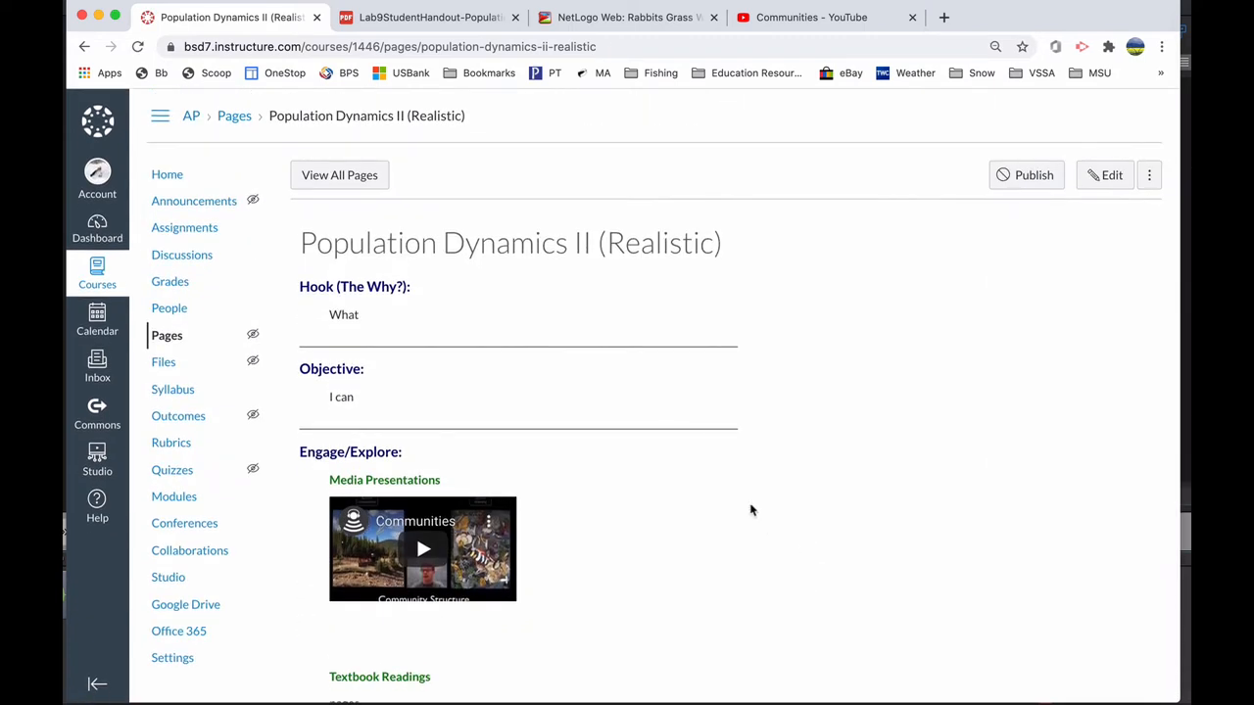
mouse_move(695, 227)
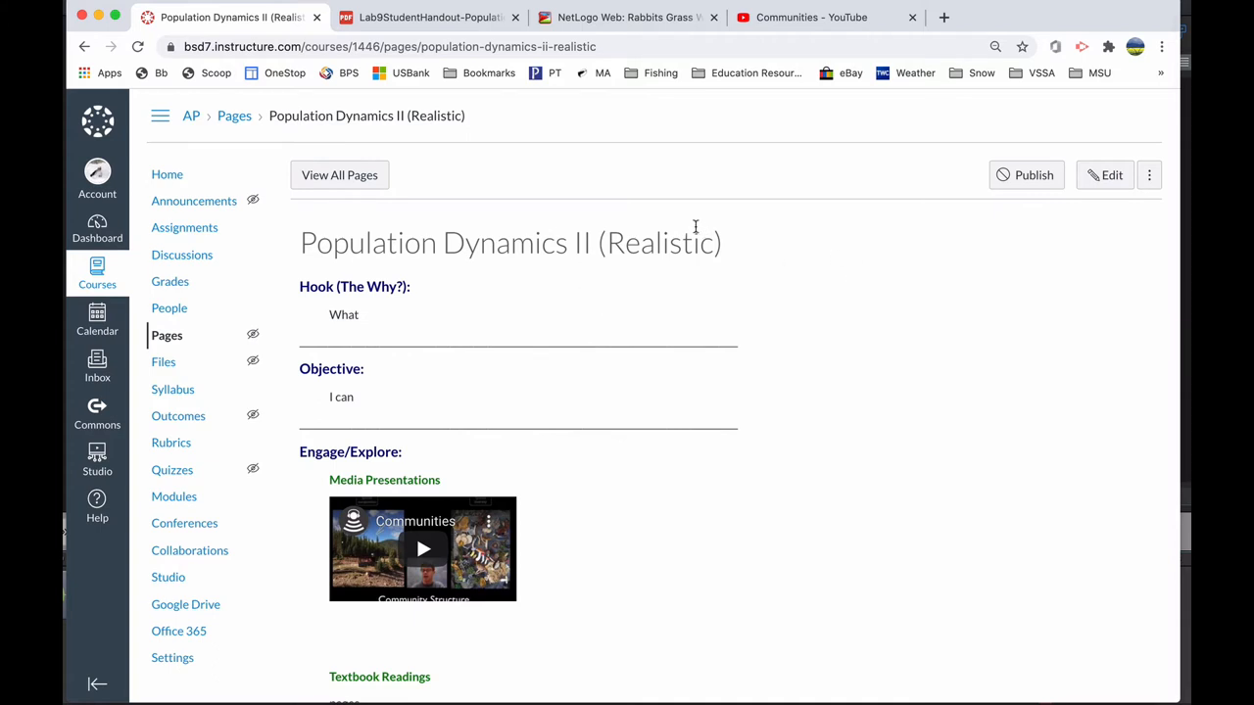
mouse_move(167, 175)
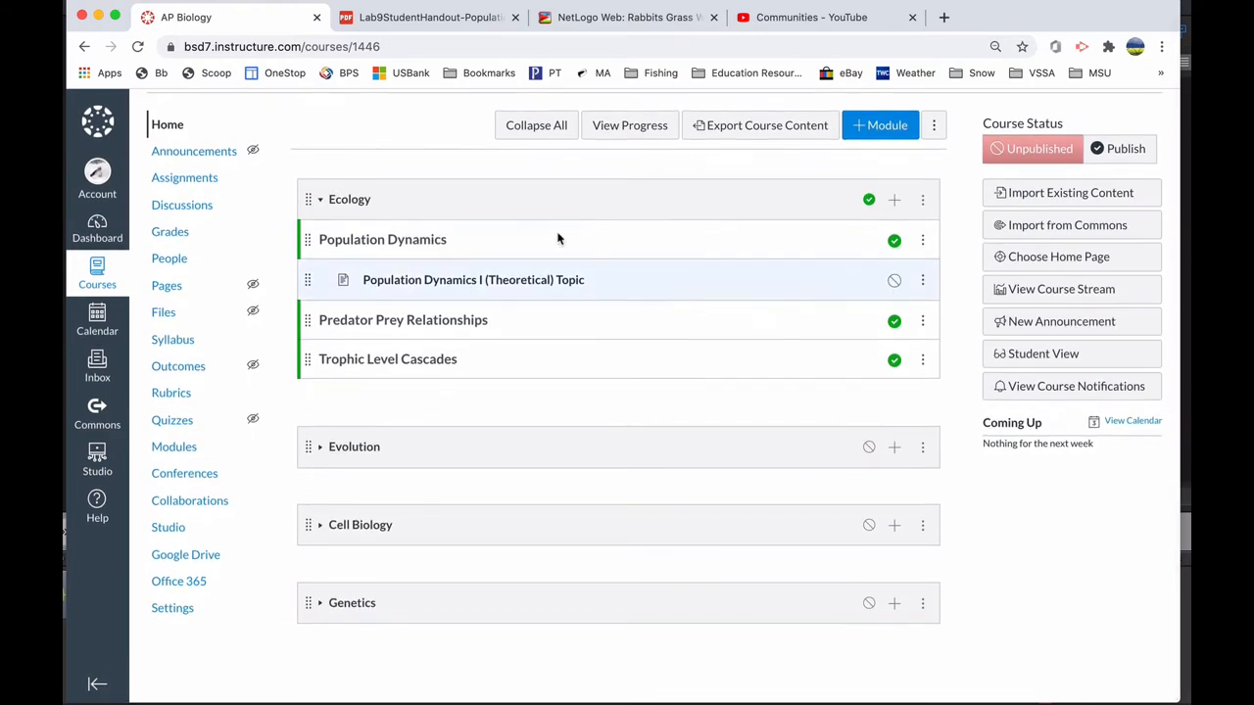
mouse_move(473, 279)
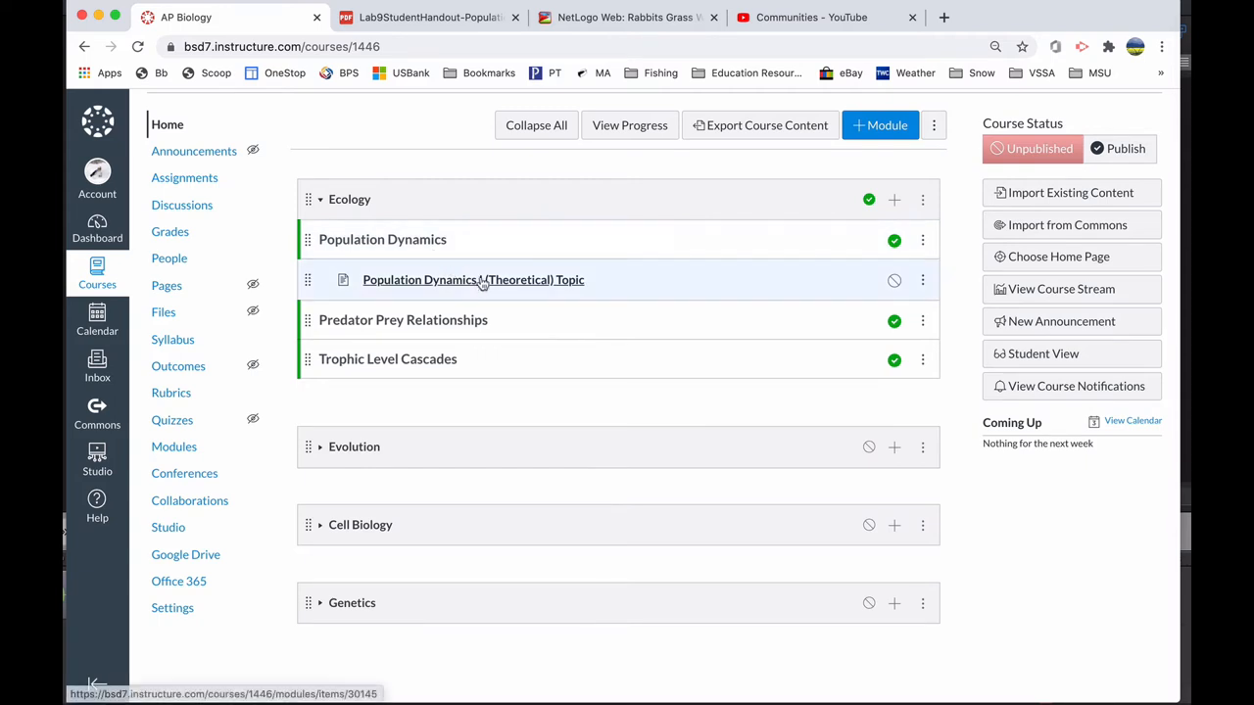
Add the Population Dynamics II (Realistic) page as a Page item in the Ecology module.
left_click(894, 199)
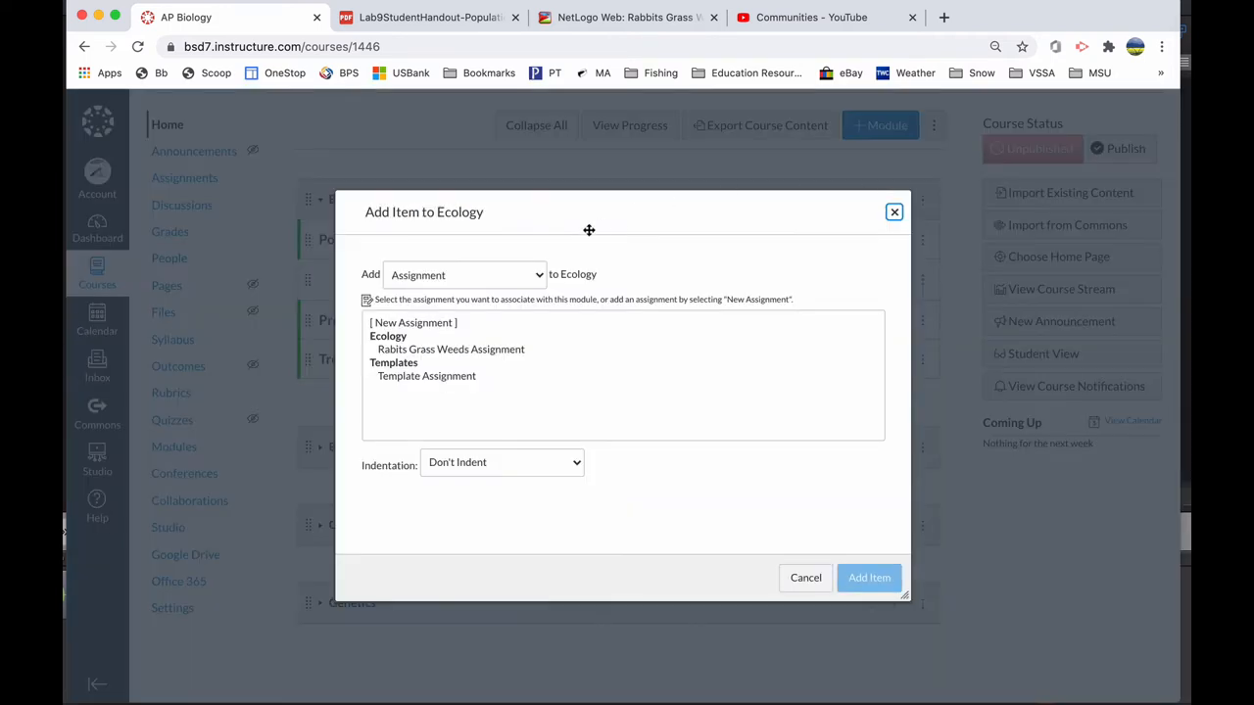
left_click(461, 274)
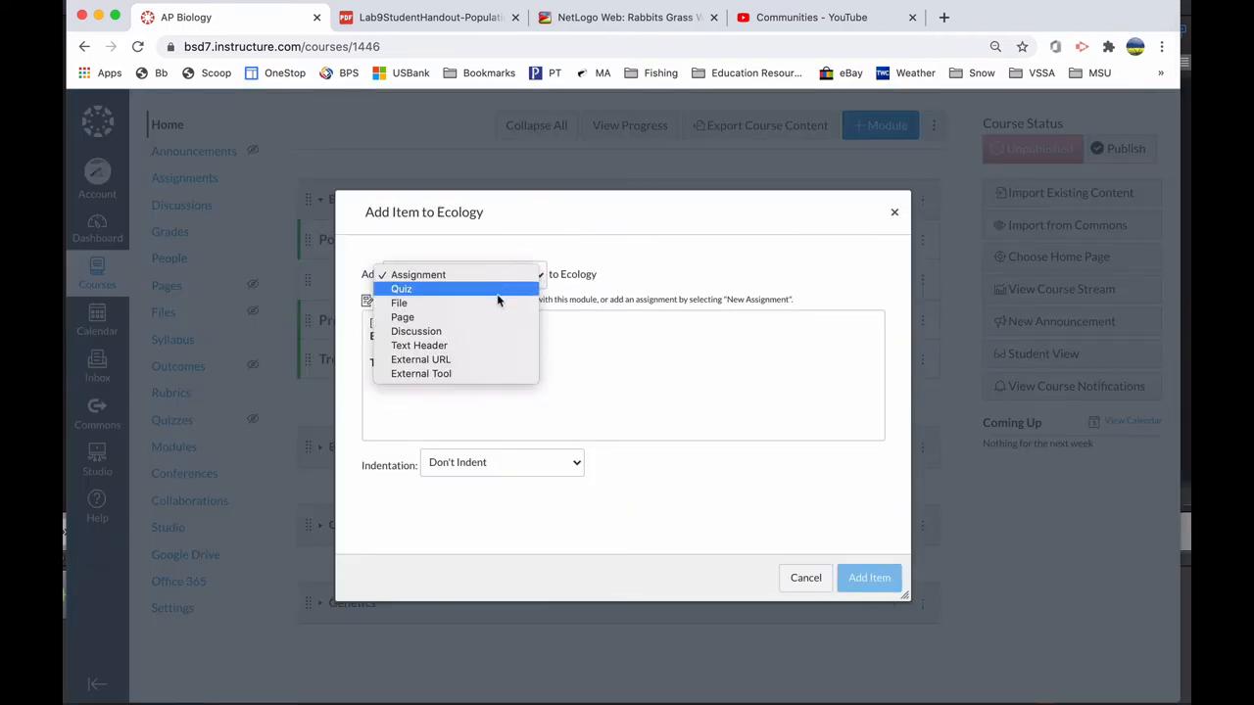
left_click(402, 317)
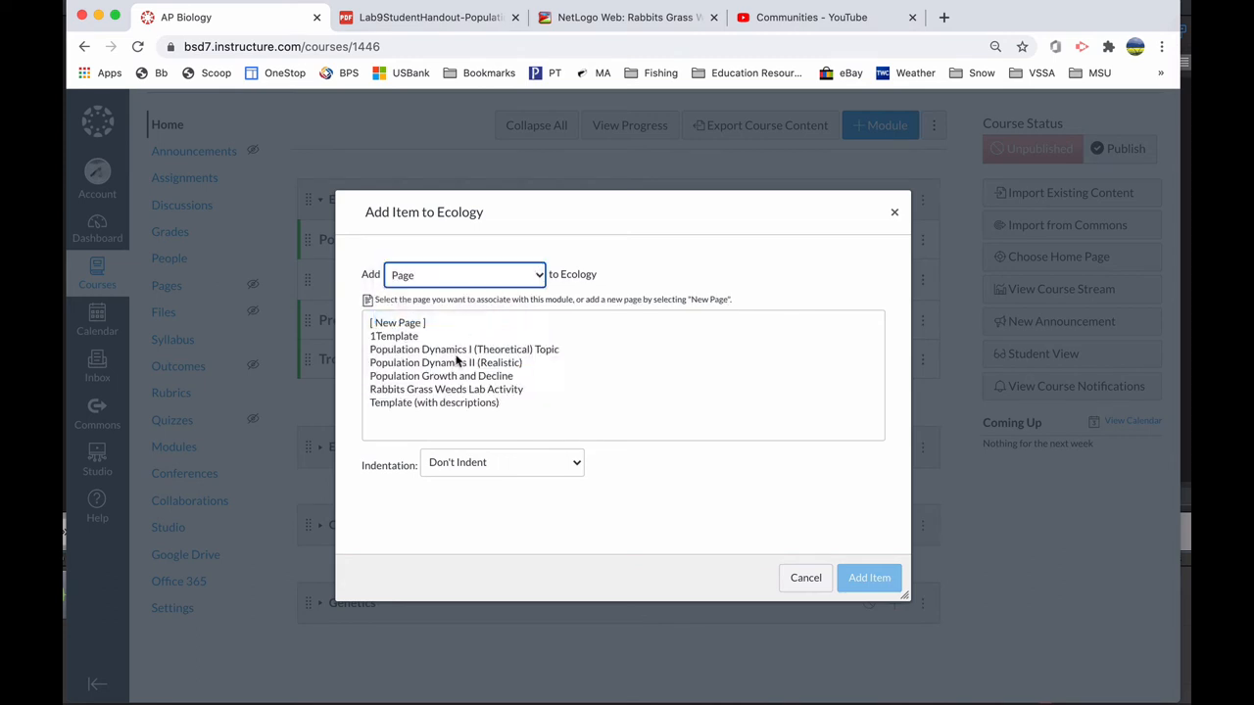
left_click(446, 362)
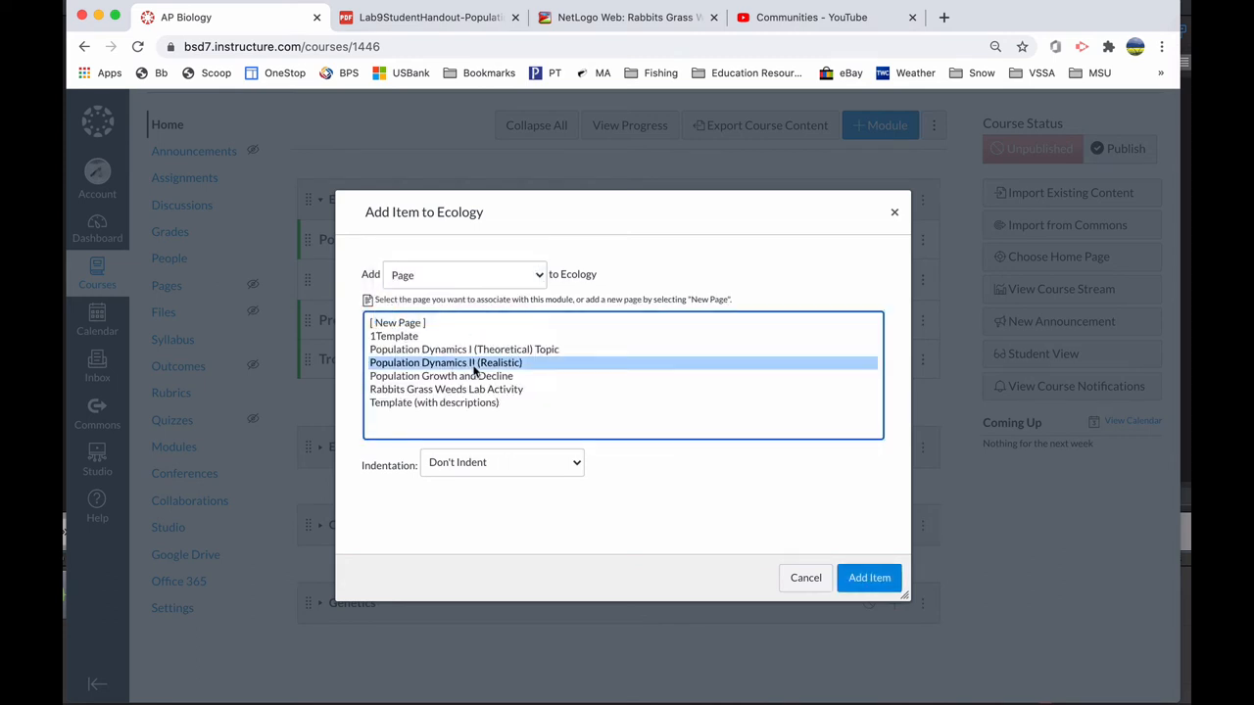
left_click(868, 577)
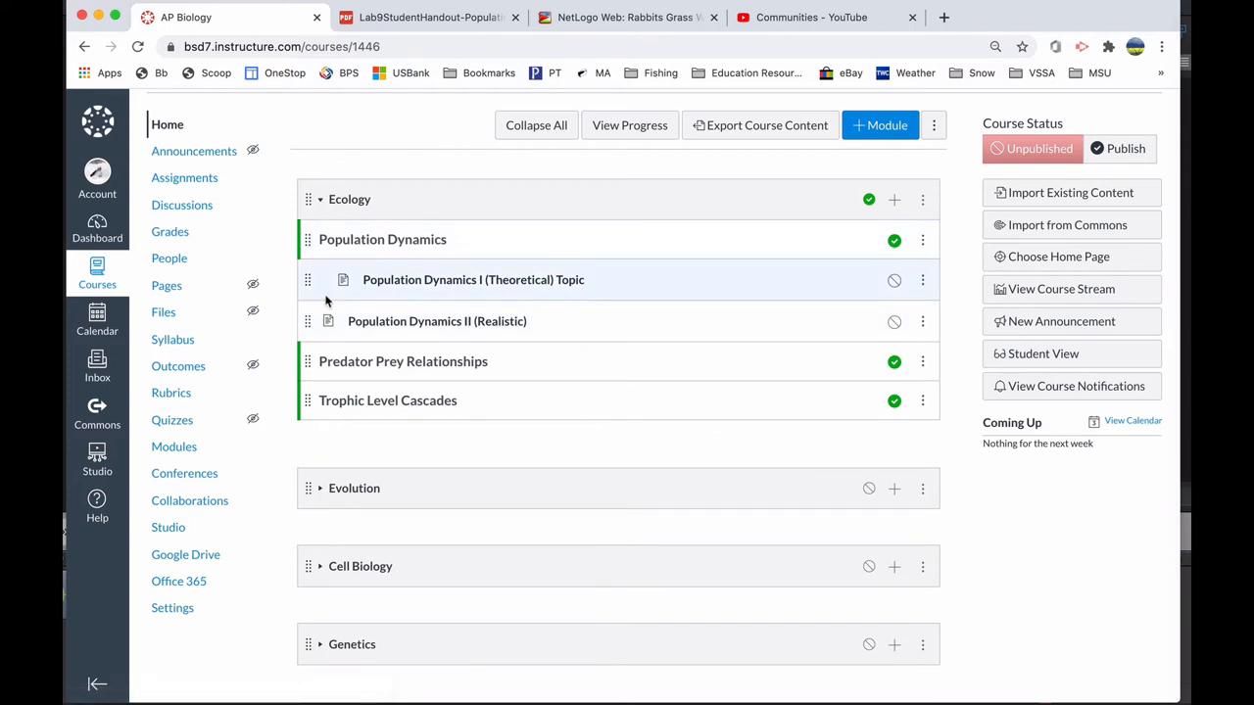
Indent the Realistic page item and retitle it 'Population Dynamics II (Realistic) Topic'.
left_click(922, 321)
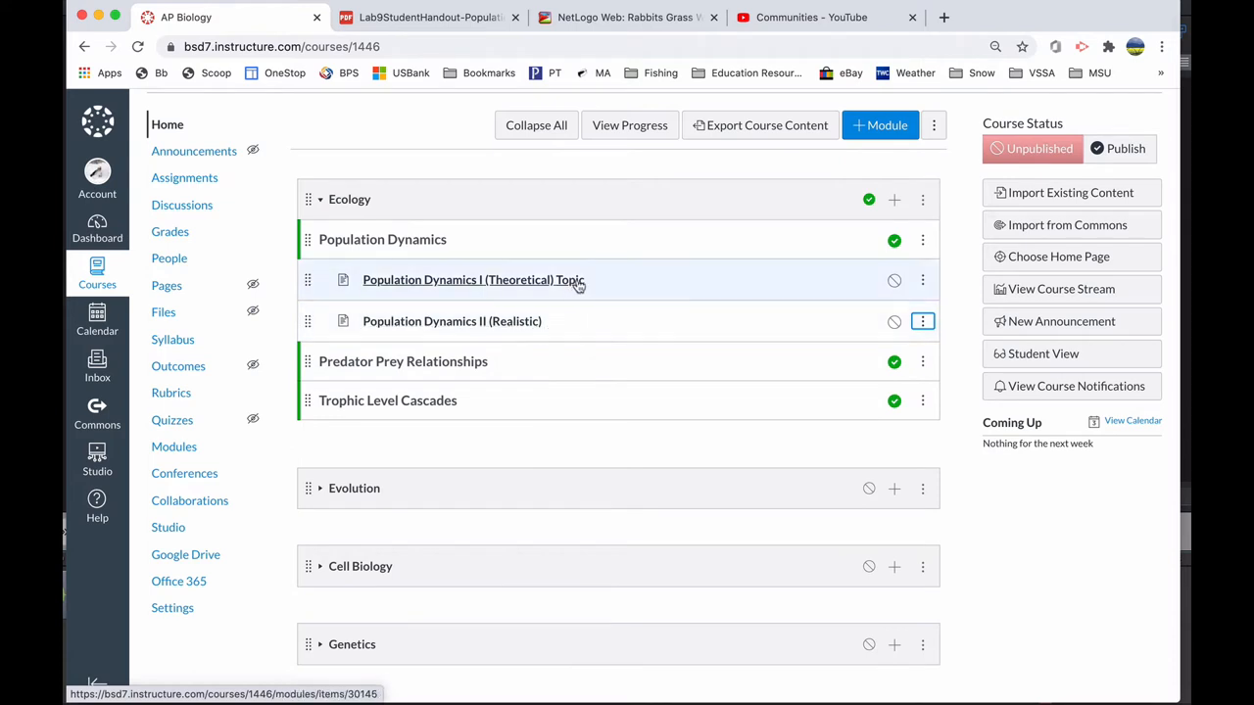
mouse_move(798, 327)
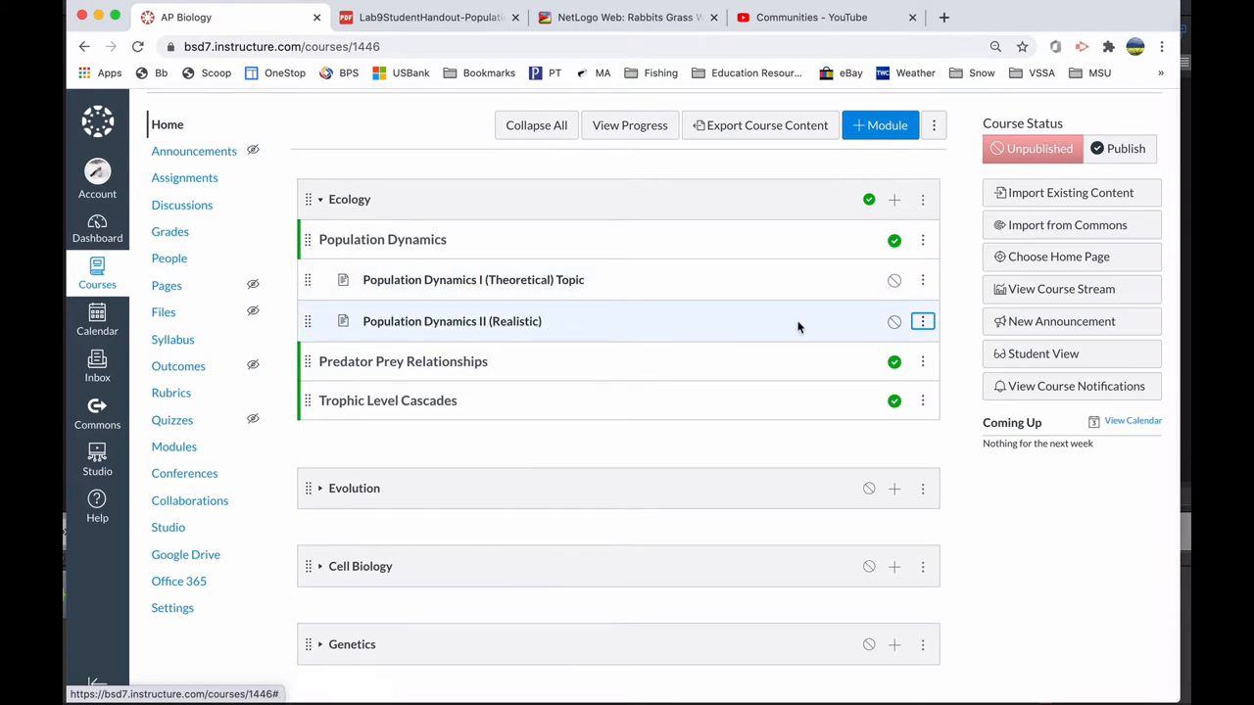
mouse_move(934, 367)
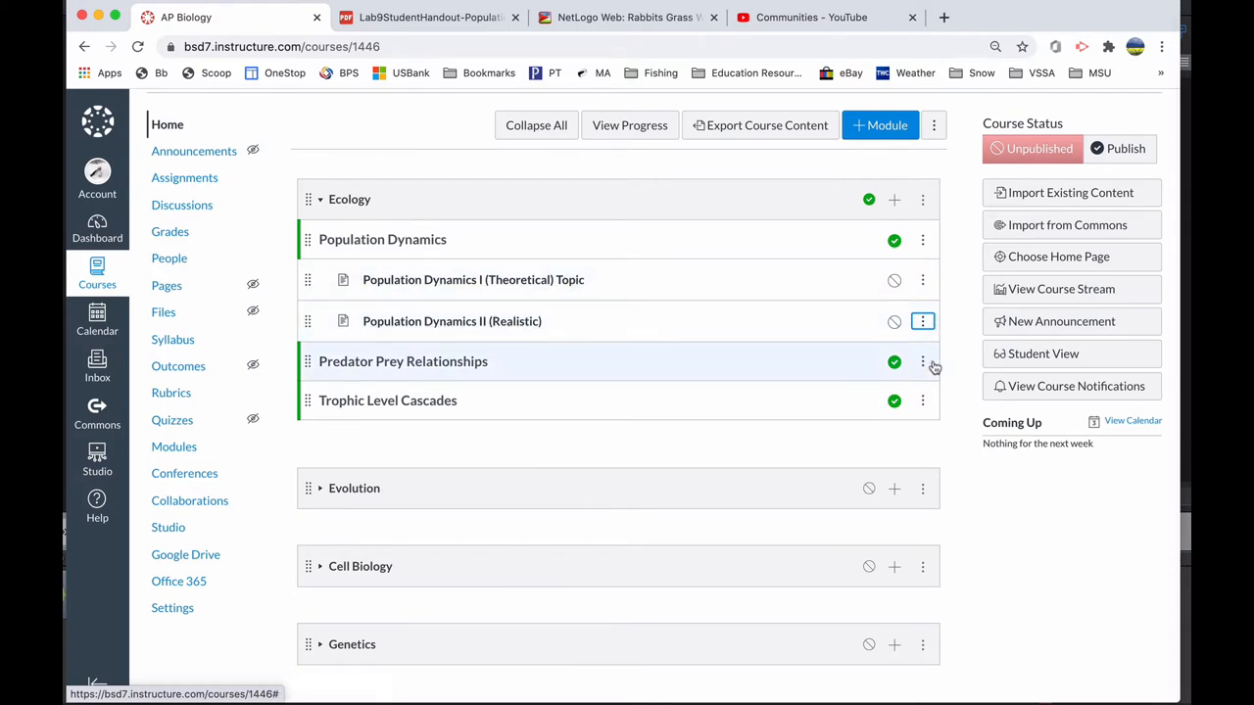
left_click(923, 321)
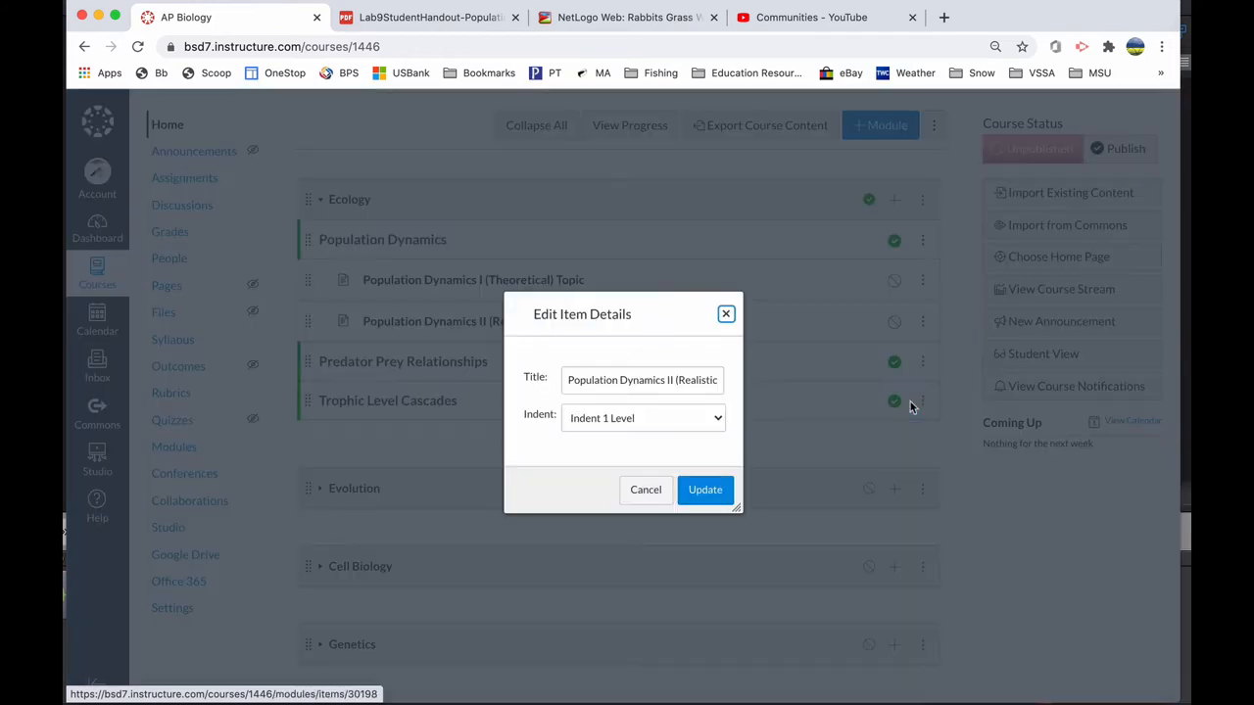
left_click(642, 380)
type(") To")
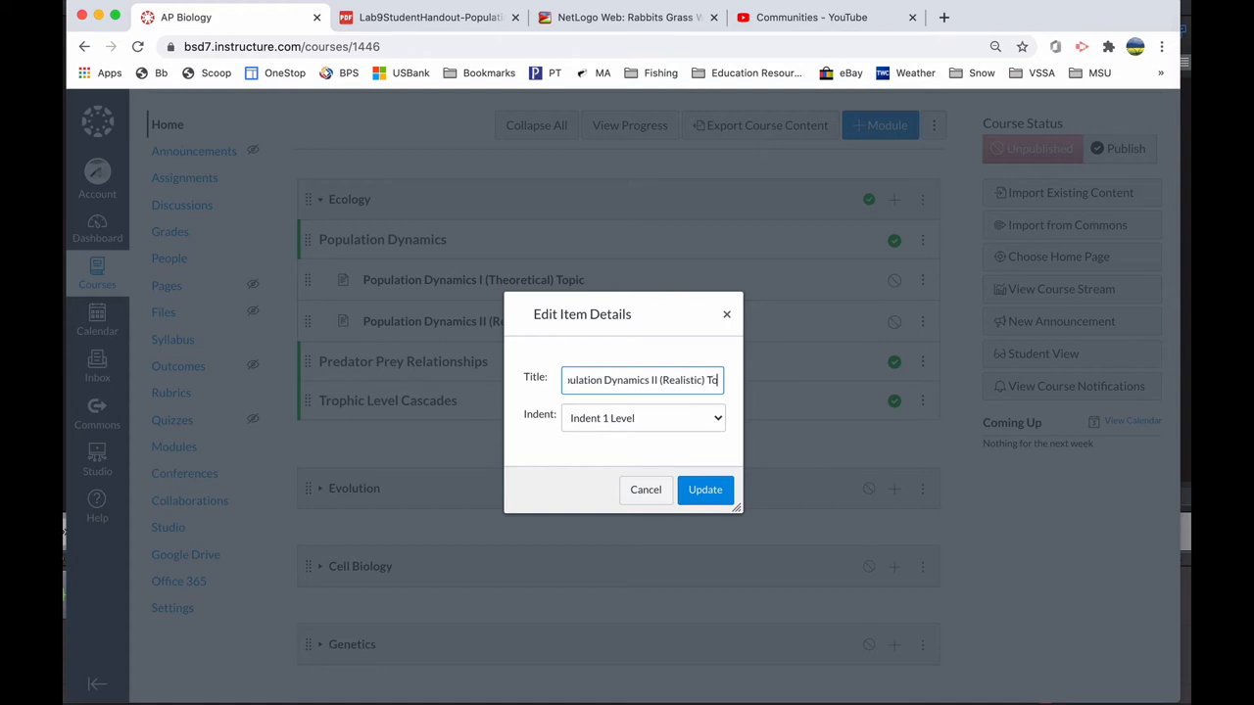
left_click(705, 490)
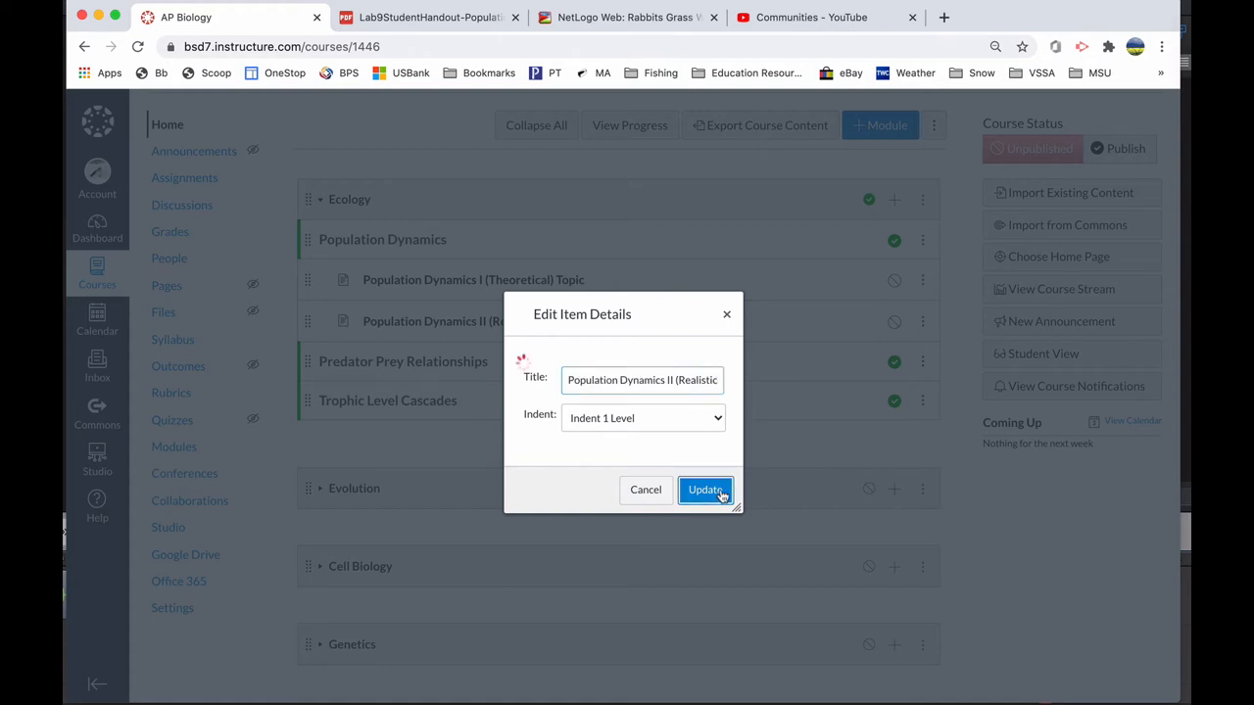
left_click(705, 490)
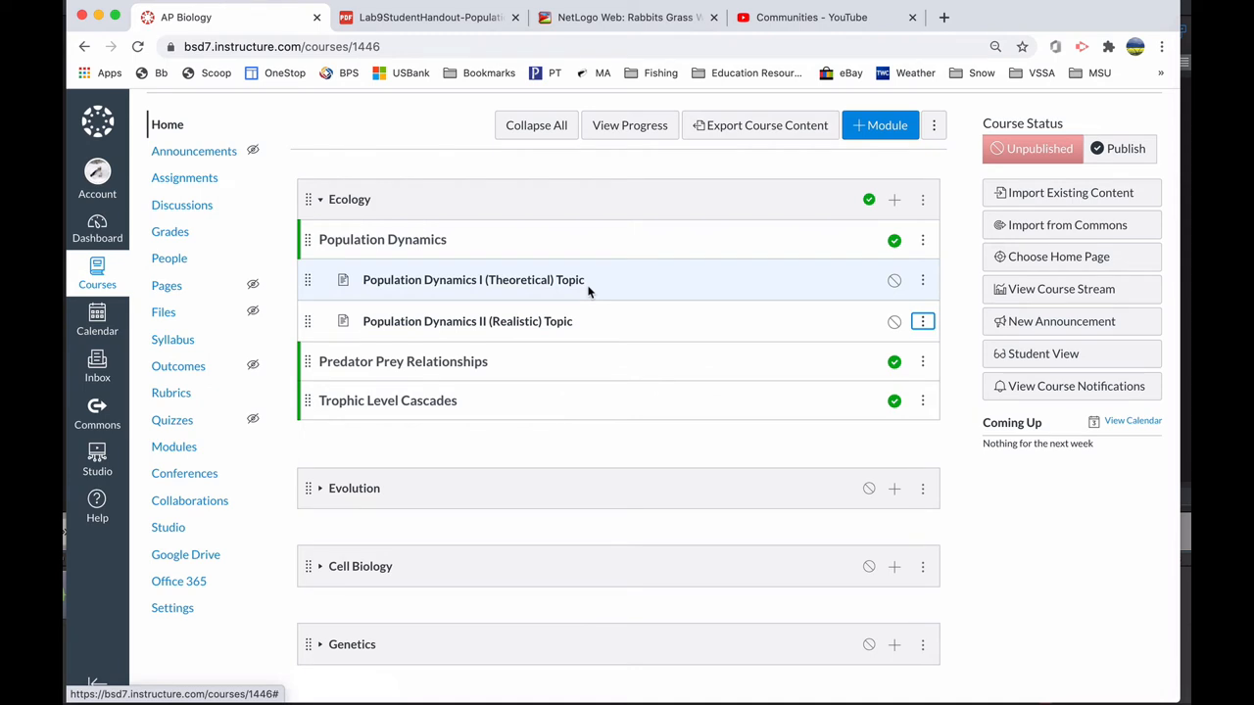
mouse_move(593, 299)
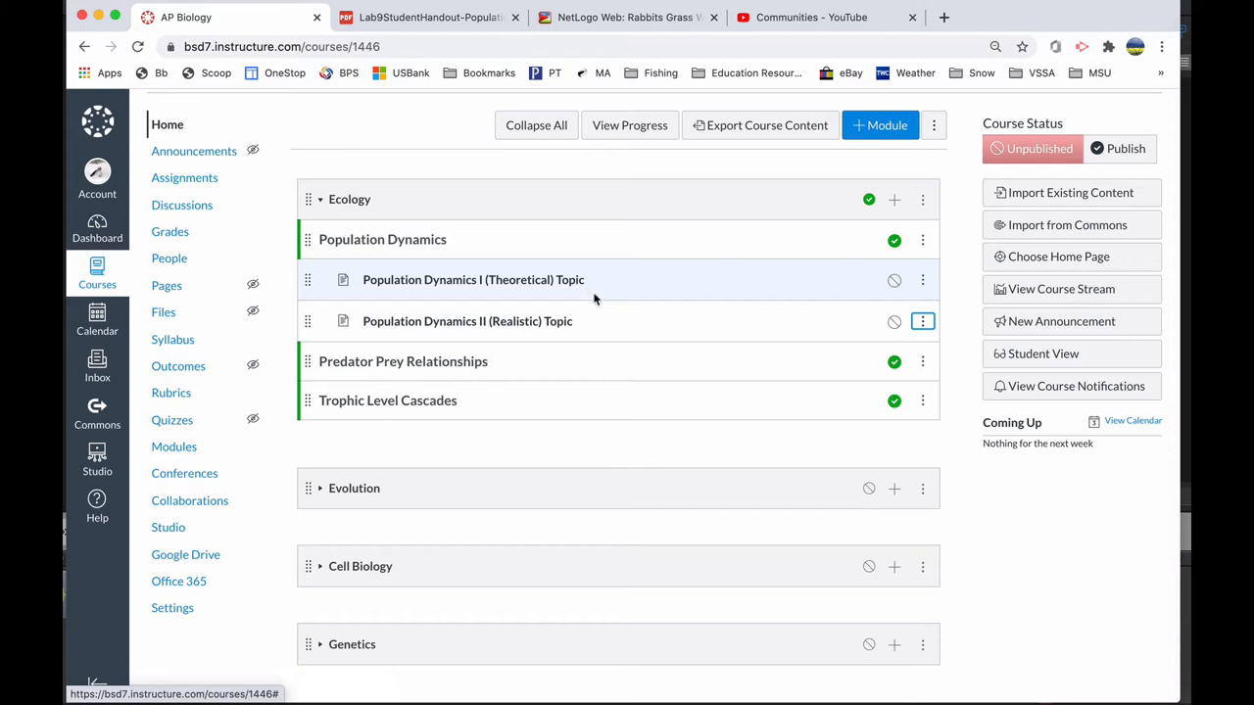
mouse_move(601, 320)
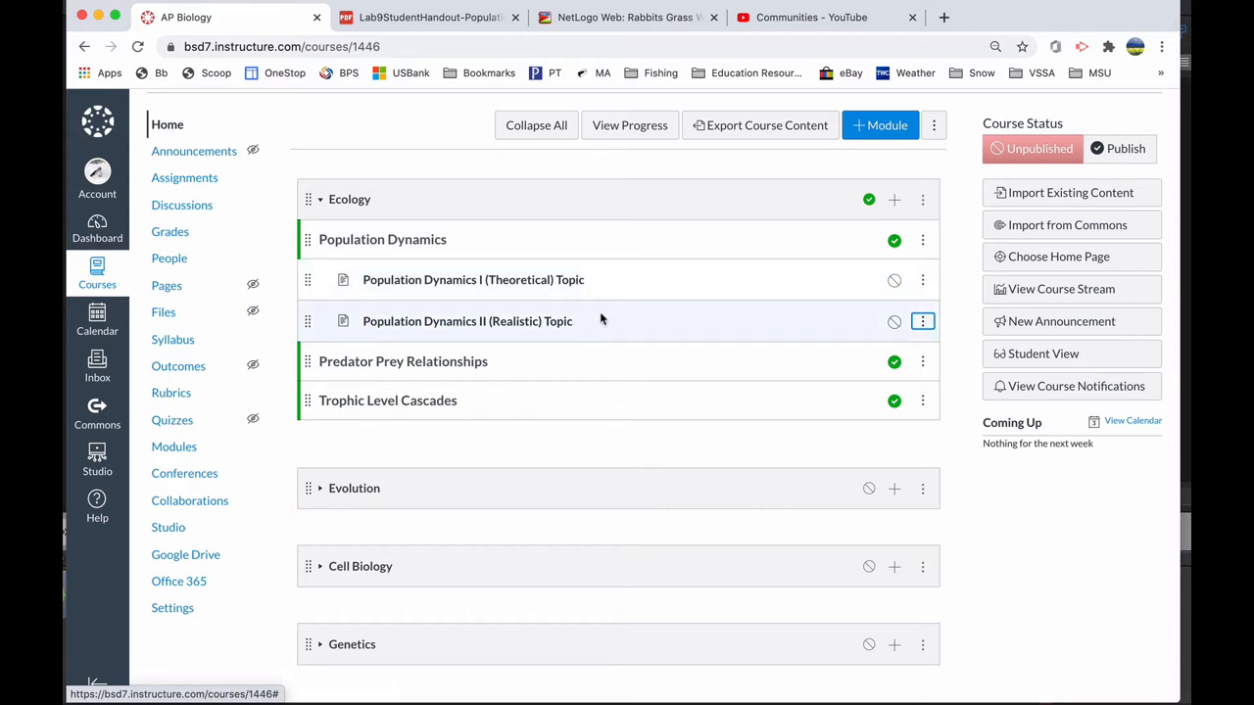
mouse_move(554, 365)
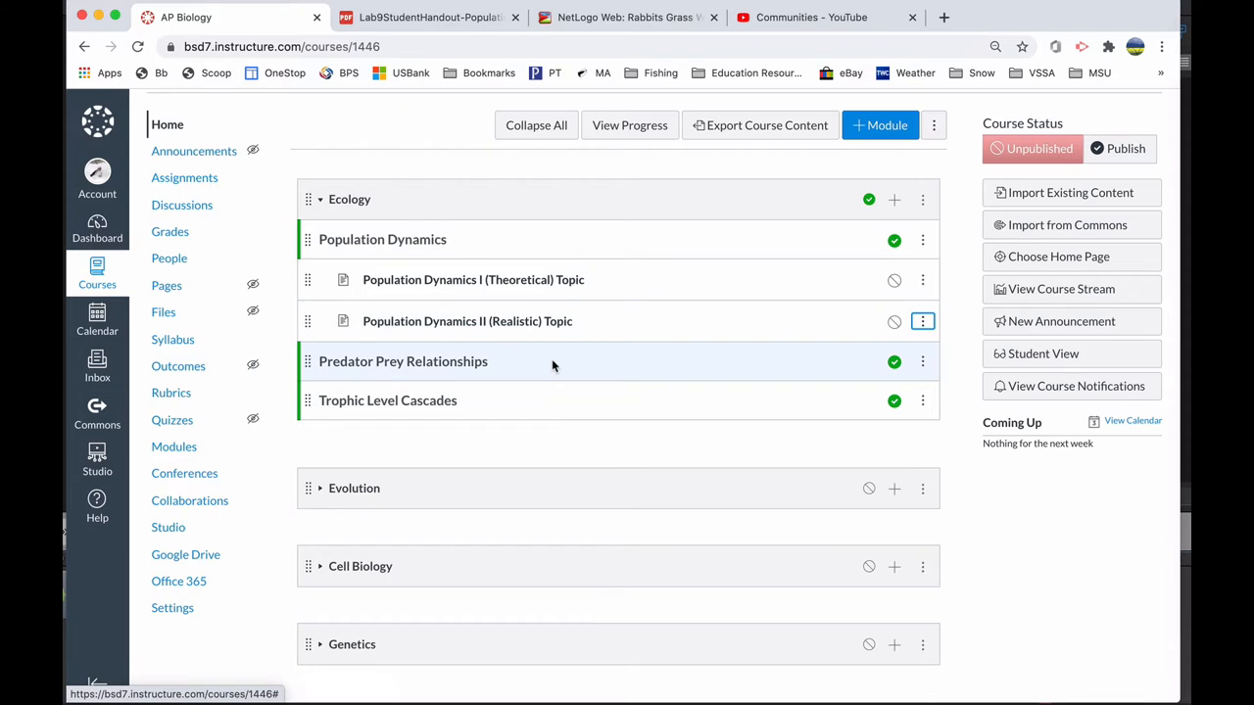
mouse_move(616, 325)
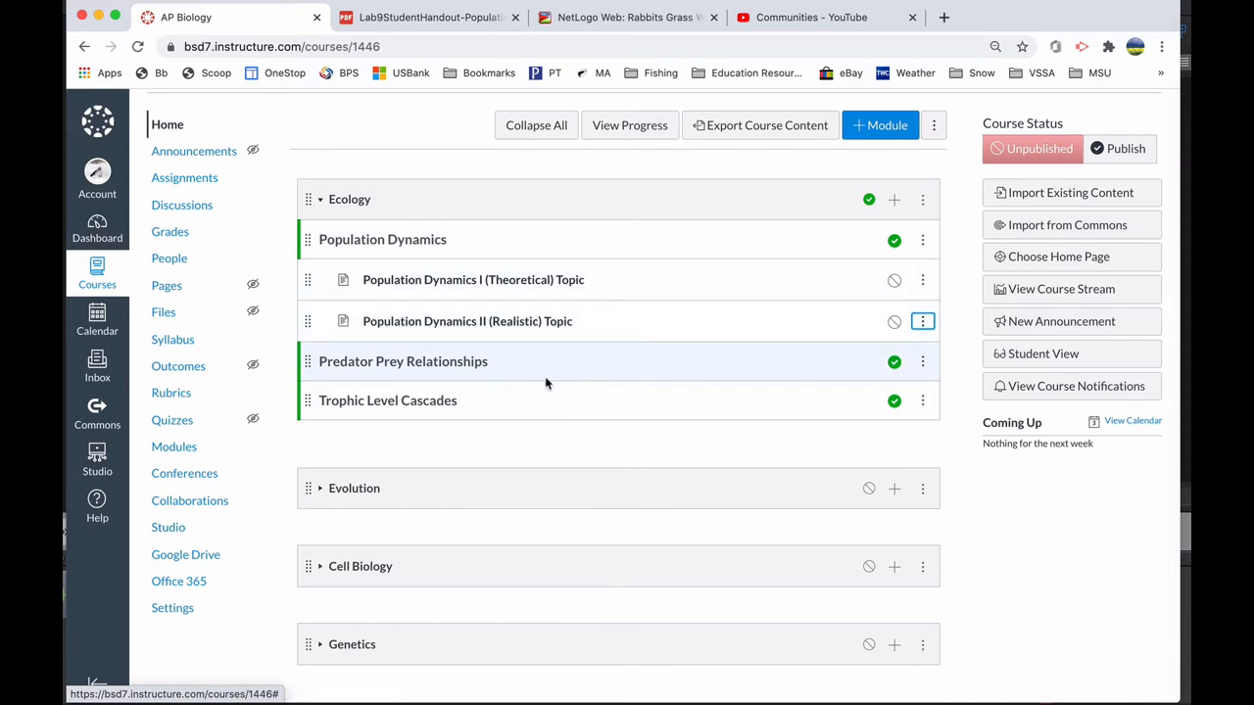
mouse_move(538, 381)
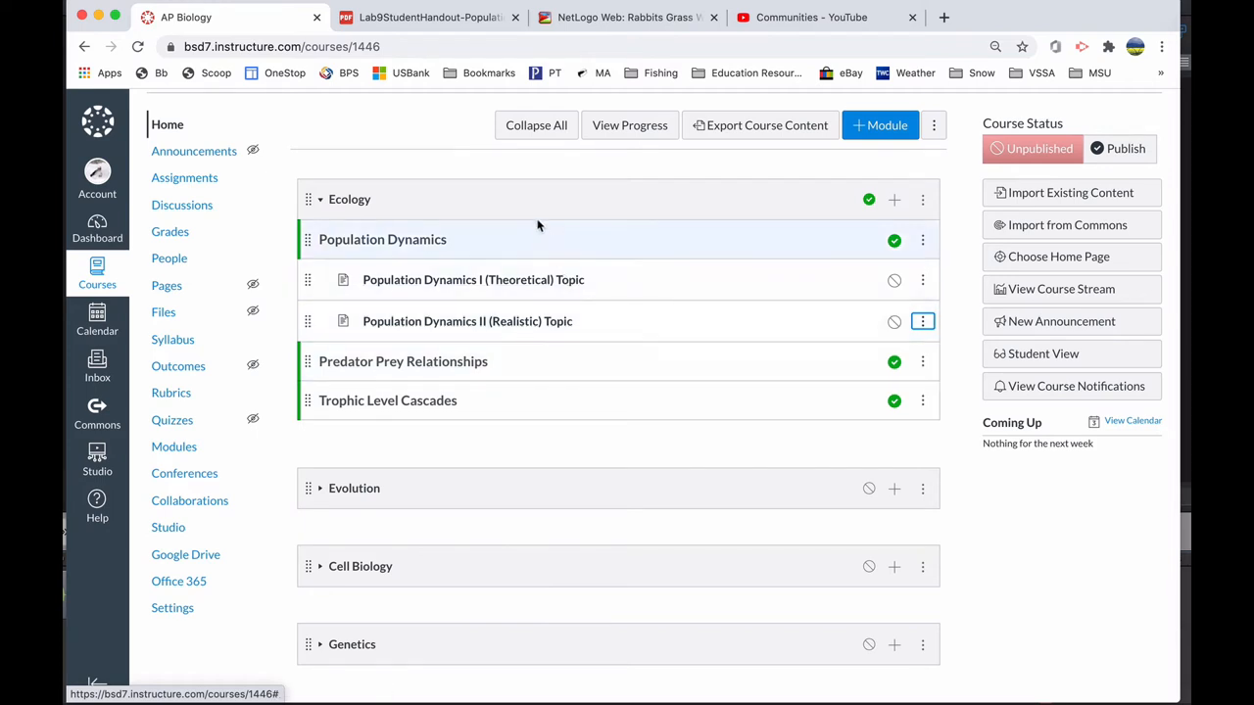
mouse_move(488, 213)
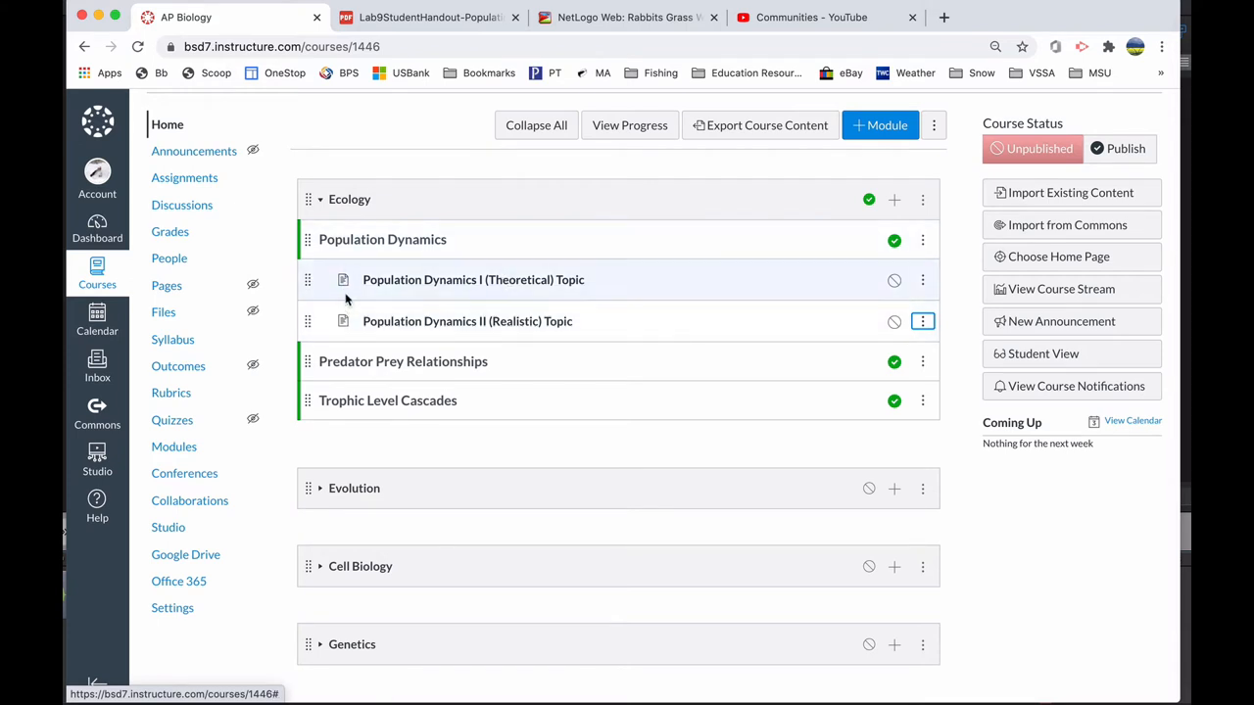
mouse_move(343, 304)
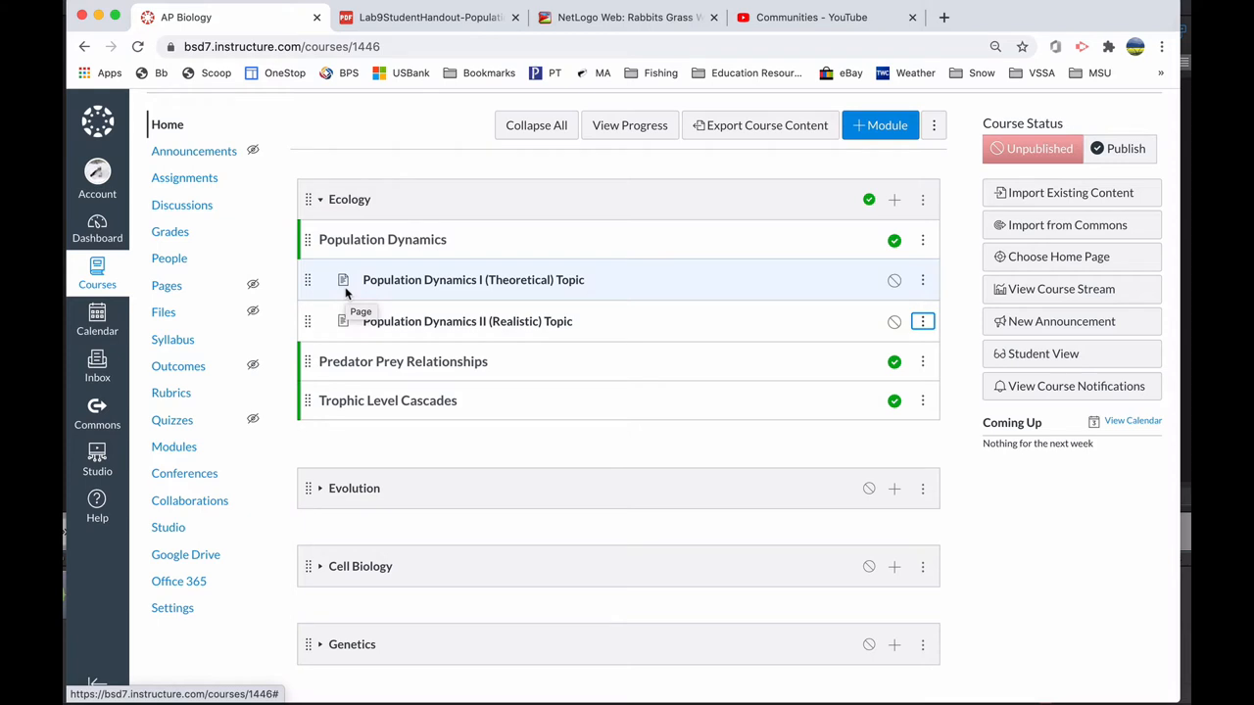
mouse_move(184, 177)
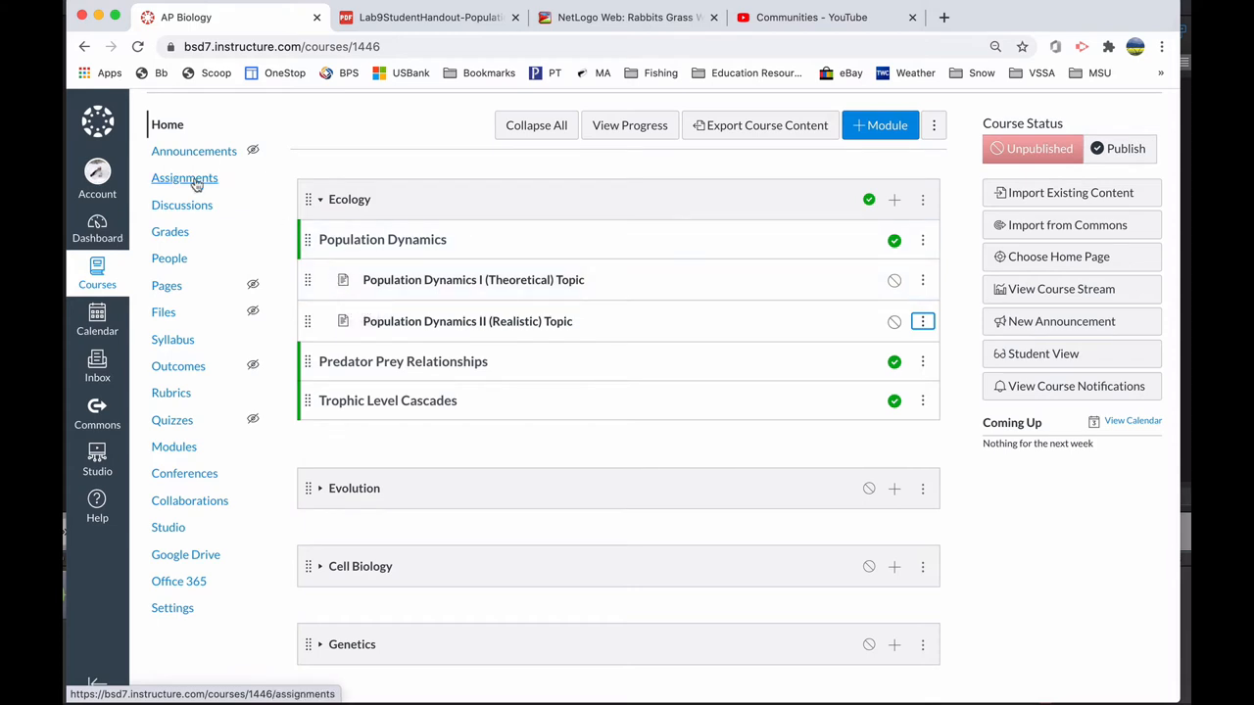
Open the course Assignments list to find the Rabits Grass Weeds Assignment under Ecology.
left_click(185, 177)
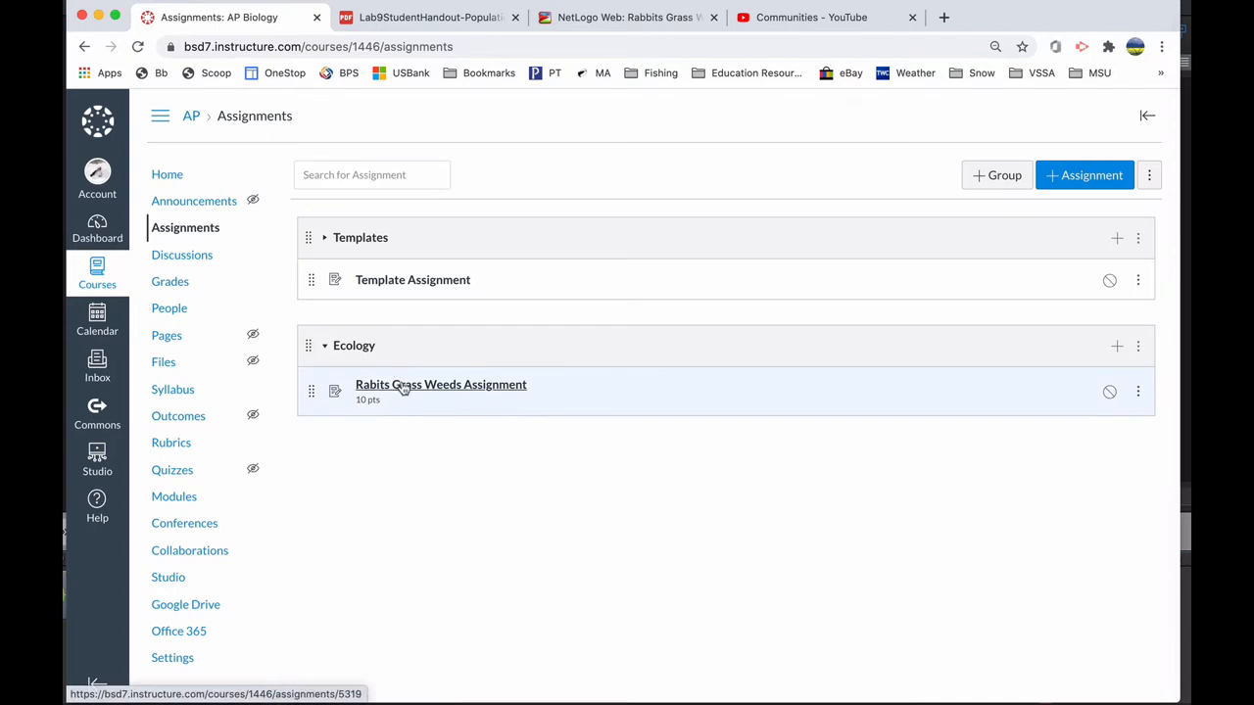
mouse_move(451, 389)
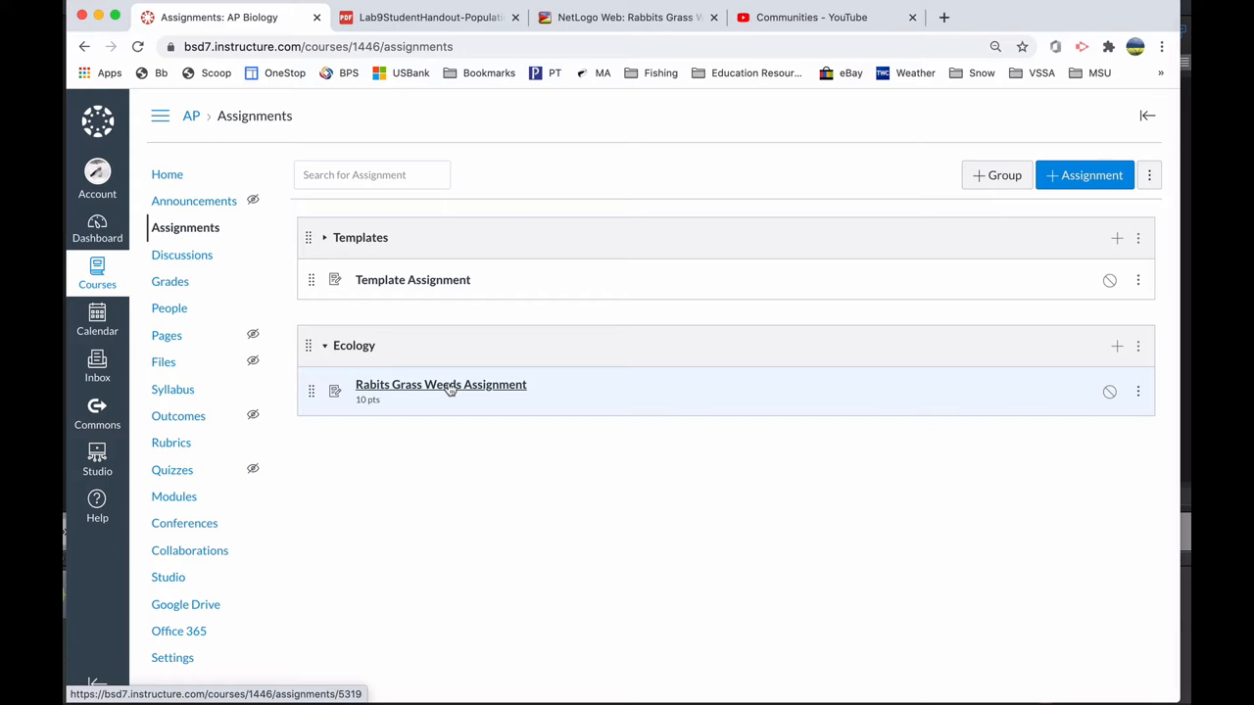
mouse_move(412, 393)
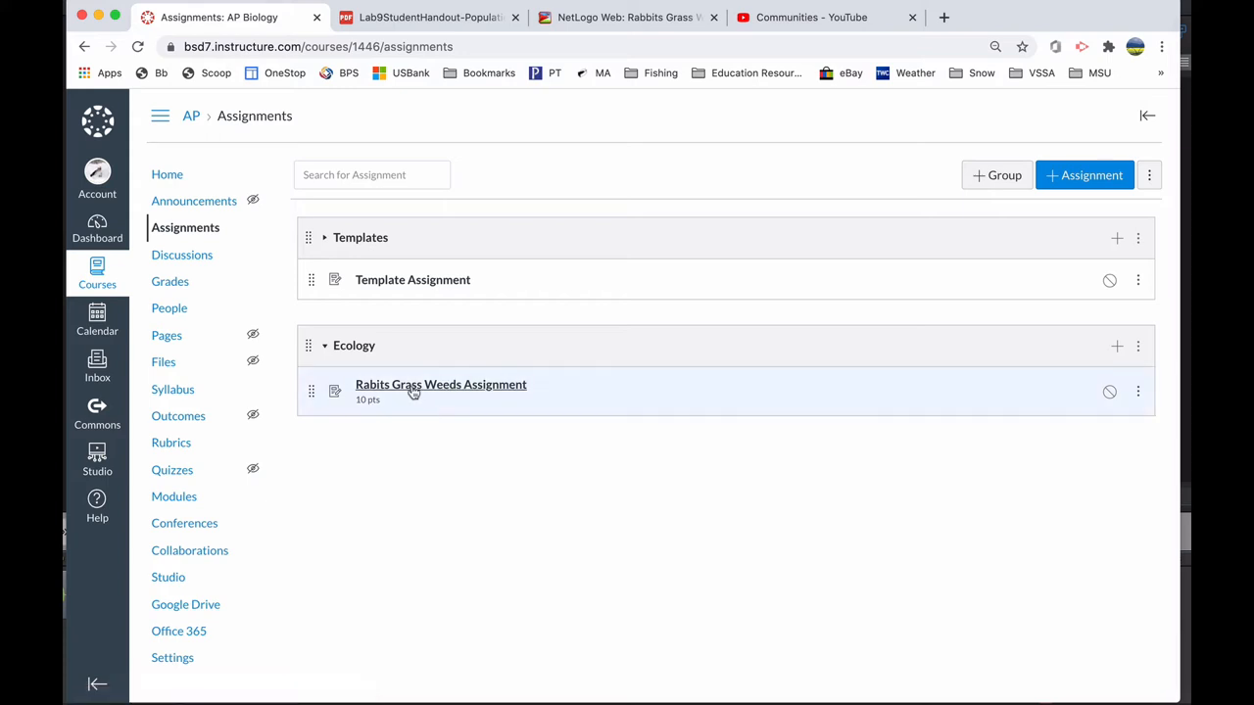
left_click(441, 384)
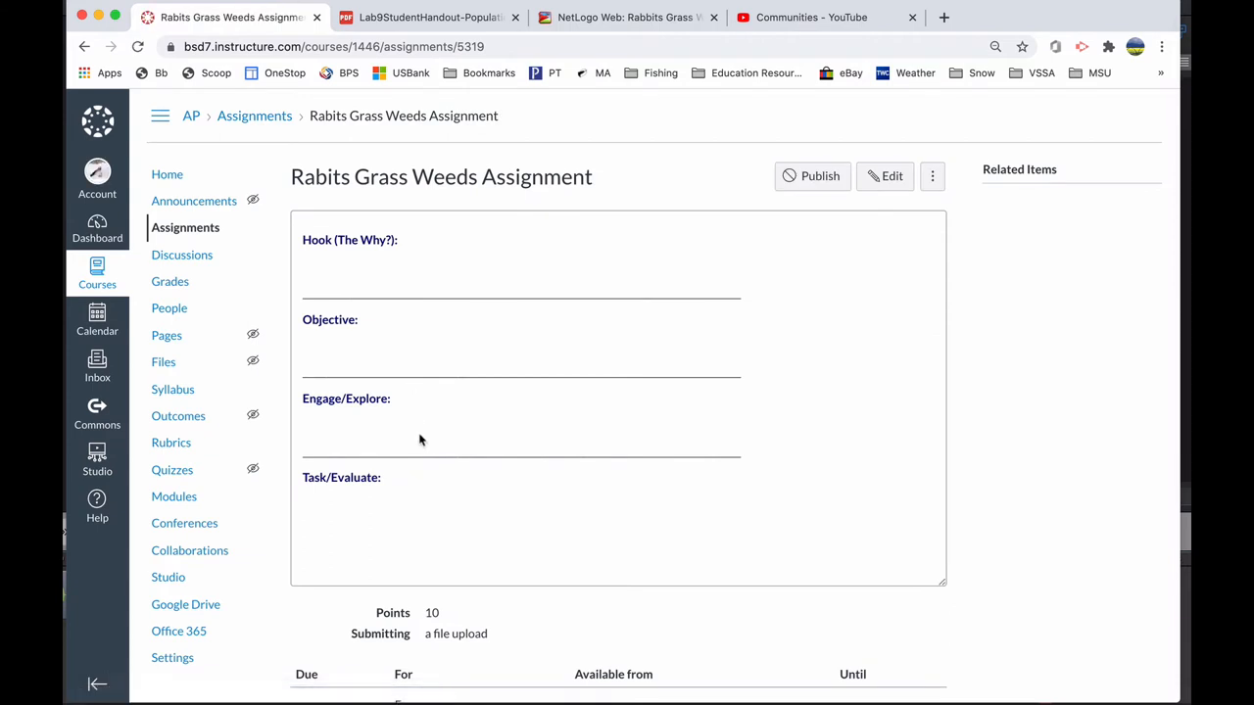
scroll("down", 3)
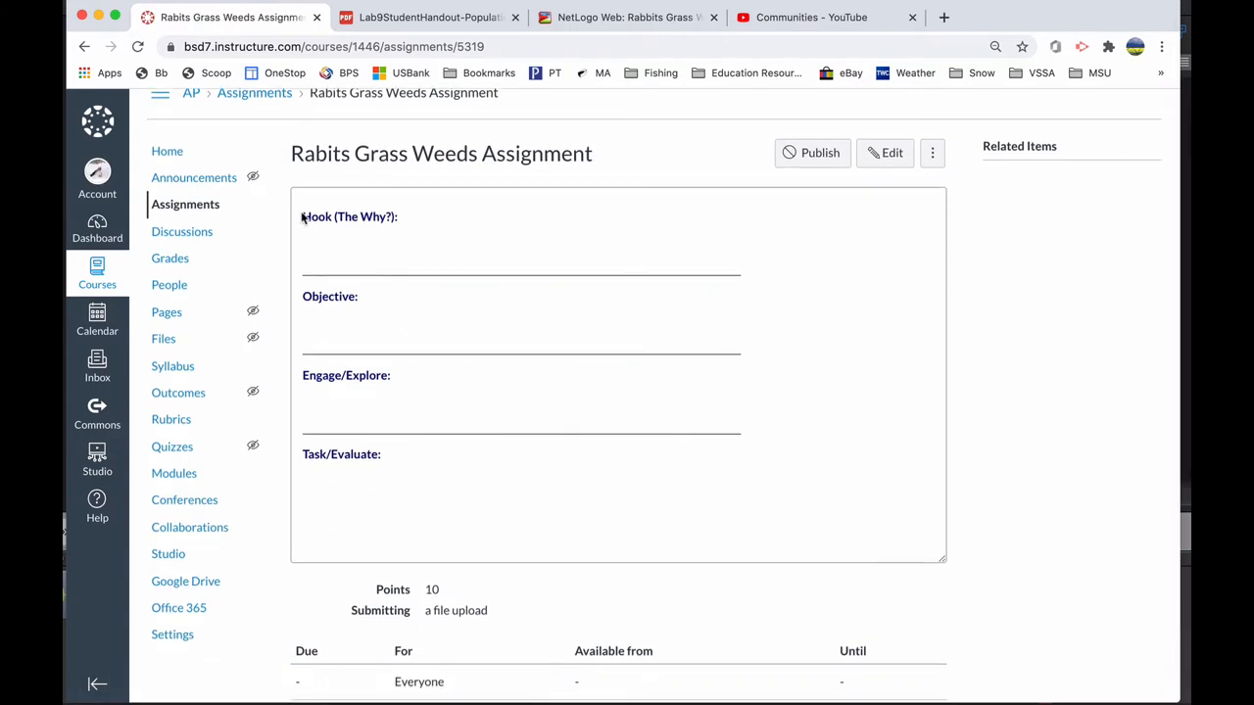
mouse_move(363, 500)
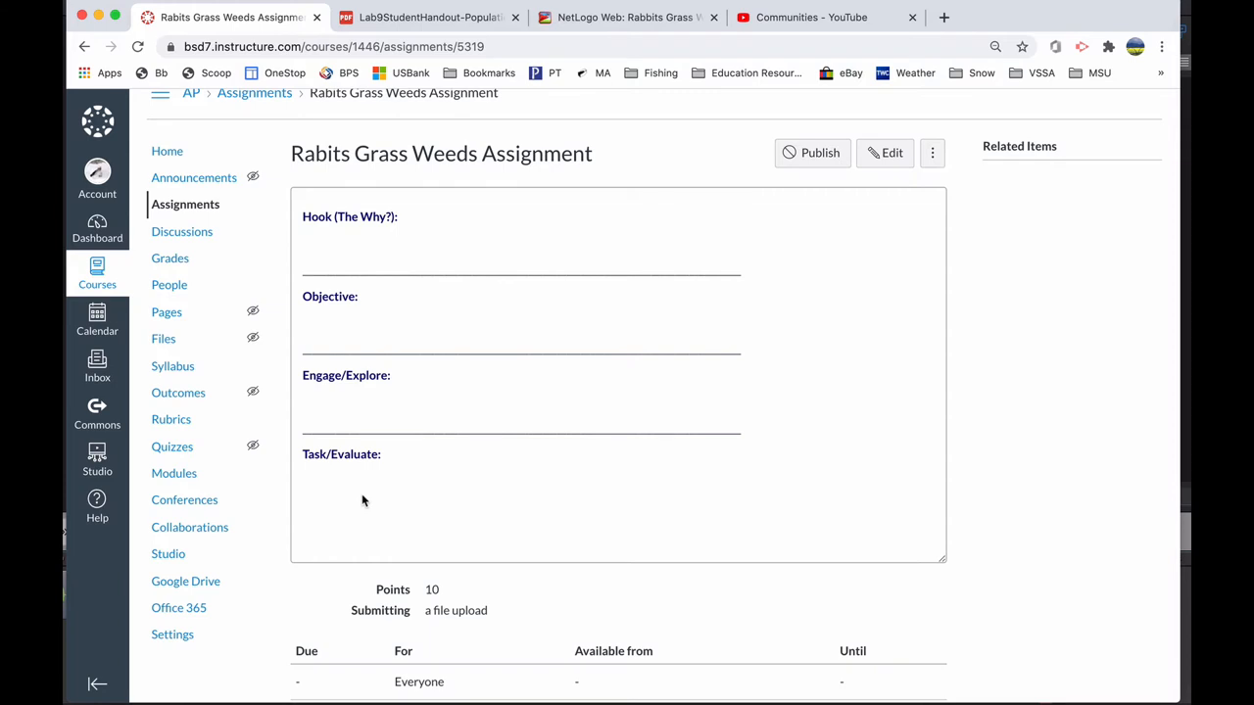
mouse_move(367, 244)
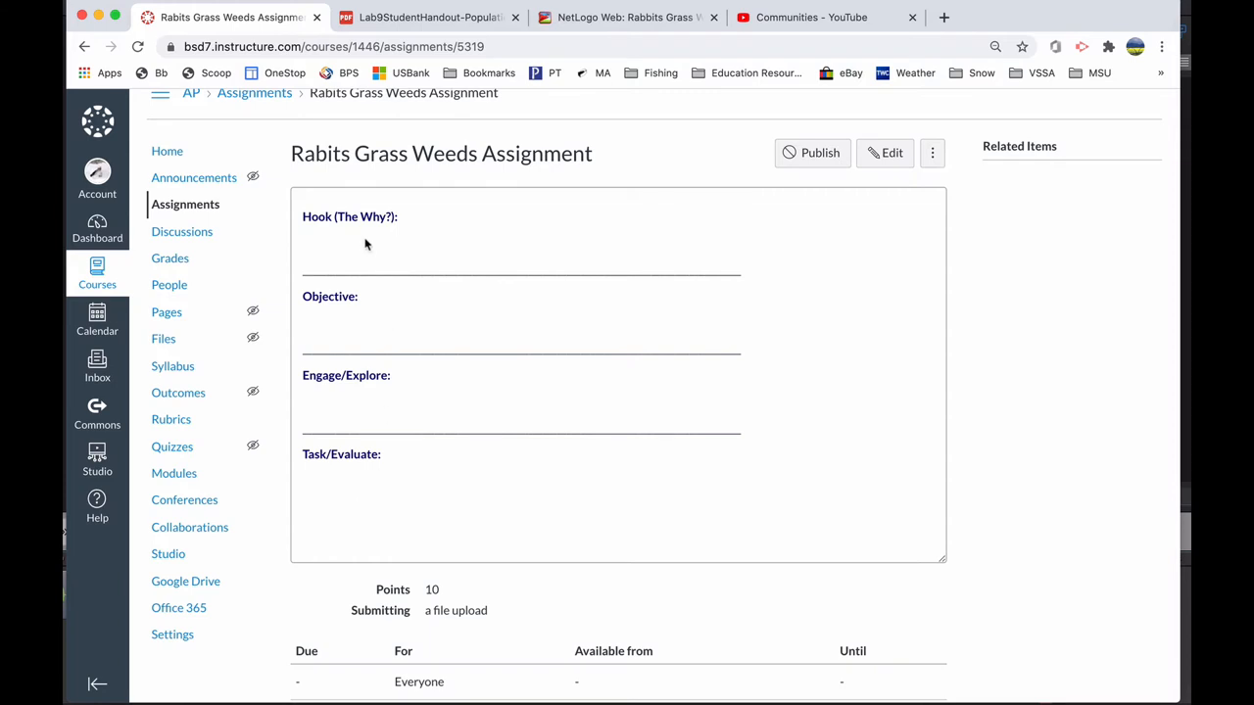
mouse_move(932, 176)
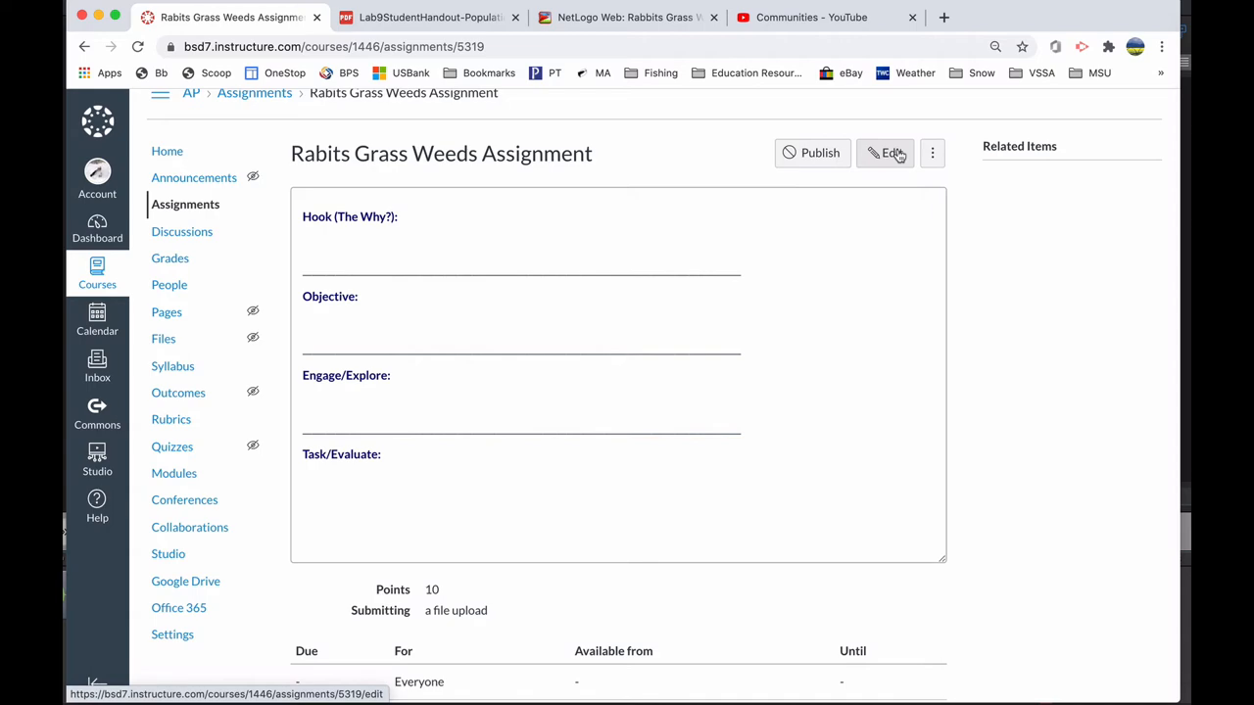
Edit the assignment, typing Hook and Objective text and 'Rabbits Grass Weeds Lab Directions'.
left_click(884, 153)
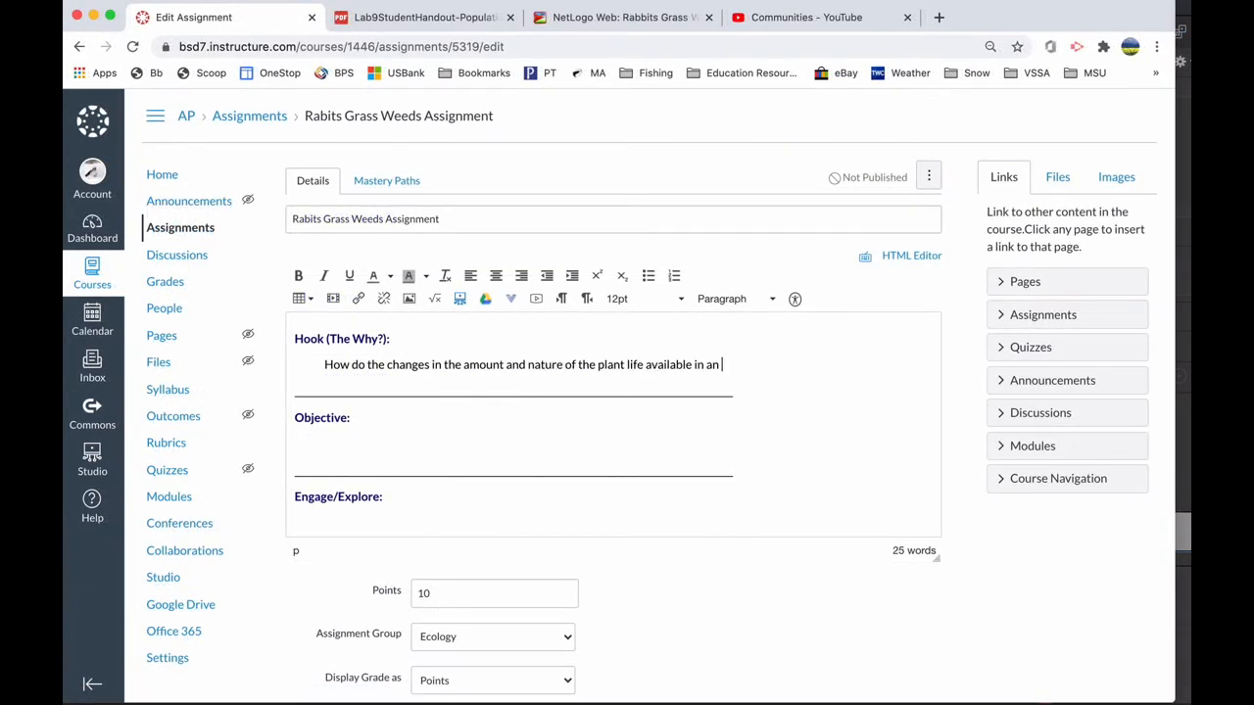
type("ecosystem influence herbivore popula")
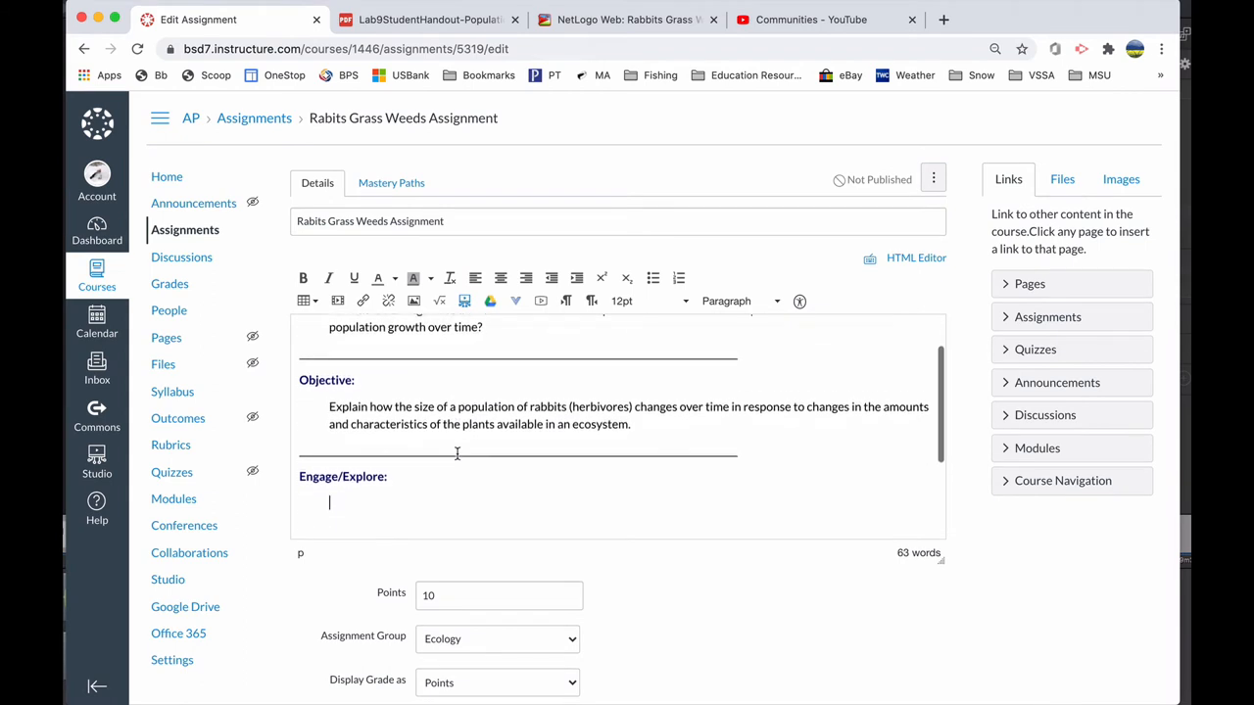
scroll("down", 3)
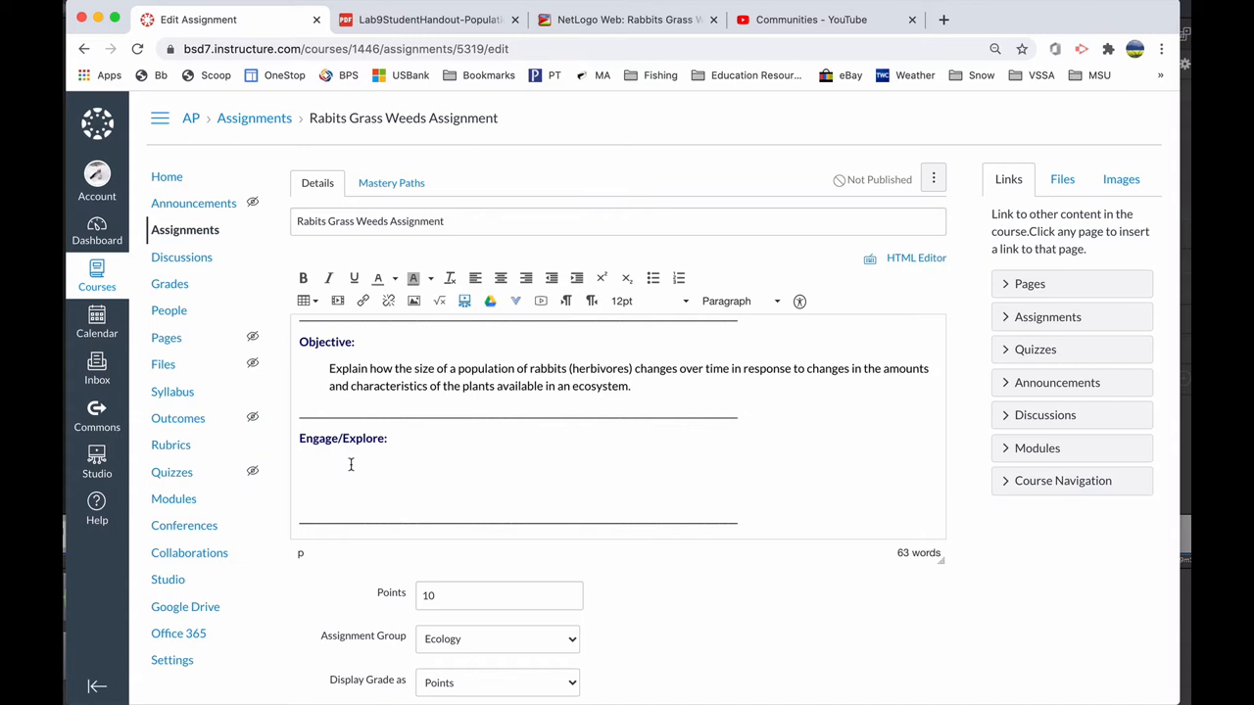
type("Rabbits Grass W")
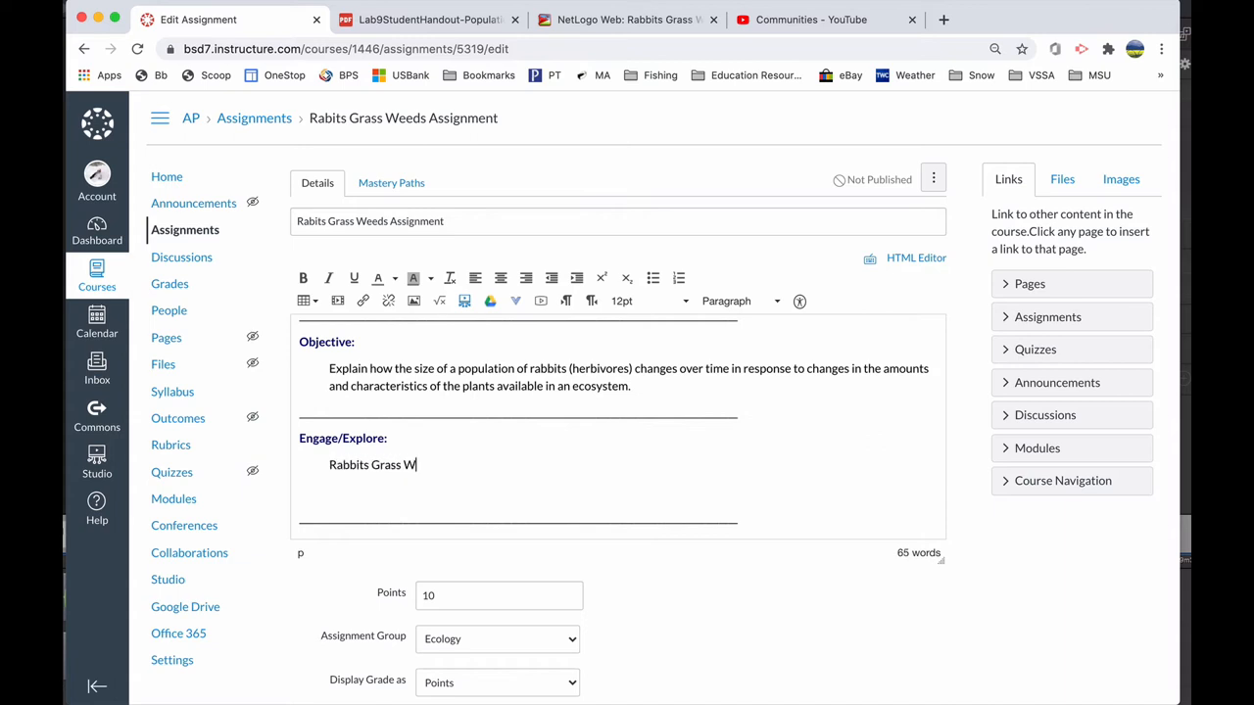
type("eeds Lab Directions")
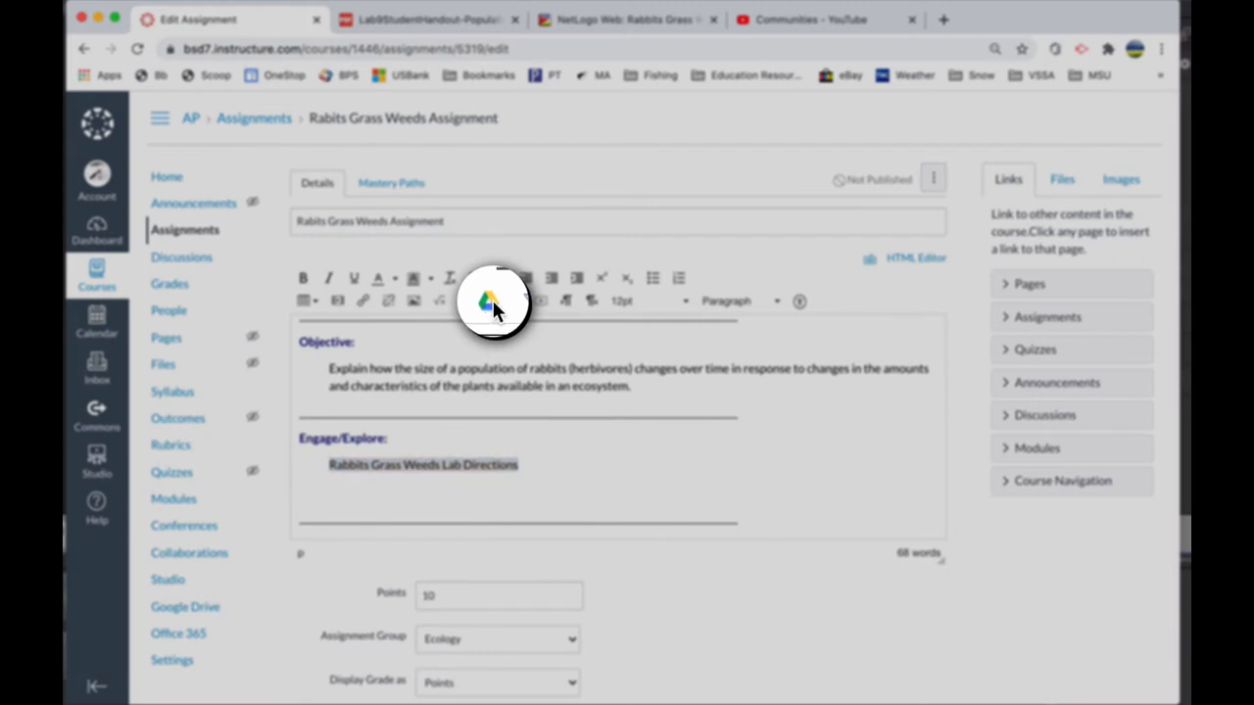
Link the lab directions text to Lab9StudentHandout-PopulationGrowth.pdf from Google Drive.
left_click(492, 302)
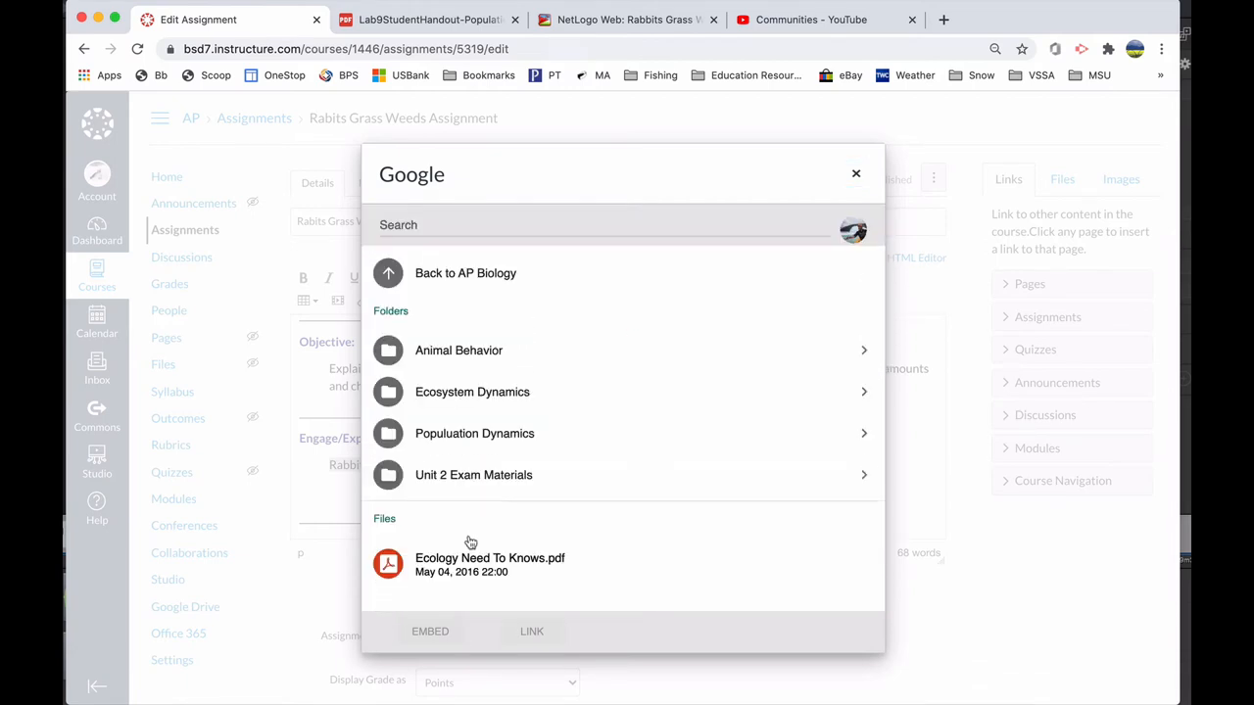
left_click(474, 433)
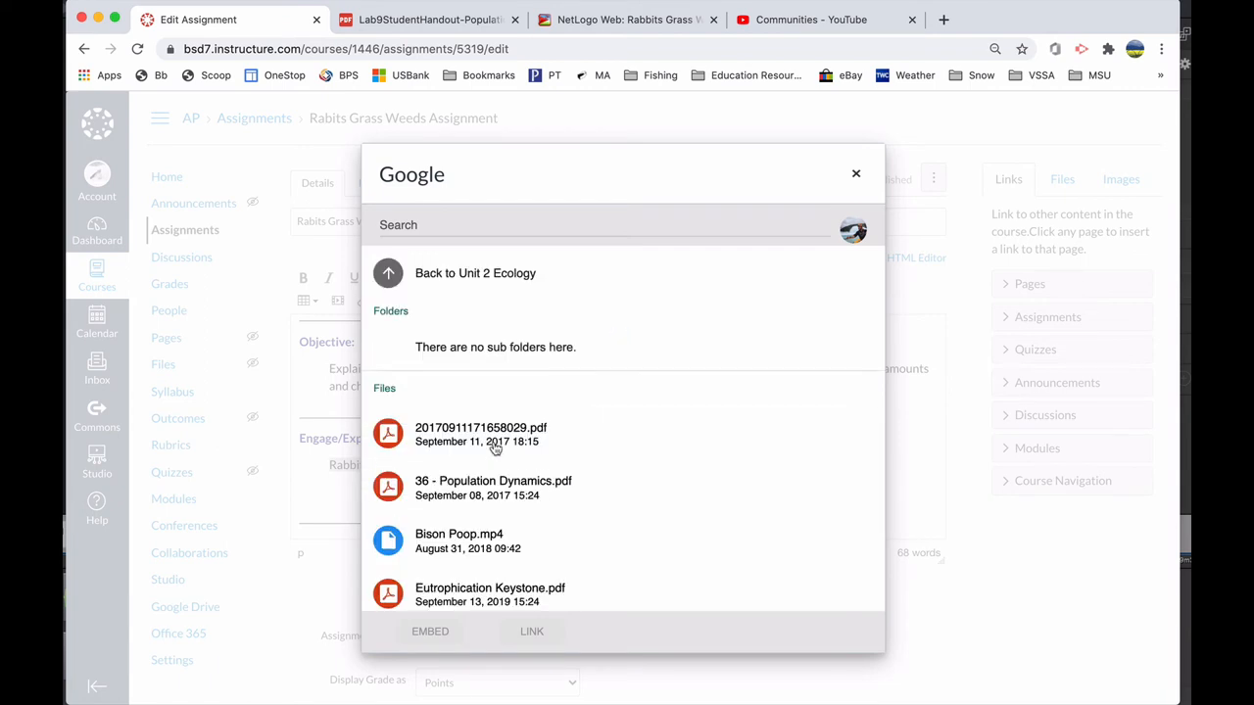
scroll("down", 3)
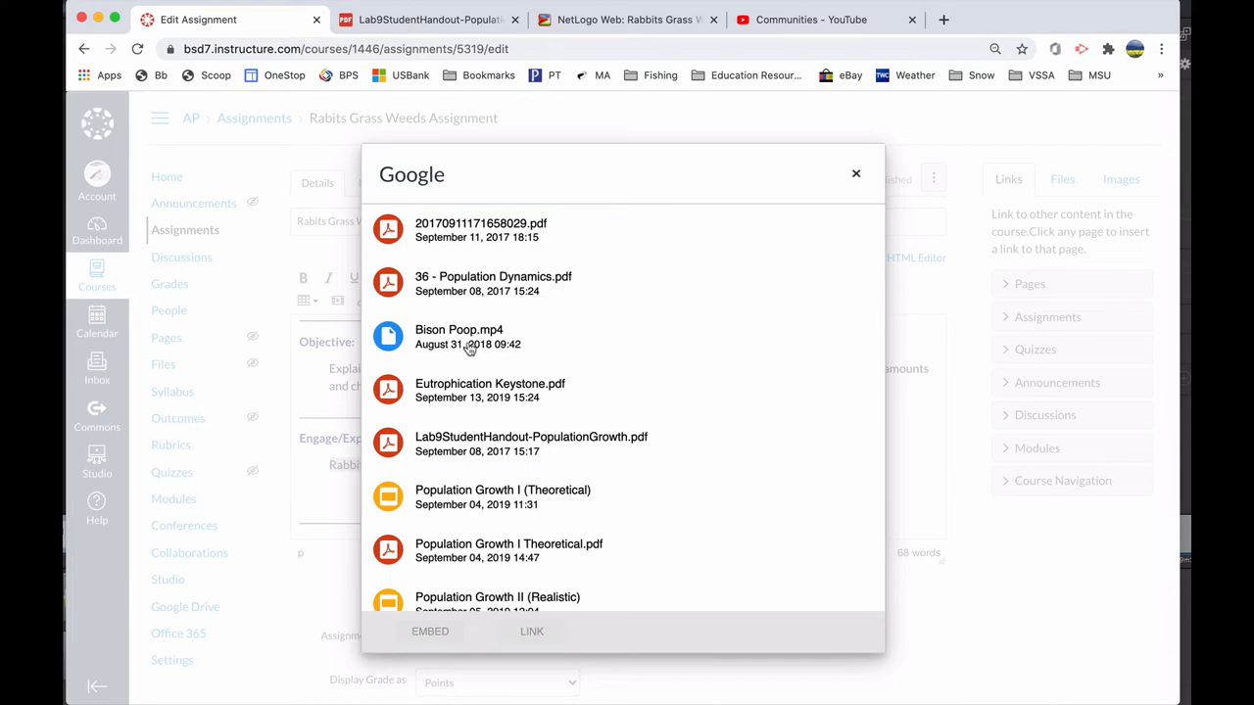
mouse_move(523, 451)
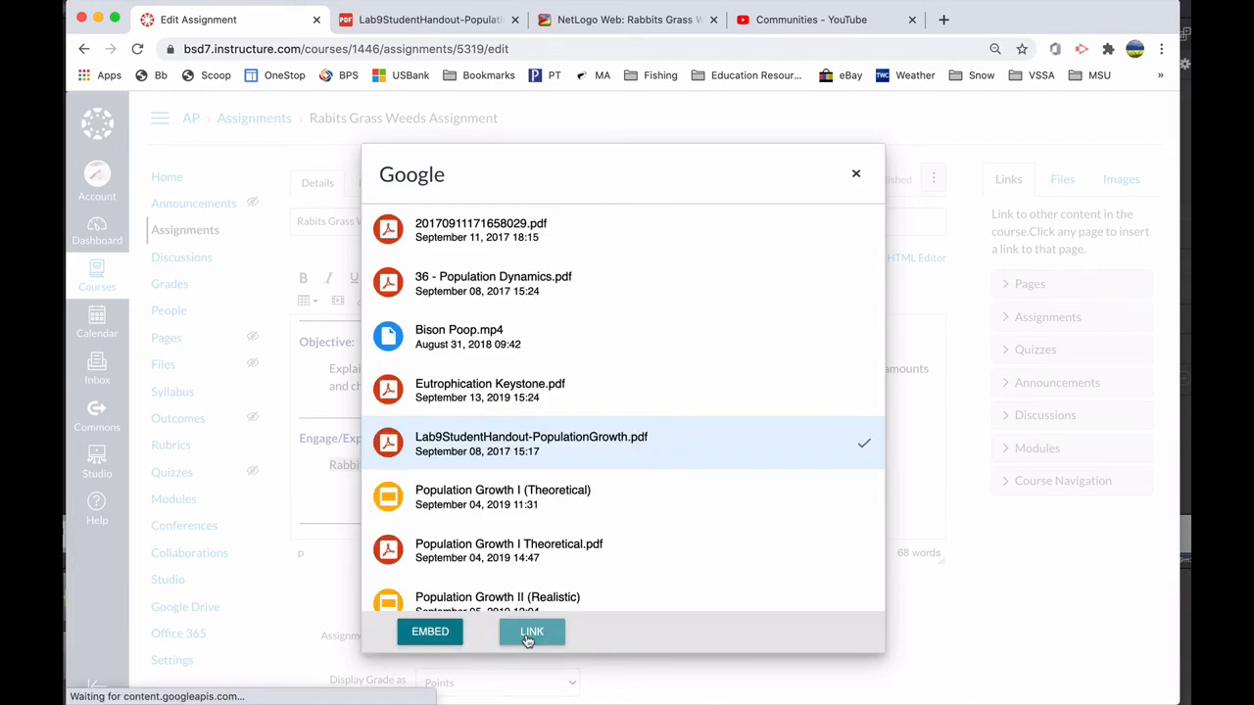
left_click(531, 632)
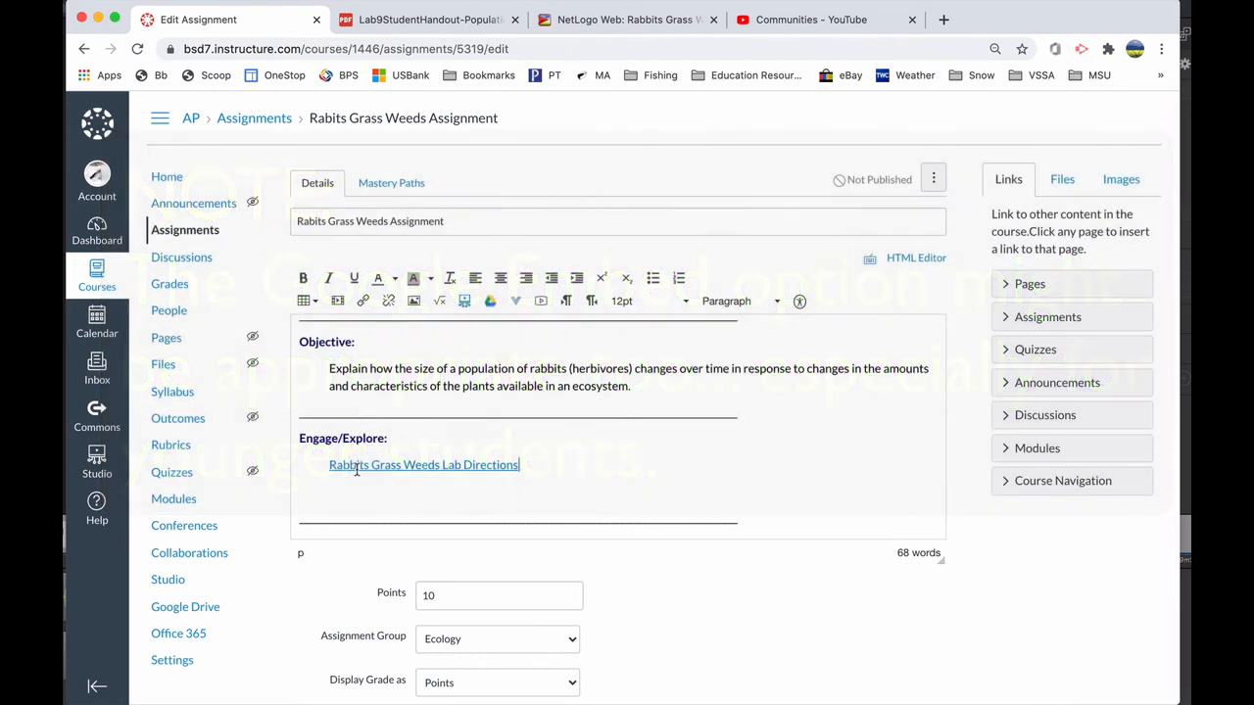
mouse_move(424, 464)
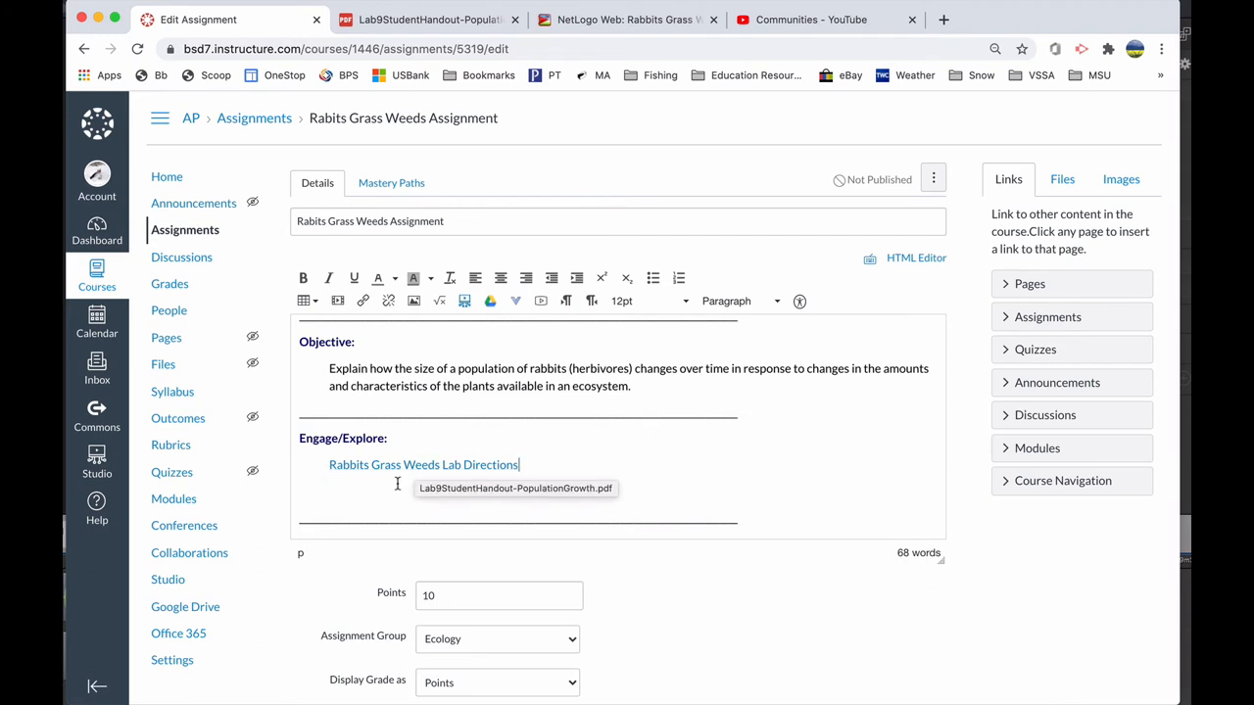
scroll("down", 3)
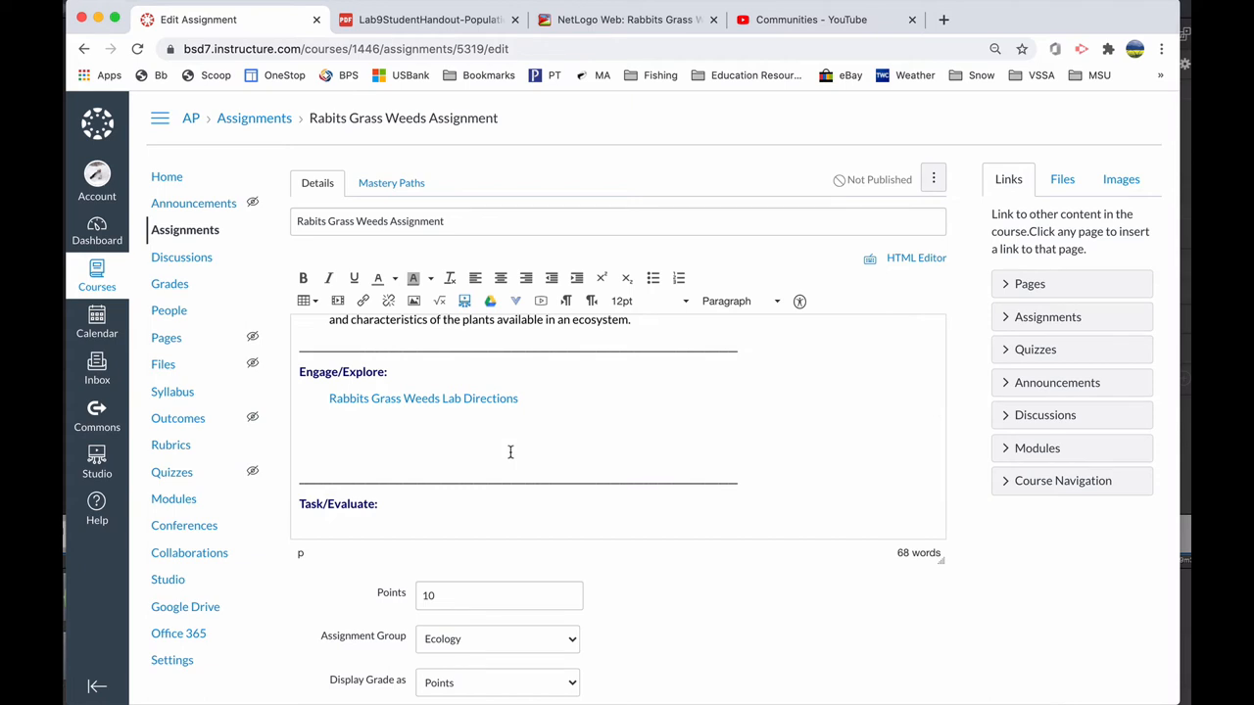
Type 'Rabbit Grass Weeds Population Website' on a new line below the linked directions.
type("R")
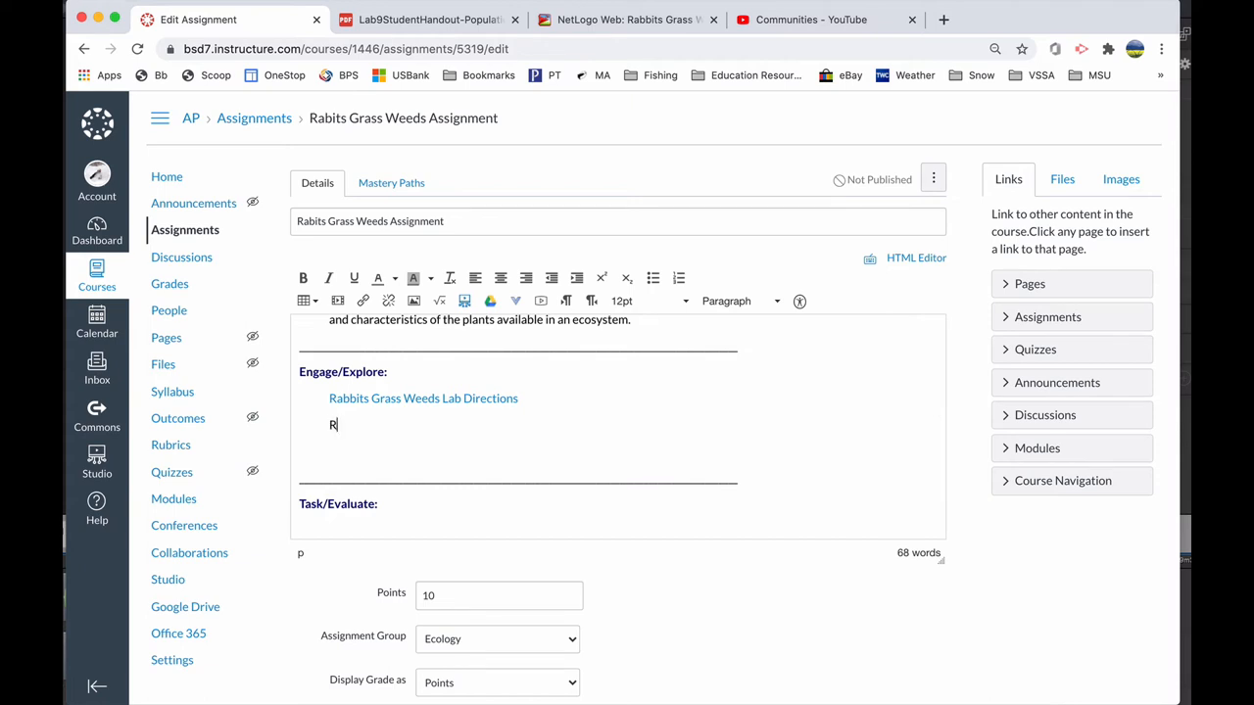
type("Rabbit Grass Weeds Pop")
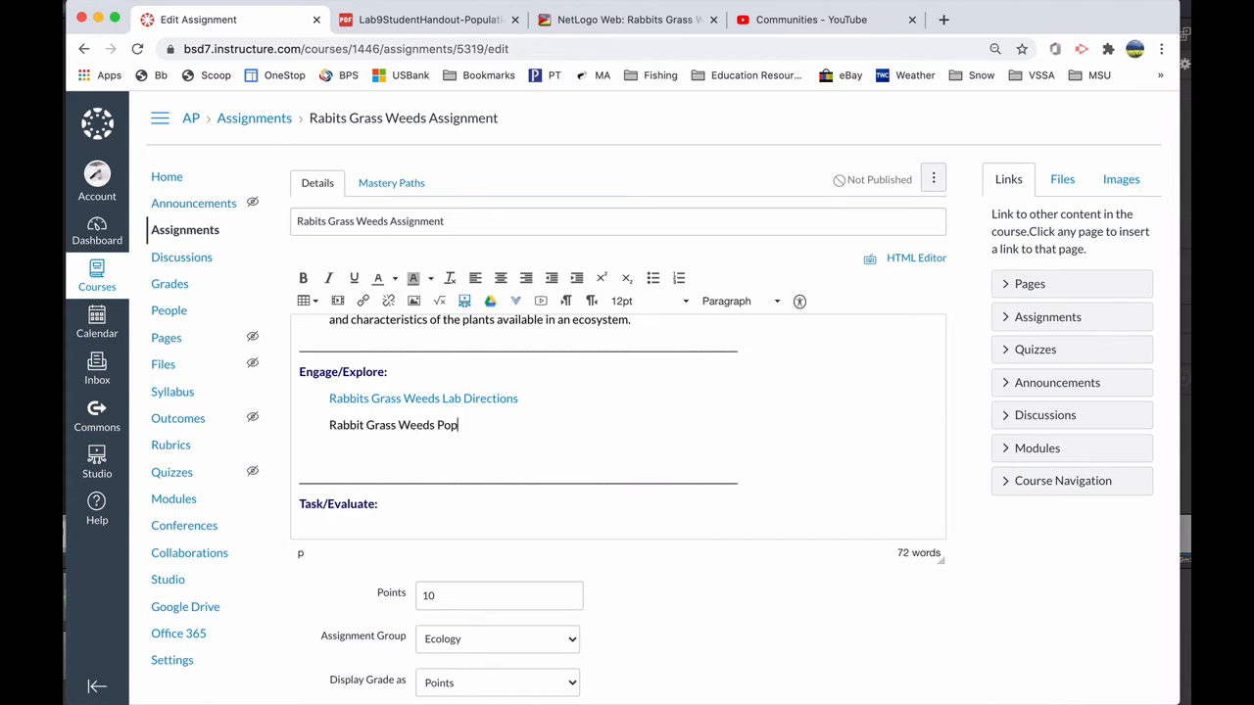
type("ulation Website")
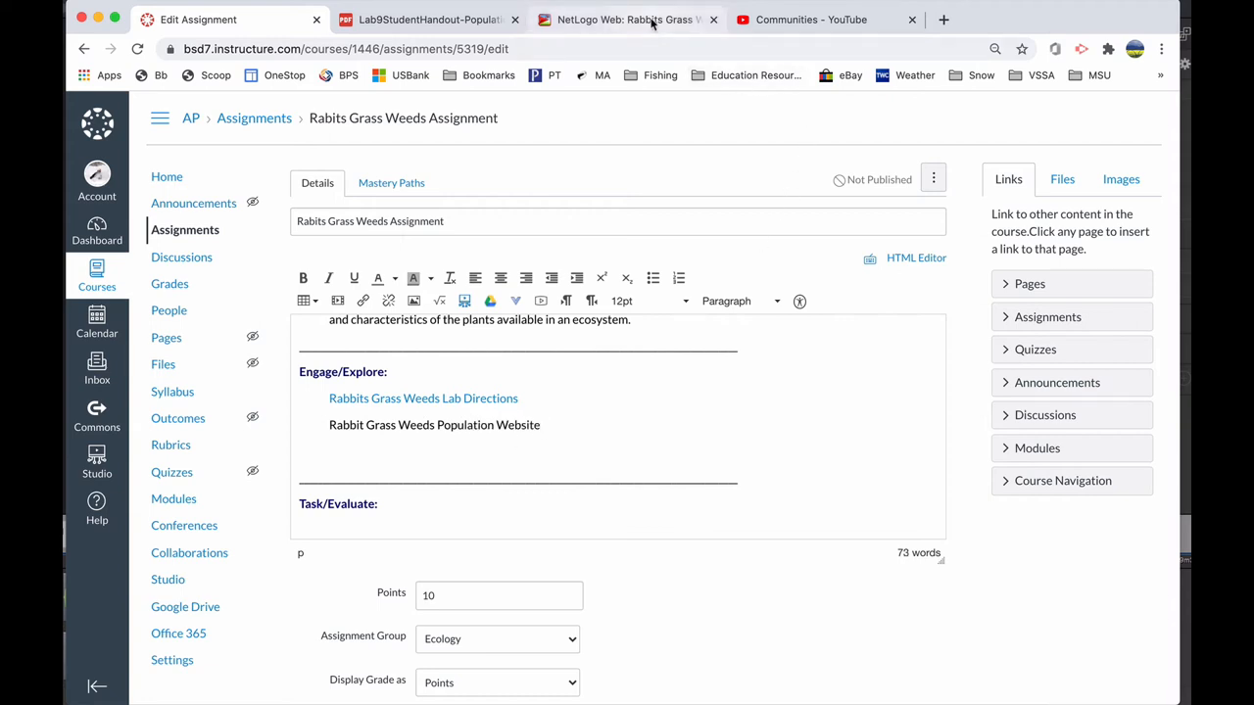
Select the Rabbits Grass Weeds model page URL in the NetLogo Web tab.
left_click(627, 20)
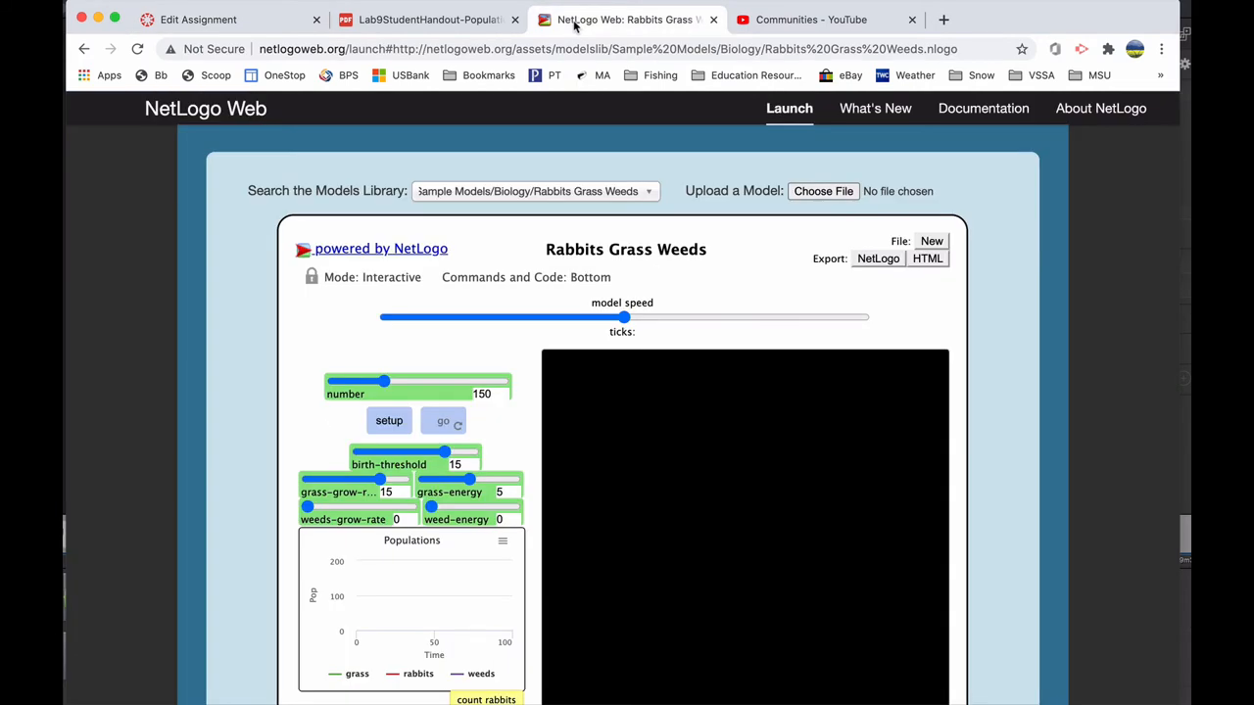
mouse_move(666, 21)
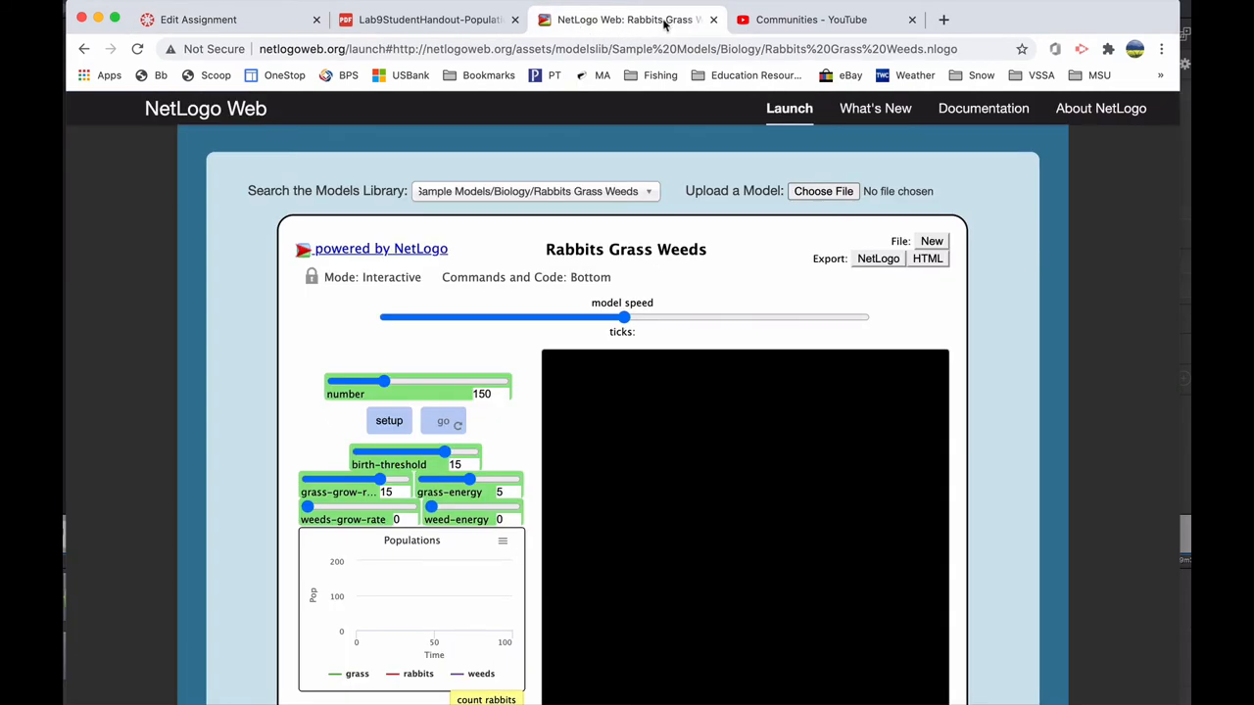
left_click(661, 49)
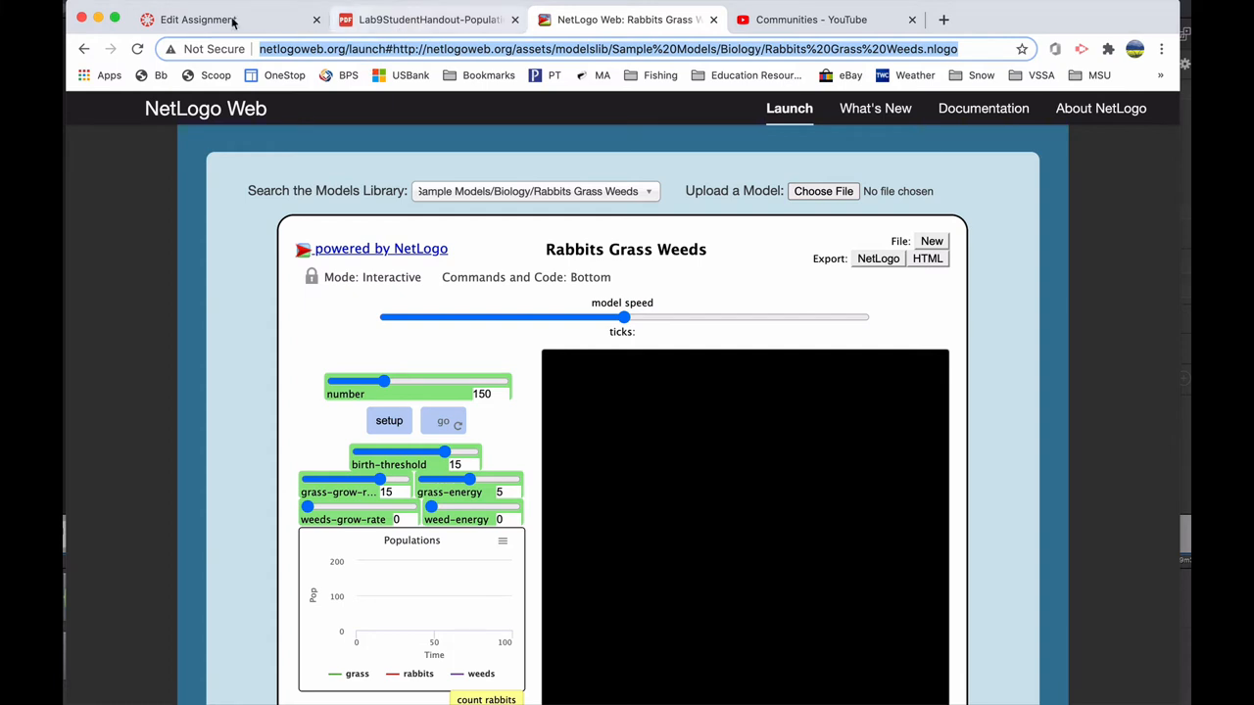
Link 'Rabbit Grass Weeds Population Website' to the NetLogo Rabbits Grass Weeds.nlogo model URL.
left_click(196, 20)
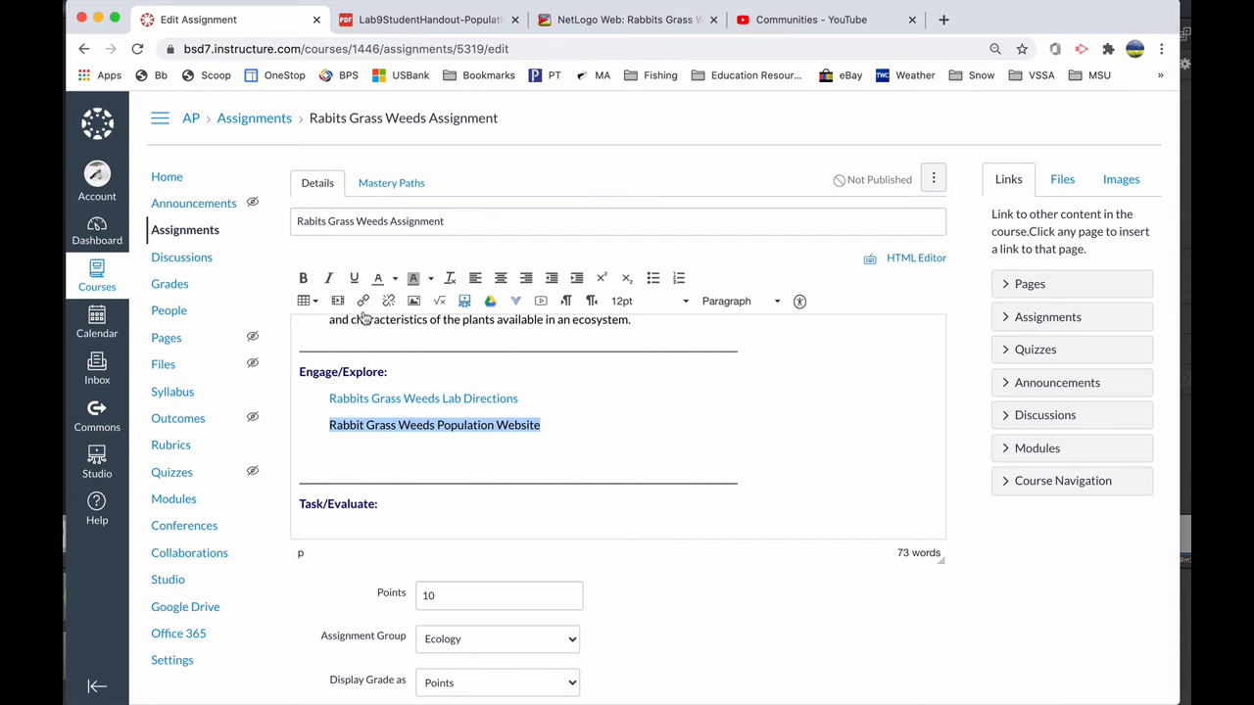
left_click(364, 301)
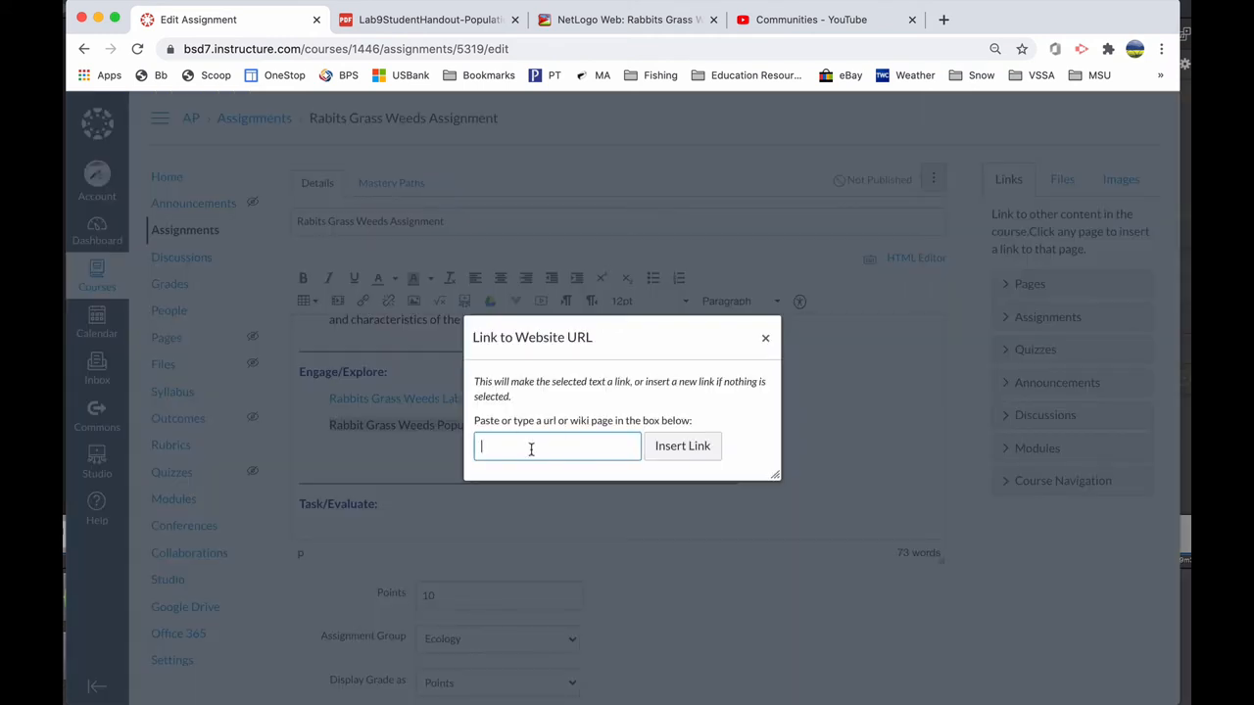
type("abbits%20Grass%20Weeds.nlogo")
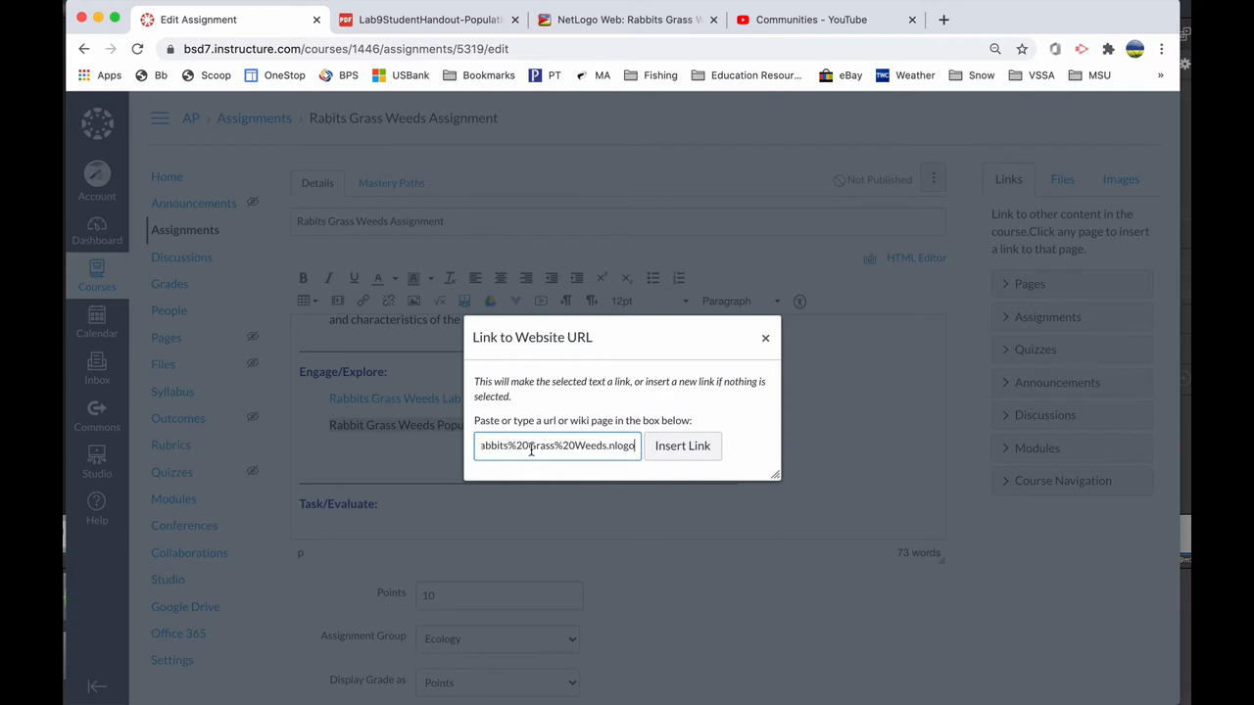
left_click(682, 446)
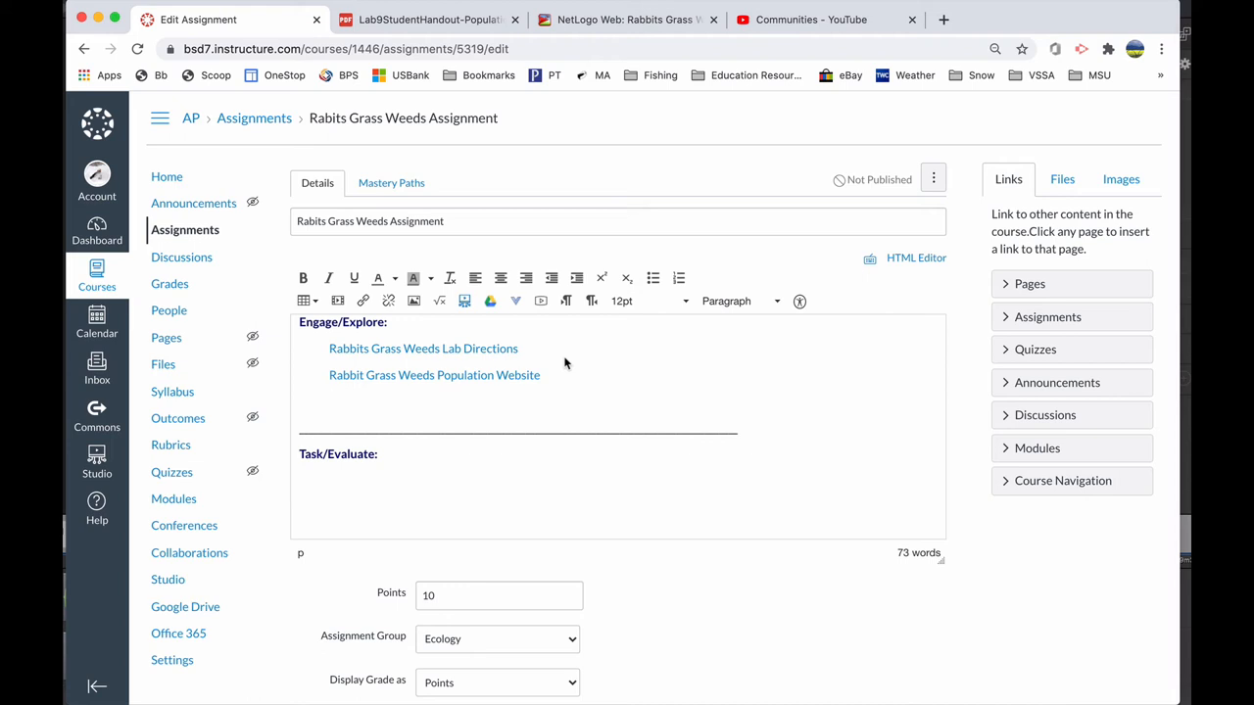
Under Task/Evaluate, type 'Directions: Please upload your completed Google Slide here..'.
left_click(331, 400)
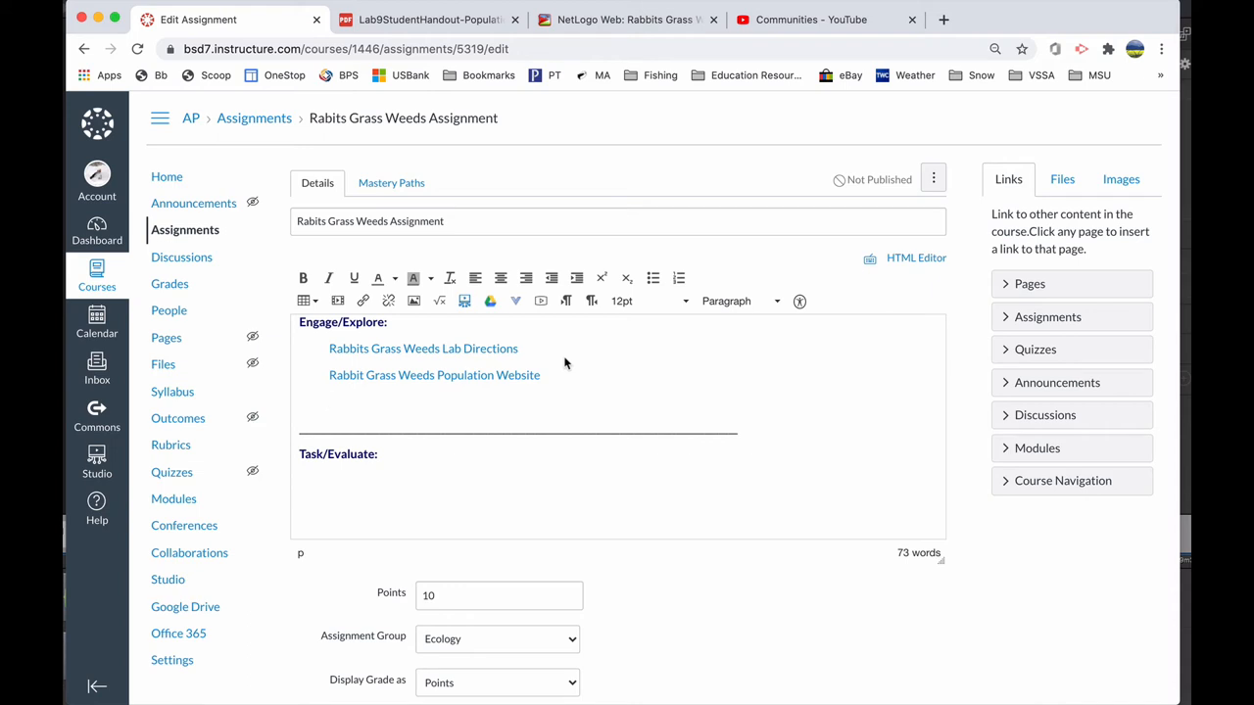
scroll("down", 3)
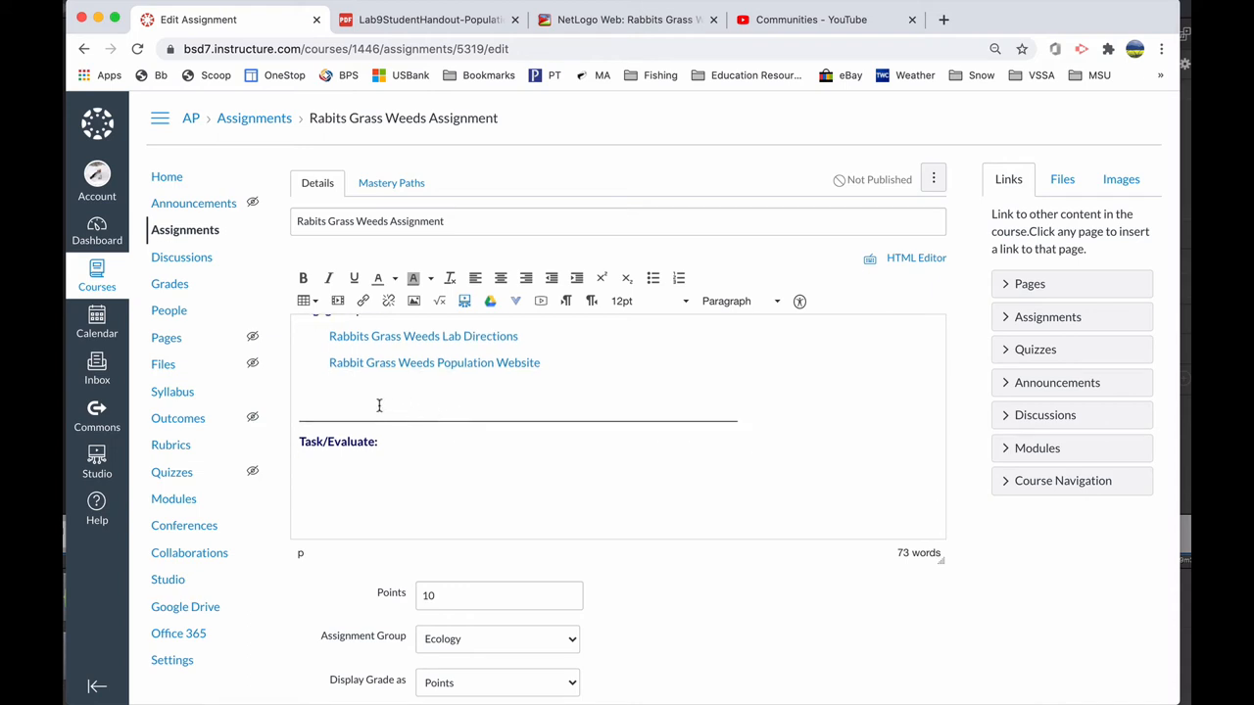
scroll("down", 3)
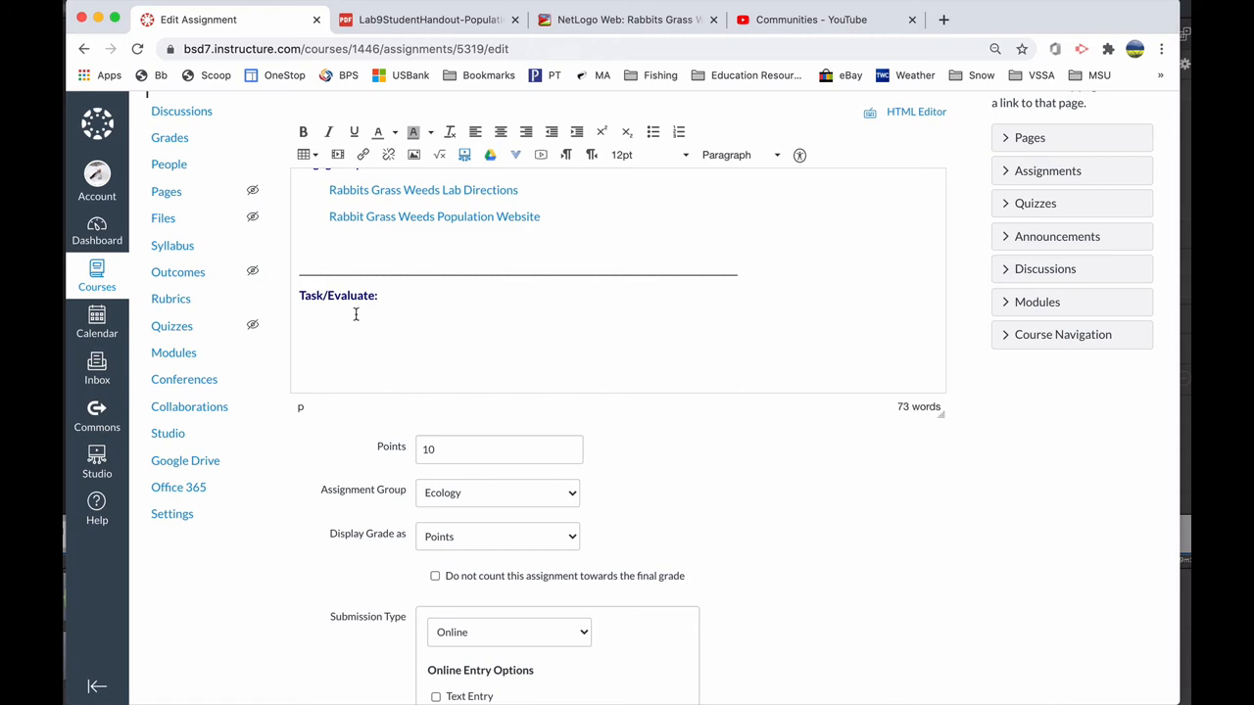
type("Dir")
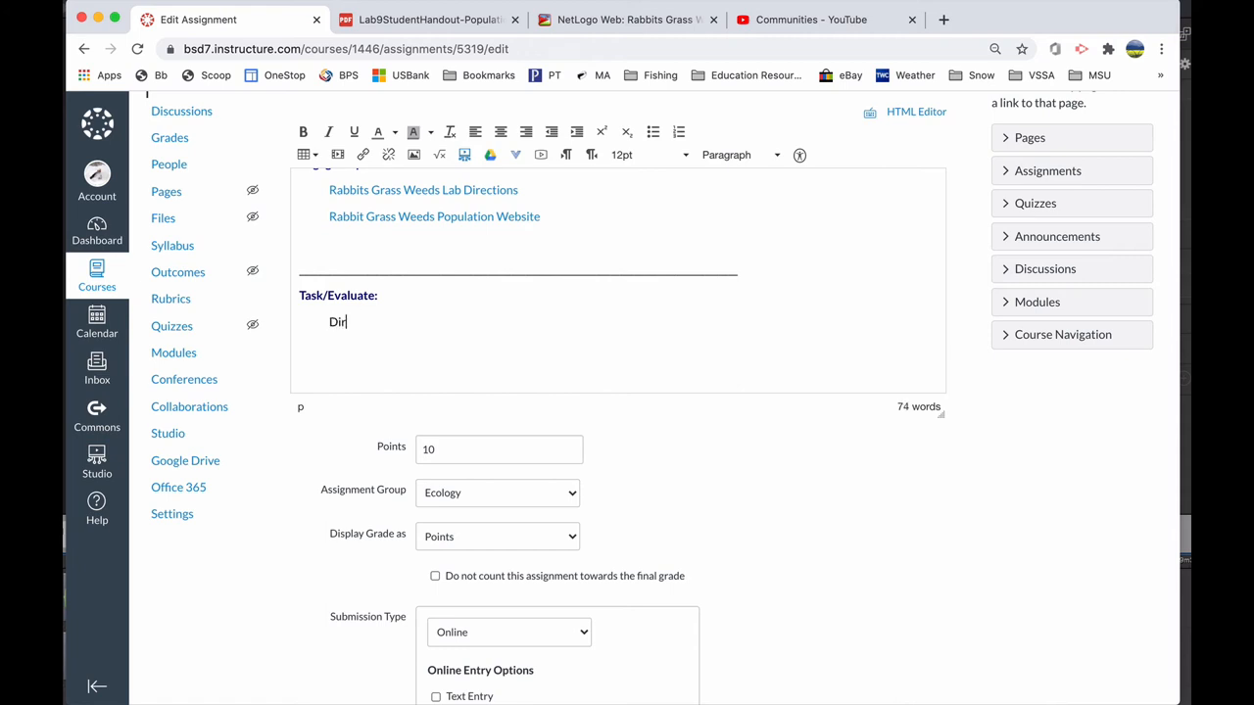
type("ections:")
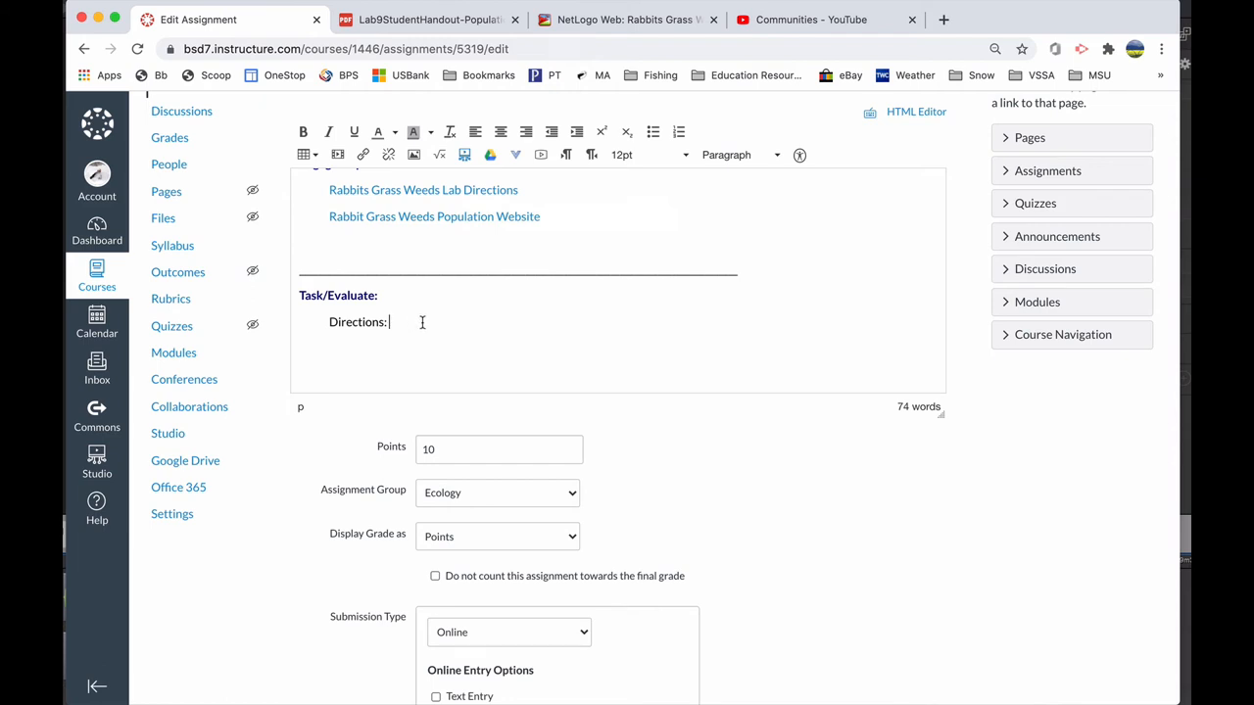
type("Please u")
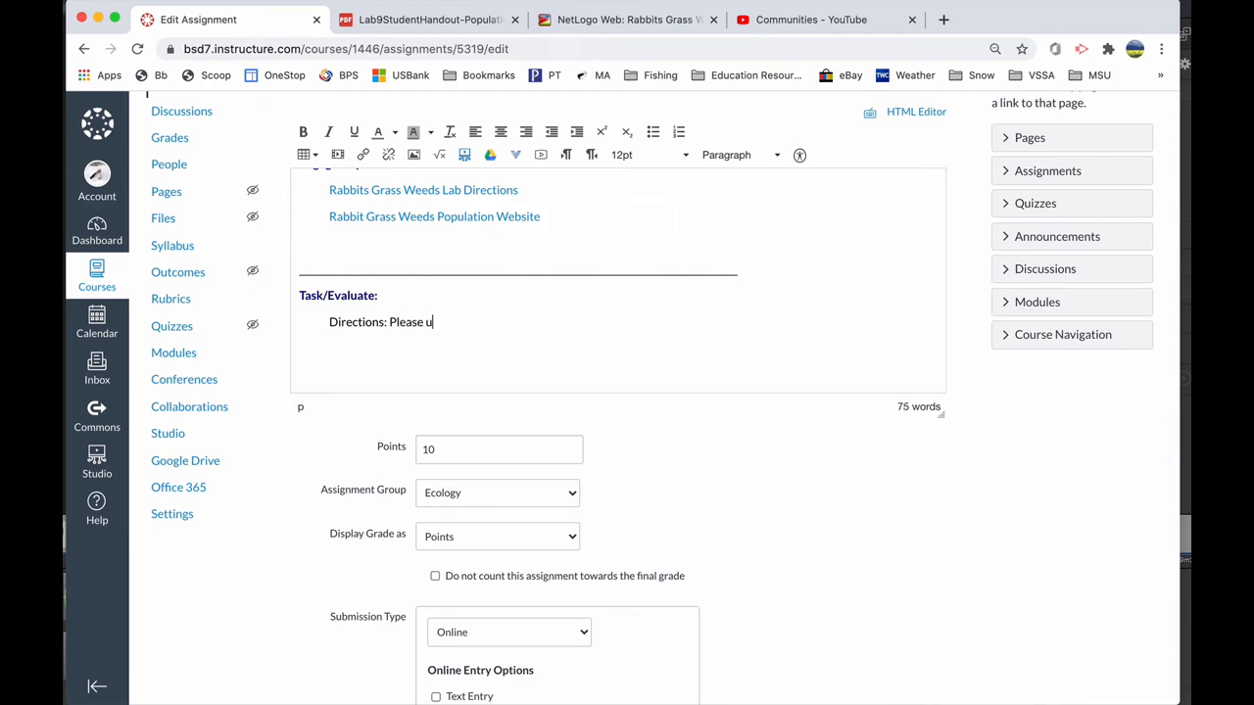
type("pload your")
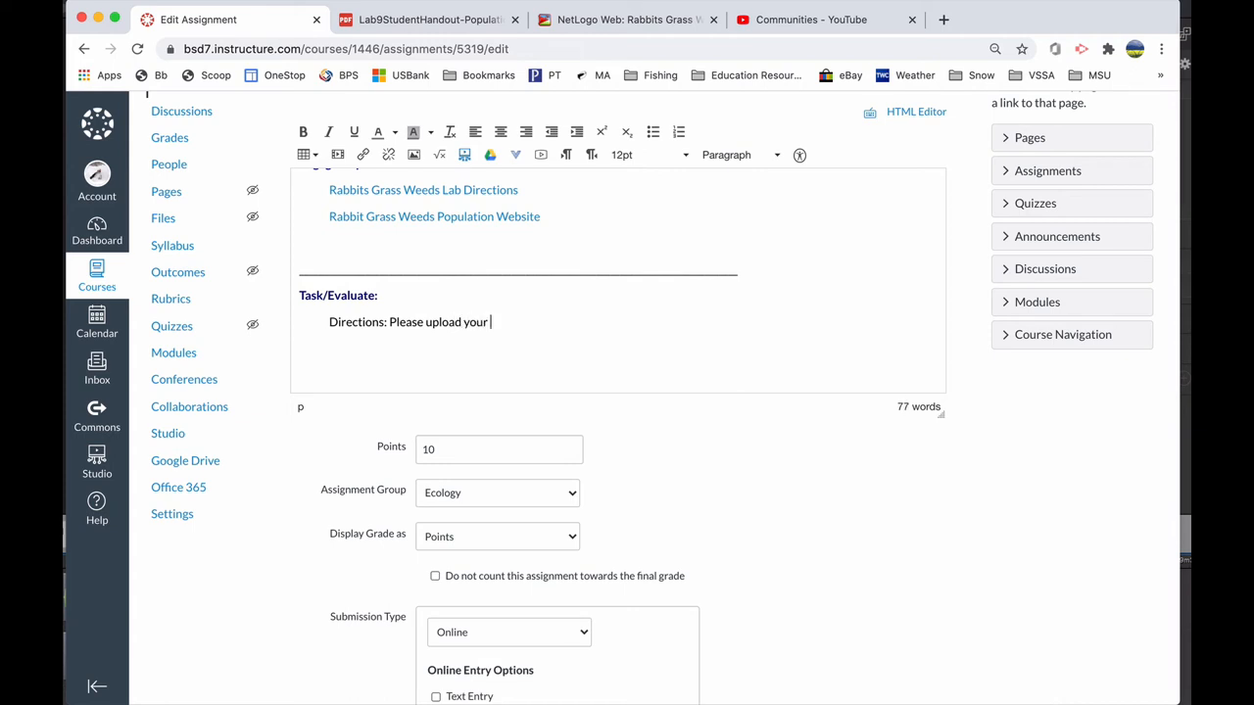
type("completed")
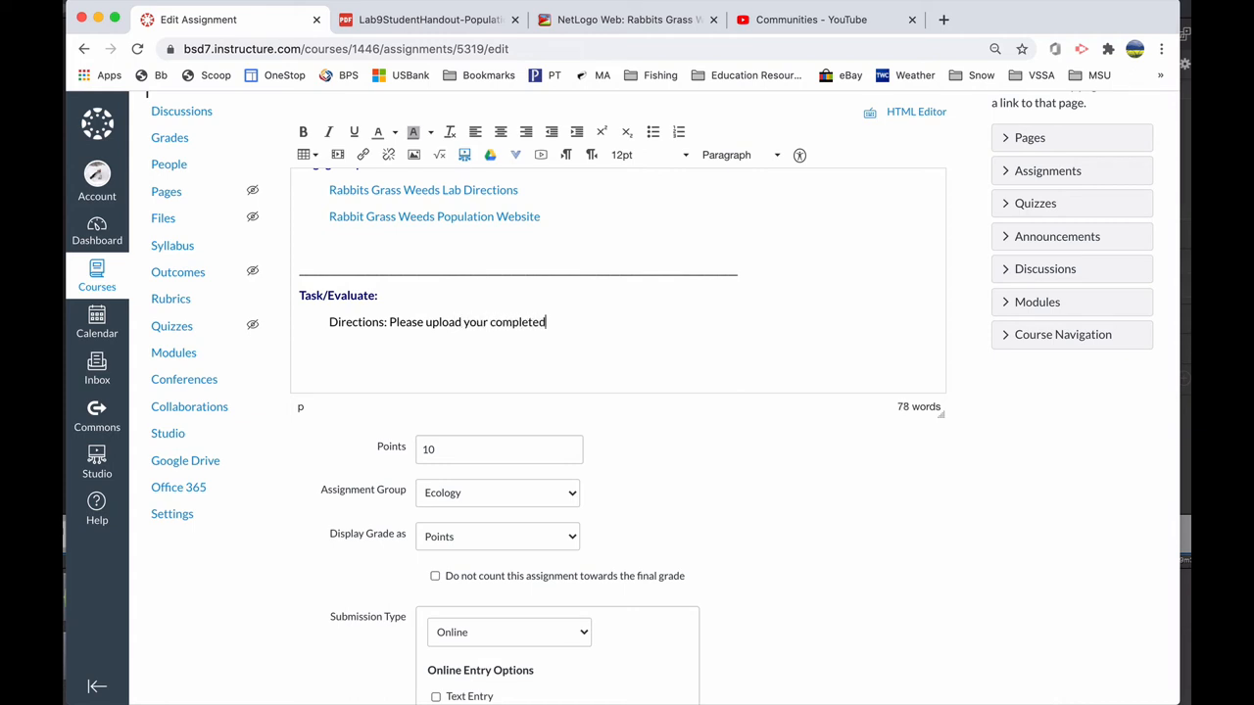
type("Google Slide here....")
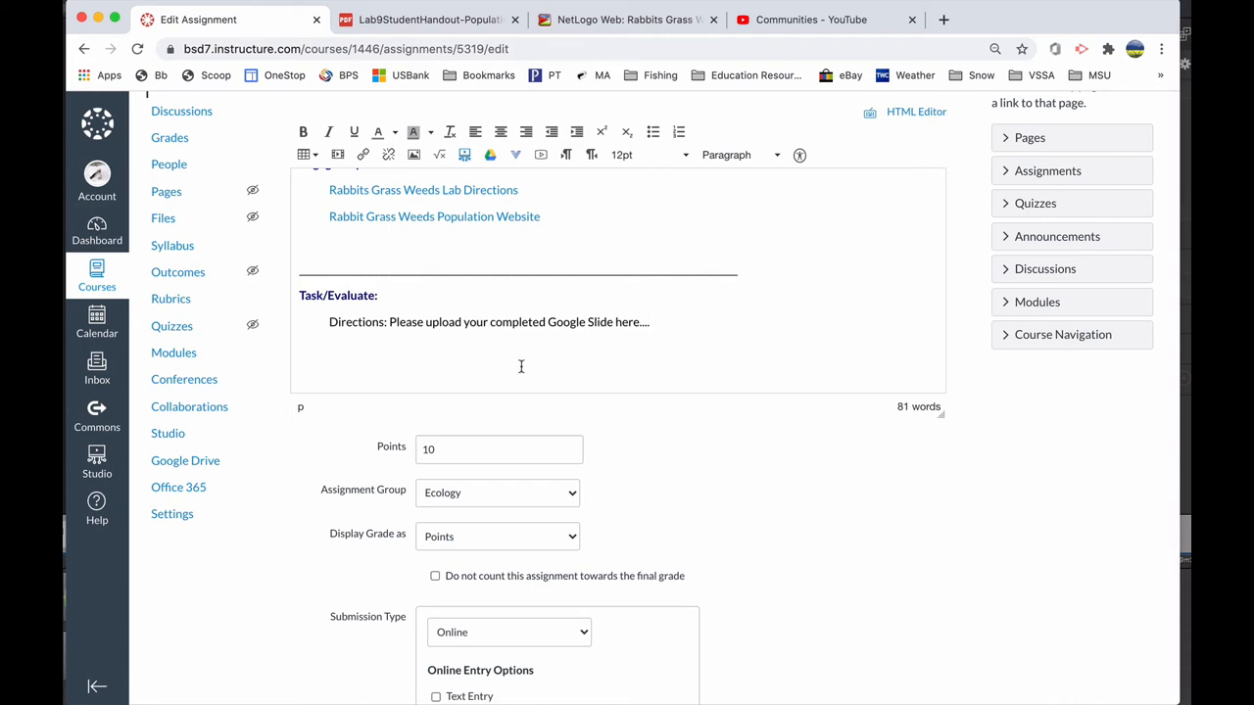
scroll("down", 3)
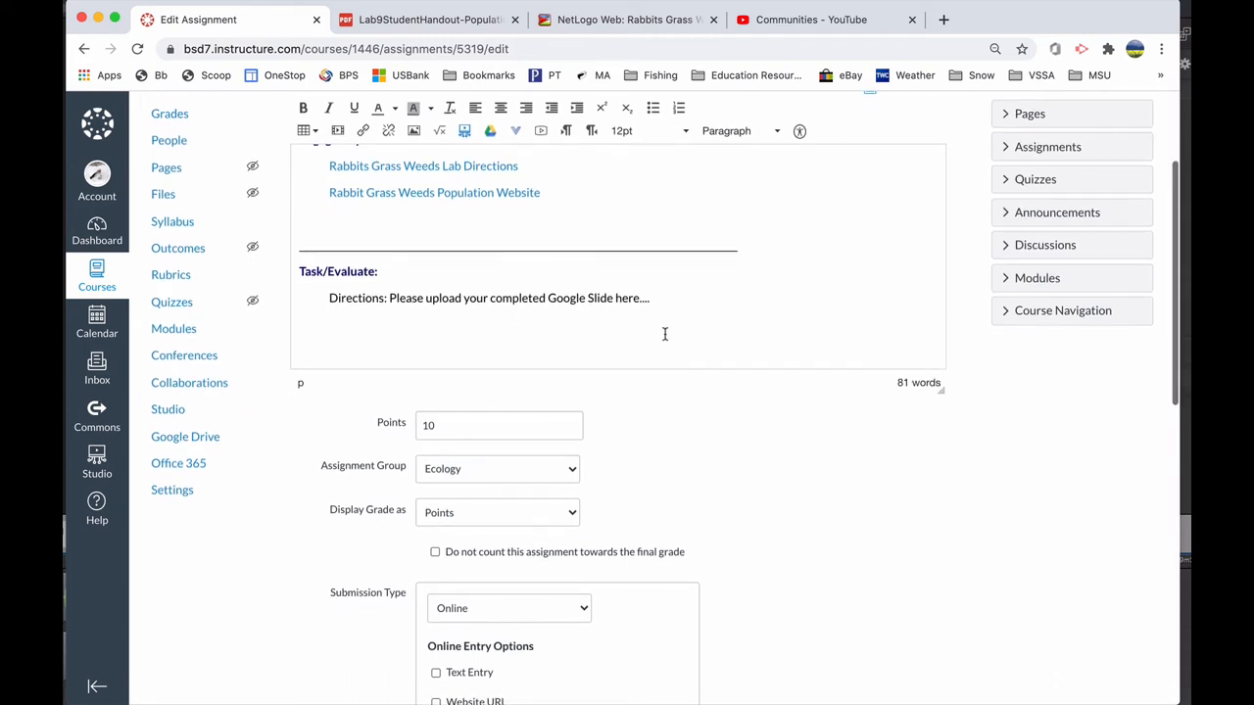
scroll("down", 3)
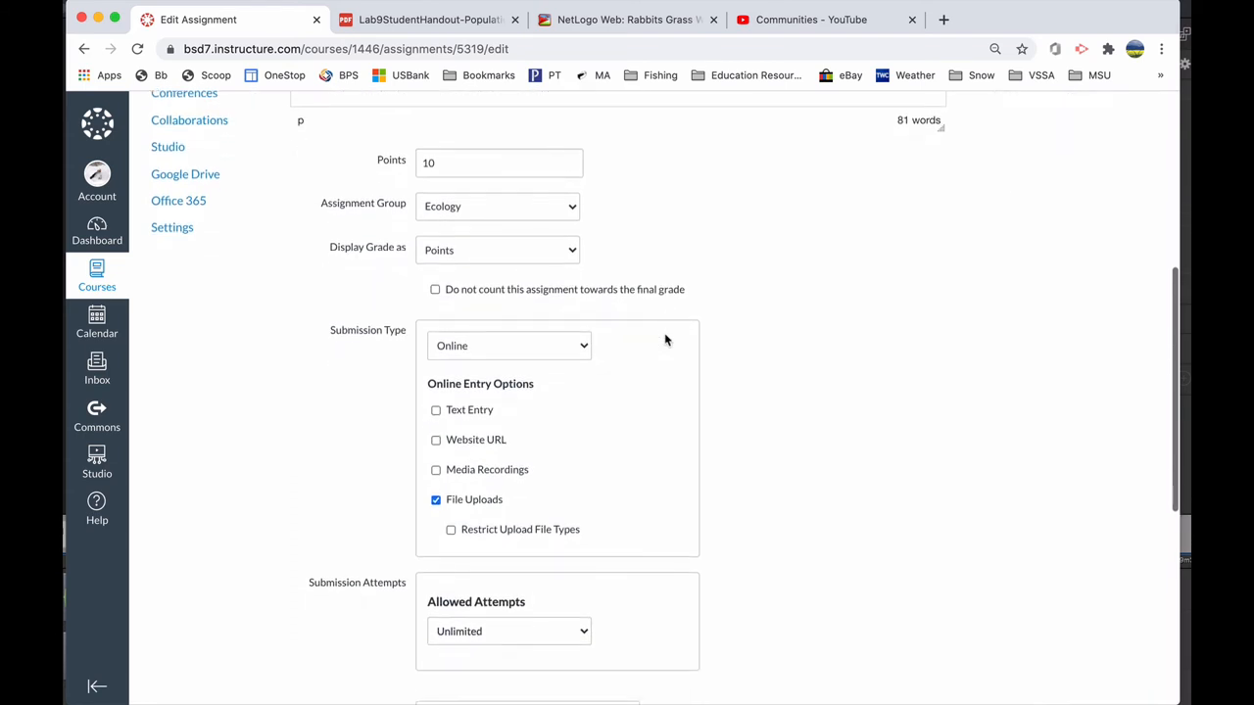
scroll("down", 3)
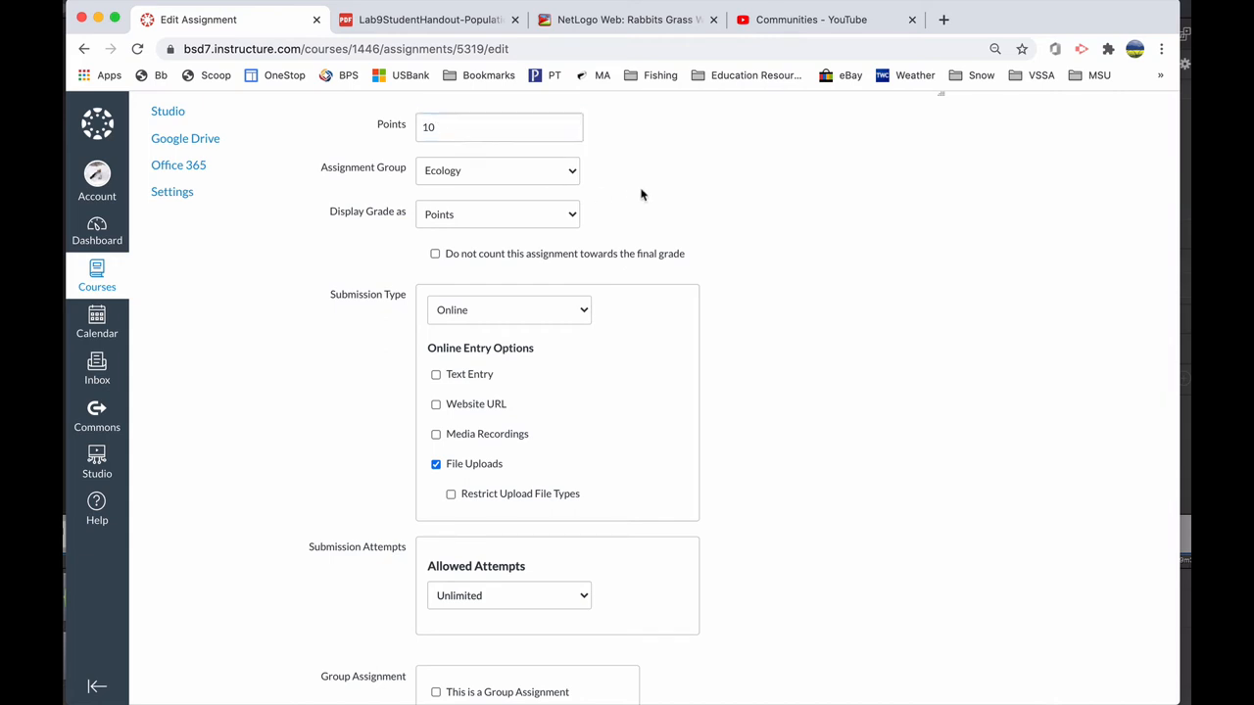
scroll("down", 3)
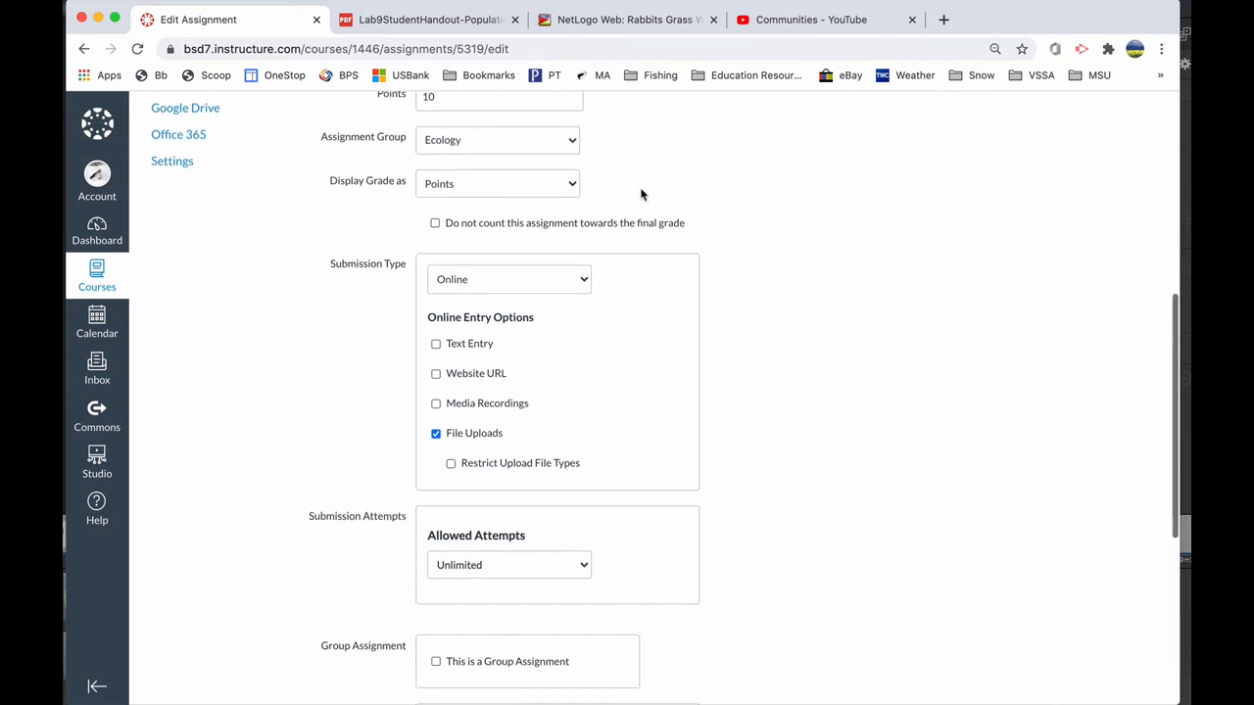
scroll("down", 3)
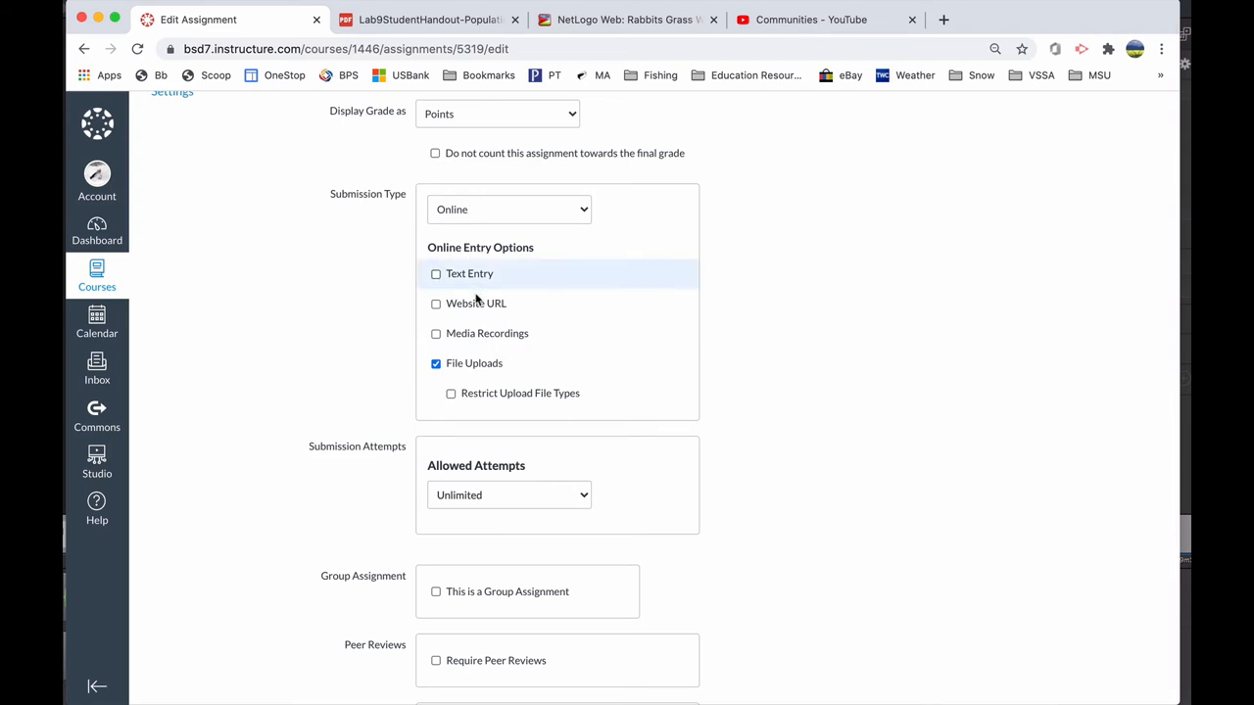
mouse_move(462, 277)
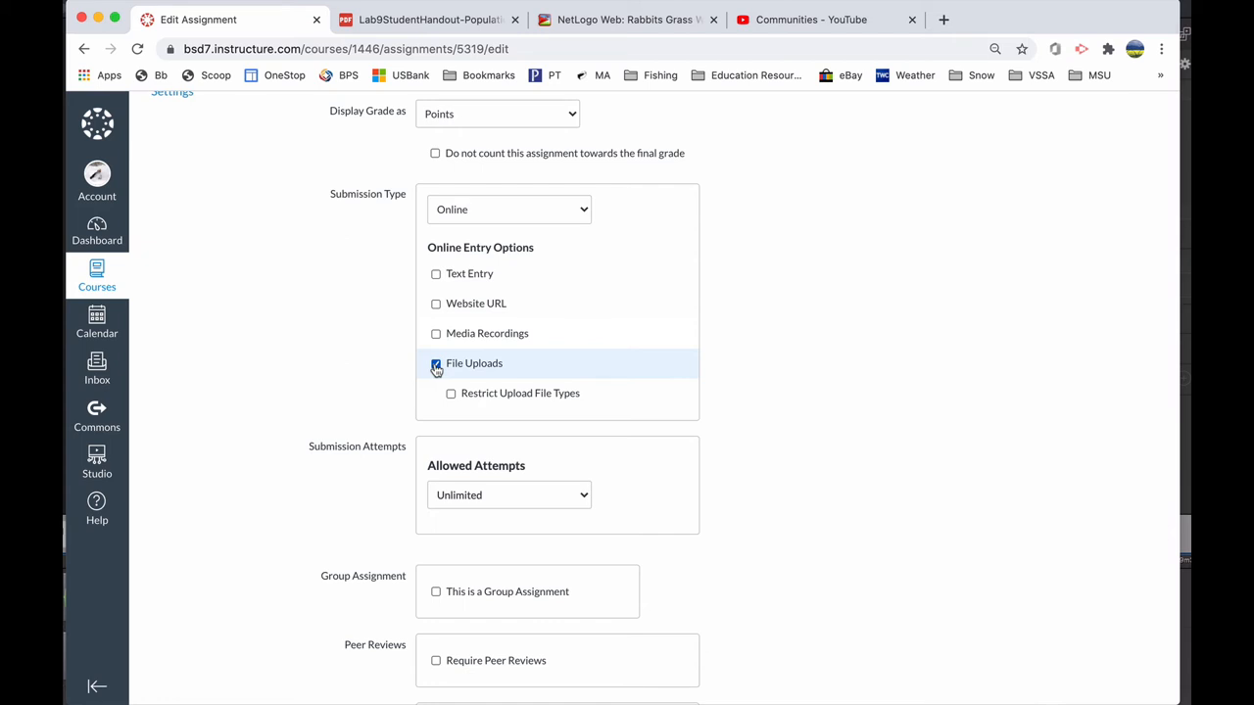
left_click(436, 333)
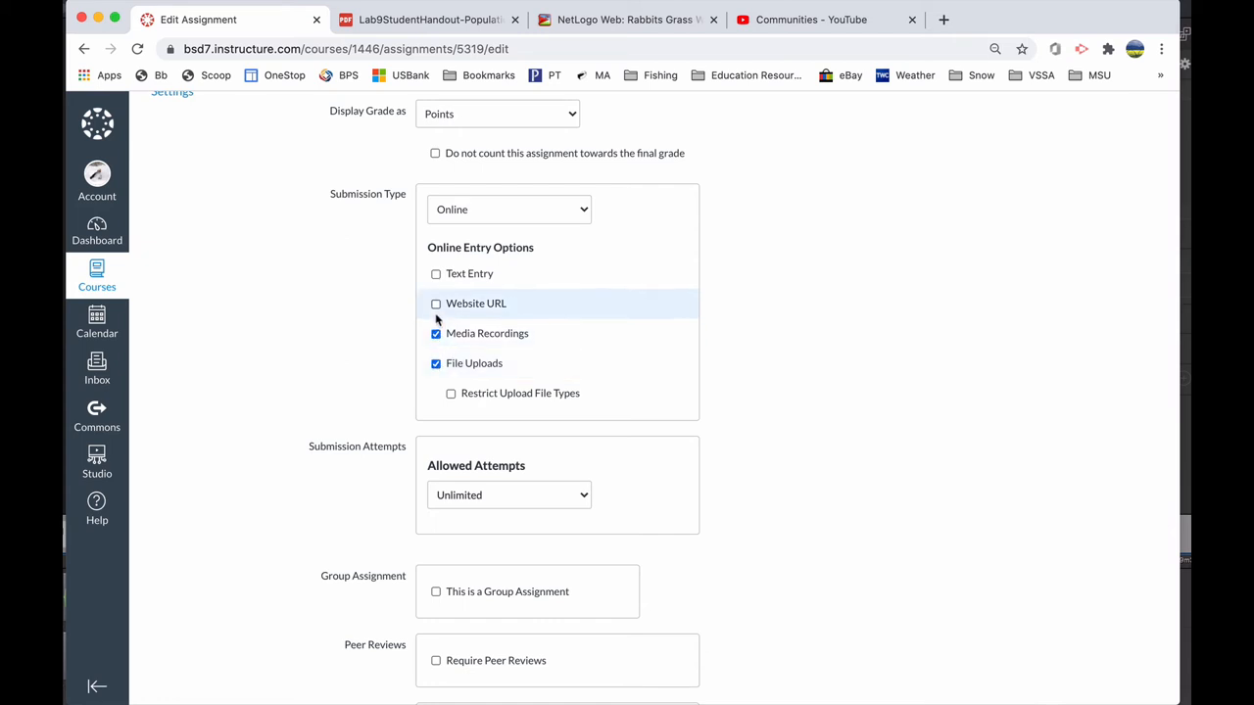
left_click(436, 304)
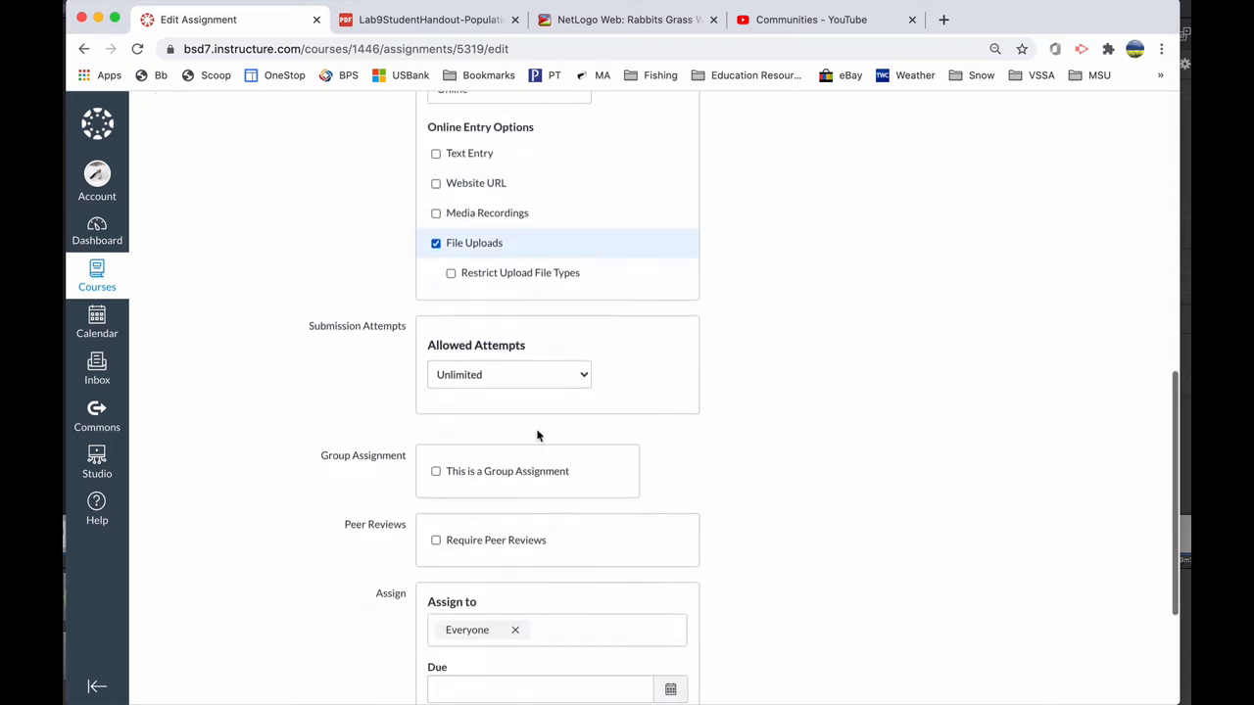
Keep the assignment's Allowed Attempts set to Unlimited.
scroll("down", 3)
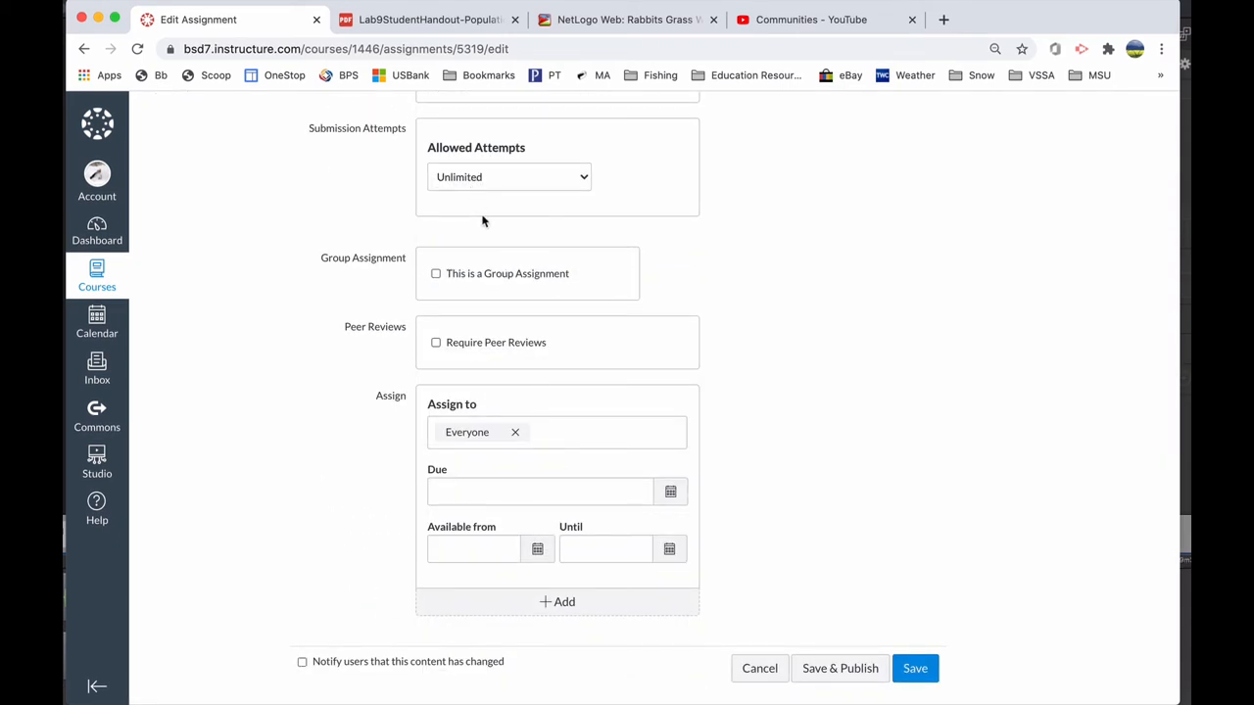
left_click(508, 176)
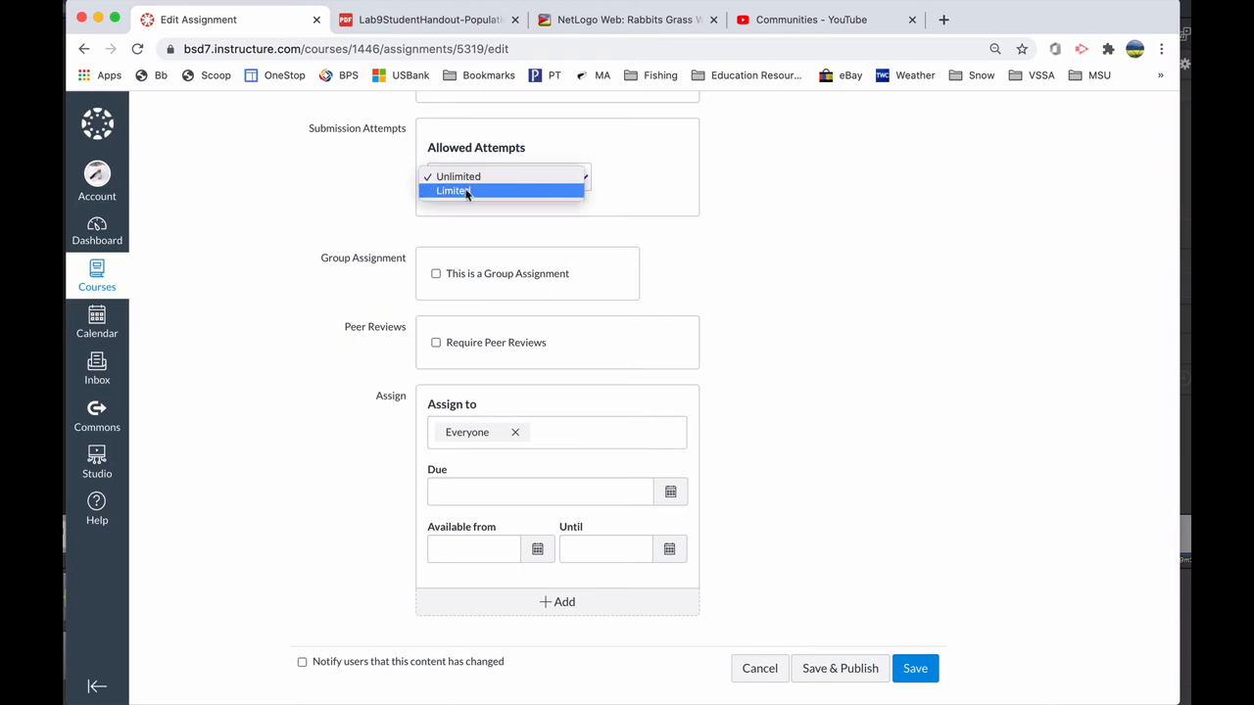
left_click(458, 177)
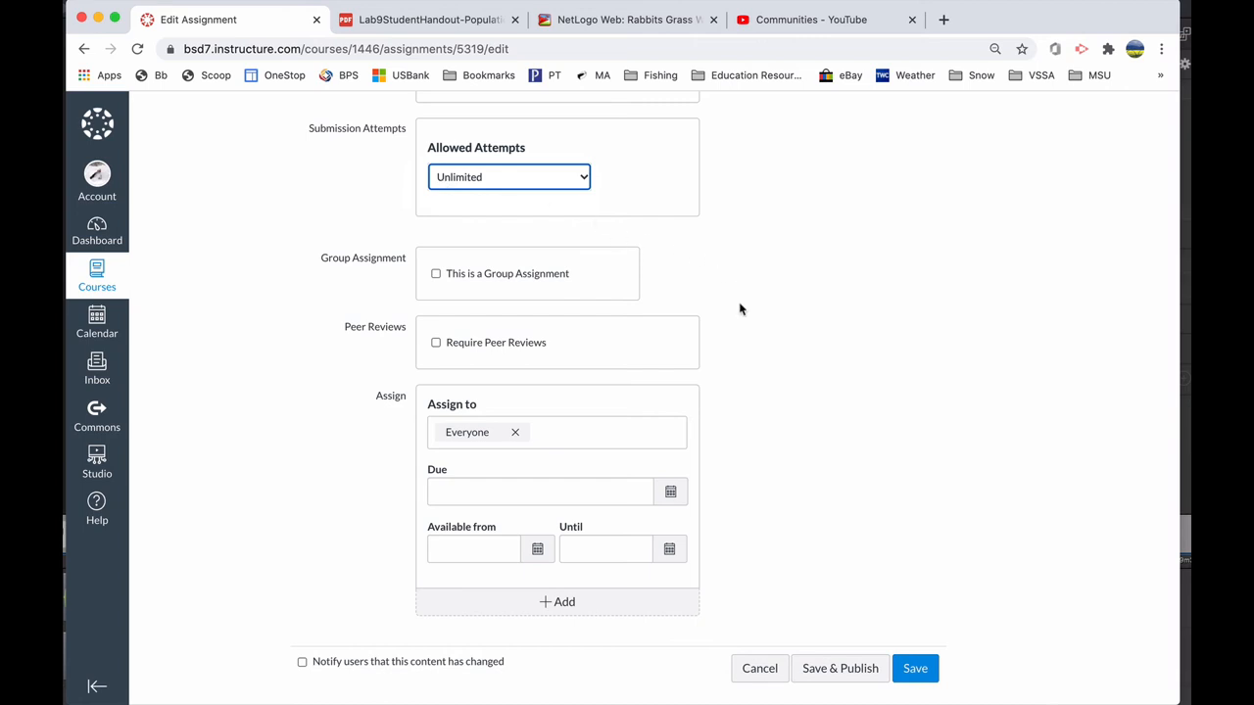
Save the Rabits Grass Weeds Assignment to show its finished page.
scroll("down", 3)
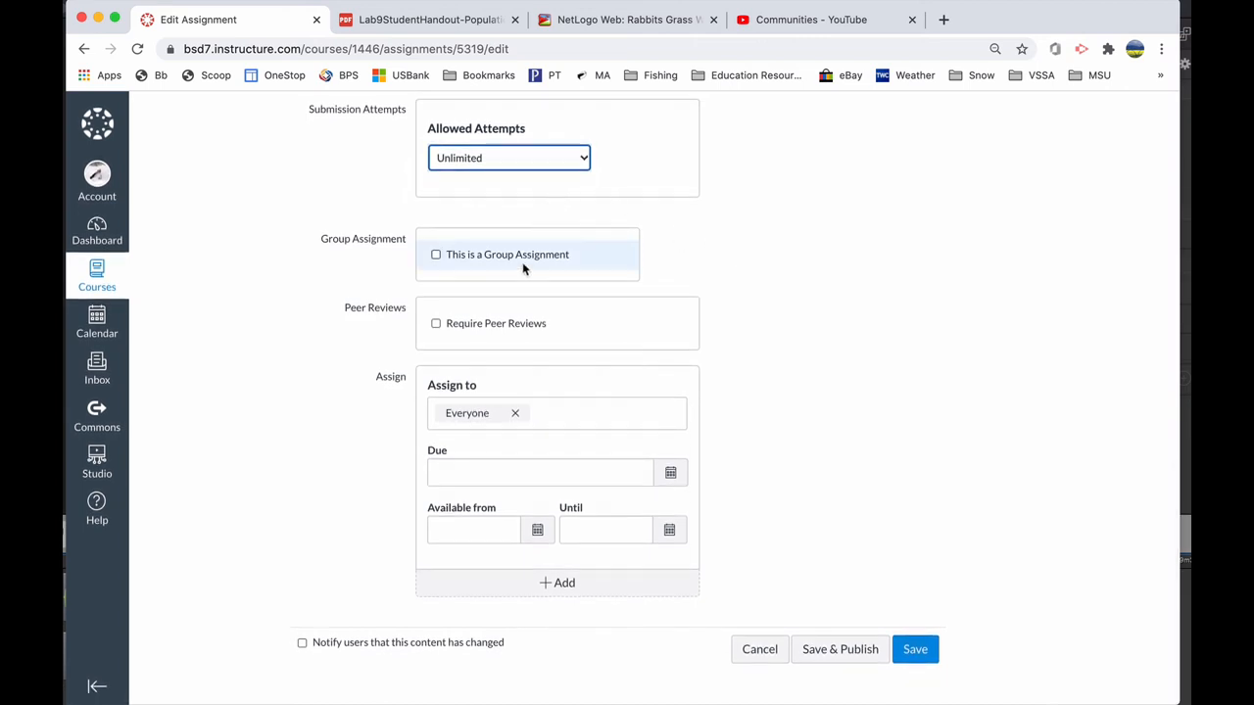
mouse_move(683, 525)
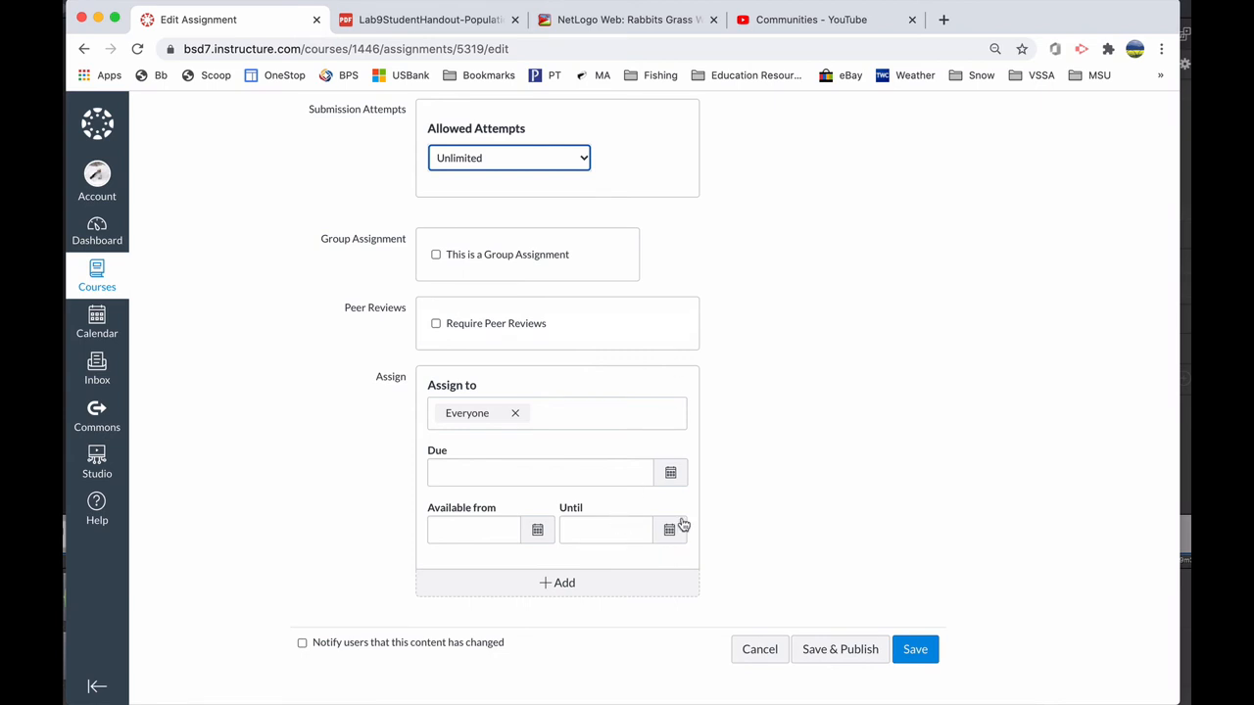
mouse_move(784, 460)
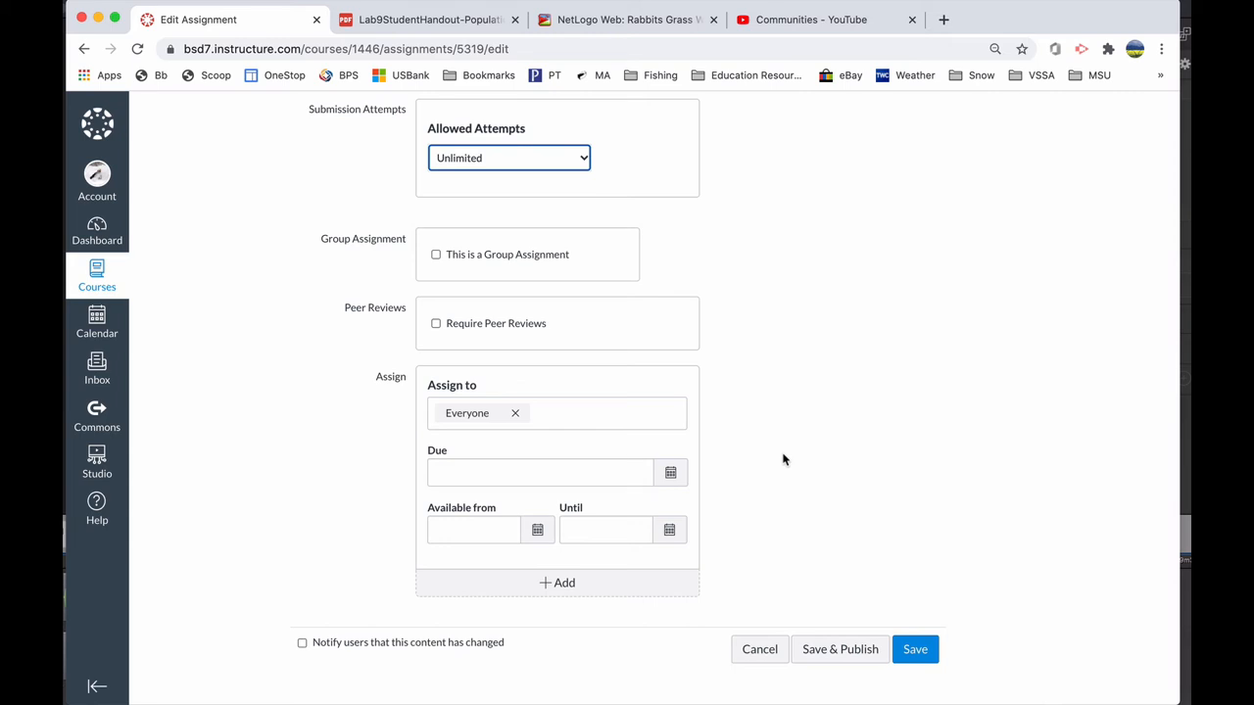
left_click(606, 529)
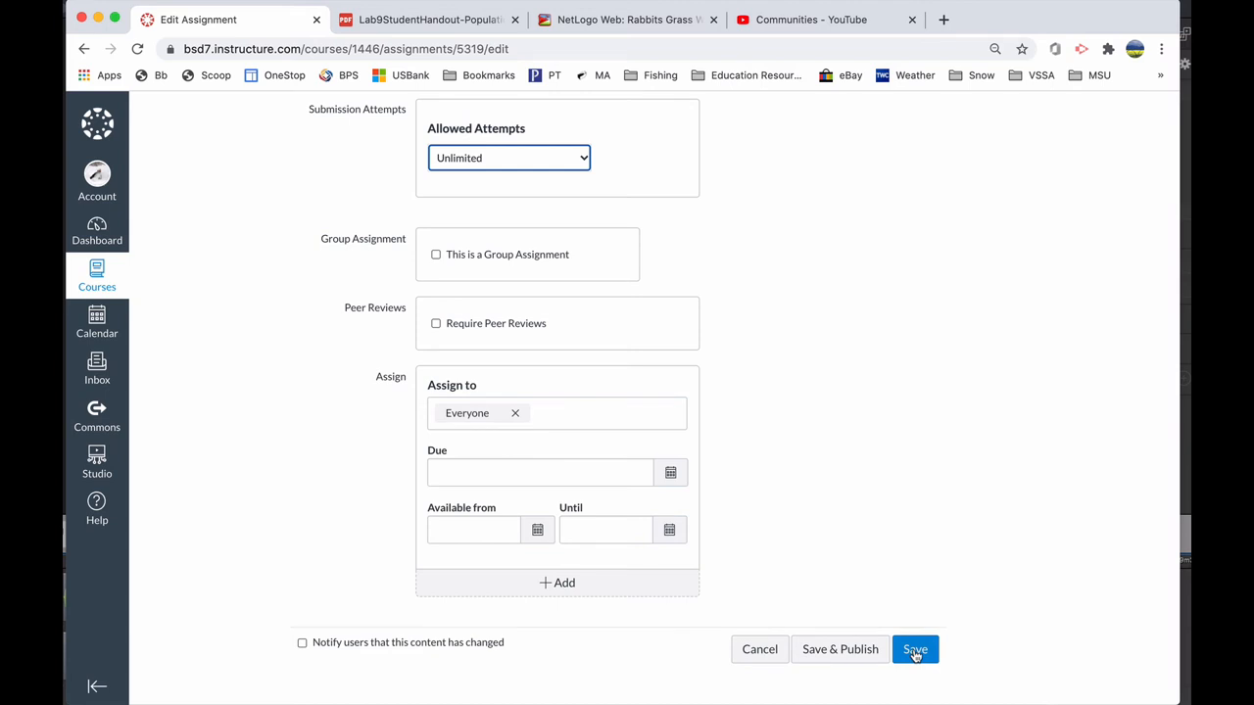
left_click(914, 650)
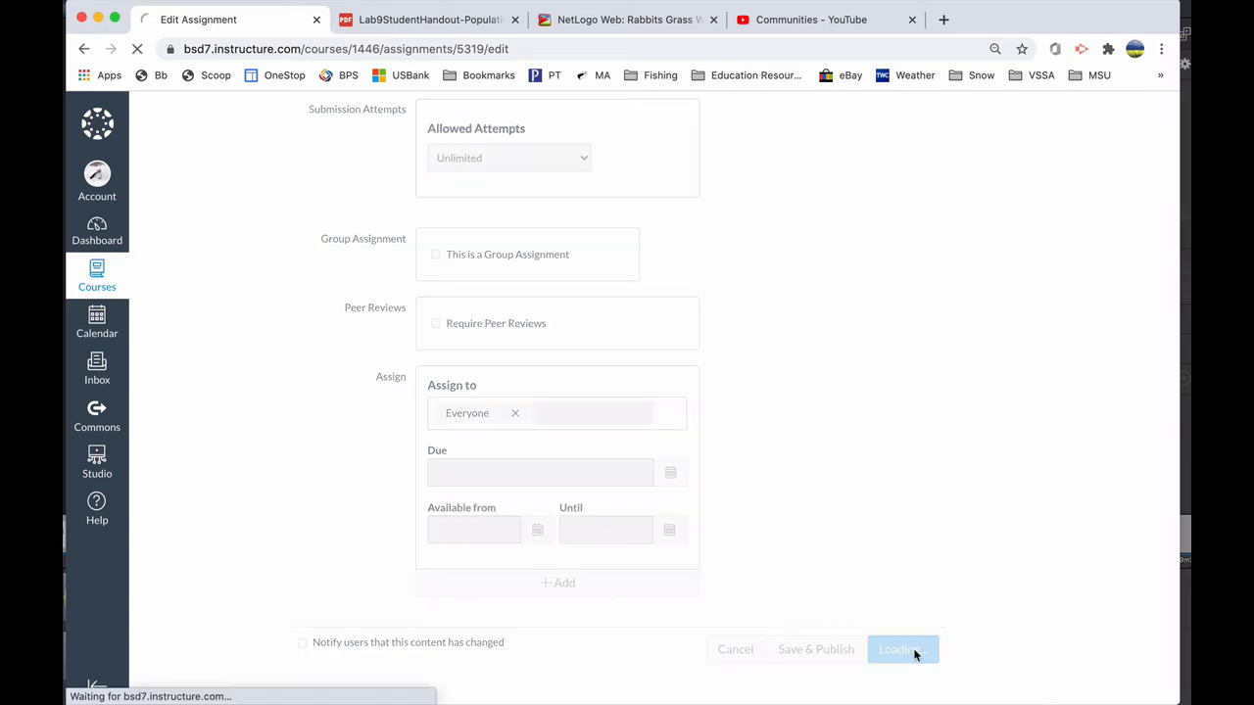
left_click(898, 648)
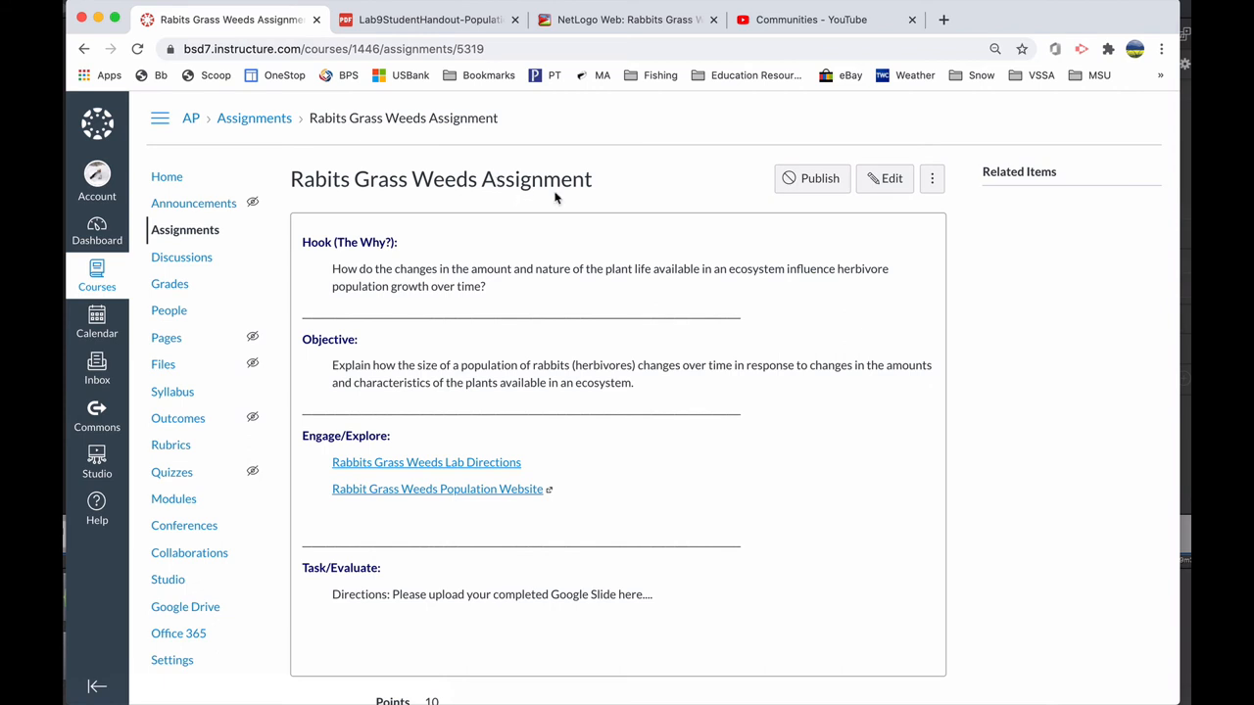
mouse_move(183, 282)
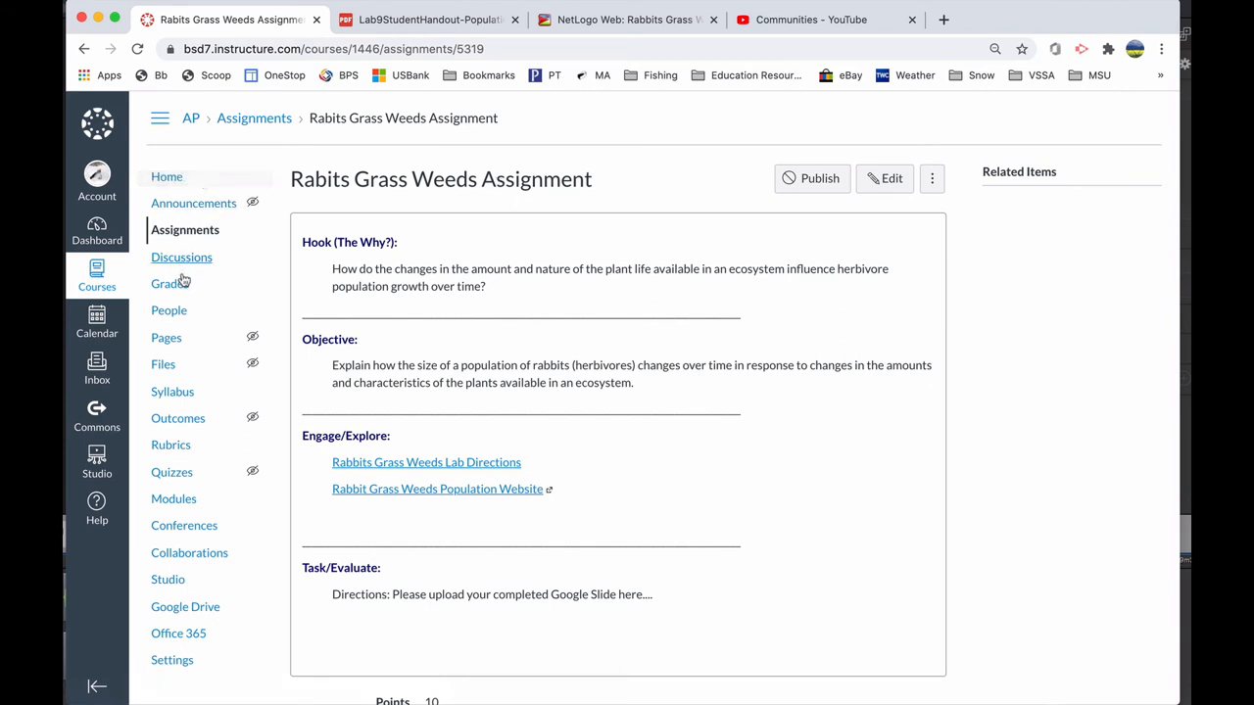
From Modules, add the Rabits Grass Weeds Assignment as an item in the Ecology module.
left_click(167, 176)
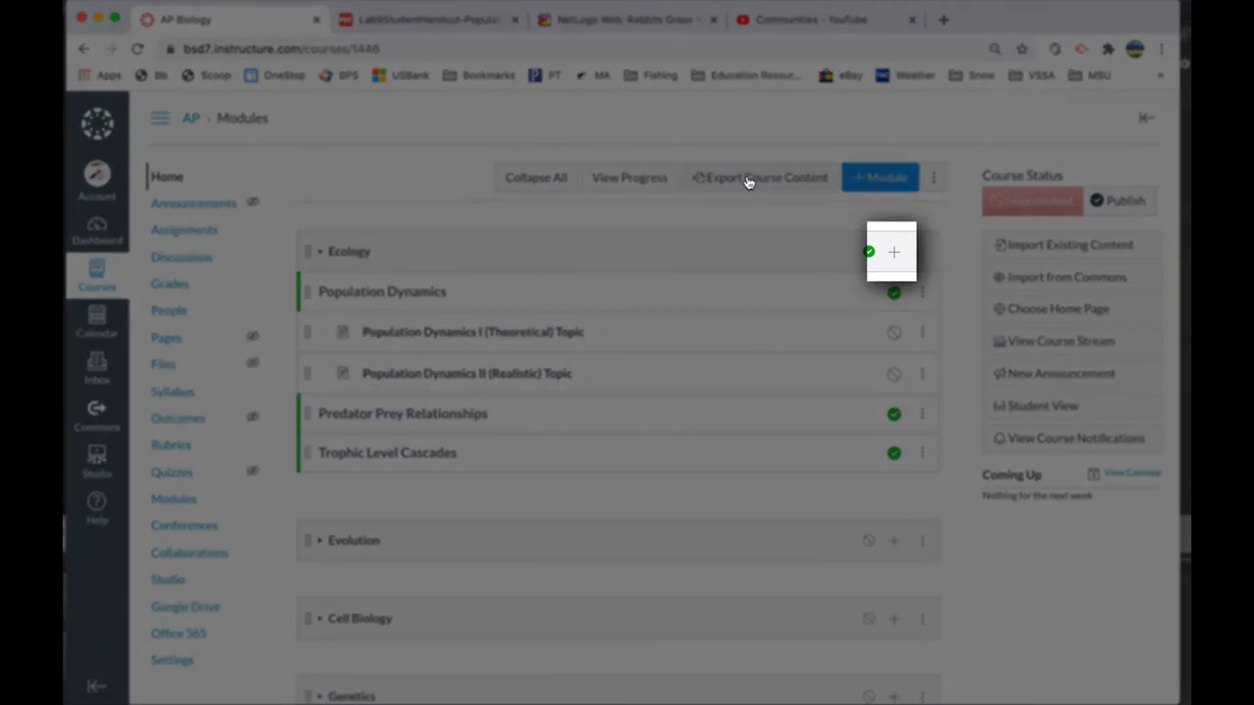
left_click(893, 251)
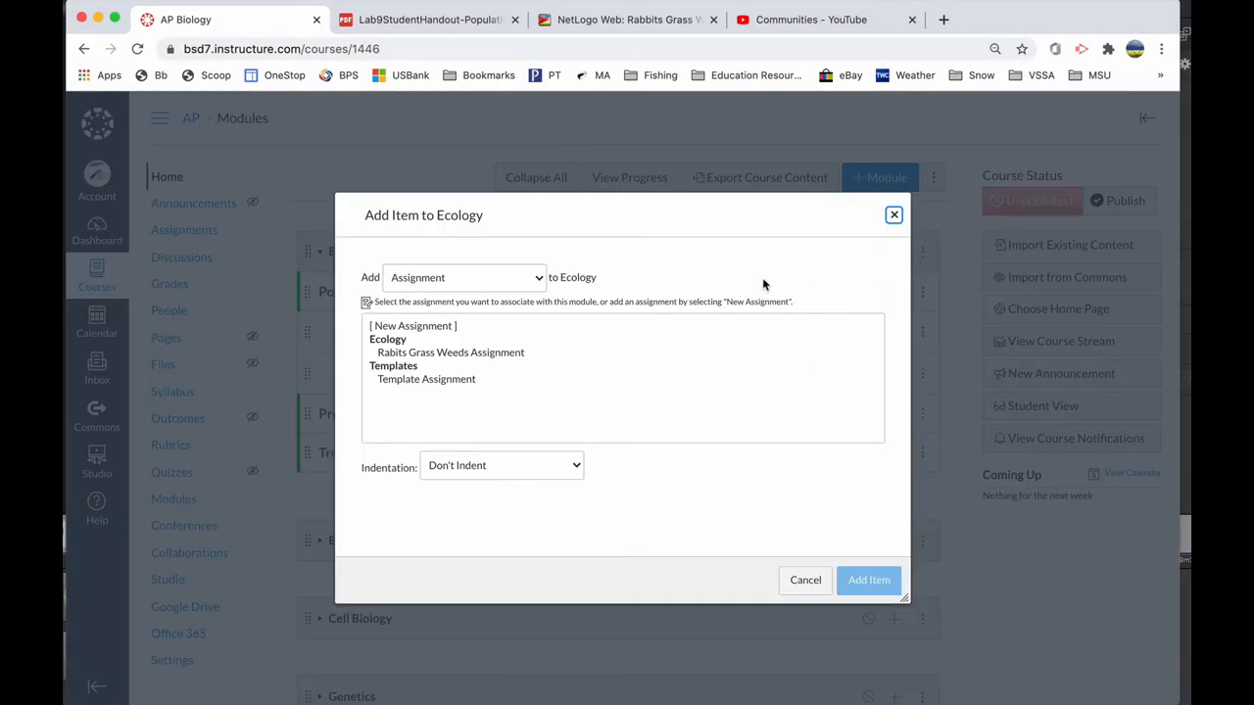
left_click(451, 353)
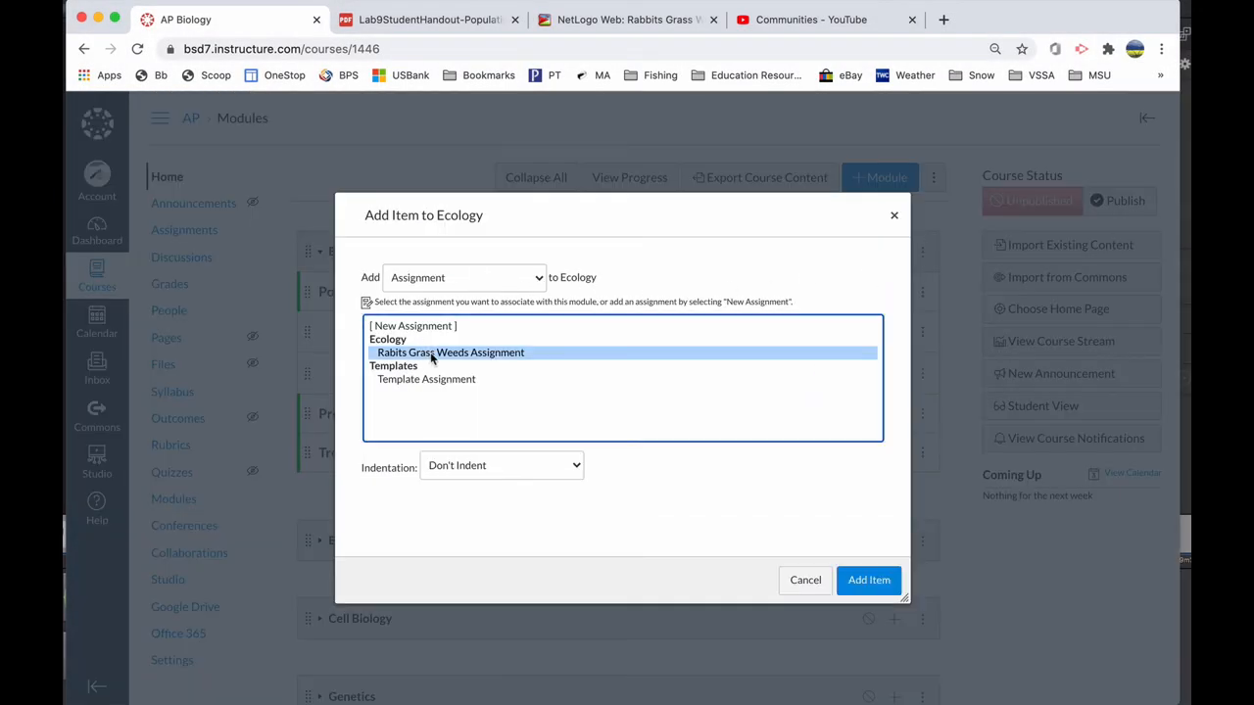
left_click(867, 580)
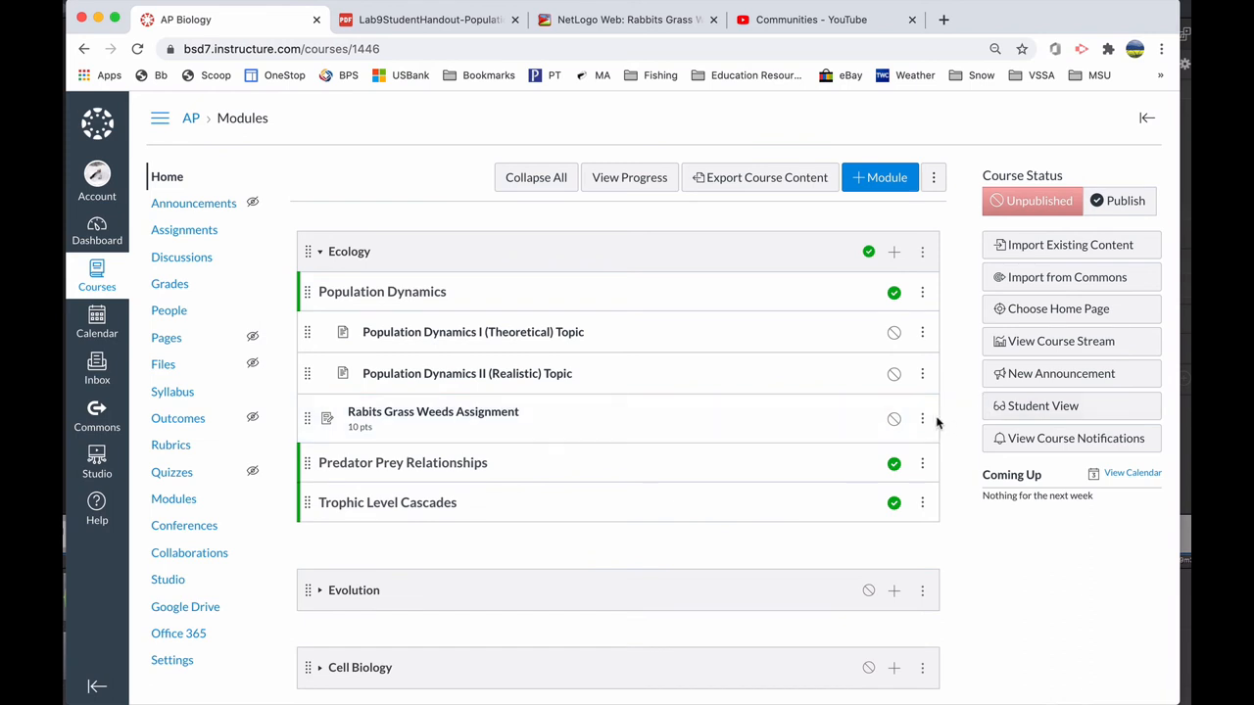
left_click(922, 419)
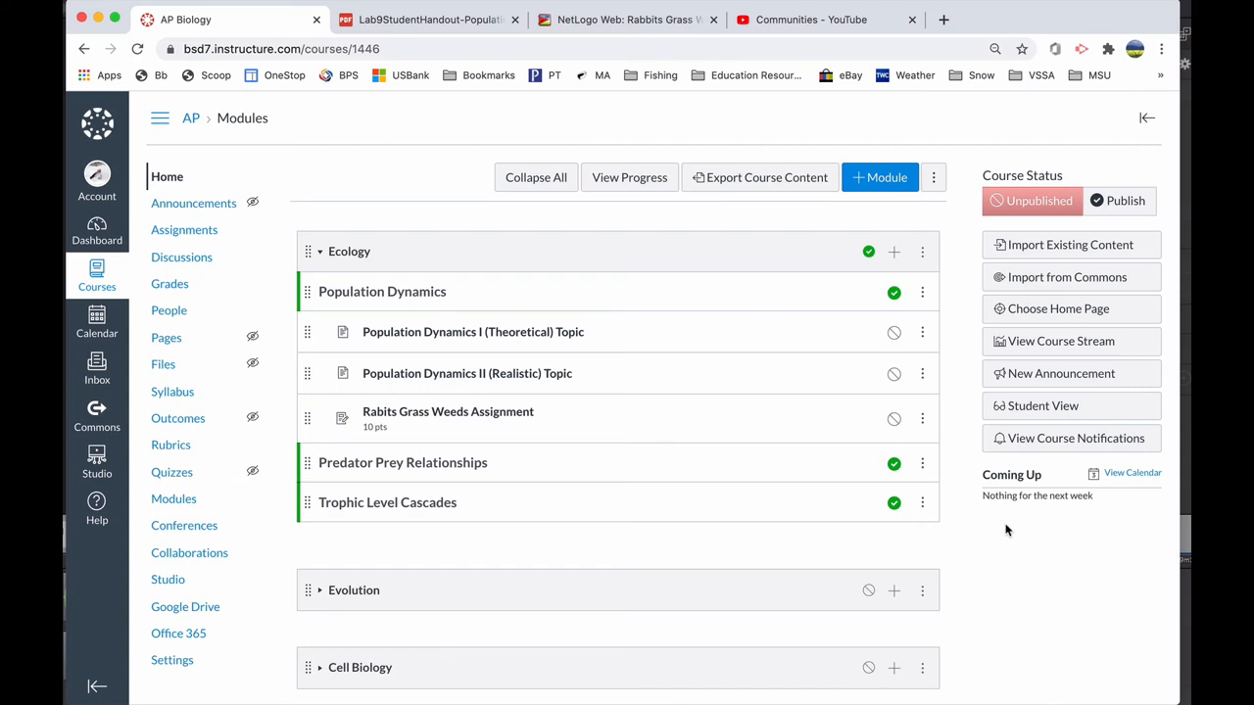
mouse_move(97, 318)
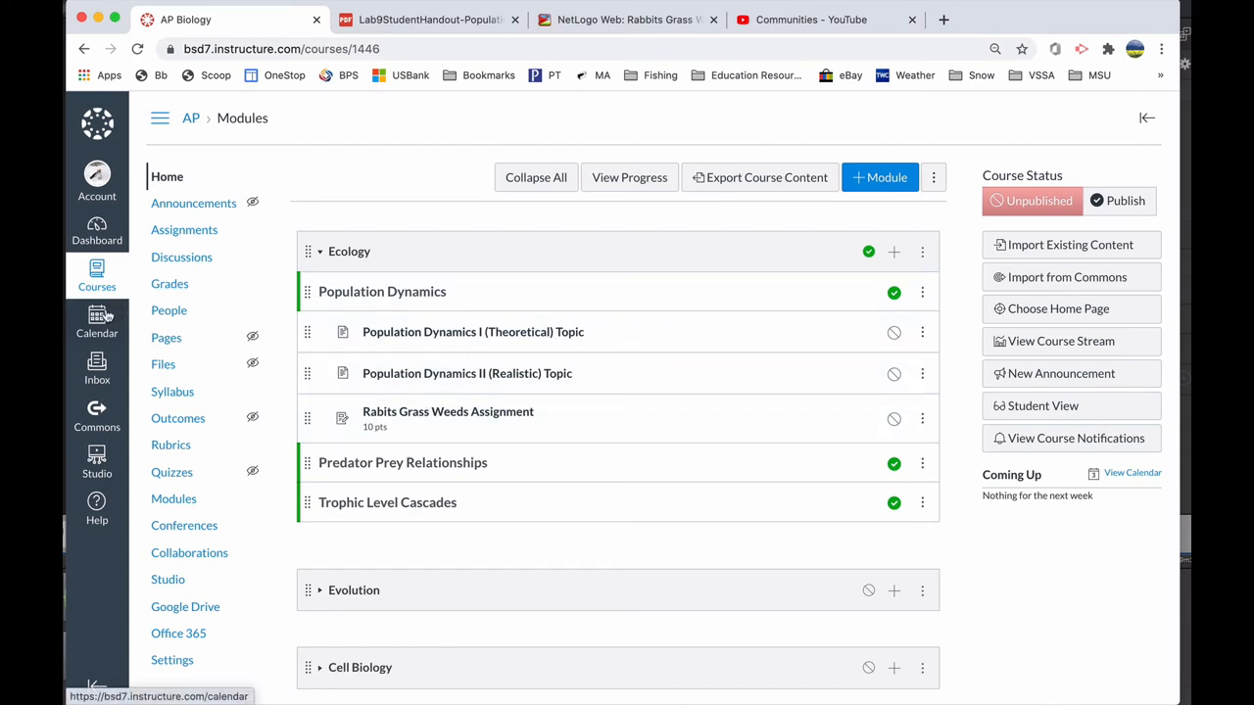
left_click(96, 322)
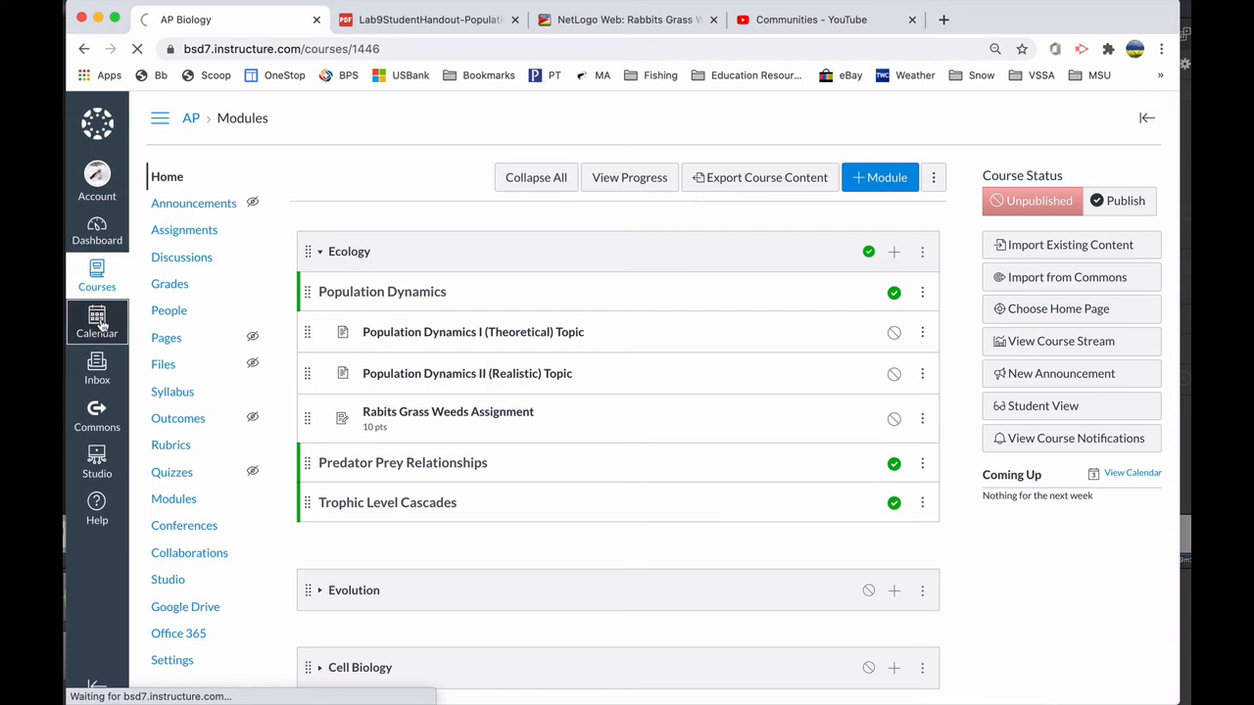
left_click(96, 323)
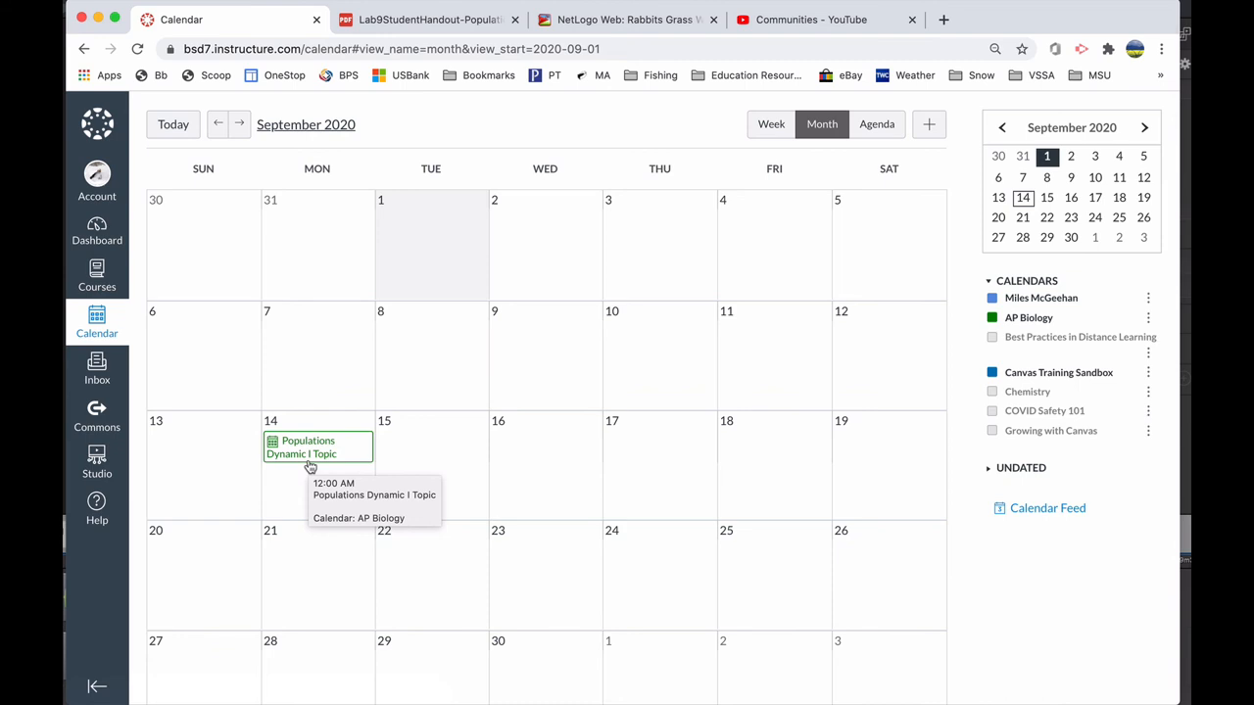
mouse_move(710, 465)
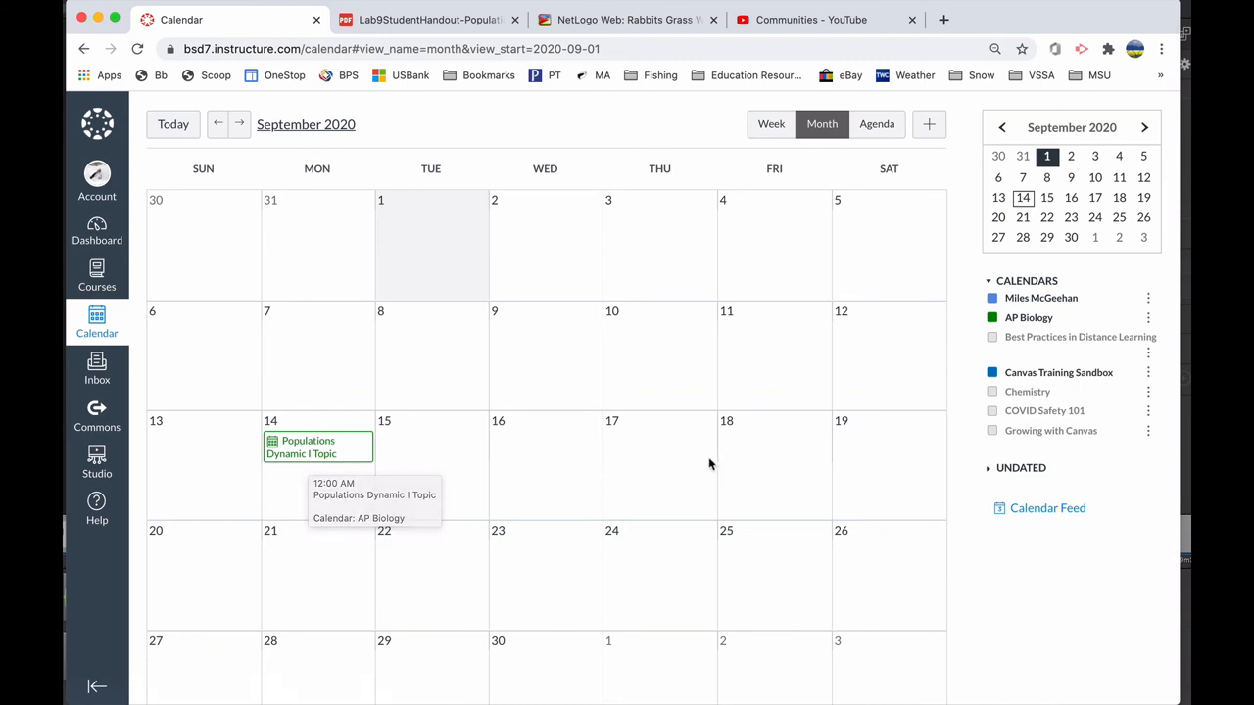
mouse_move(813, 496)
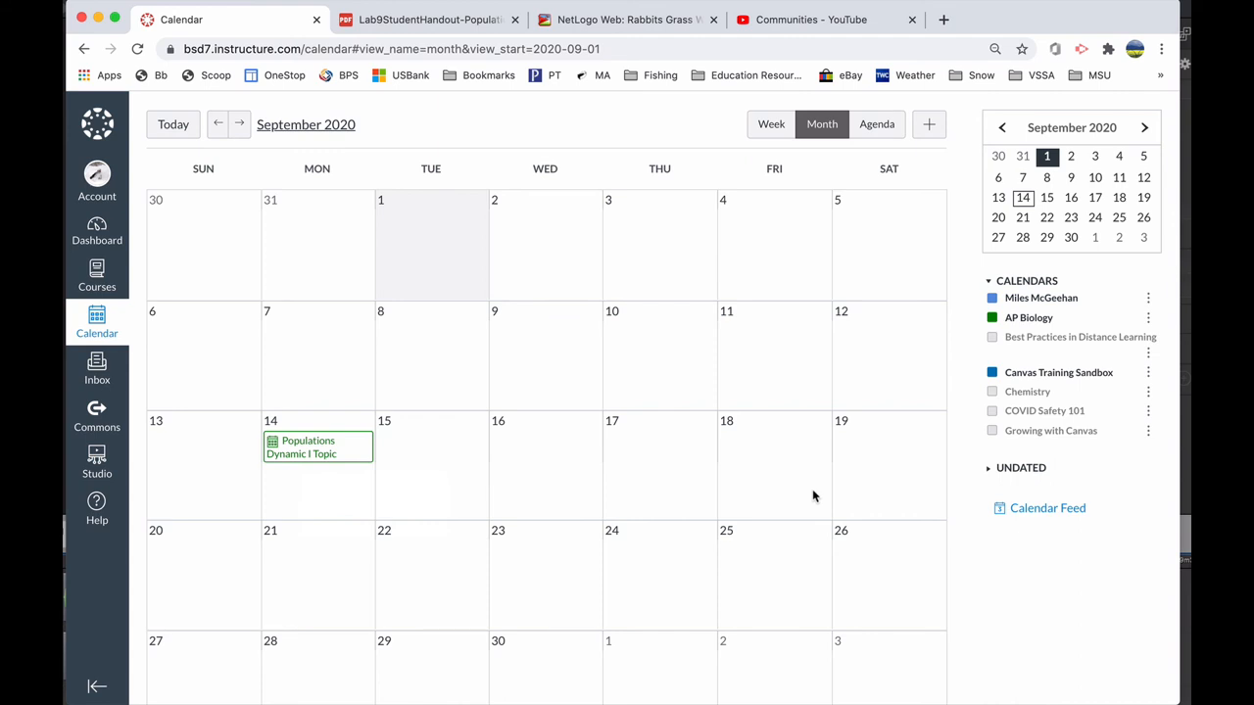
mouse_move(555, 508)
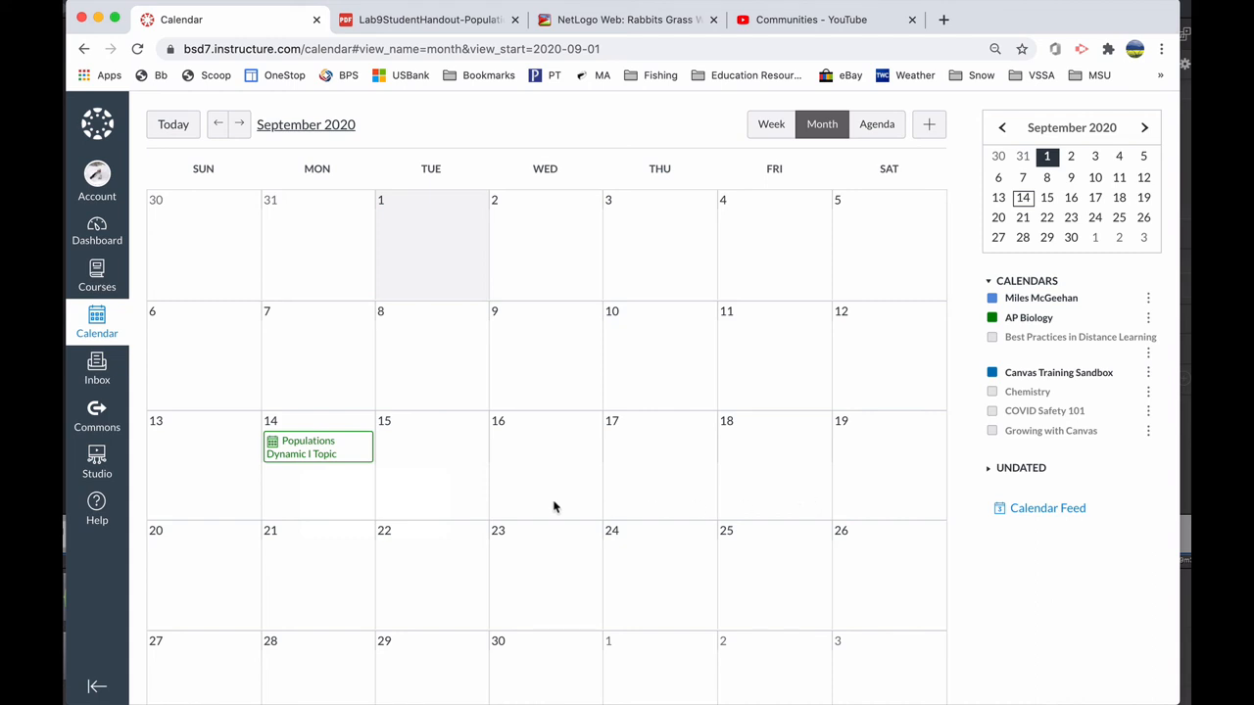
mouse_move(335, 464)
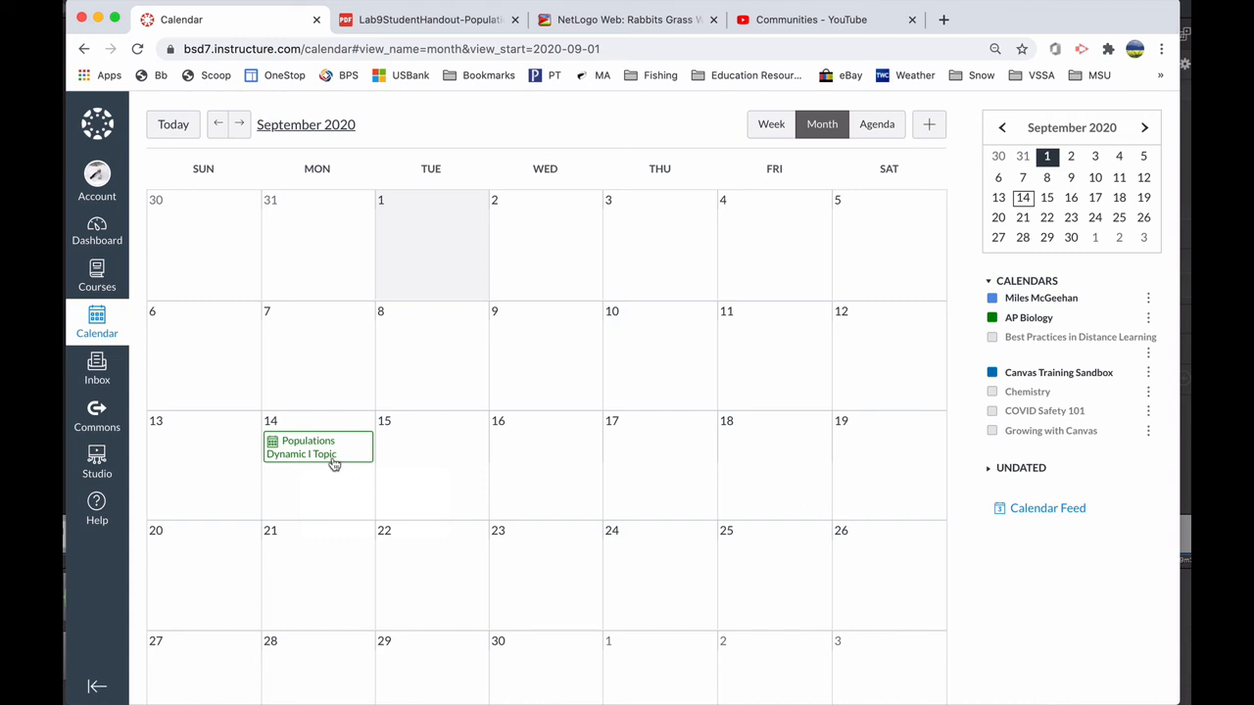
mouse_move(317, 447)
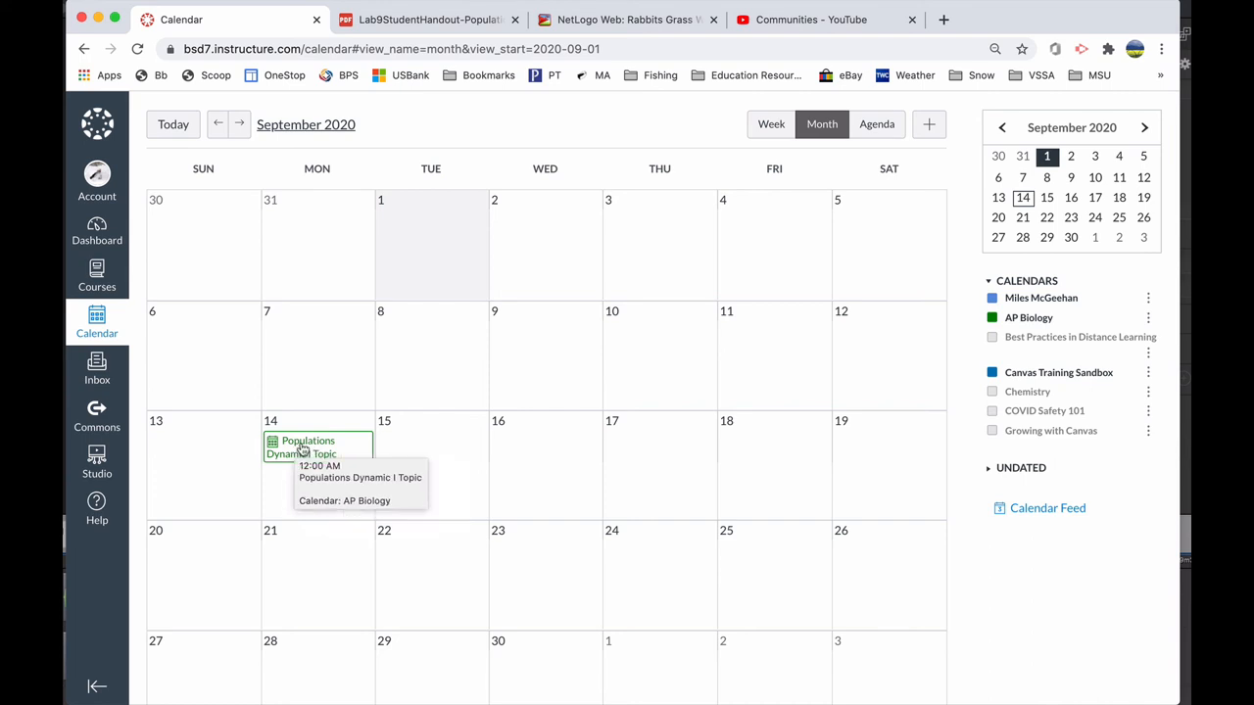
Open the Sep 14 Populations Dynamic I Topic event and scroll to its Agenda.
left_click(308, 446)
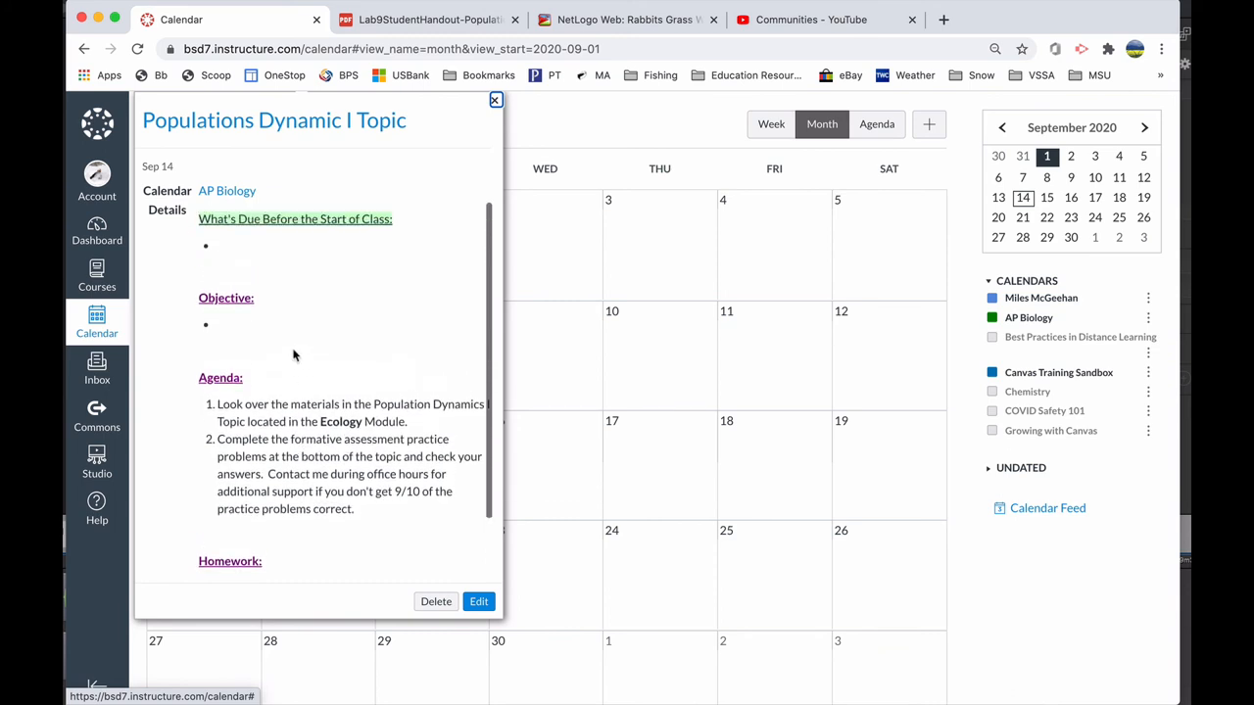
mouse_move(260, 343)
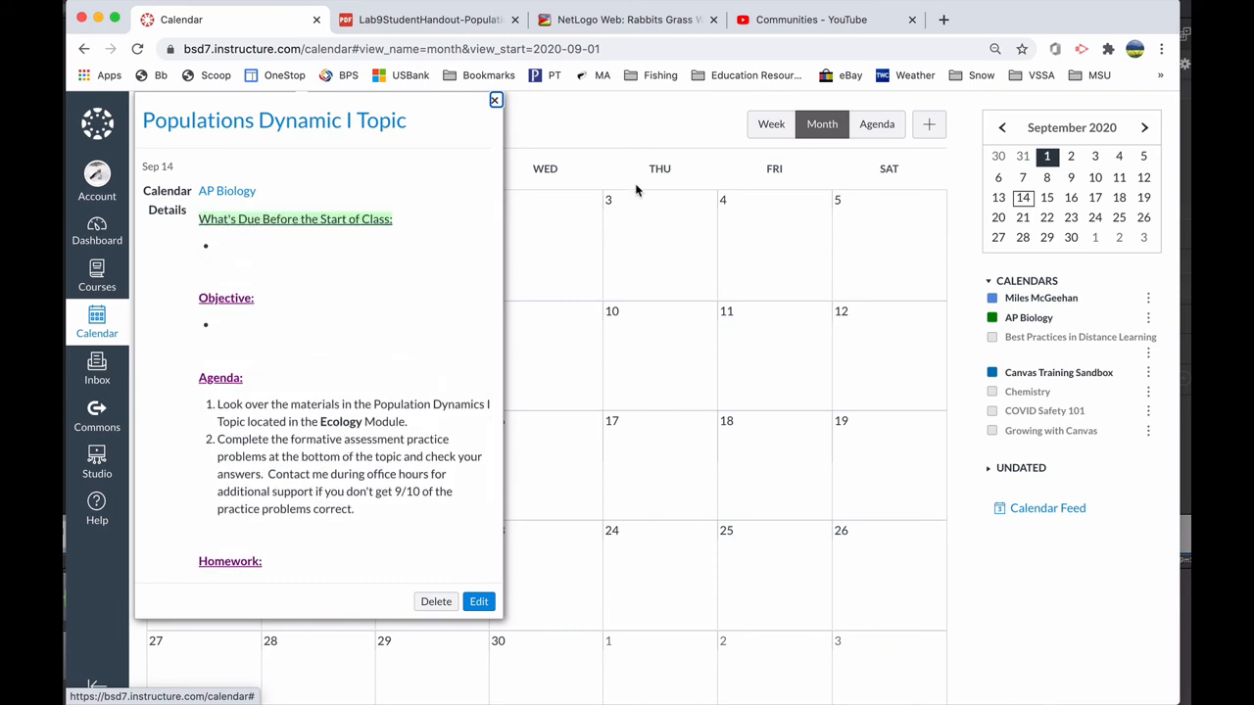
mouse_move(284, 448)
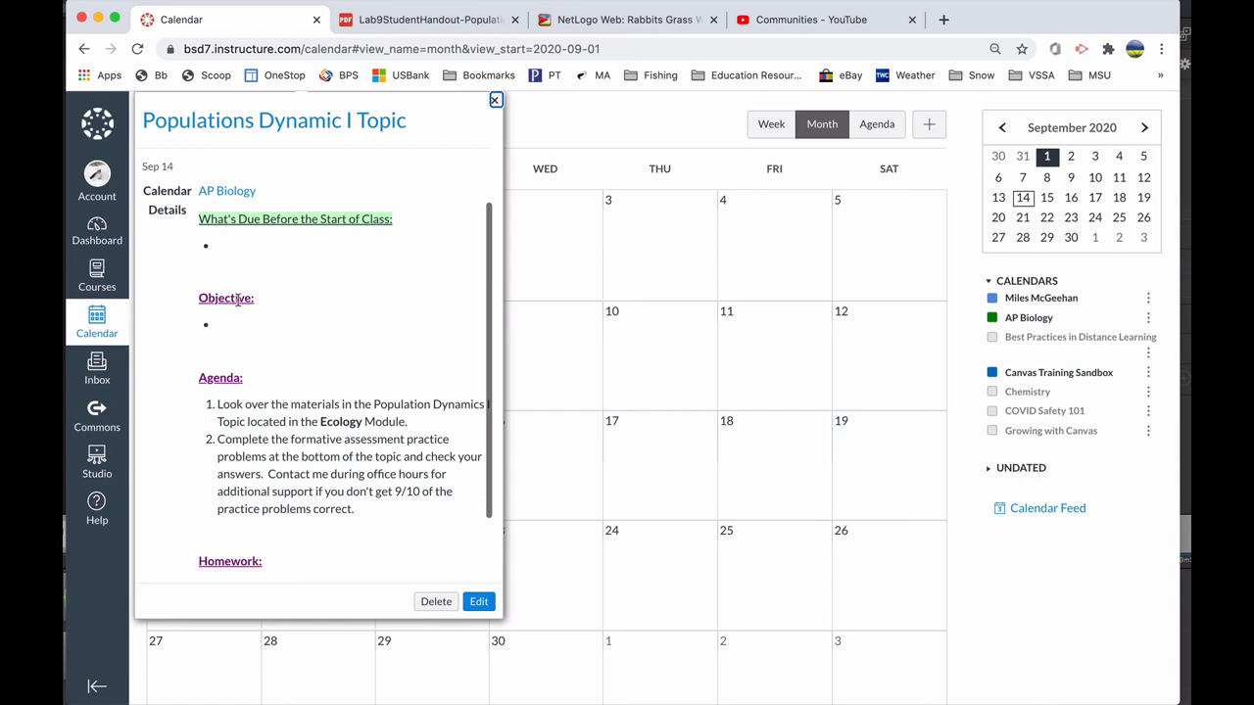
scroll("down", 3)
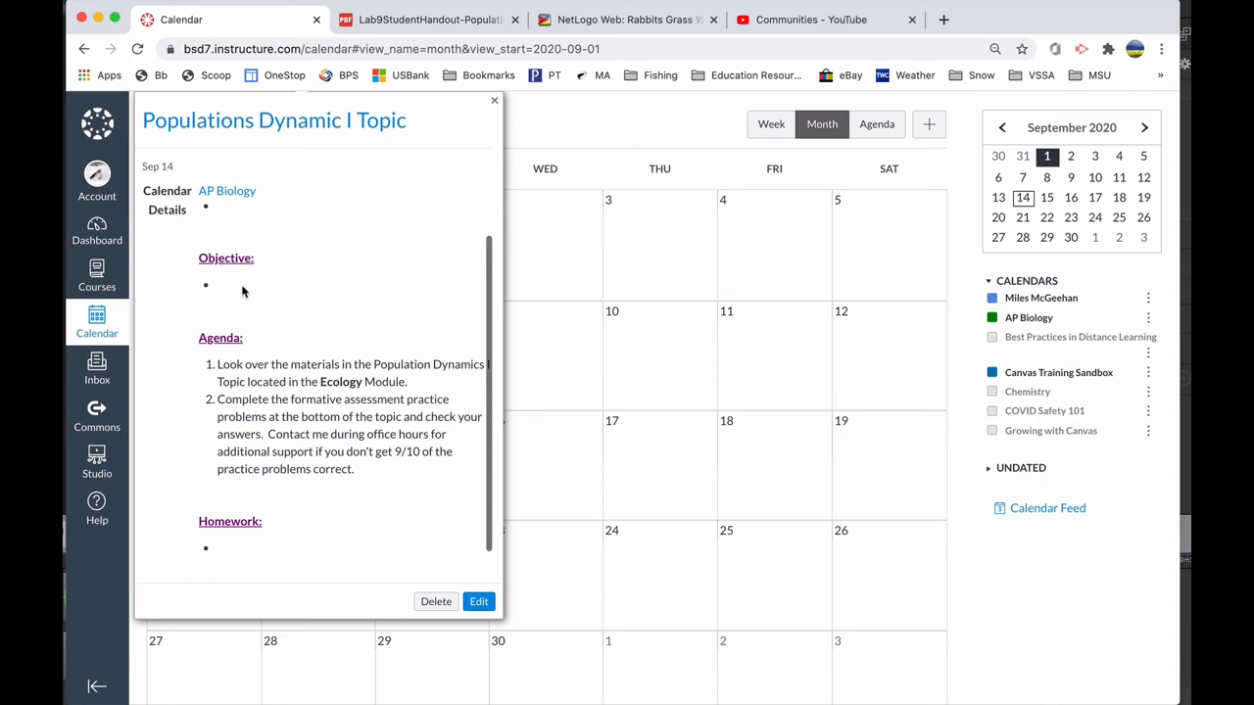
mouse_move(186, 275)
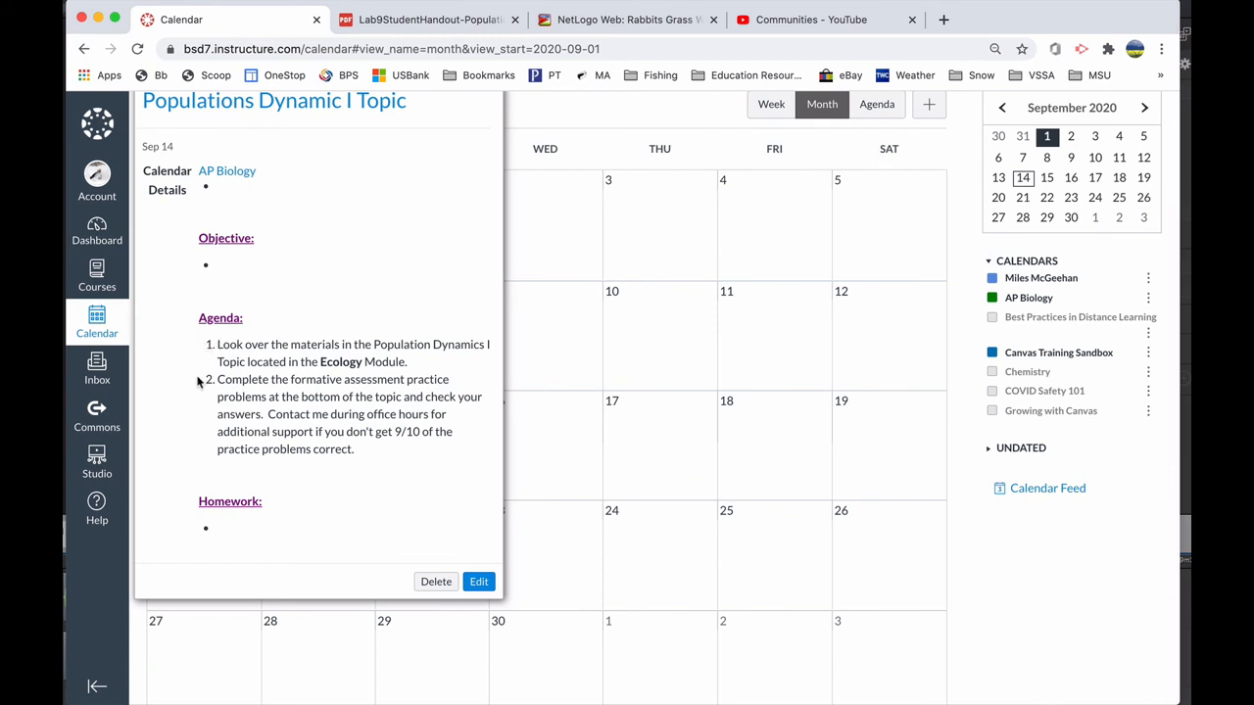
mouse_move(201, 365)
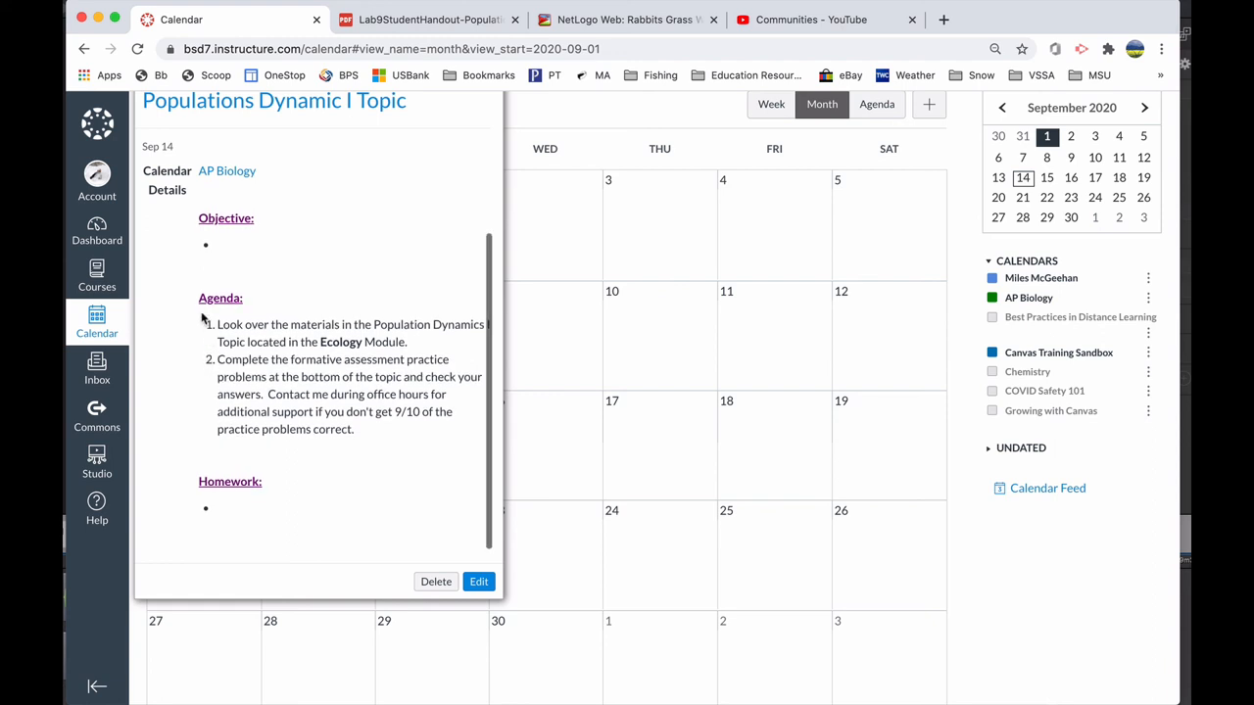
mouse_move(206, 367)
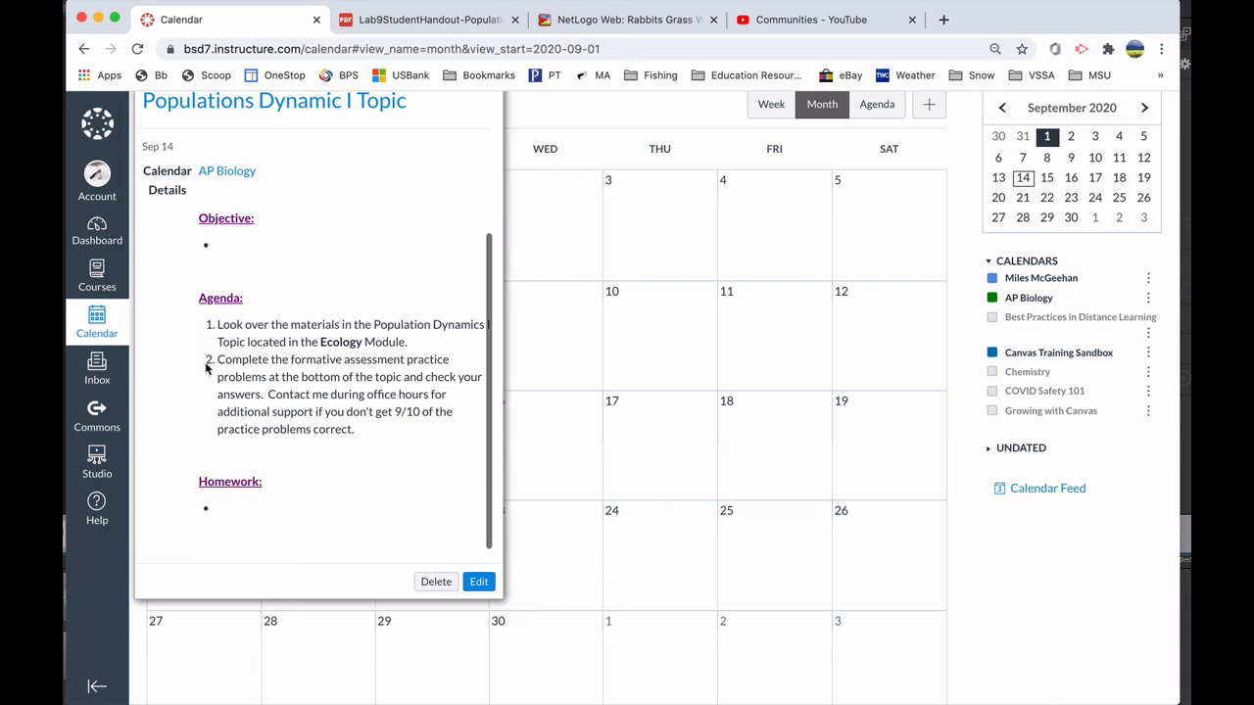
mouse_move(481, 599)
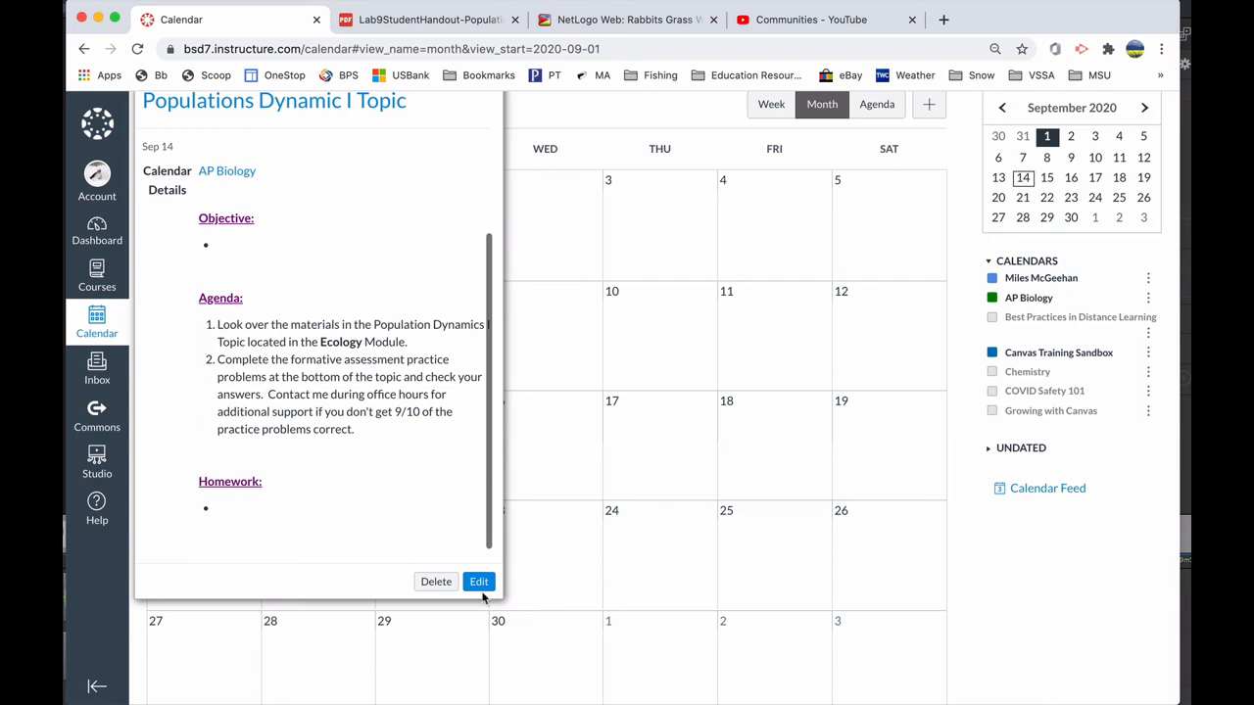
Edit the event via More Options, scroll its agenda and select 'Population Dynamics I Topic'.
left_click(479, 581)
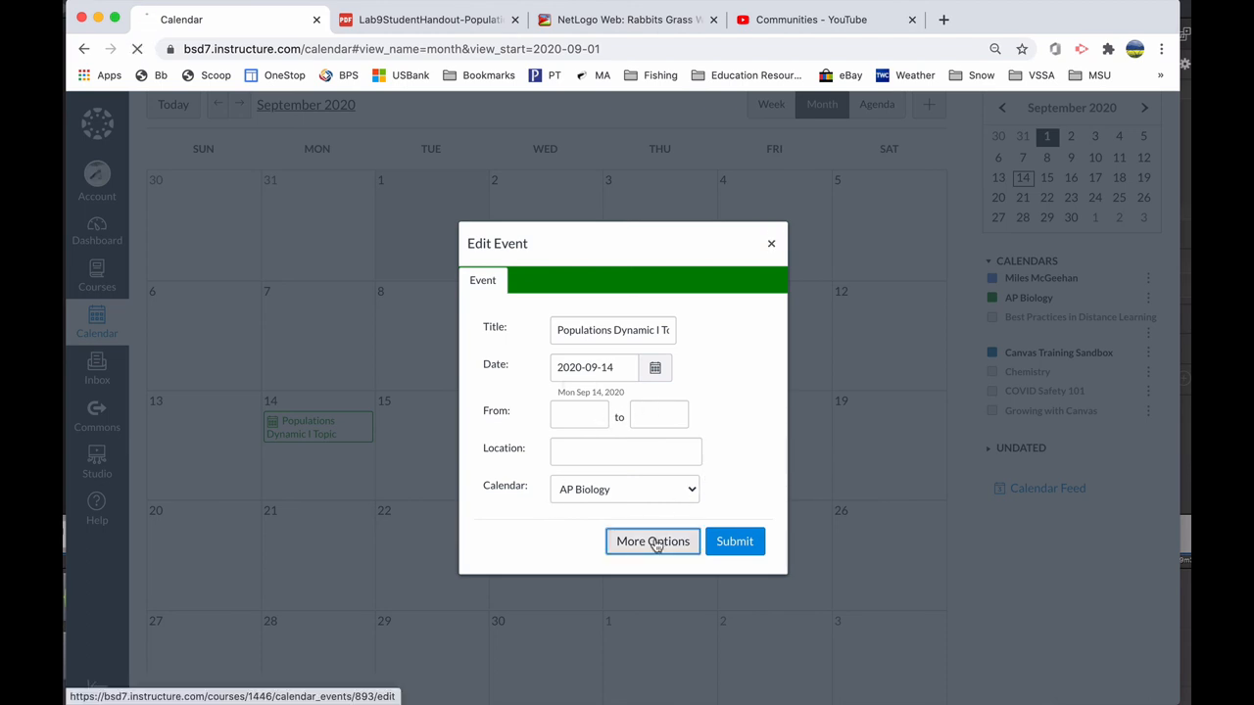
left_click(653, 541)
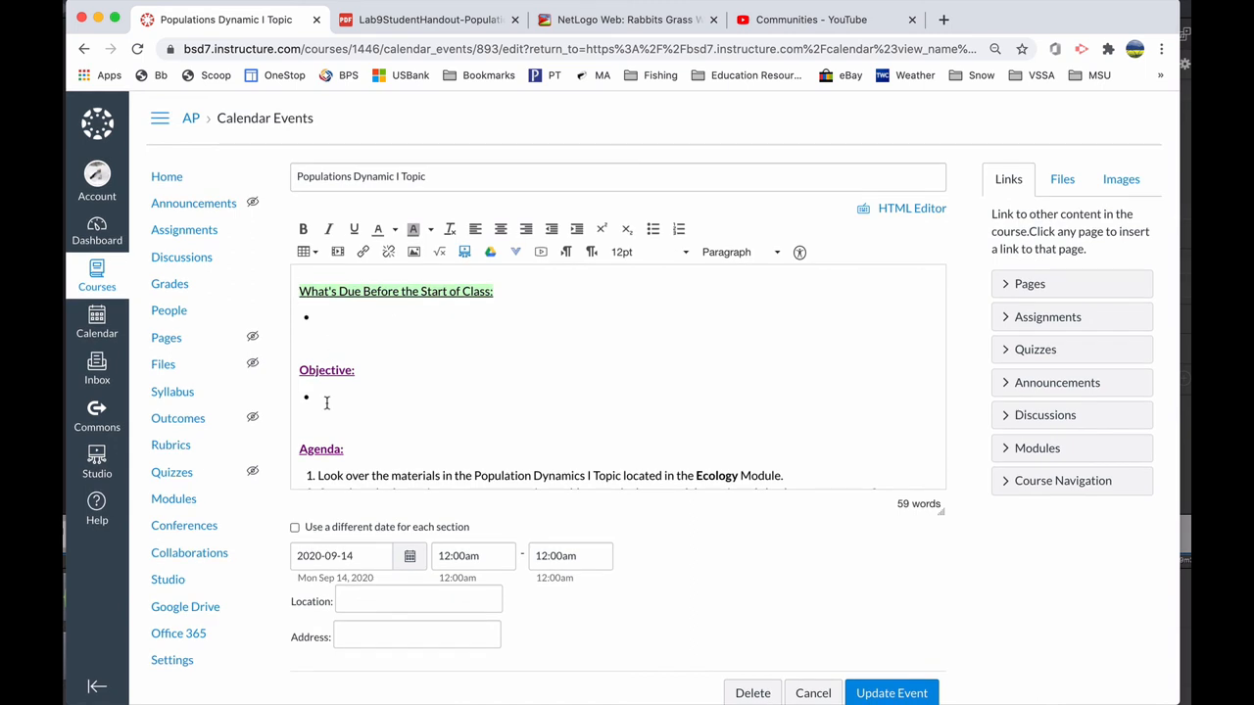
scroll("down", 3)
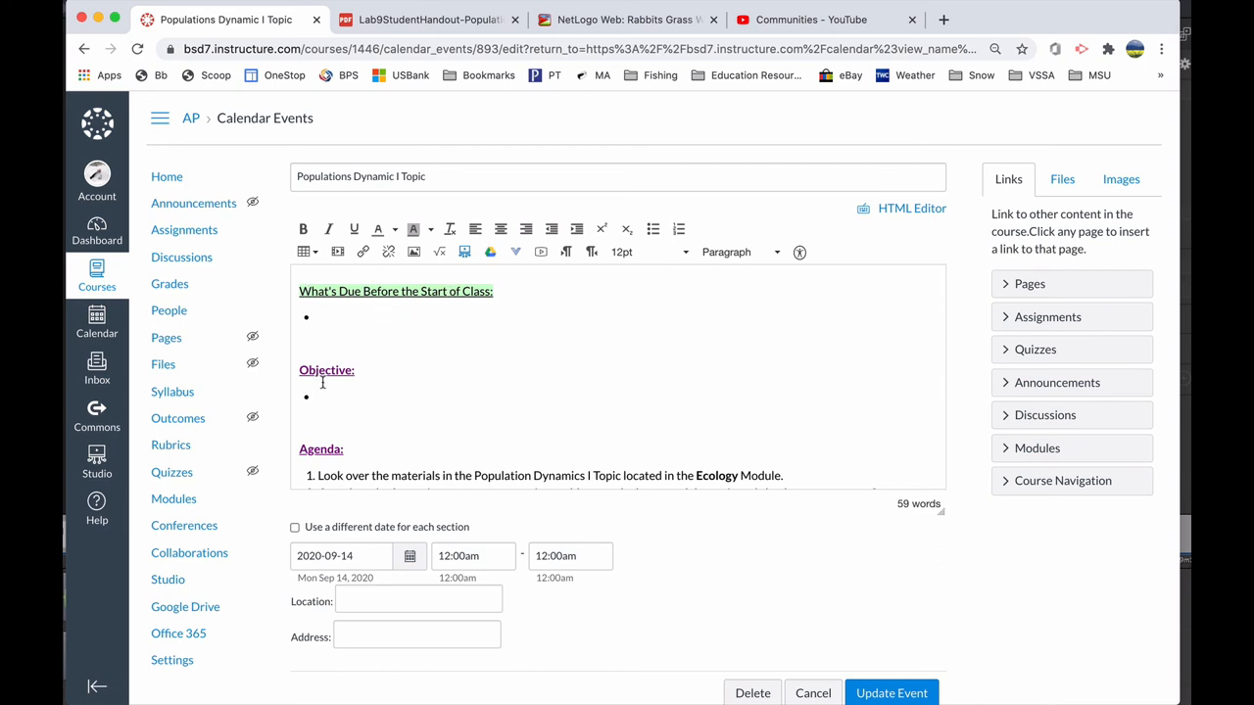
mouse_move(349, 341)
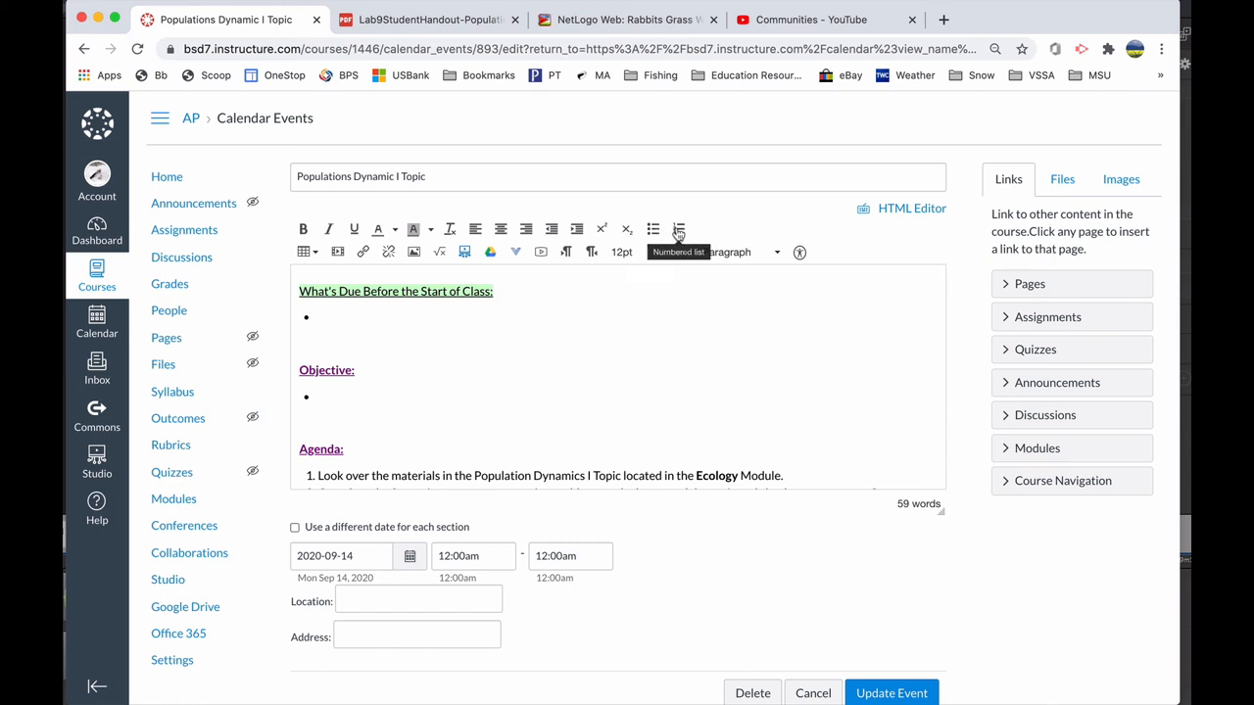
scroll("down", 3)
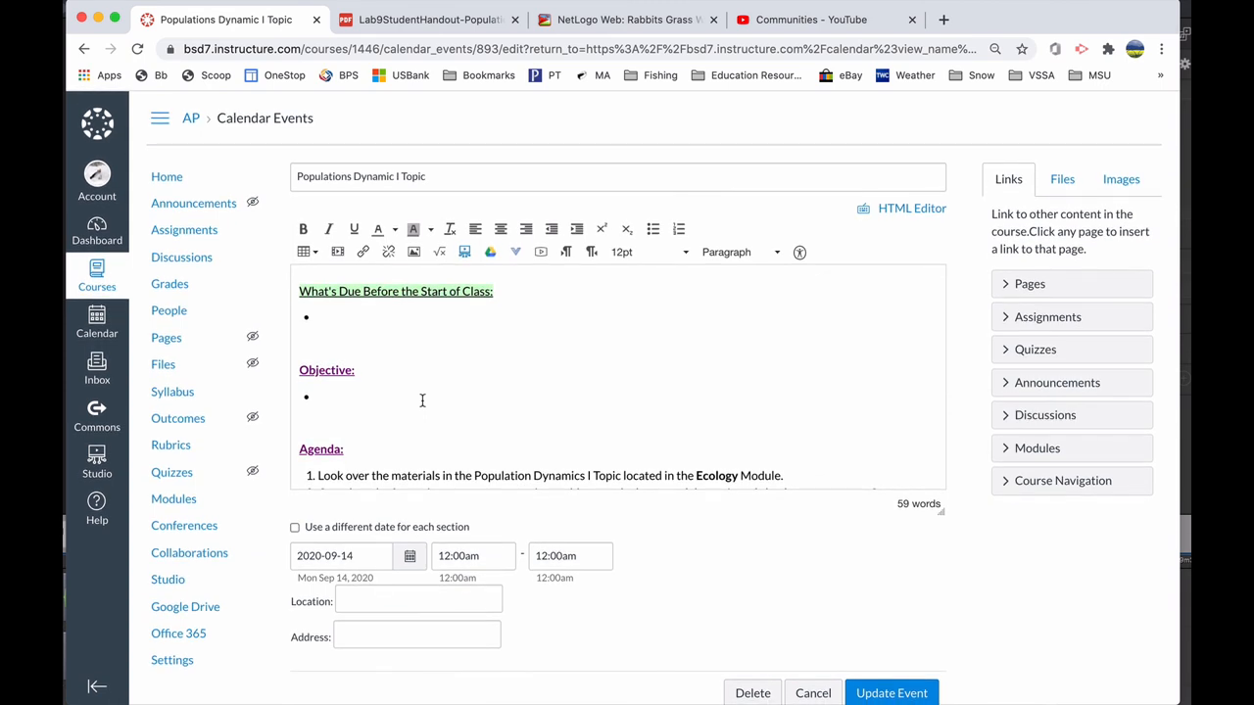
scroll("down", 3)
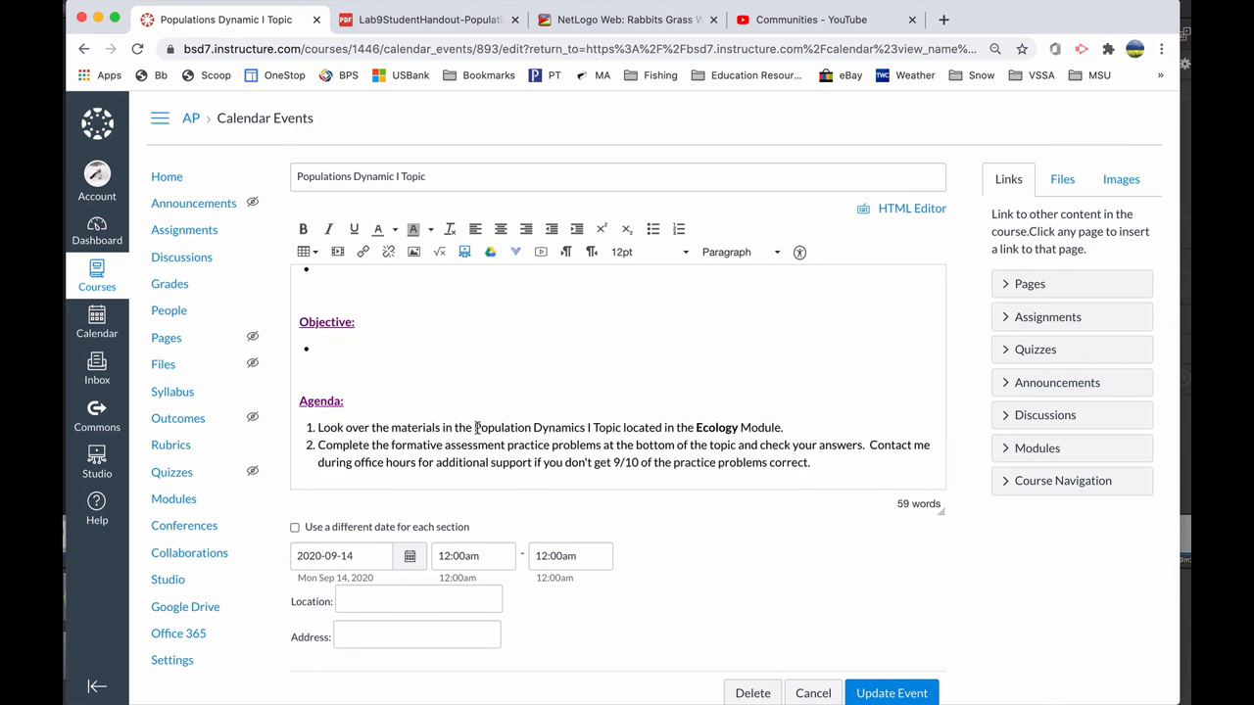
left_click_drag(475, 427, 620, 427)
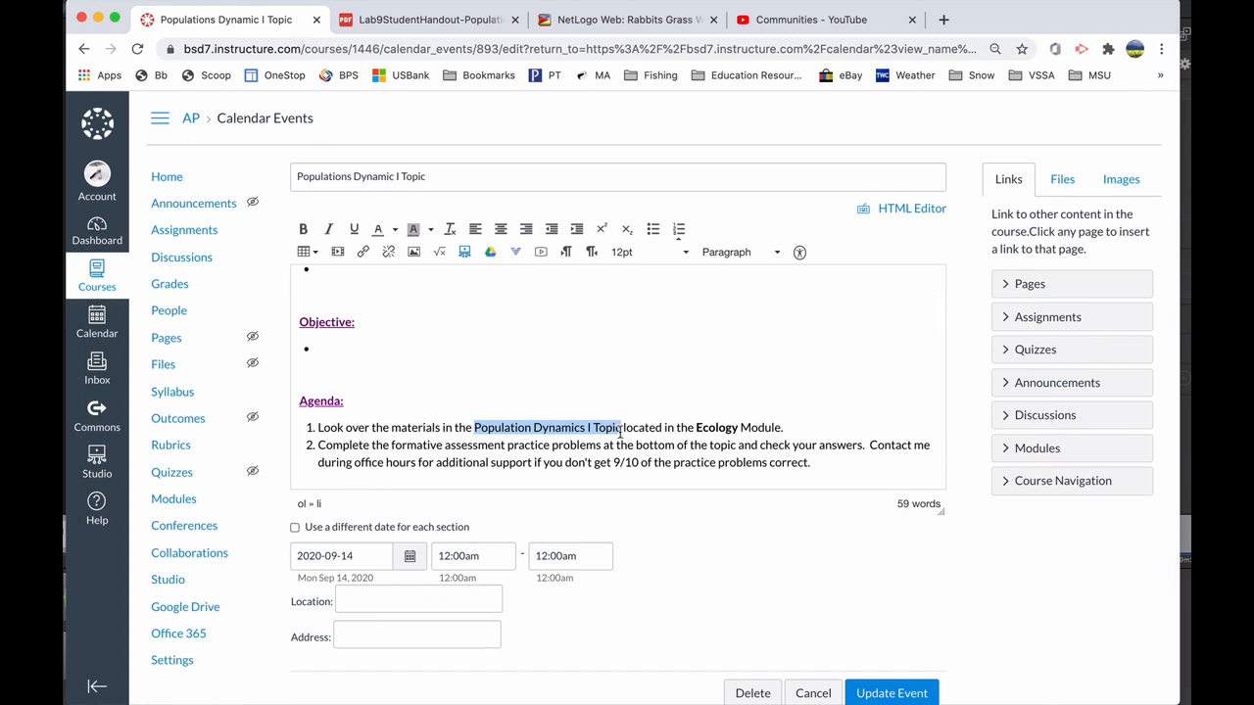
left_click(413, 229)
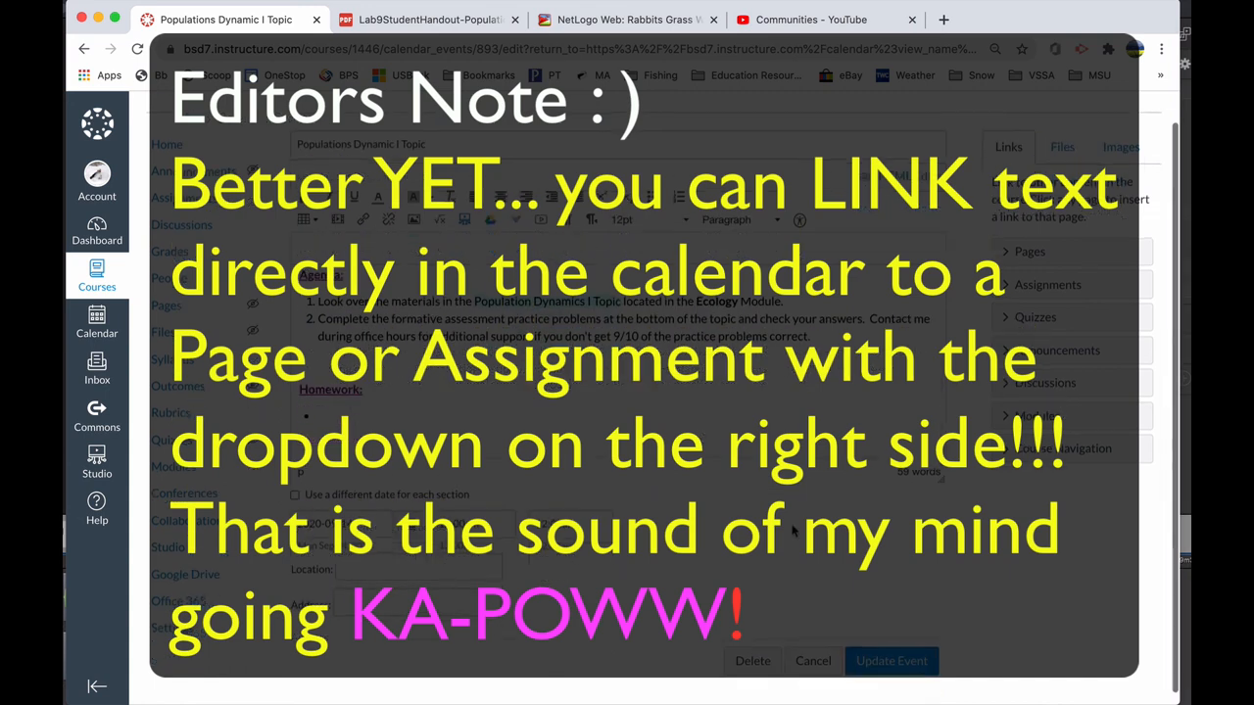
mouse_move(830, 569)
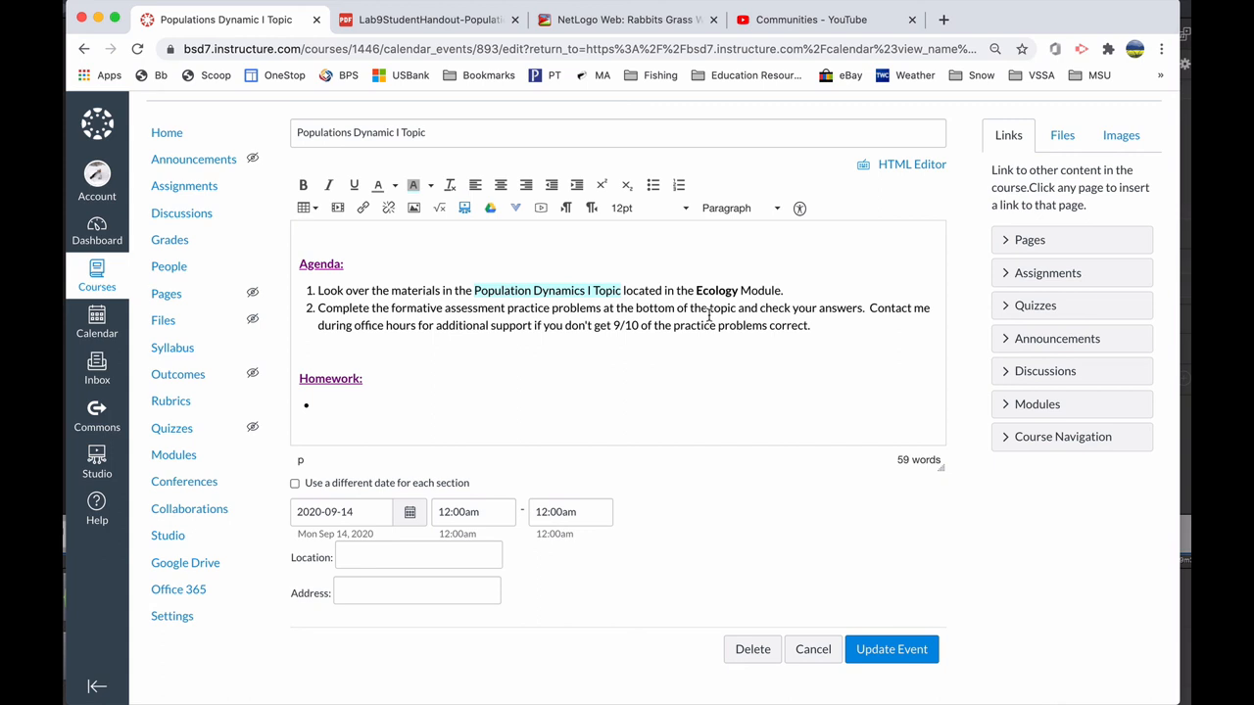
left_click(301, 237)
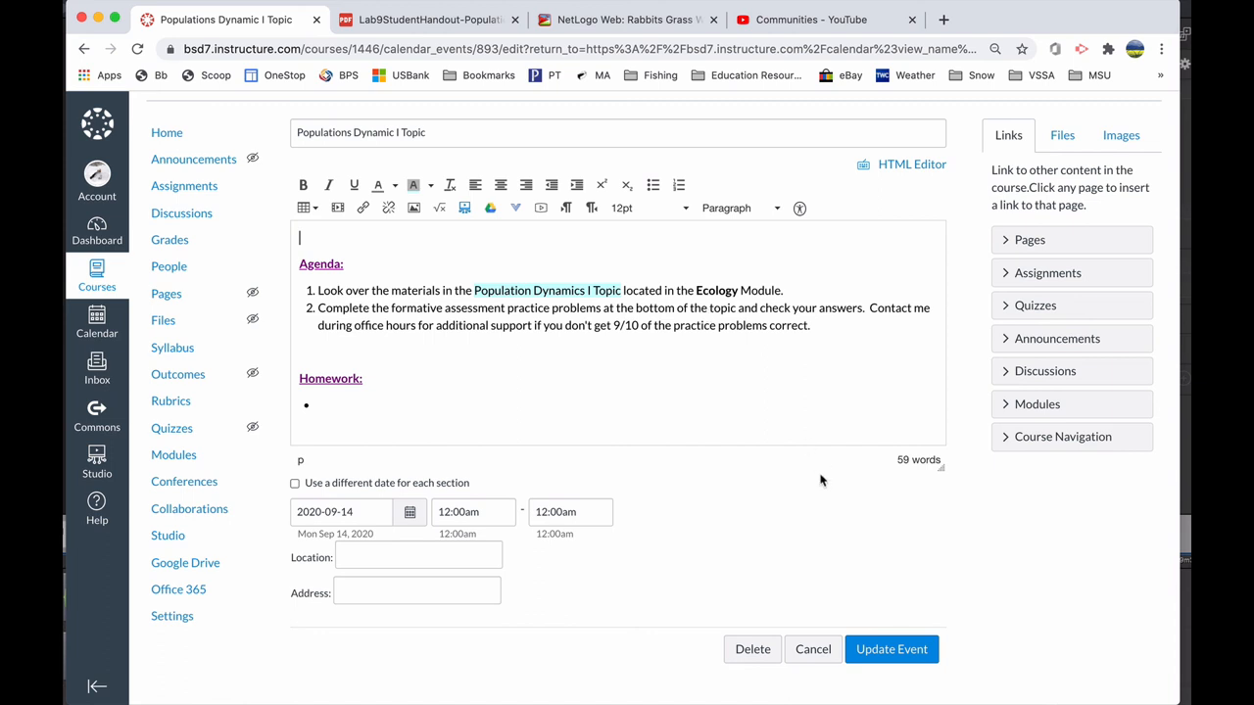
mouse_move(821, 549)
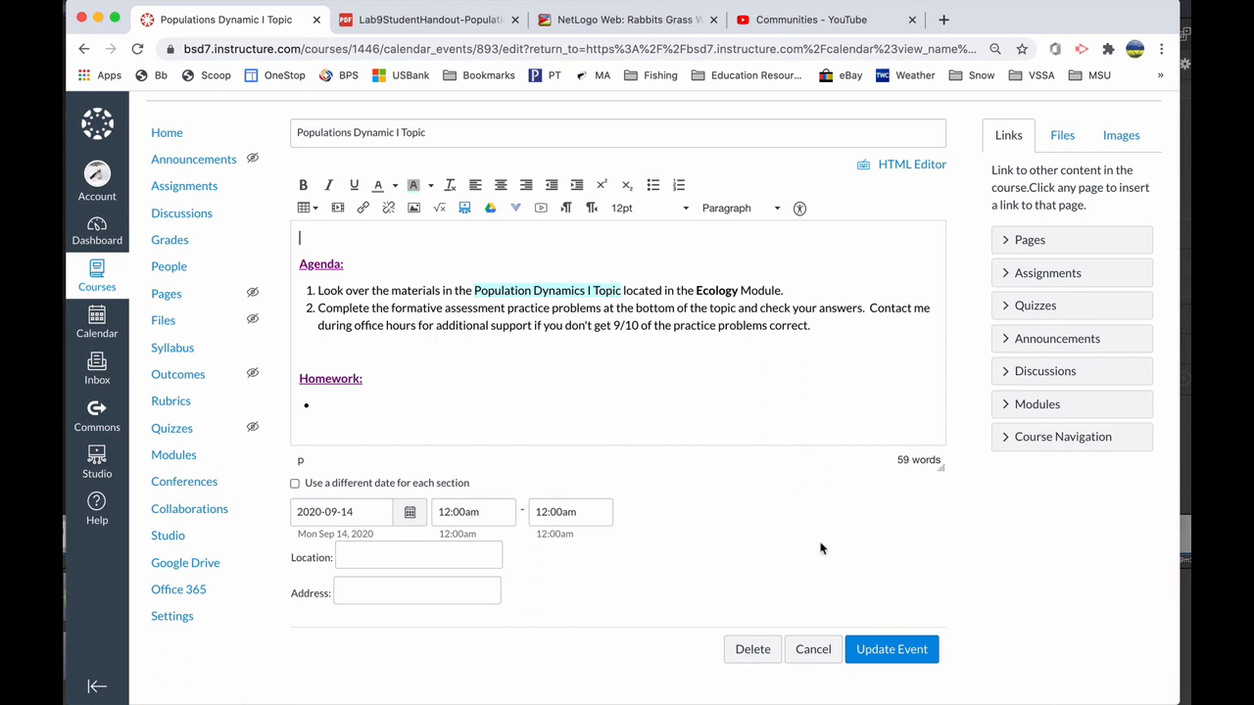
mouse_move(839, 540)
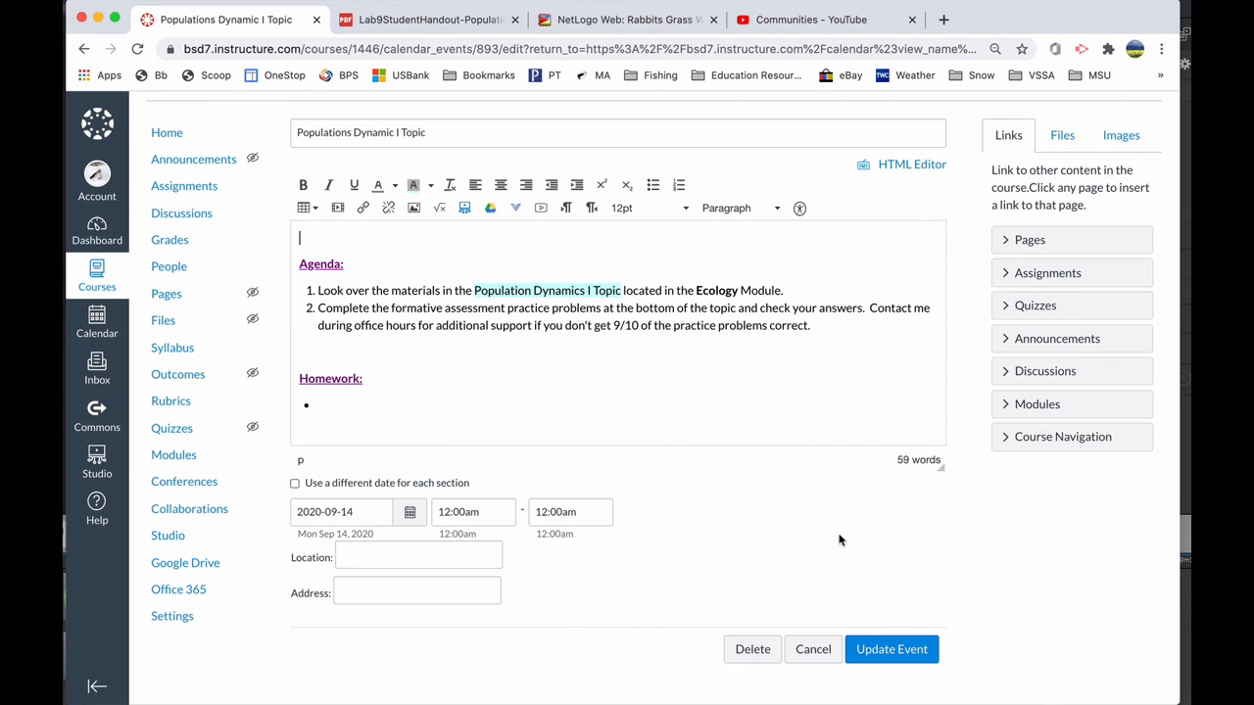
mouse_move(893, 569)
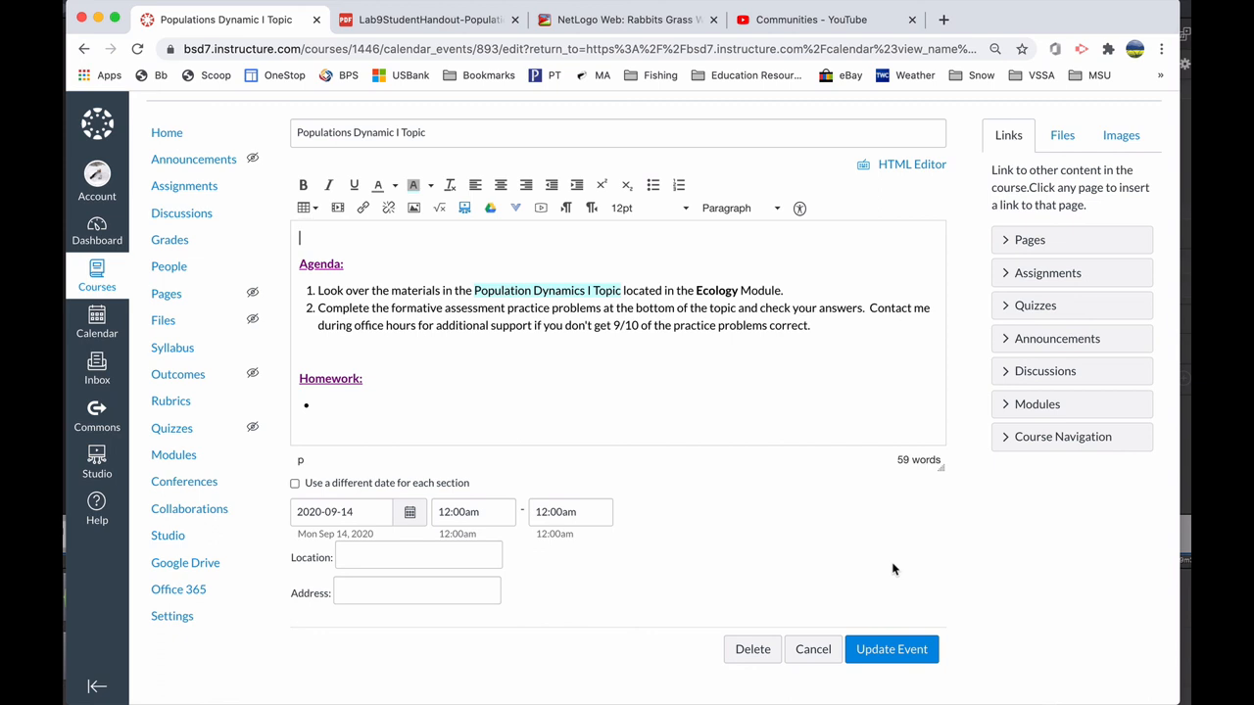
mouse_move(809, 510)
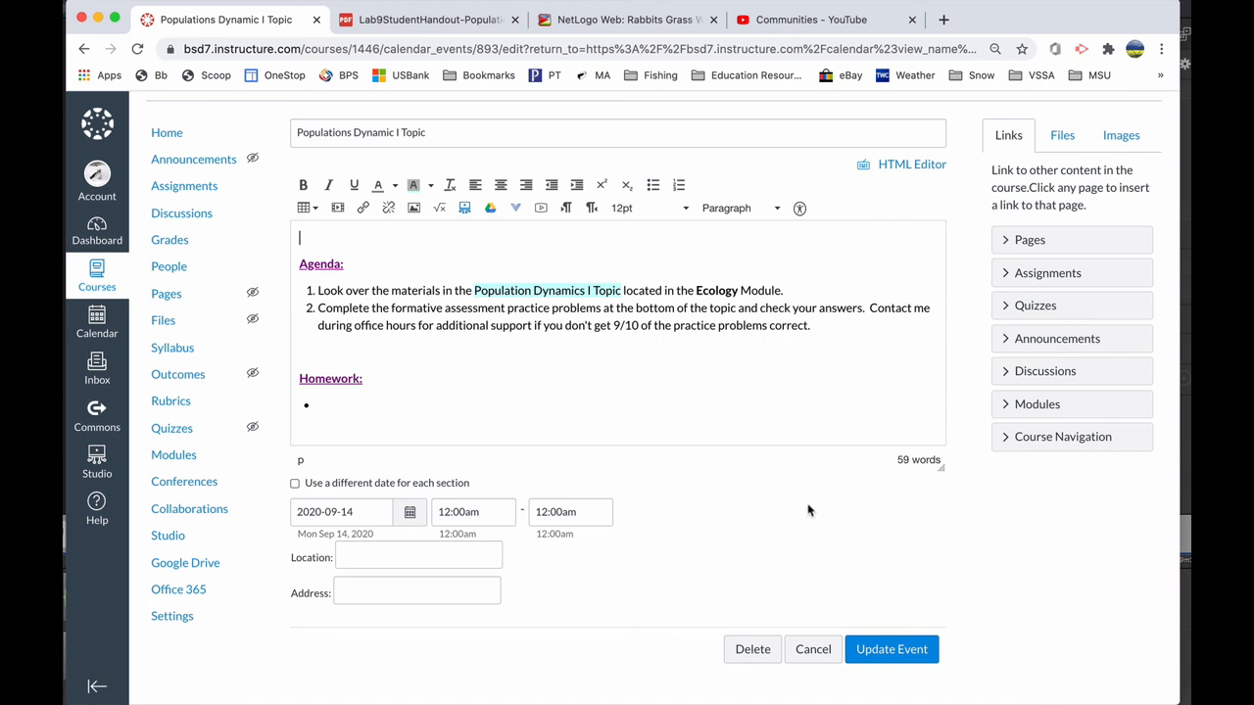
mouse_move(683, 478)
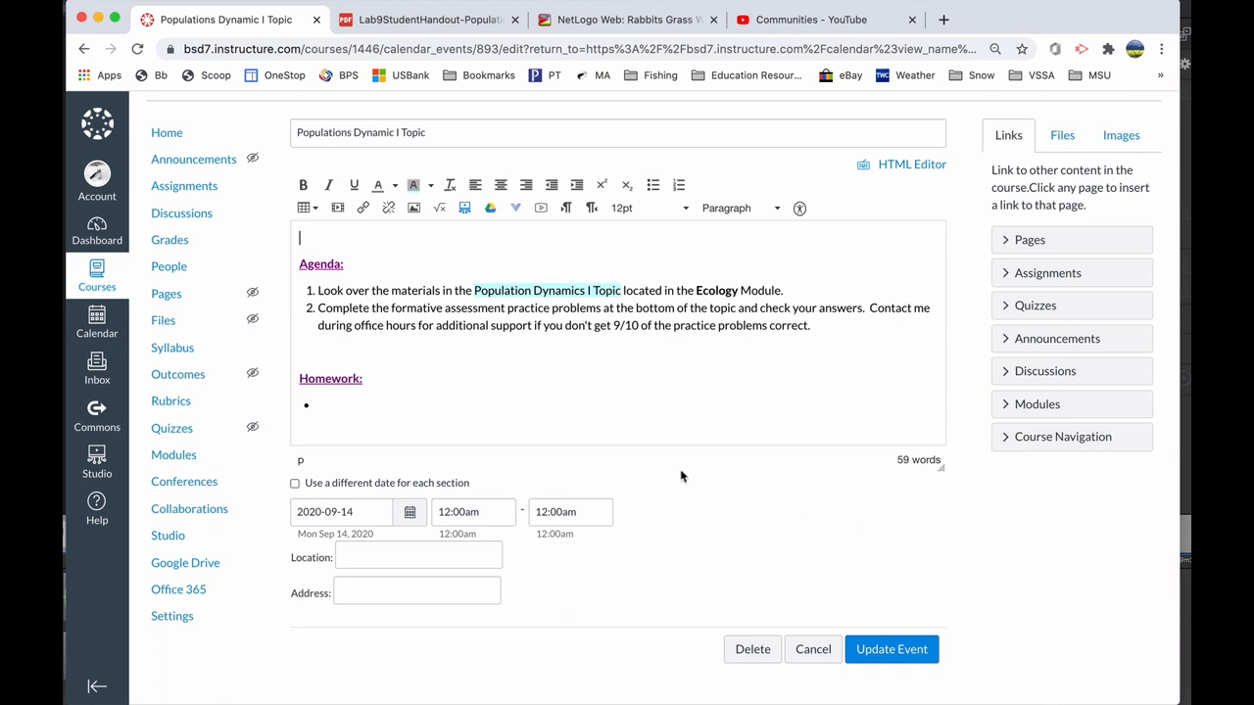
mouse_move(656, 511)
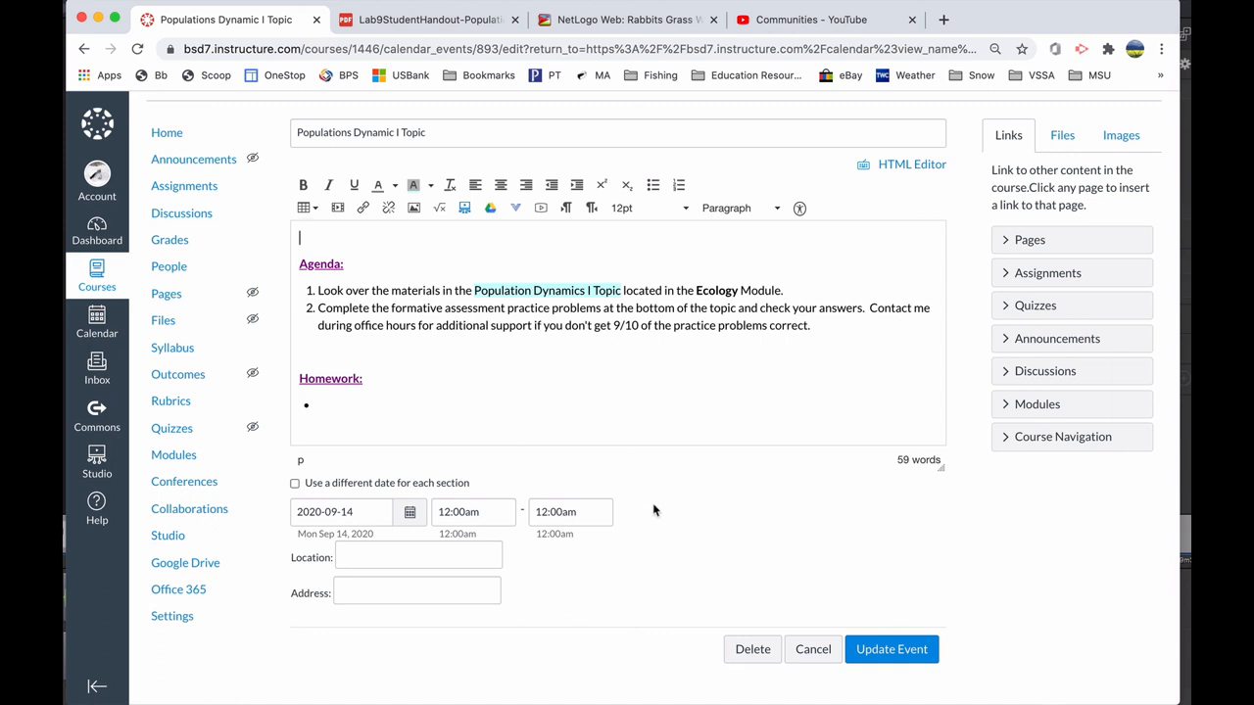
mouse_move(836, 533)
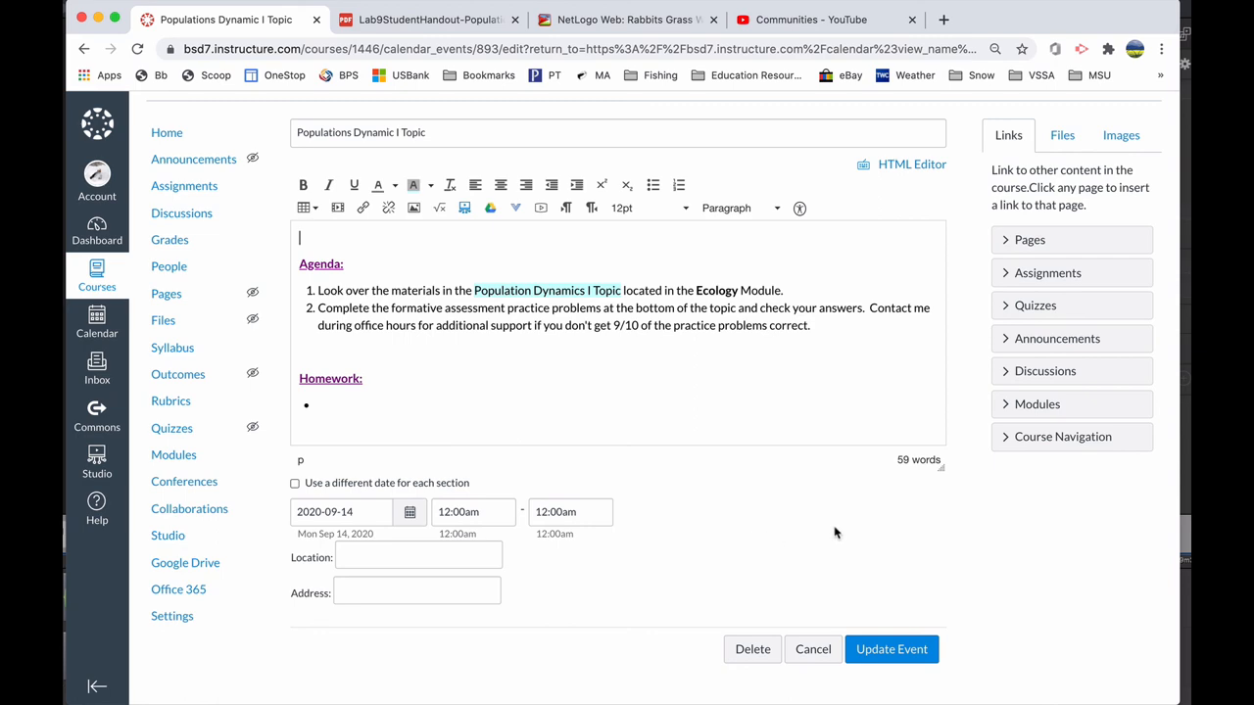